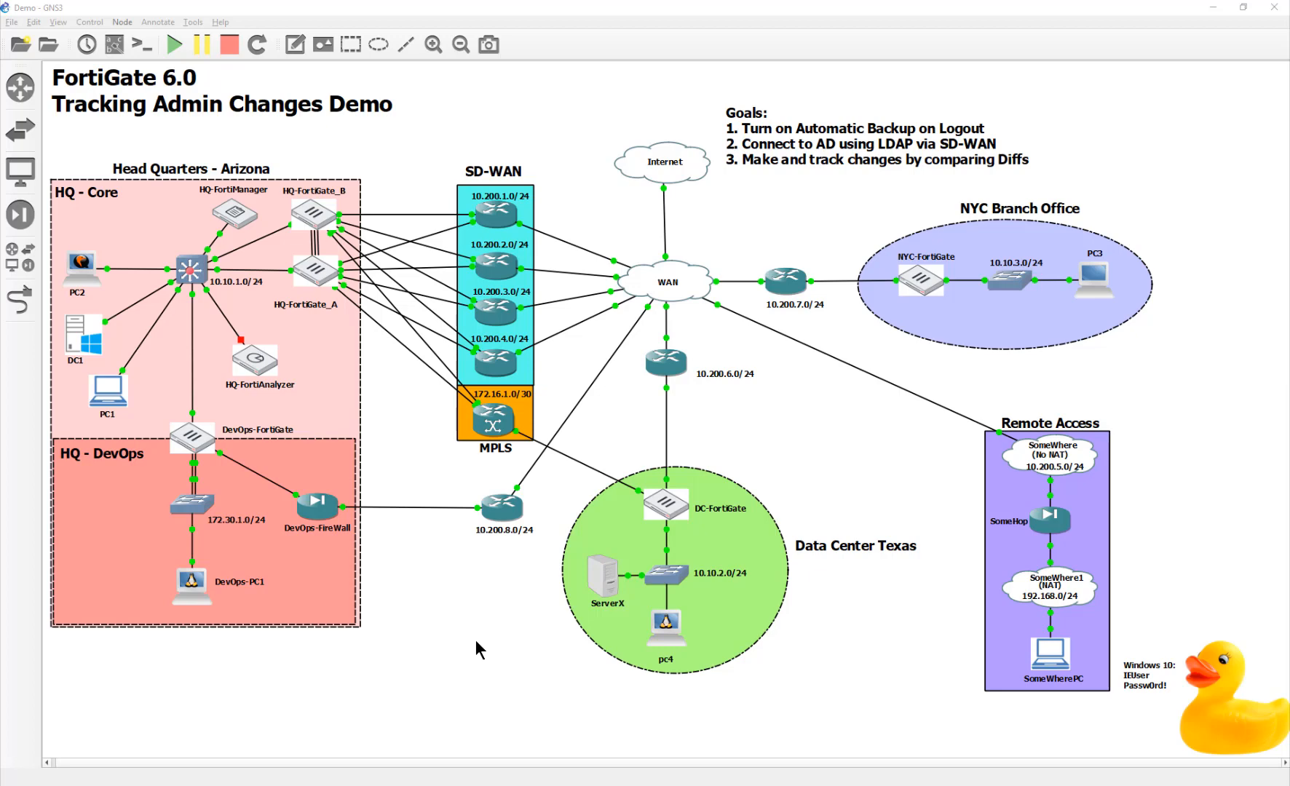
mouse_move(168, 242)
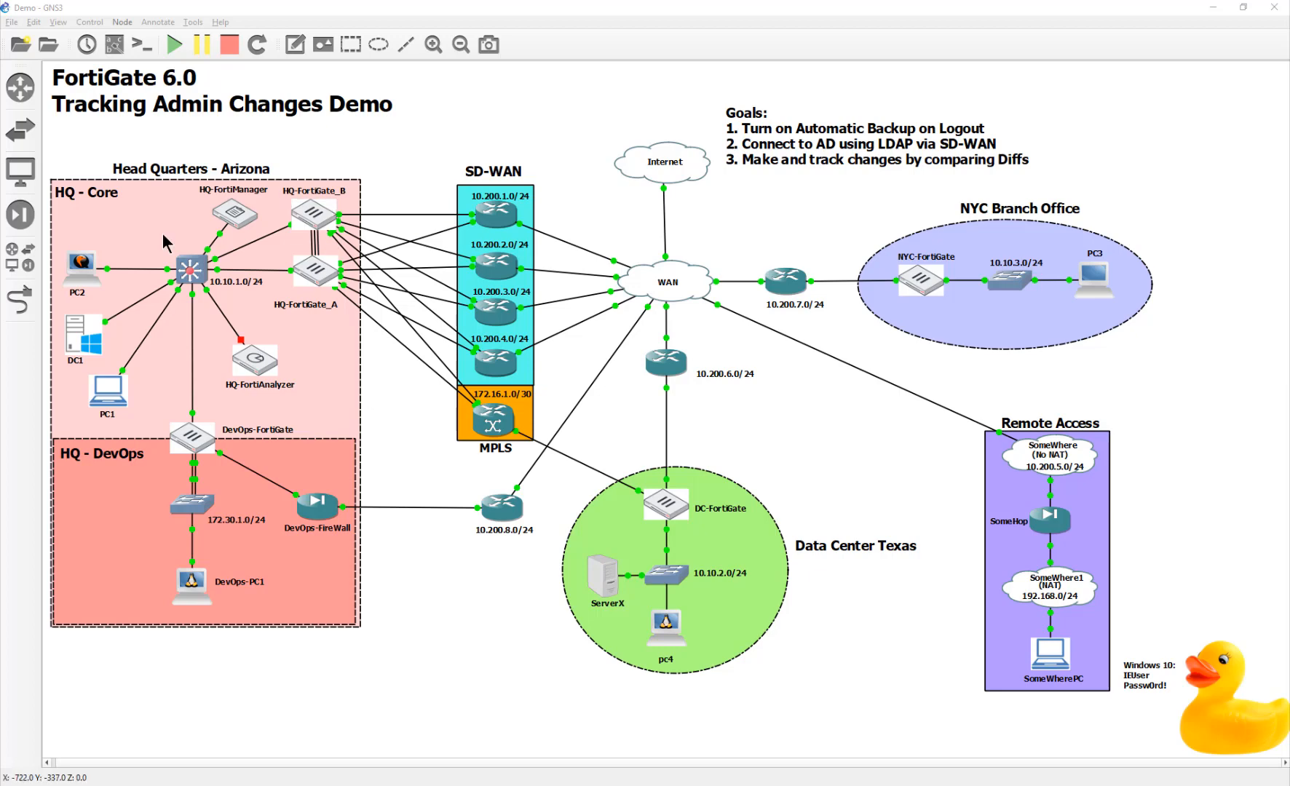
mouse_move(276, 210)
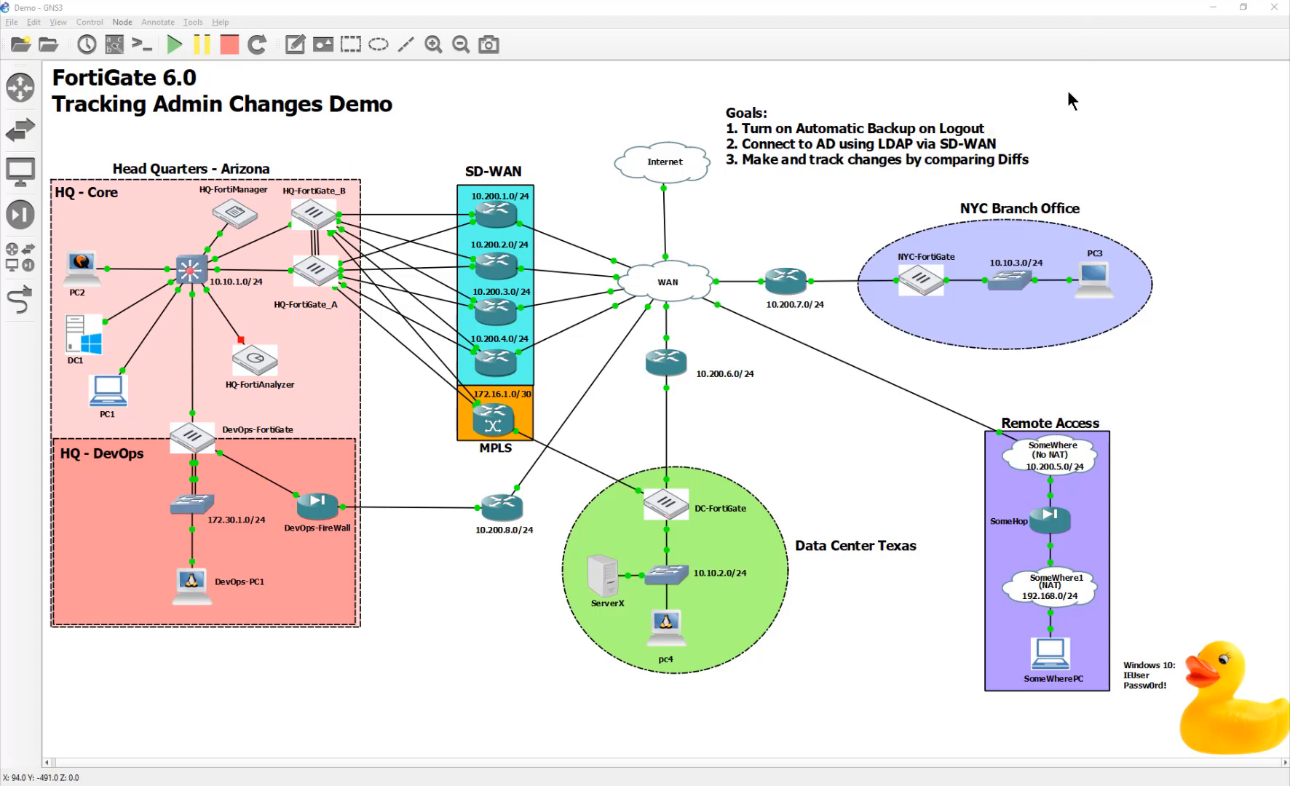
mouse_move(1077, 104)
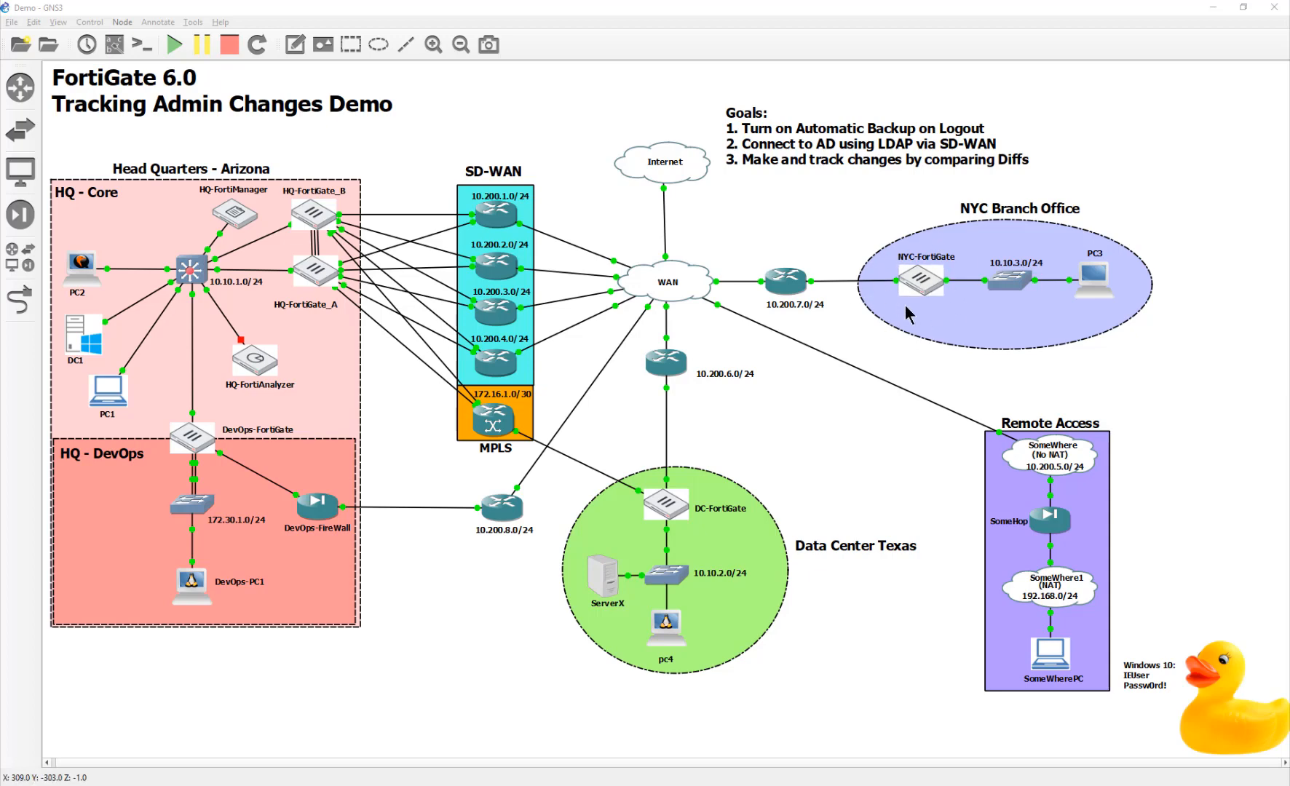
mouse_move(881, 319)
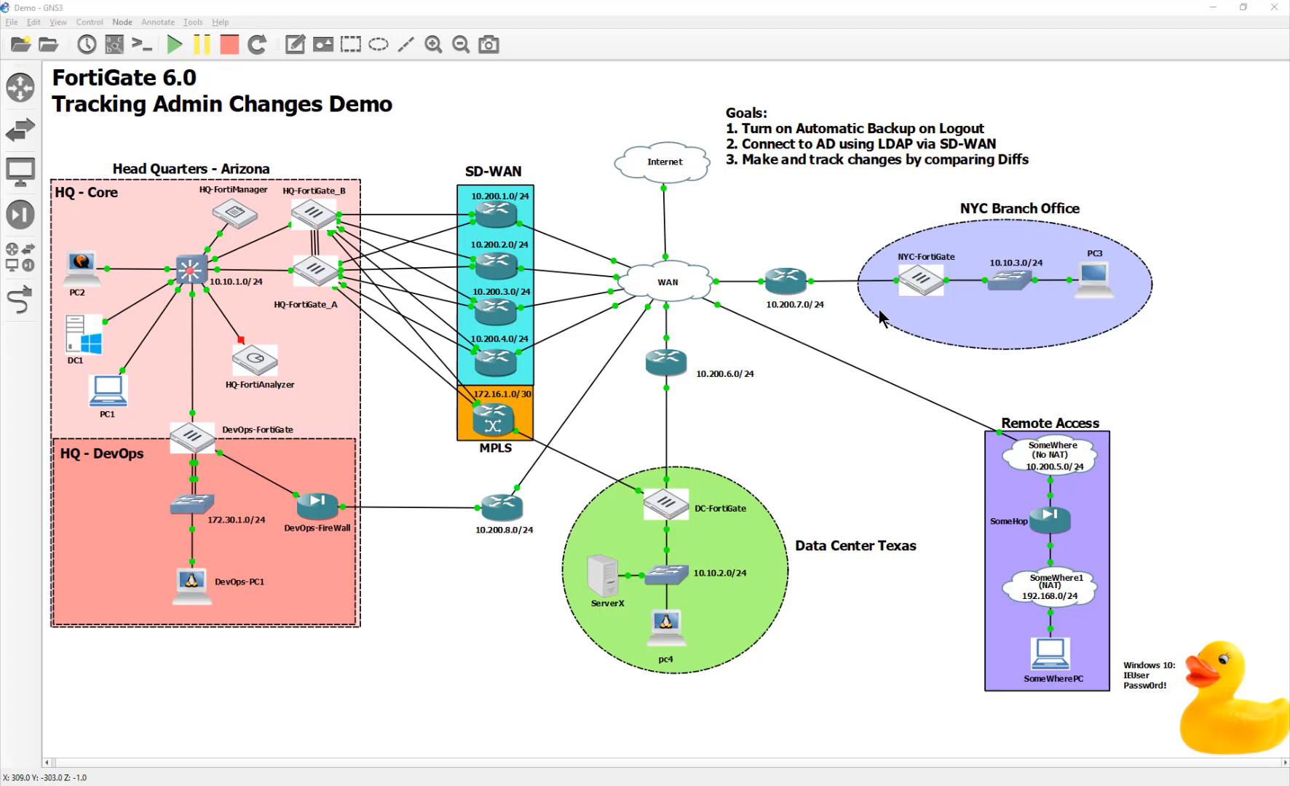
mouse_move(953, 315)
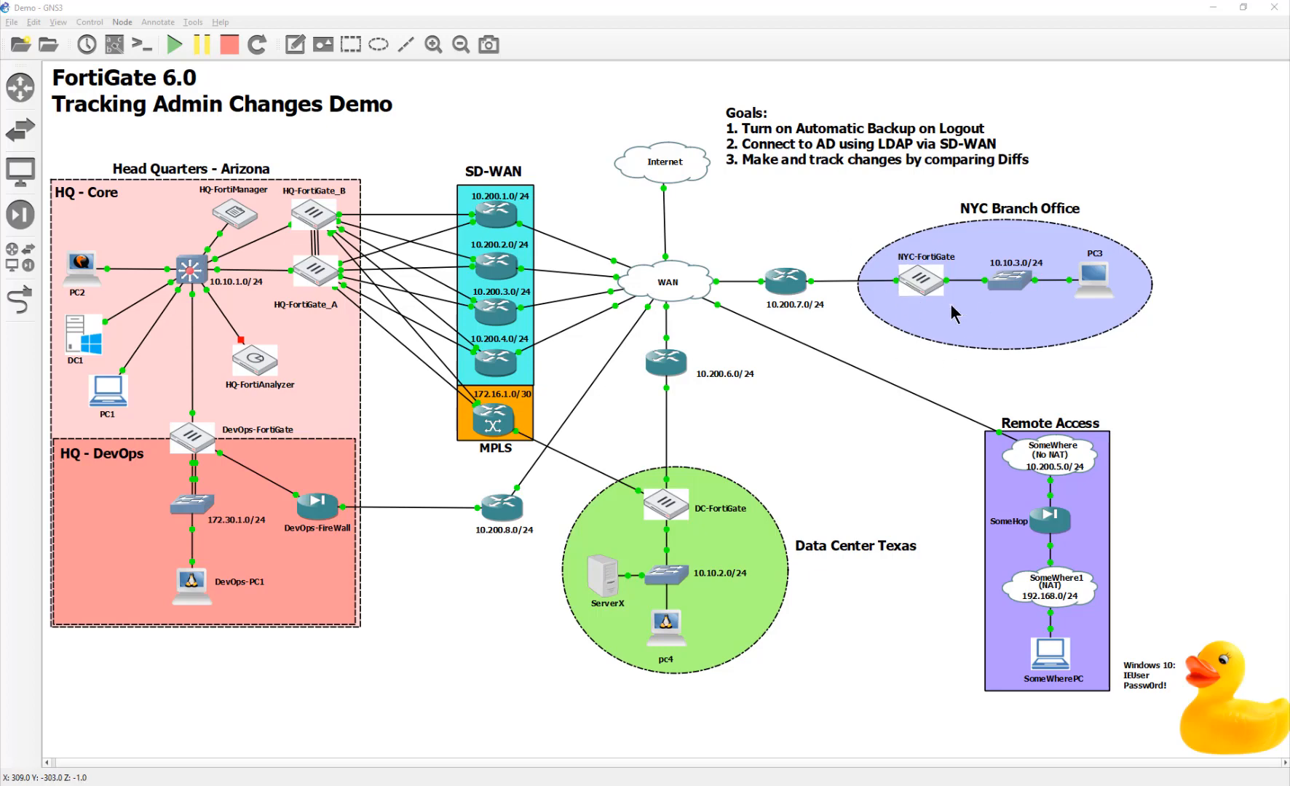
mouse_move(757, 146)
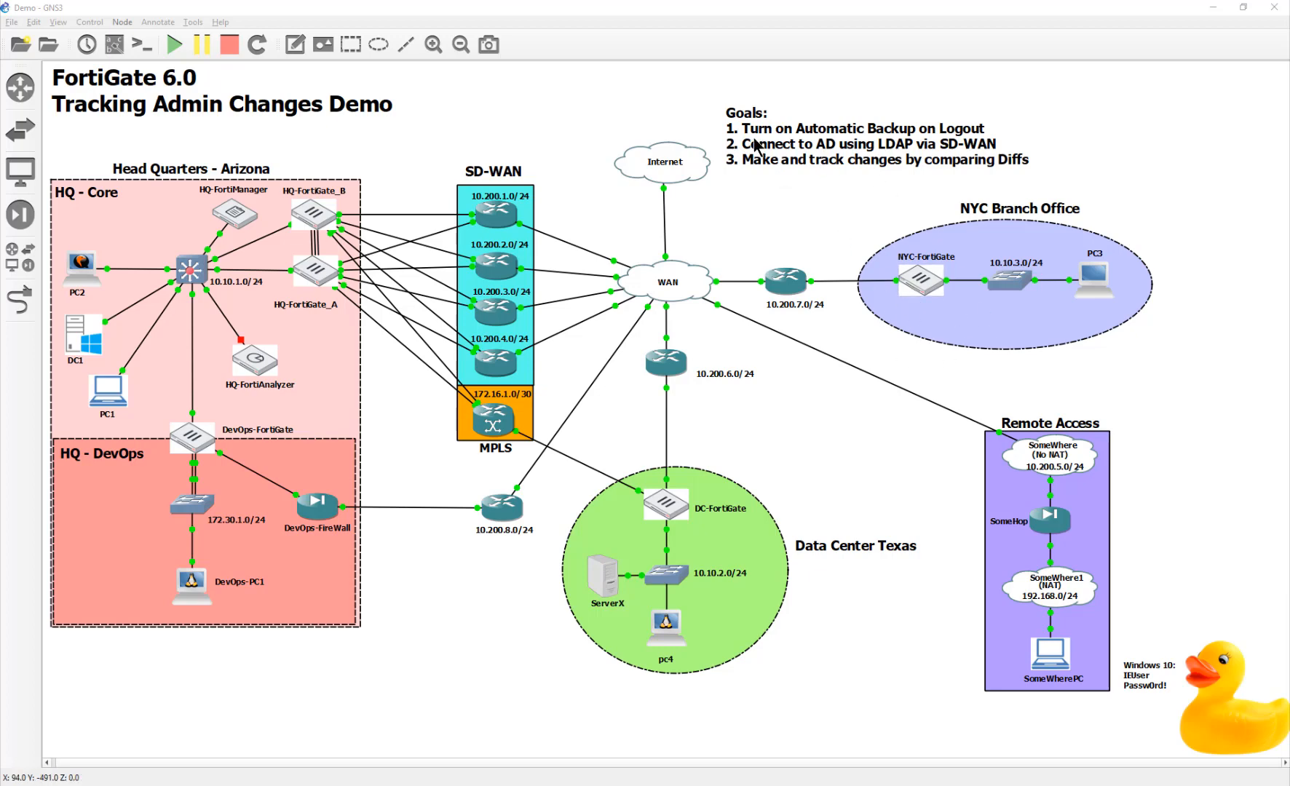
mouse_move(984, 156)
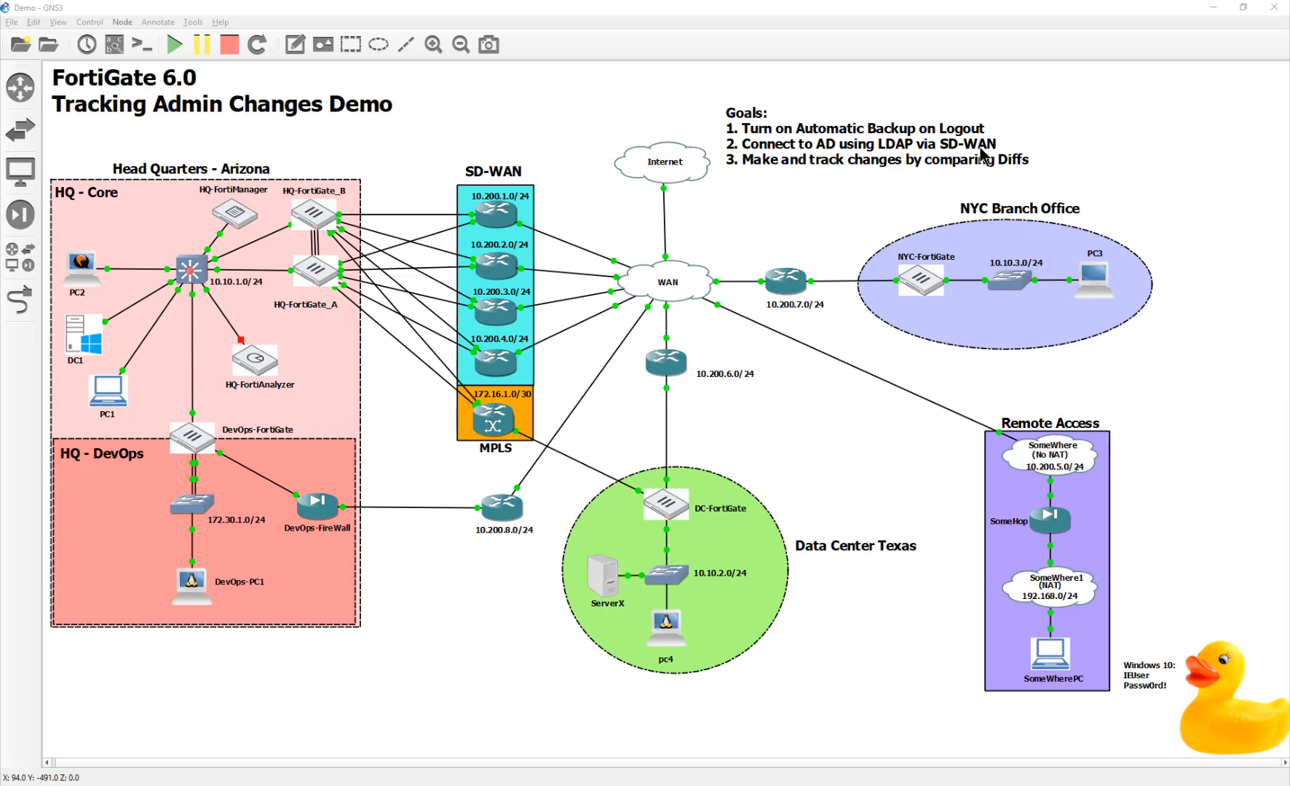
mouse_move(997, 193)
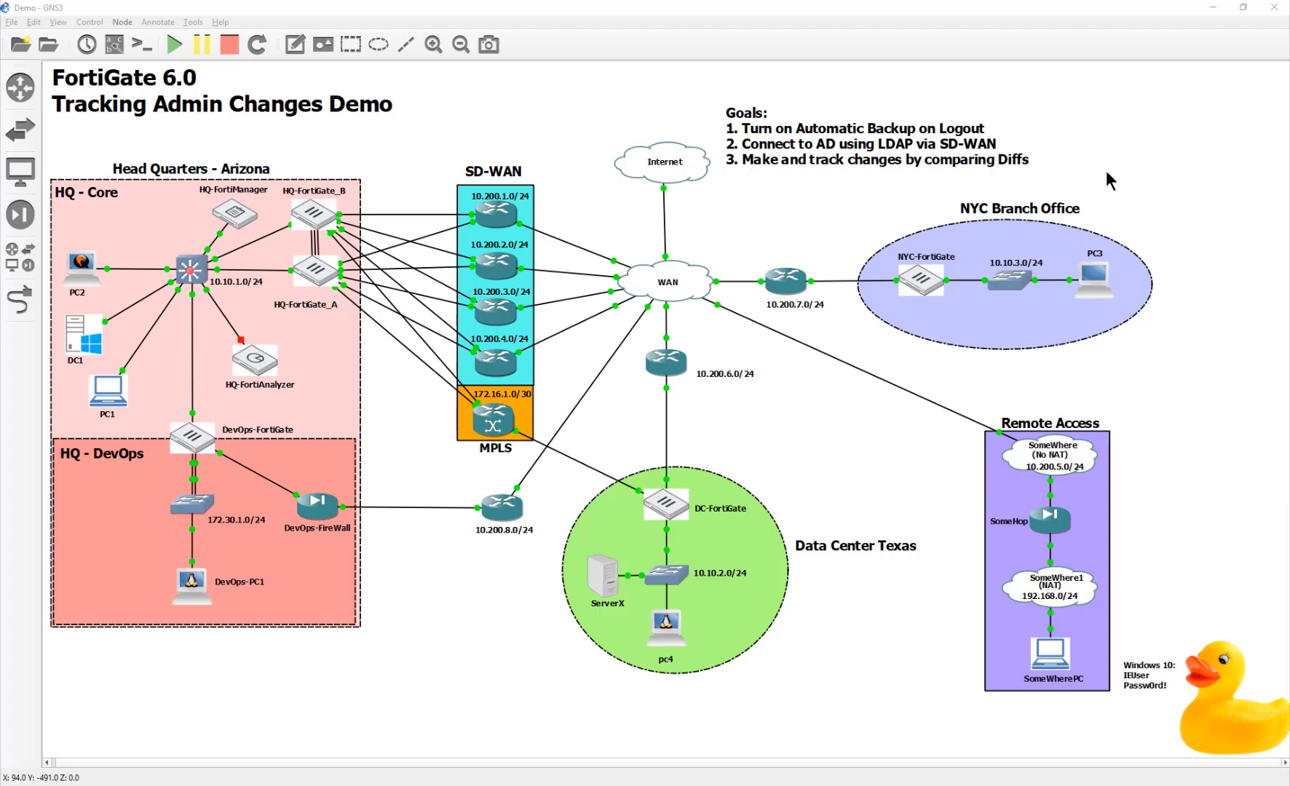
mouse_move(933, 269)
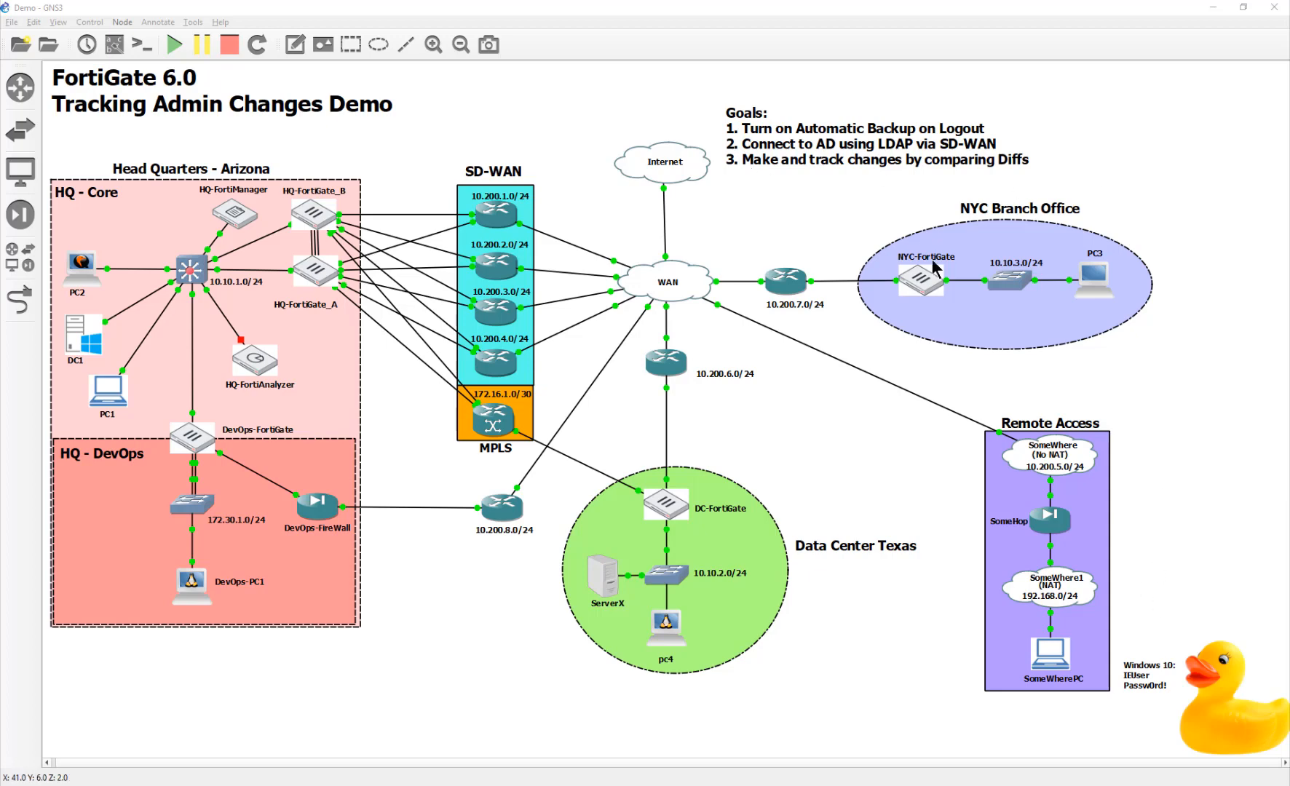
mouse_move(956, 286)
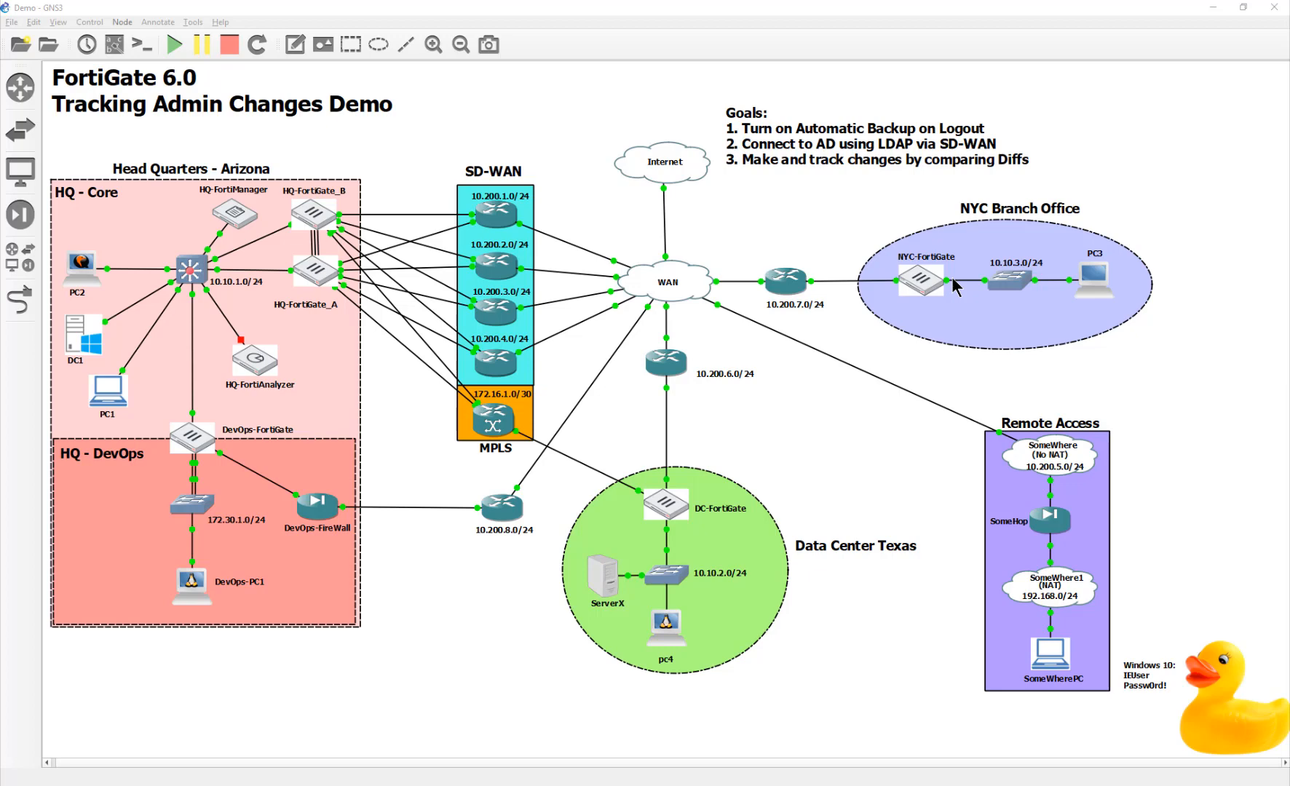
mouse_move(769, 141)
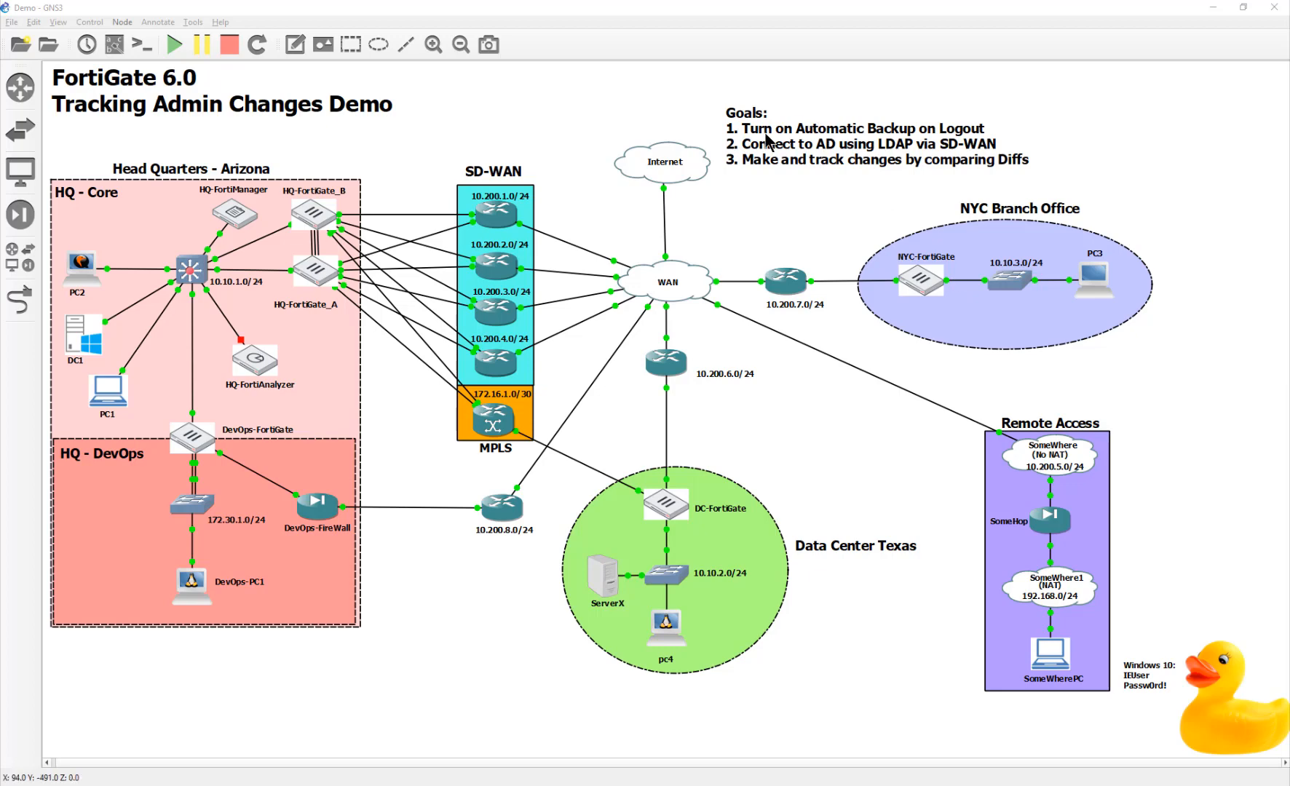
mouse_move(1064, 146)
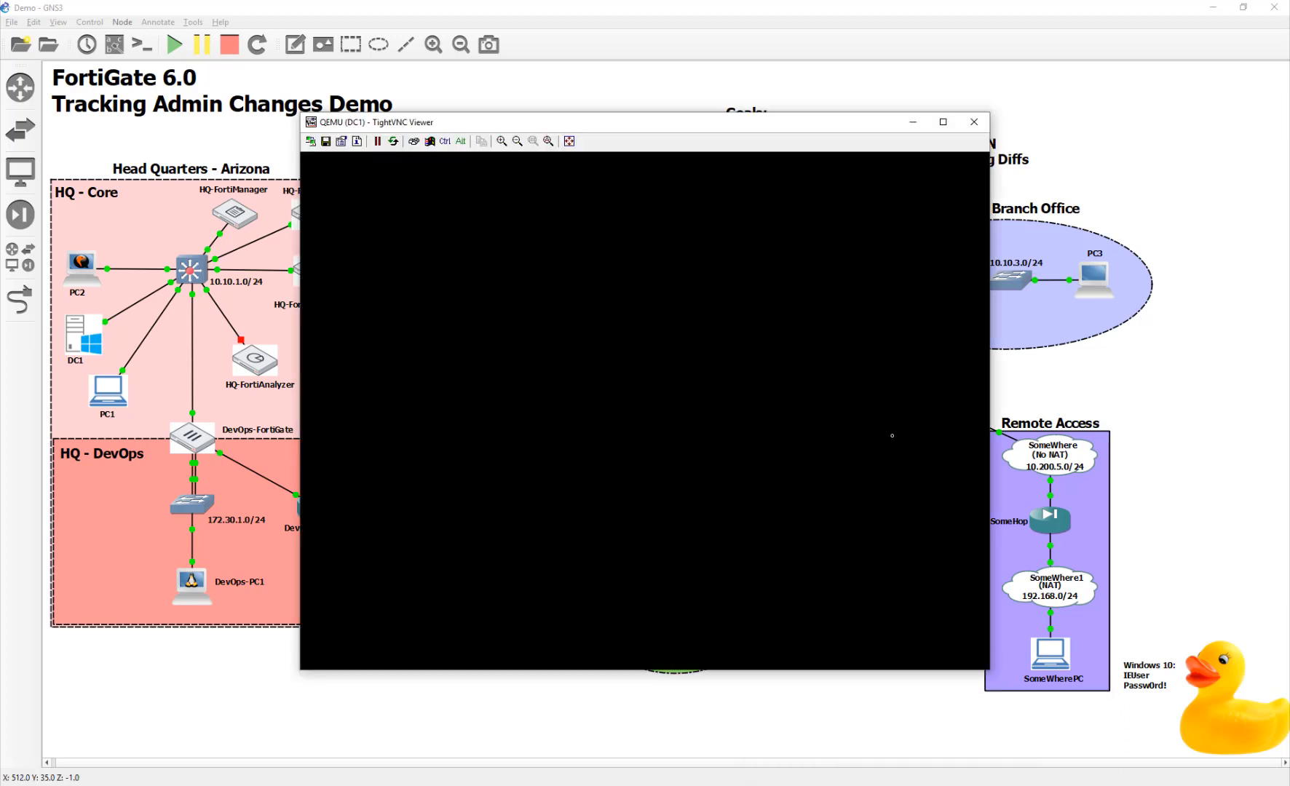
- On the NYC-FortiGate console, set revision-backup-on-logout enable under config system global and end
left_click(974, 122)
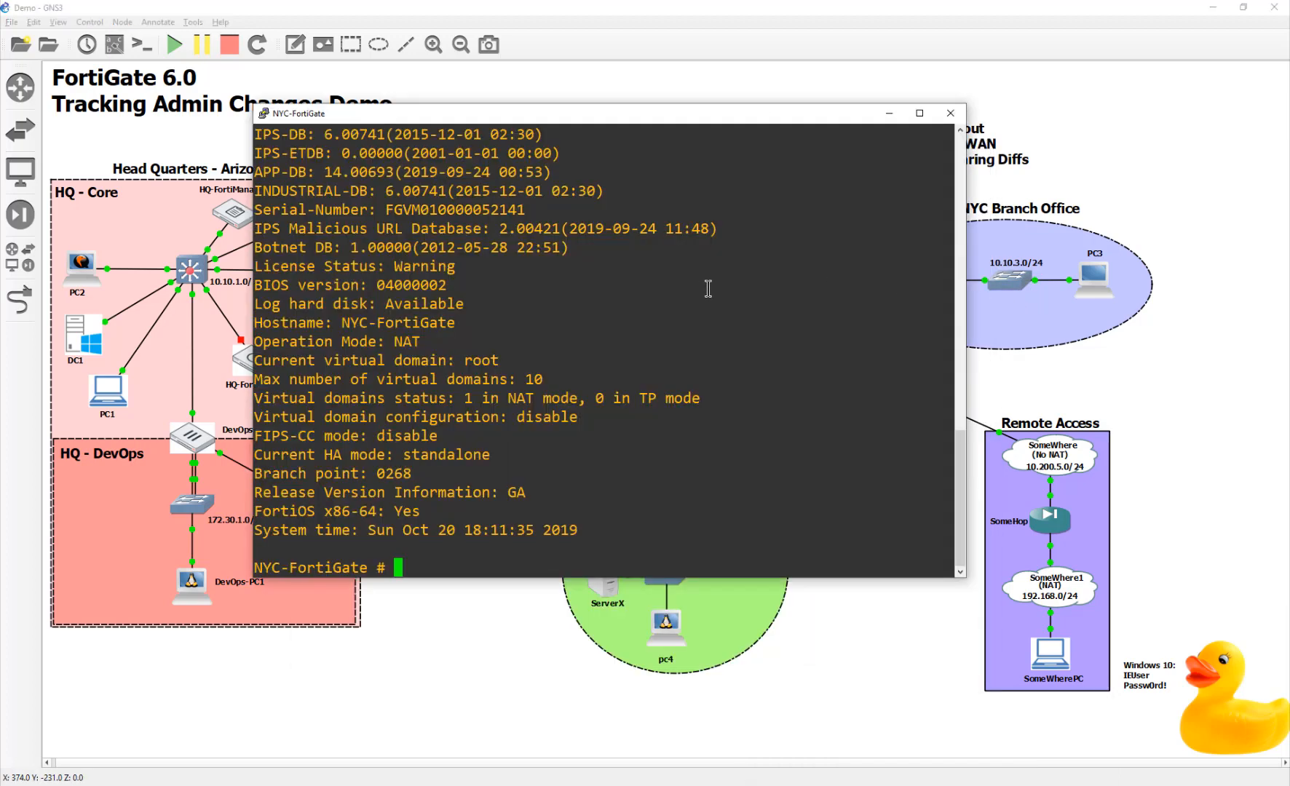
mouse_move(723, 323)
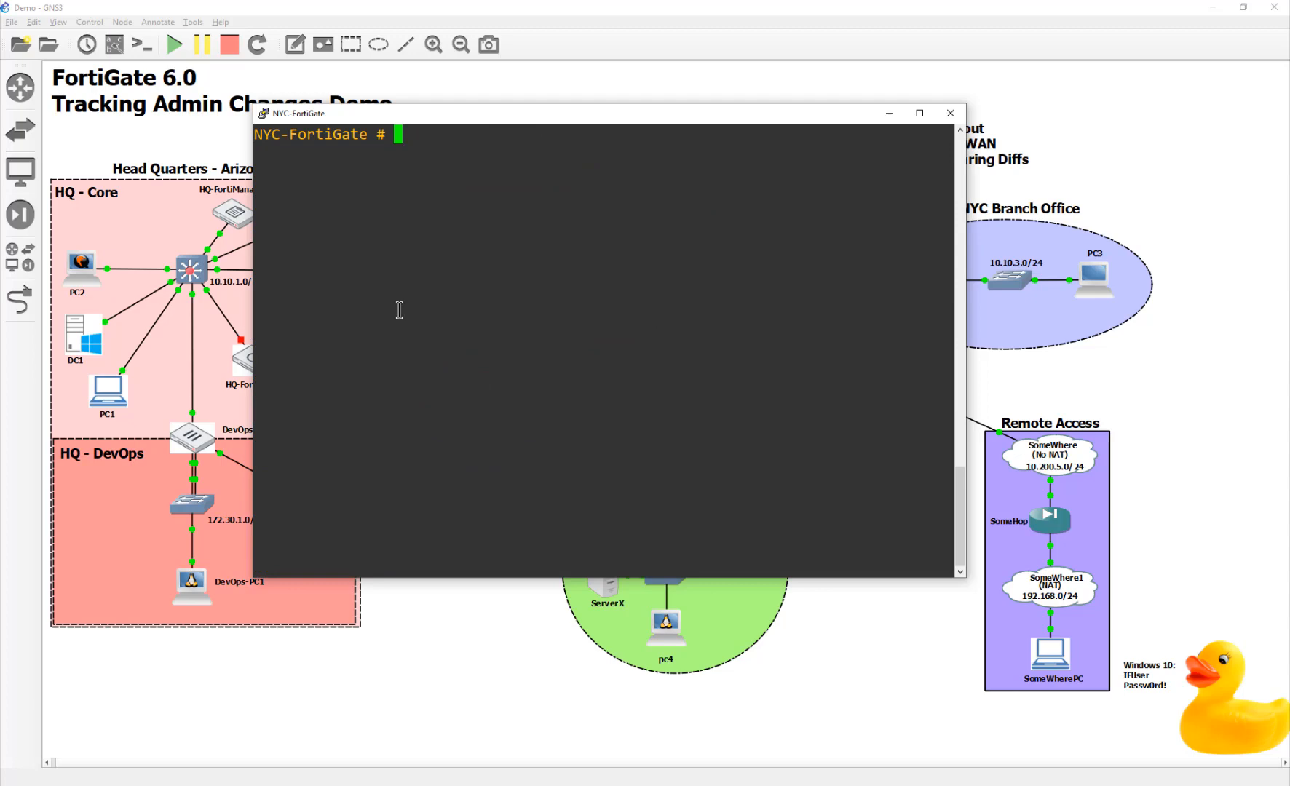
type("configv")
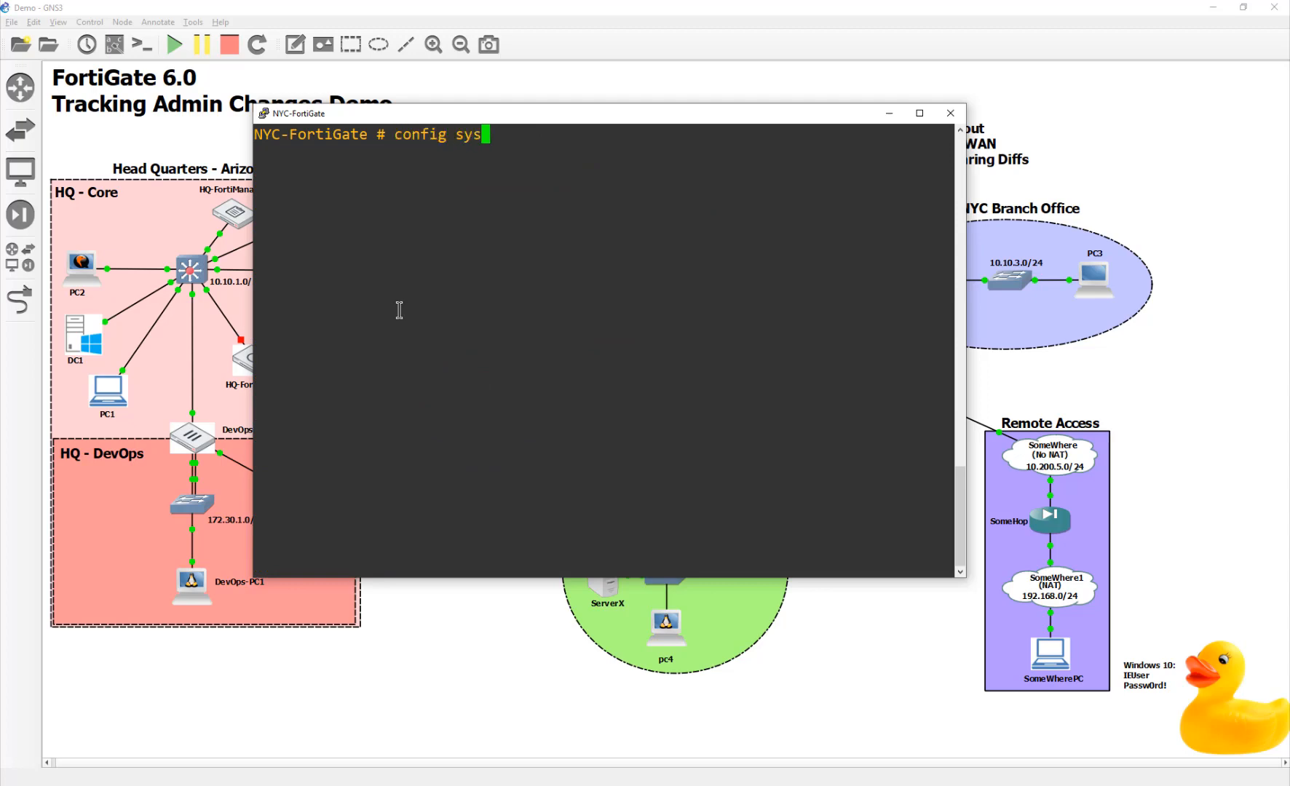
type("tem global")
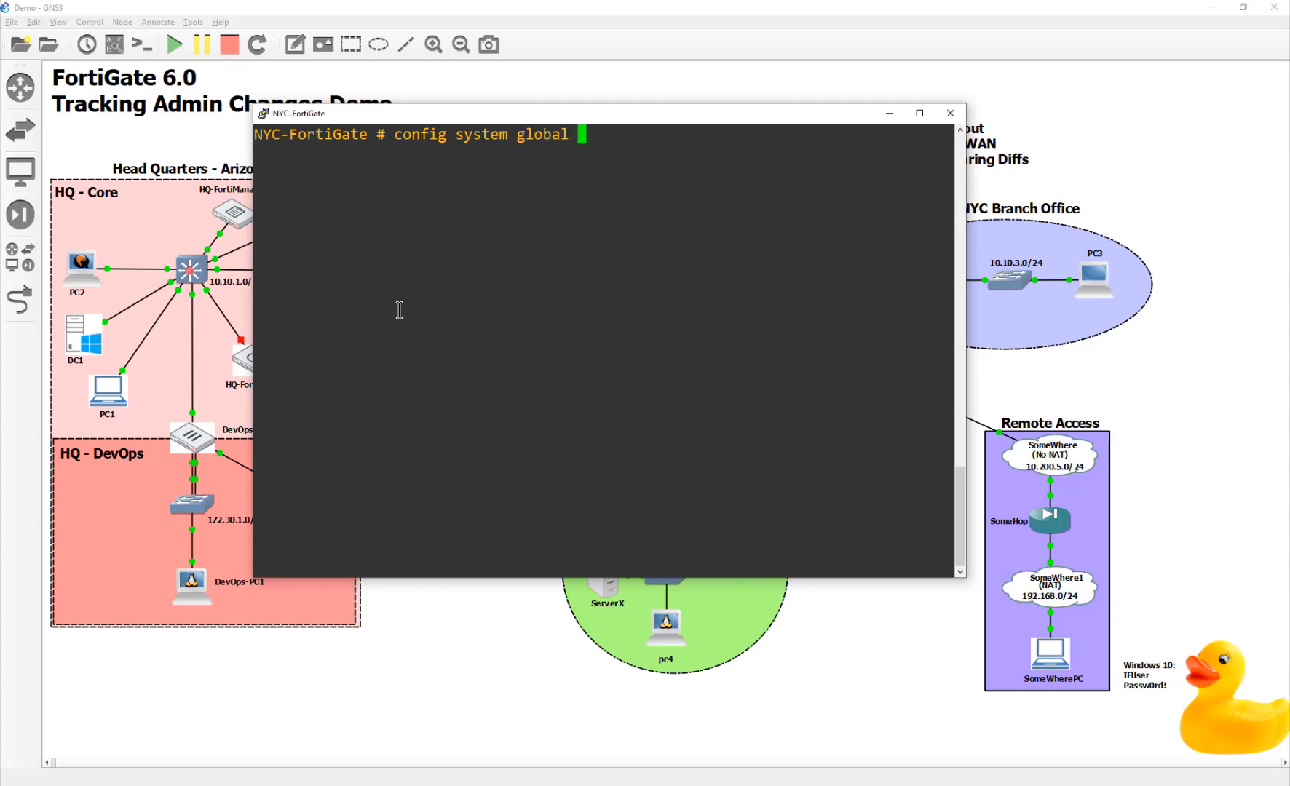
type("set")
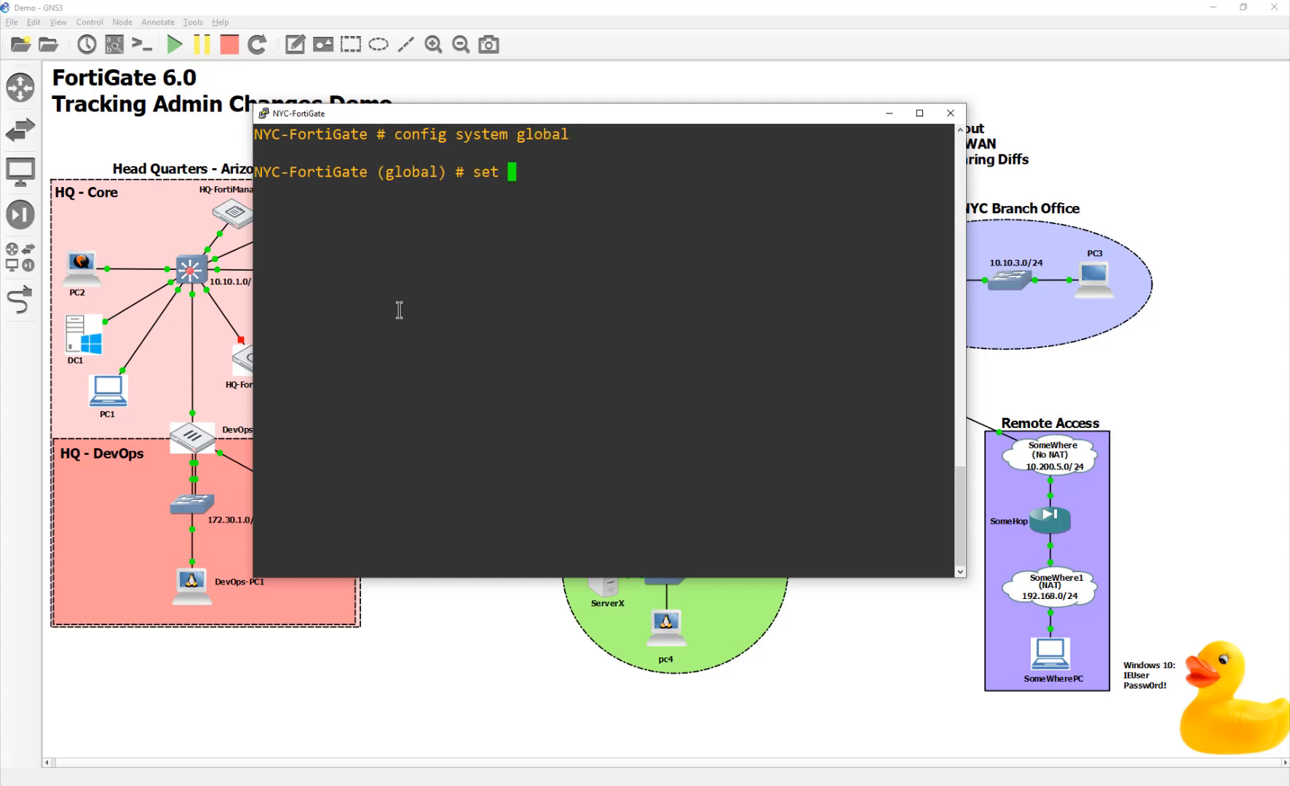
type("revision-backup-on-logout")
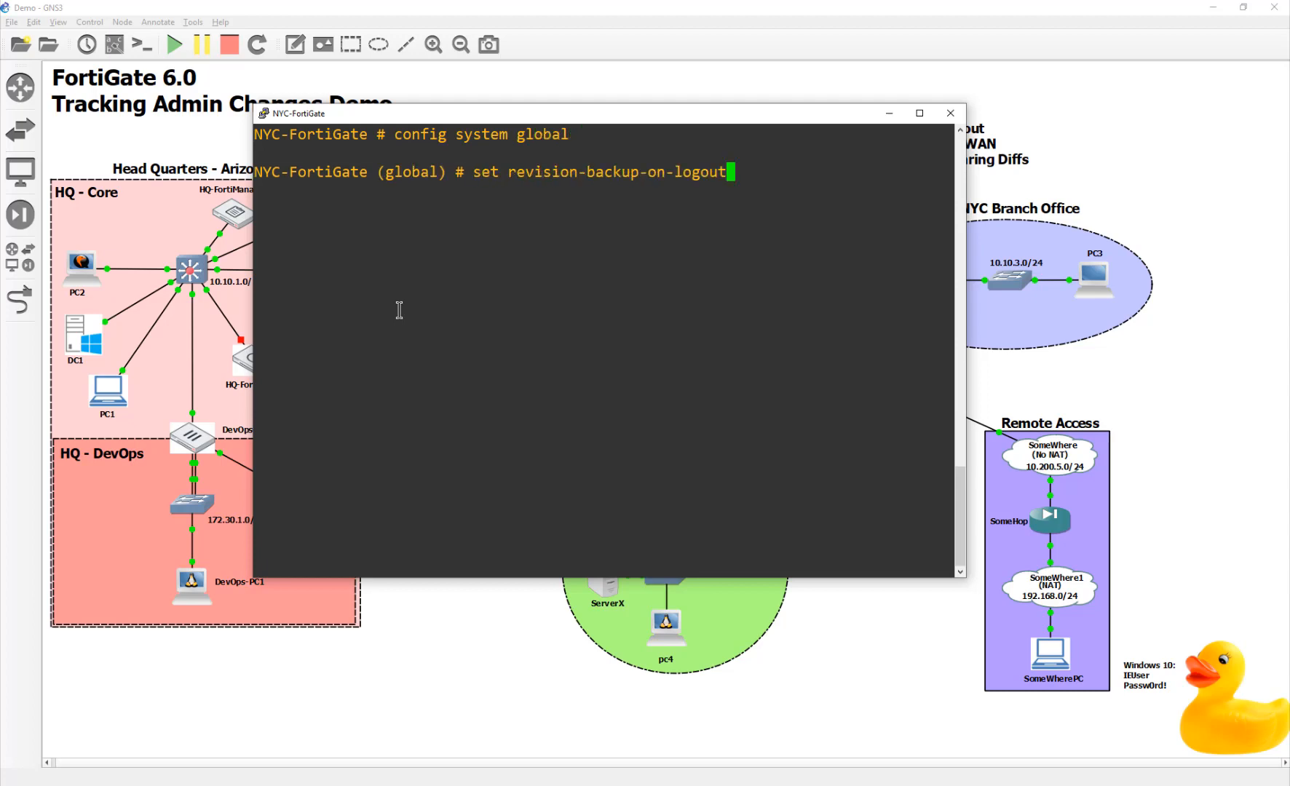
type("enable")
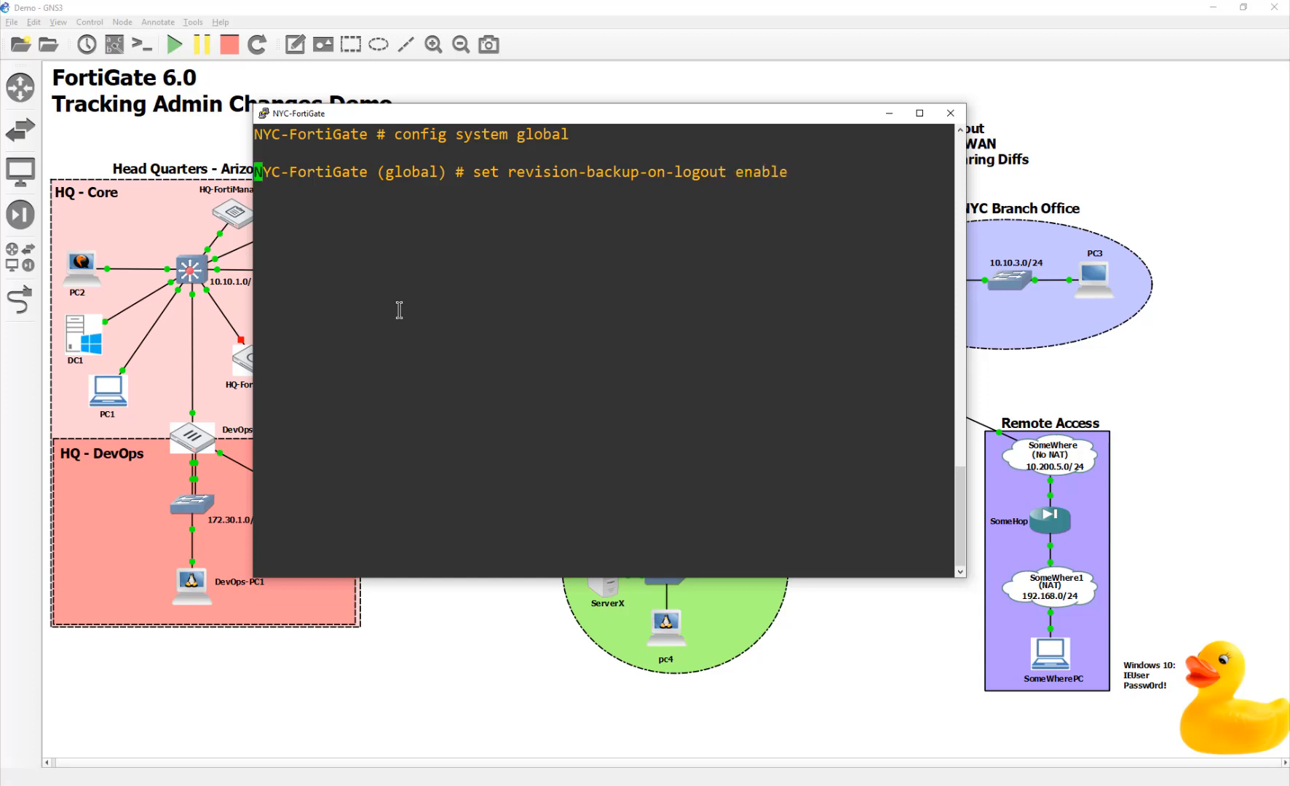
type("end")
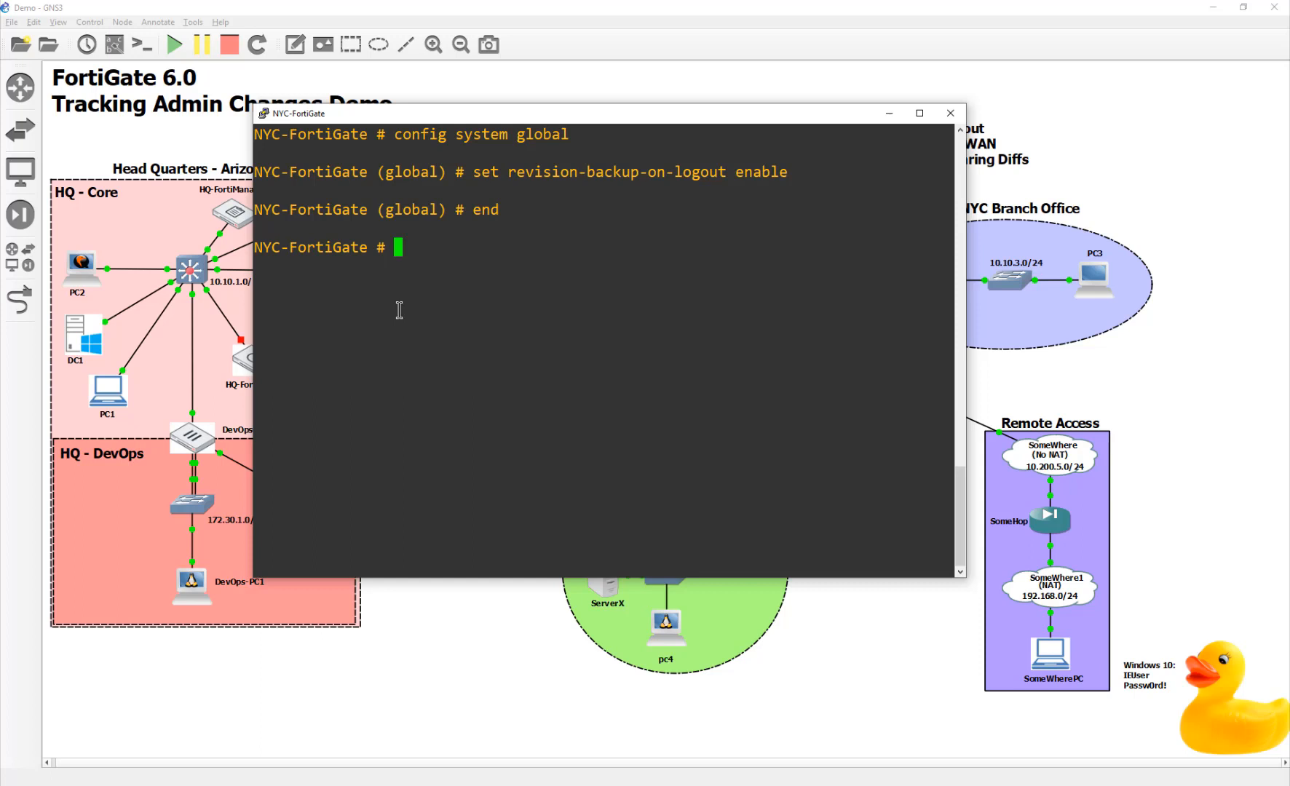
mouse_move(495, 337)
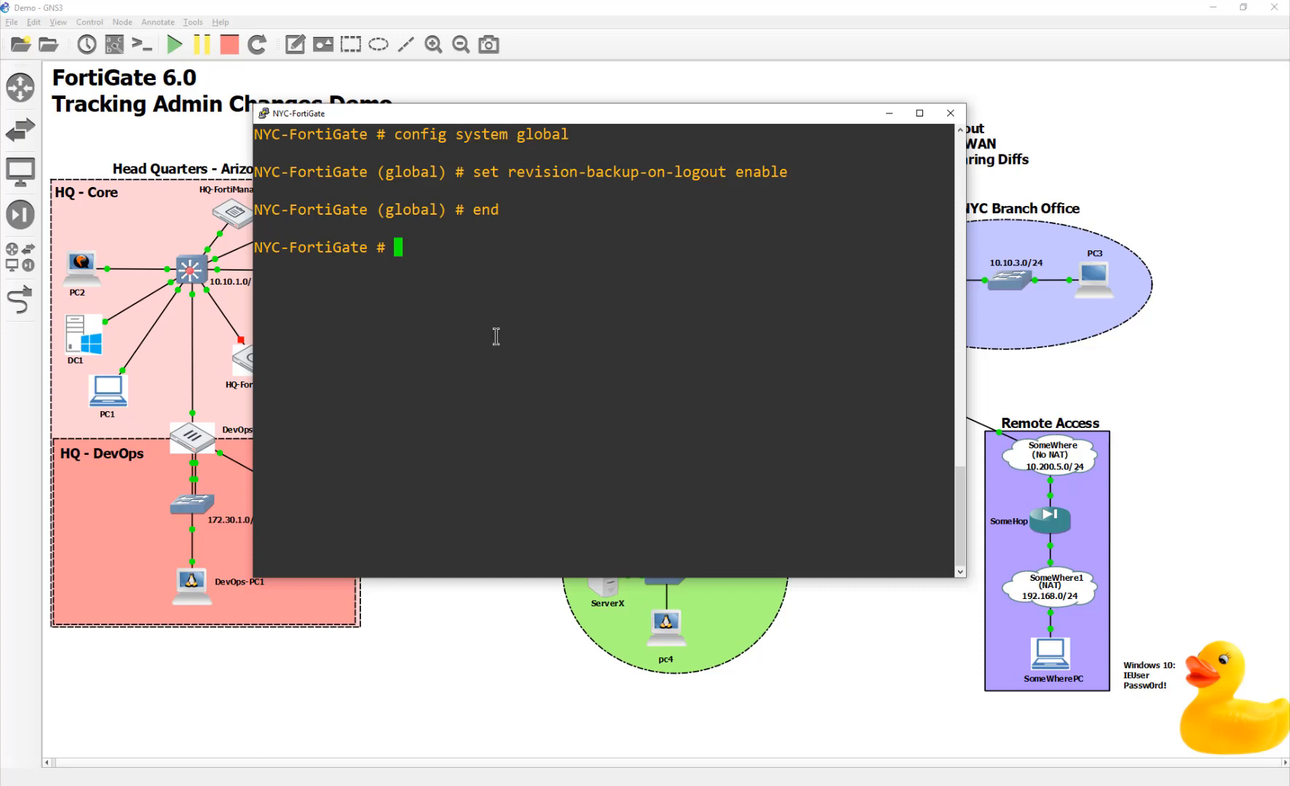
mouse_move(1092, 381)
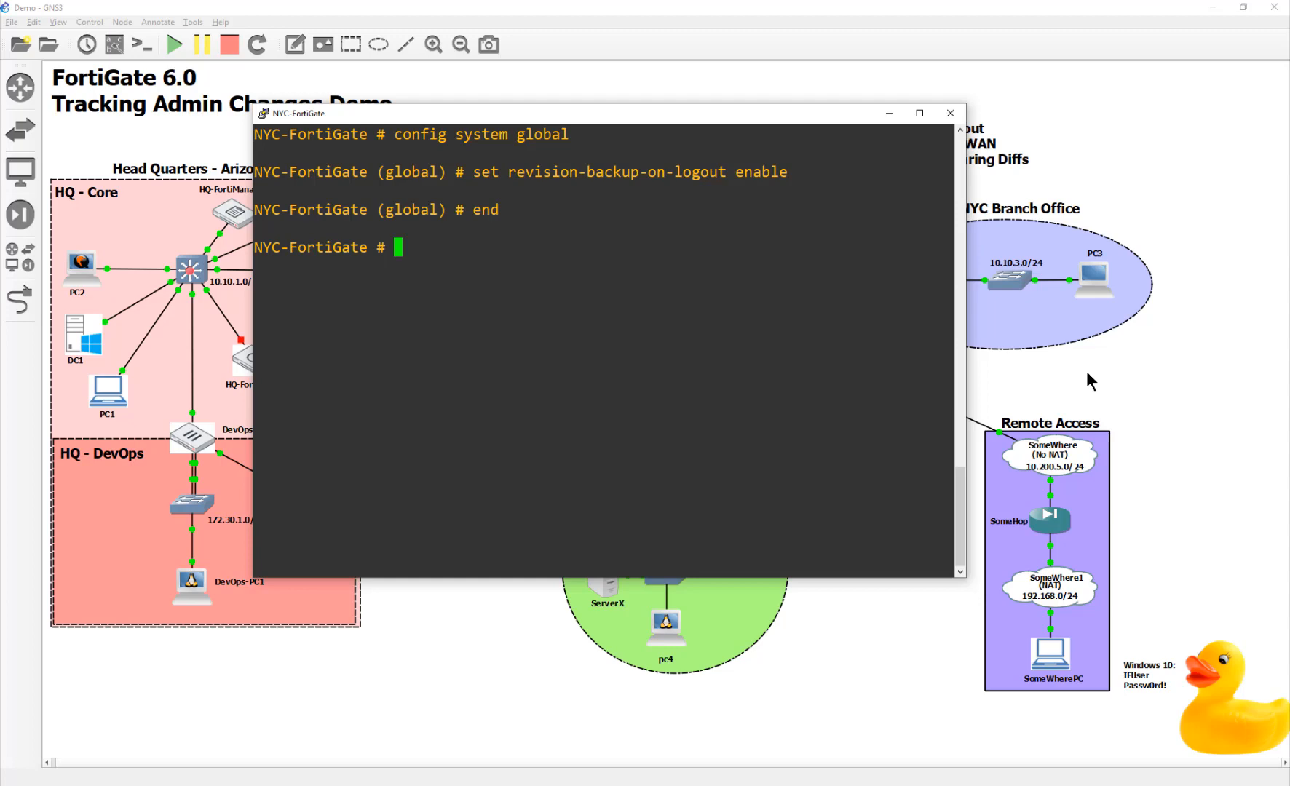
- In the NYC-FortiGate web GUI, go to User & Device > LDAP Servers
left_click(949, 112)
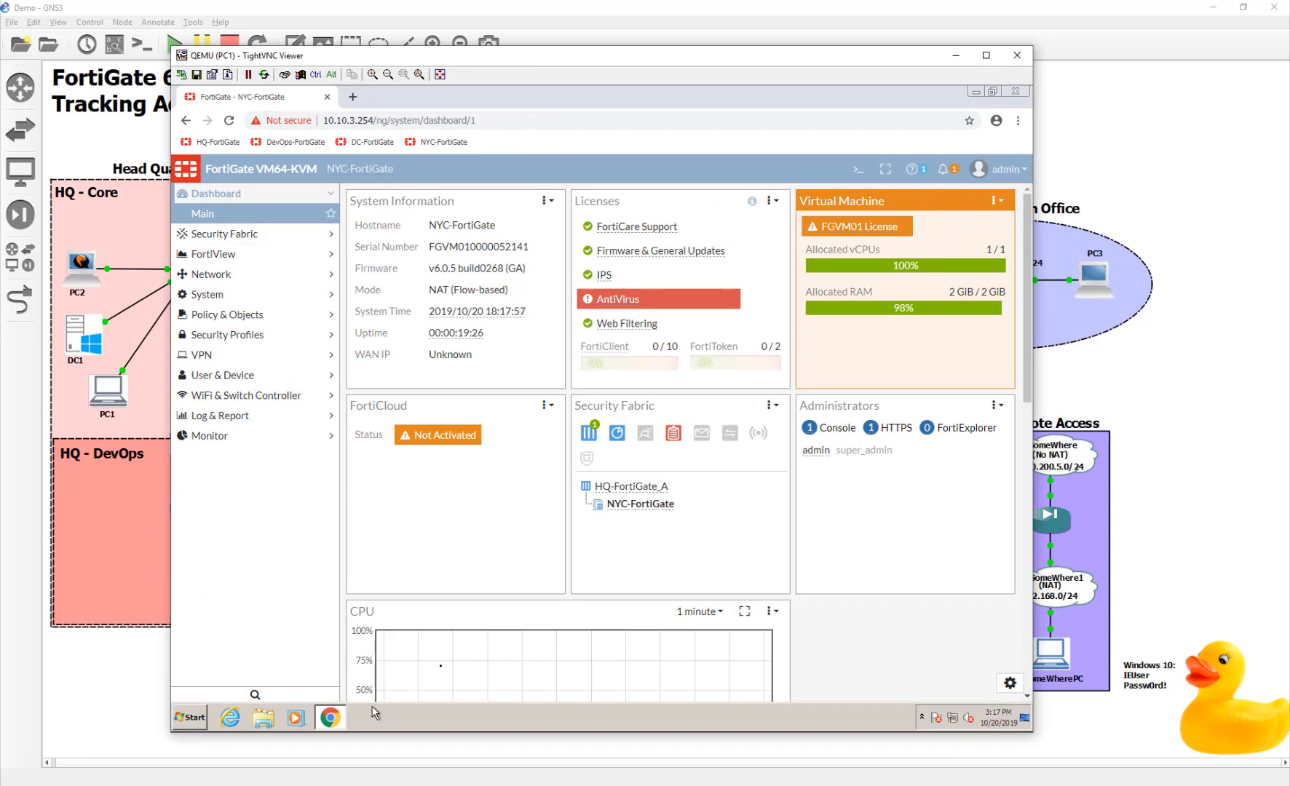
mouse_move(228, 375)
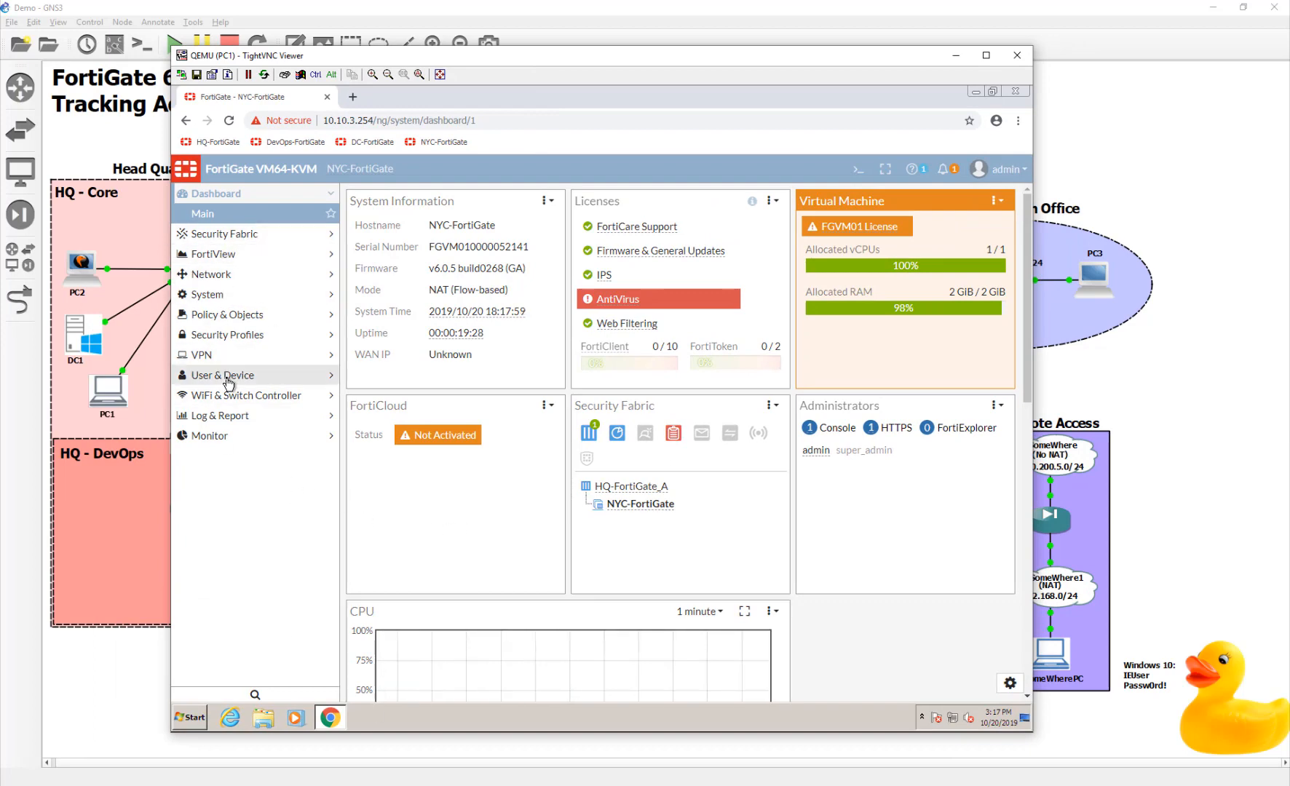
left_click(225, 375)
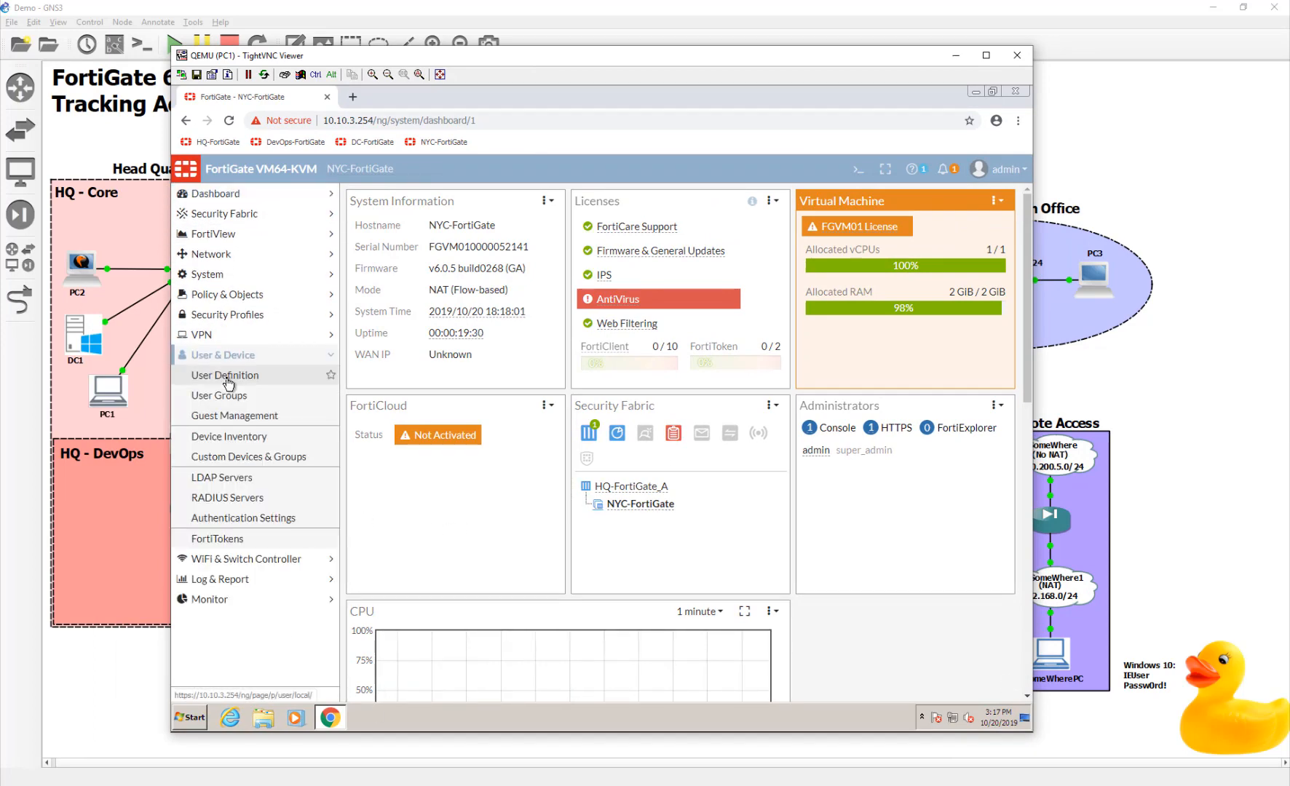
left_click(220, 477)
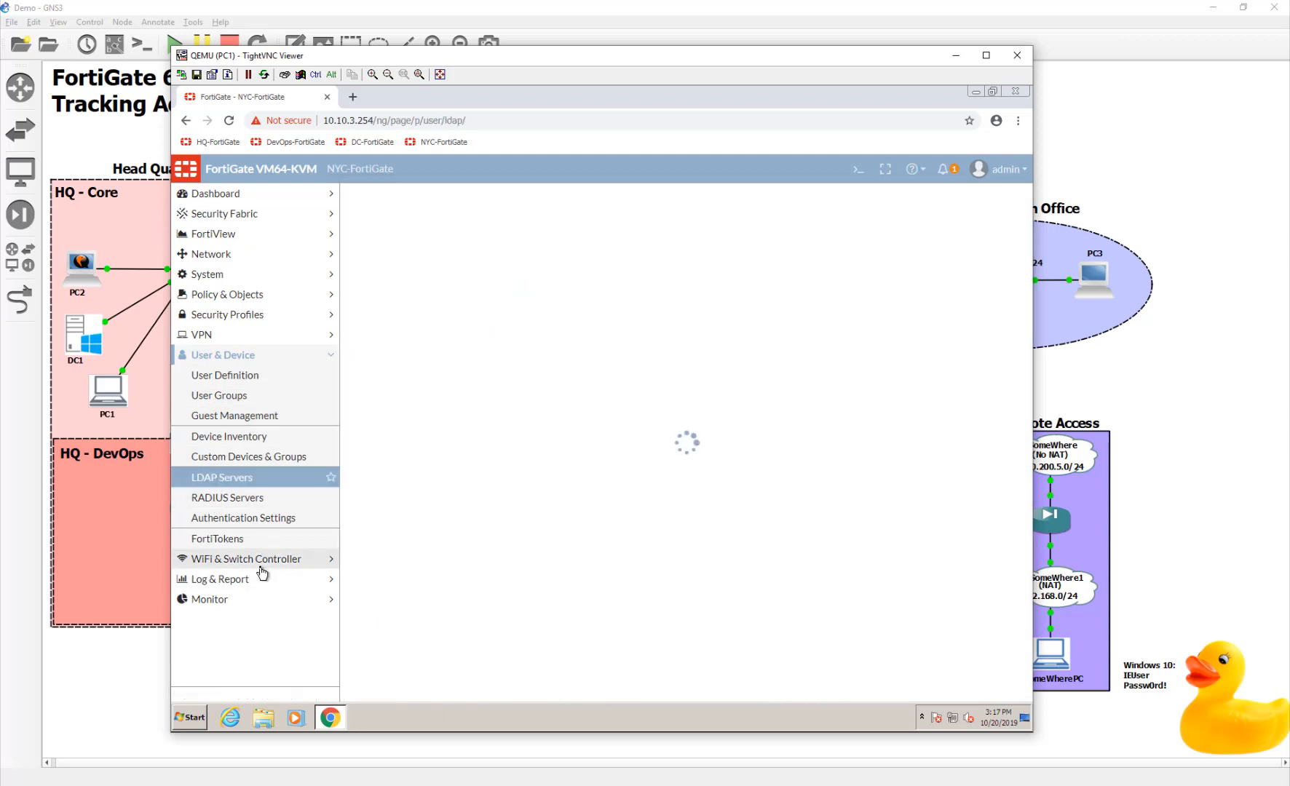
left_click(222, 477)
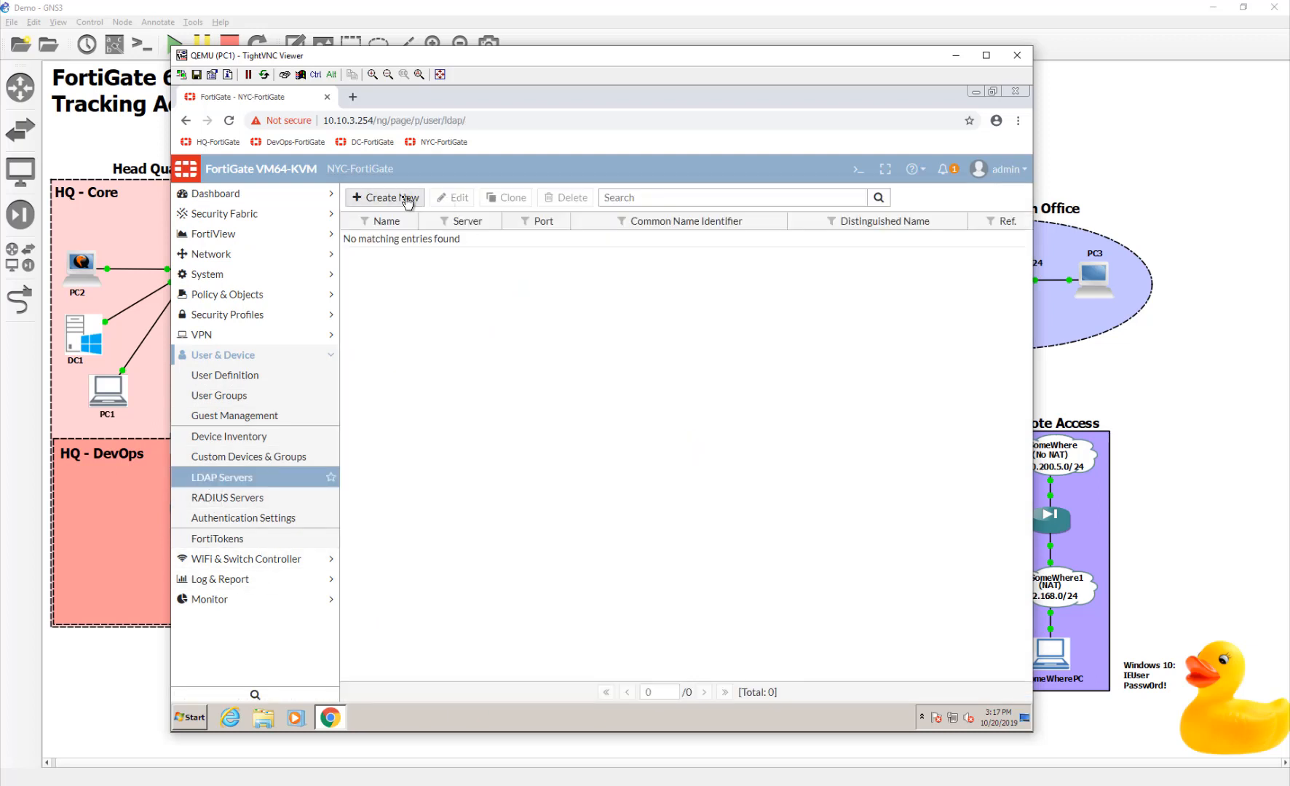
- Add LDAP server DC1 at 10.10.1.10 with Regular bind account fortigate, and test connectivity
left_click(384, 197)
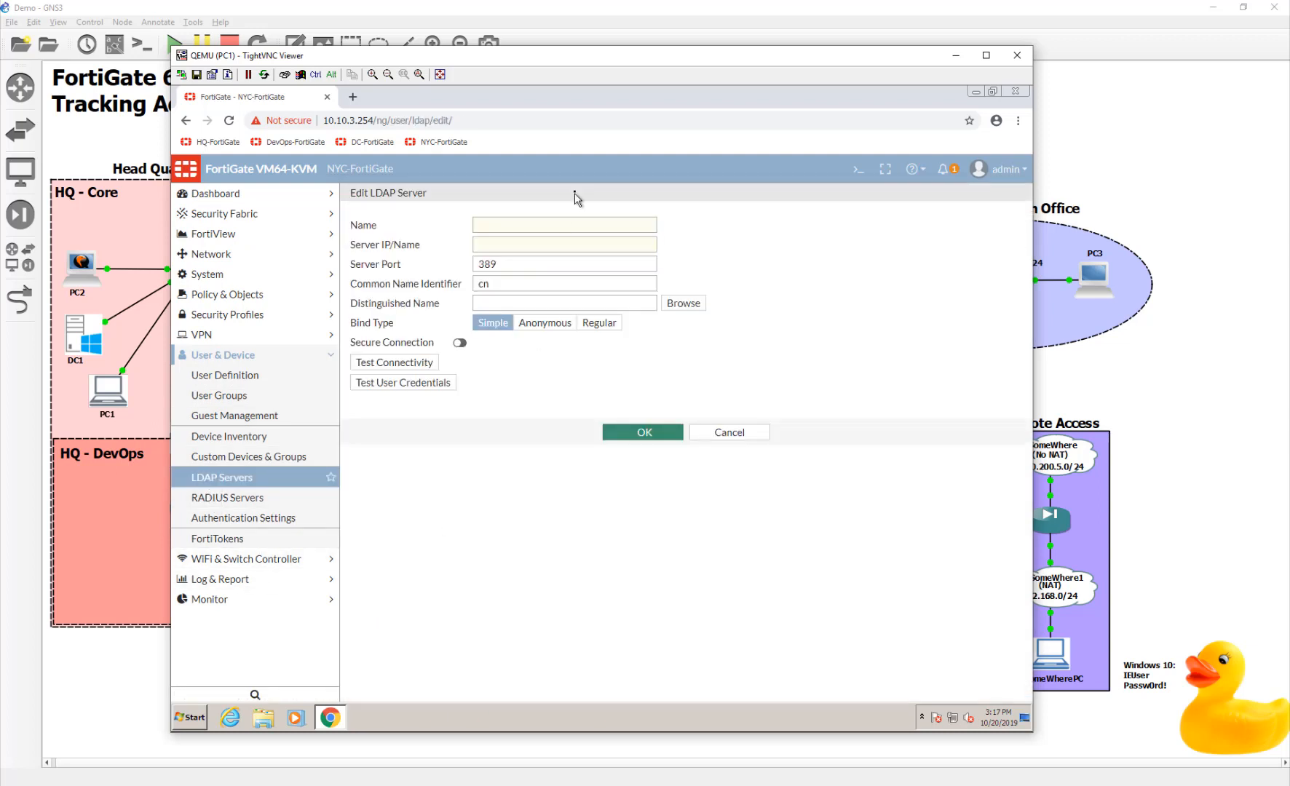
left_click(563, 225)
type("1")
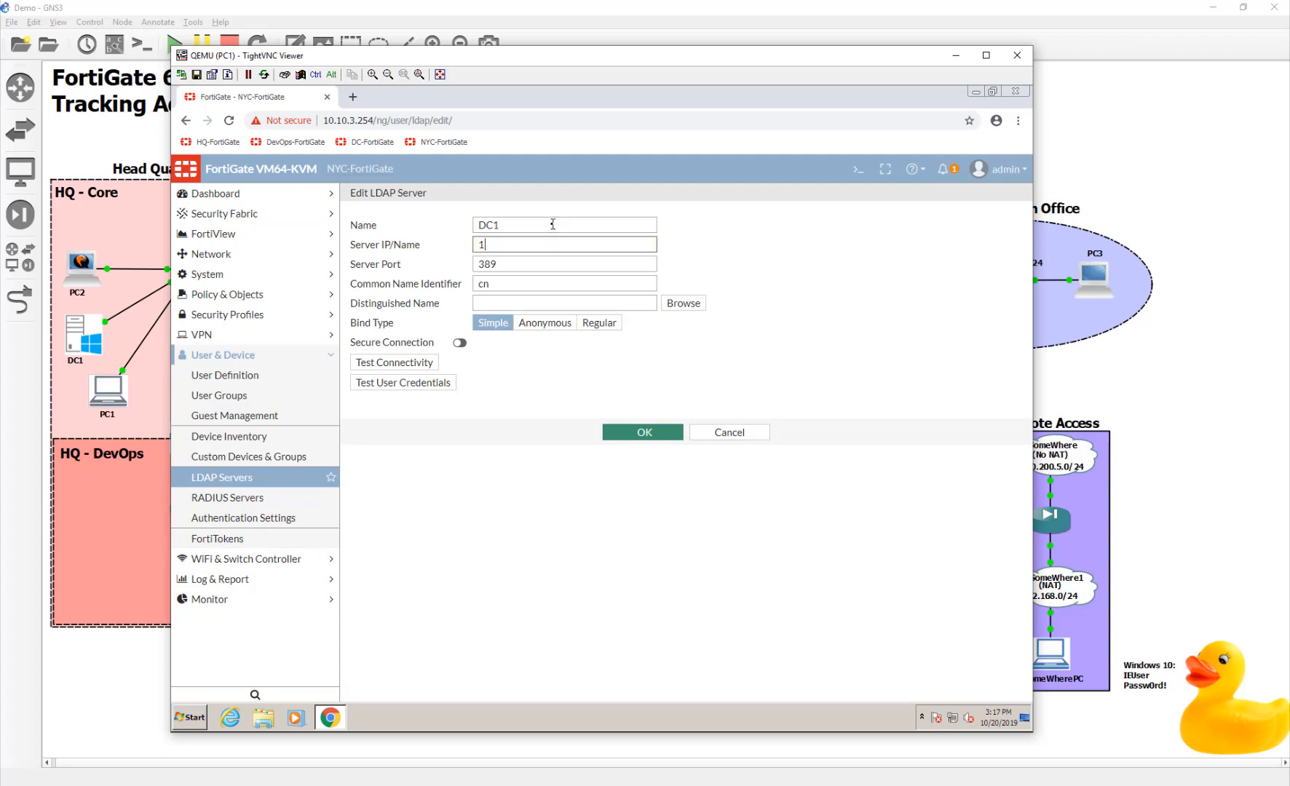
type("0.0")
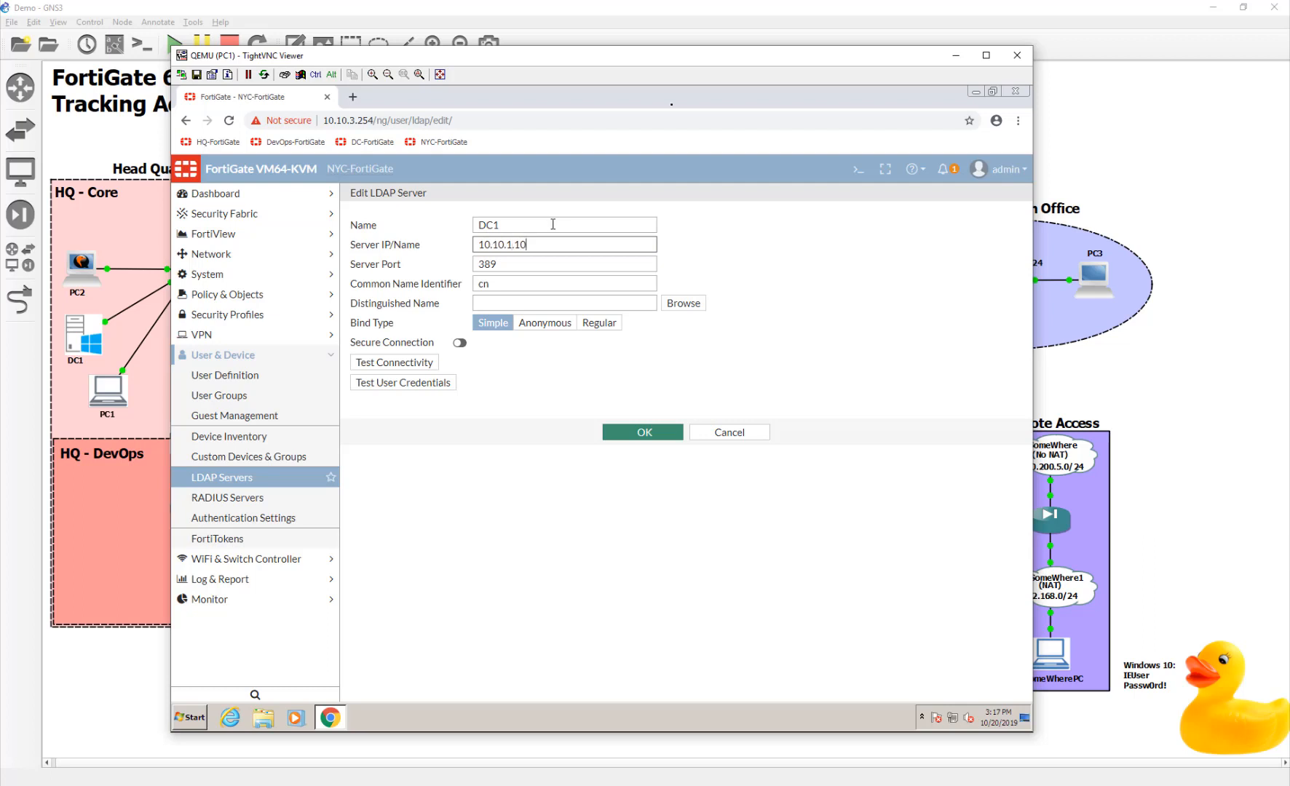
left_click(598, 322)
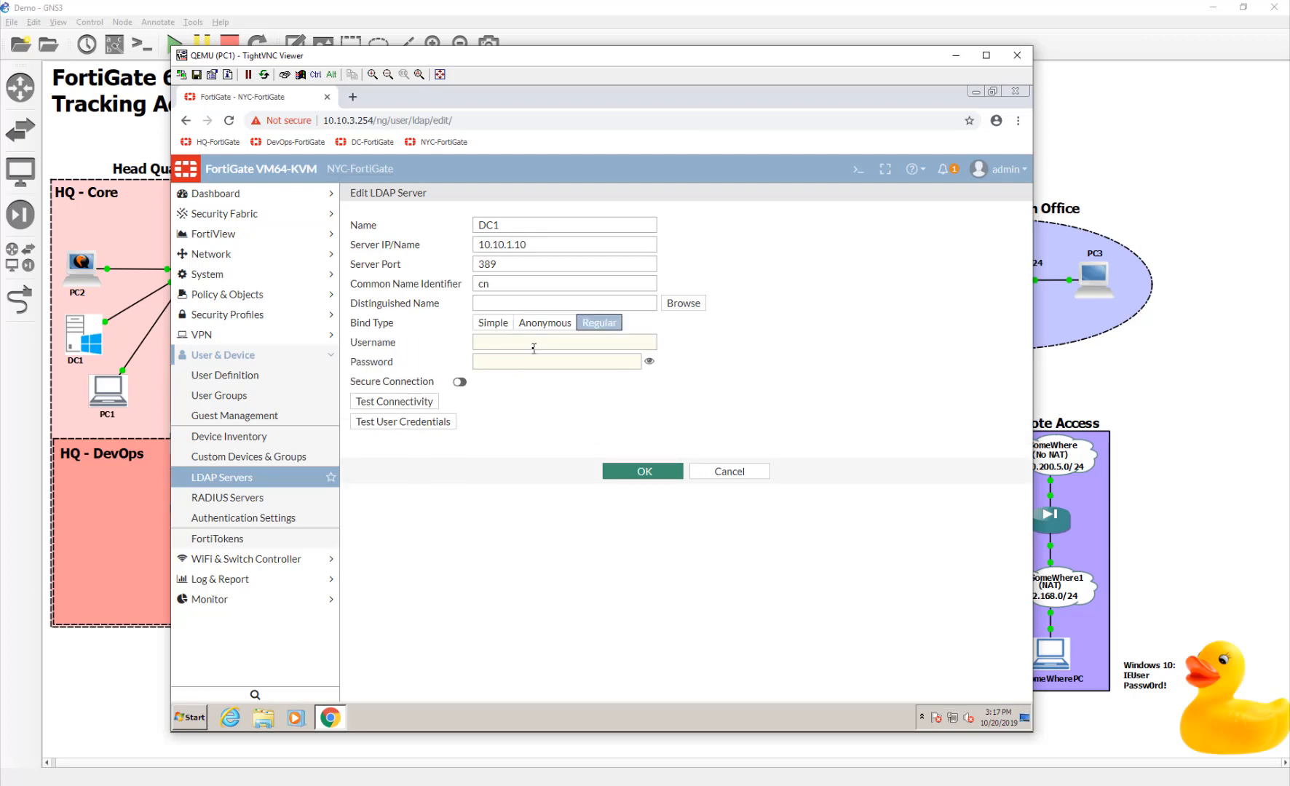
left_click(564, 342)
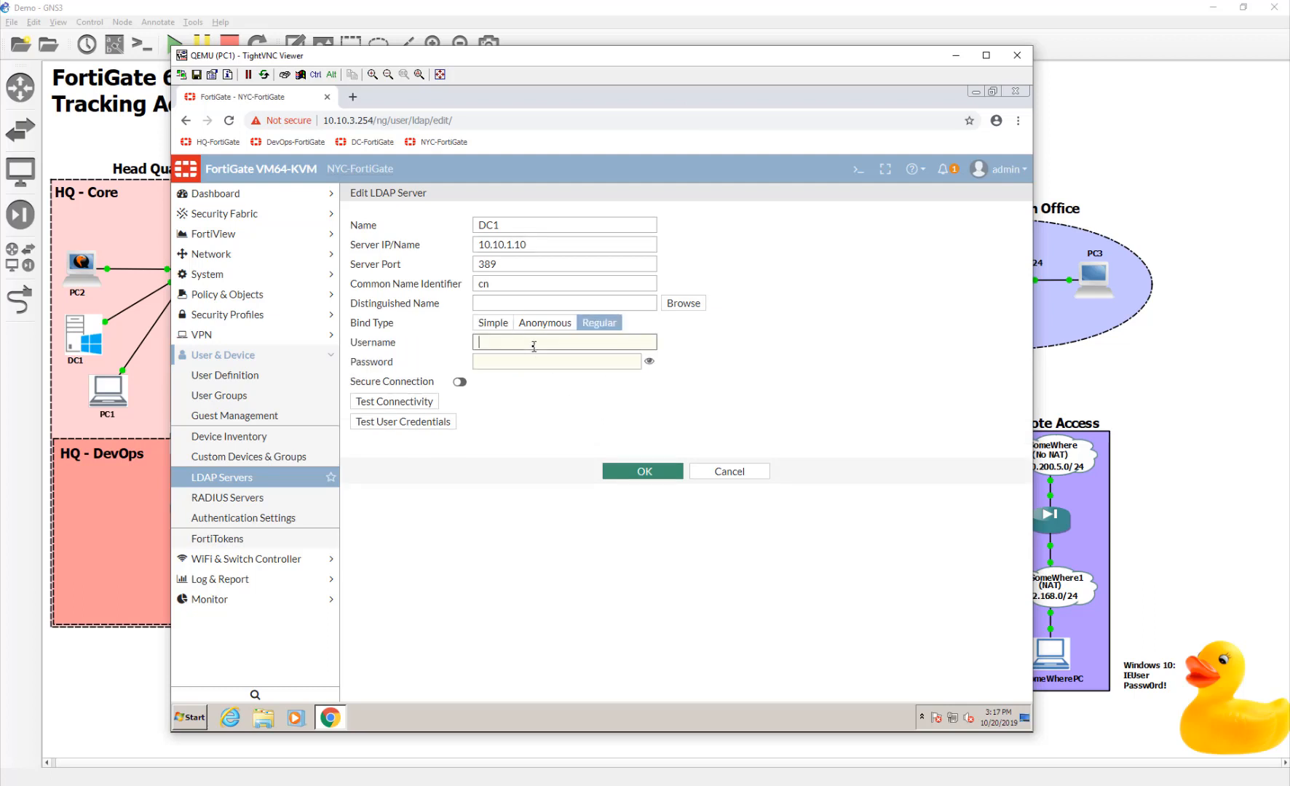
type("fortigate")
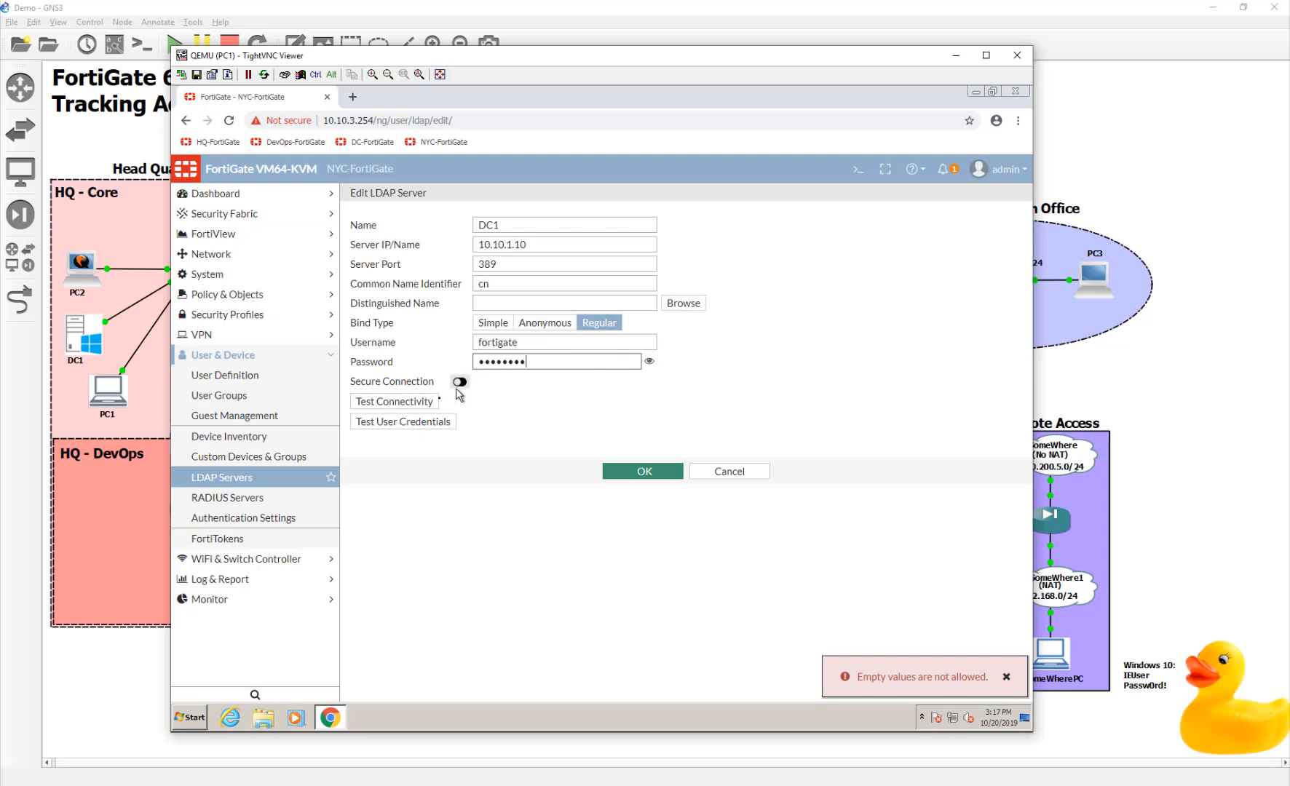
left_click(394, 401)
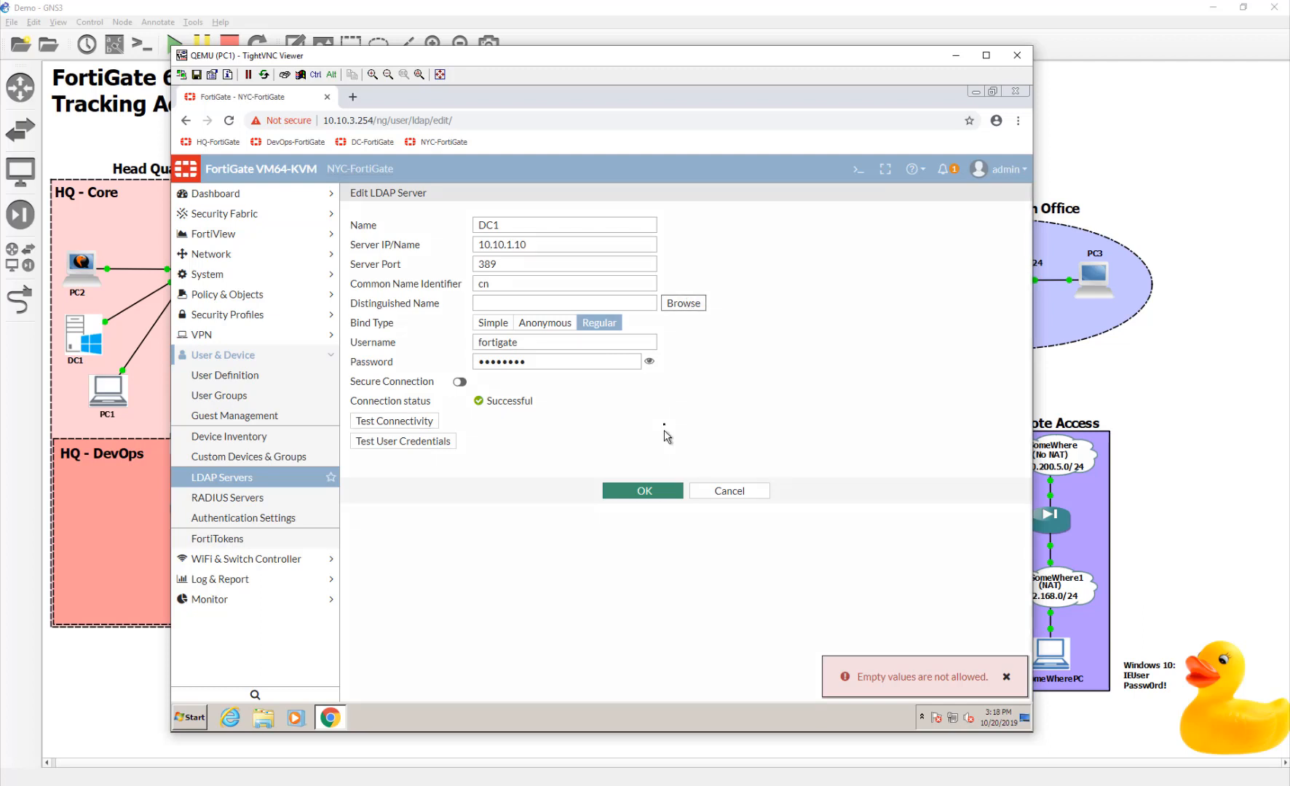
- Browse DC1's directory tree for the distinguished name and collapse CN=System to expose DC=itninja,DC=lab
left_click(683, 303)
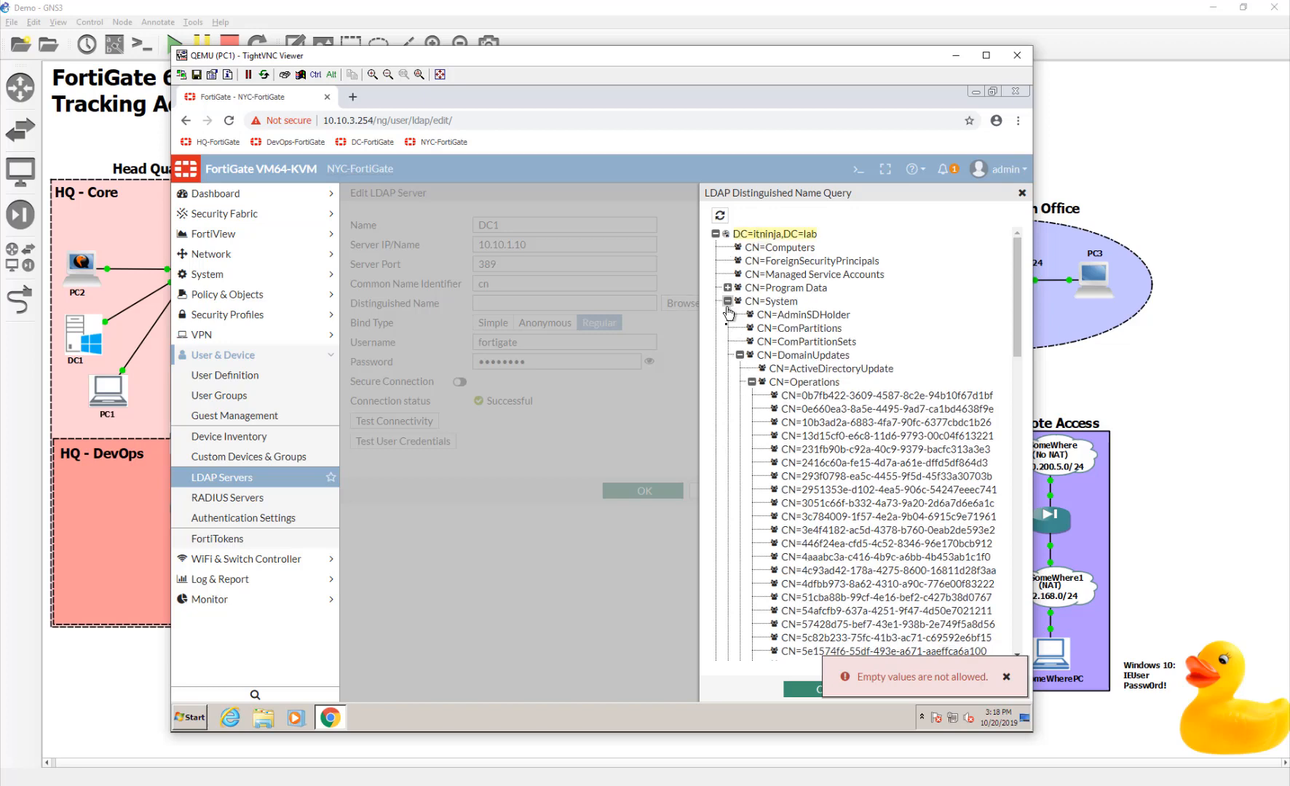
left_click(728, 301)
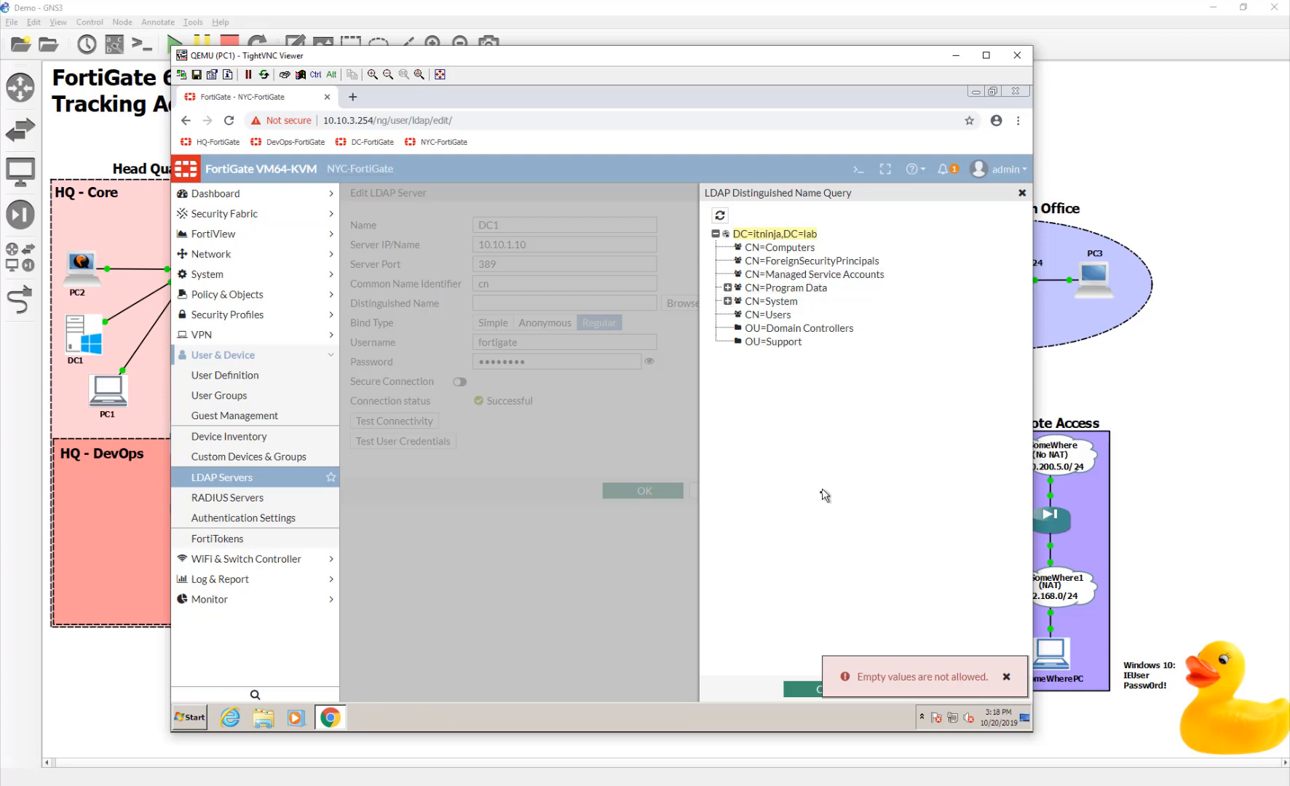
mouse_move(811, 635)
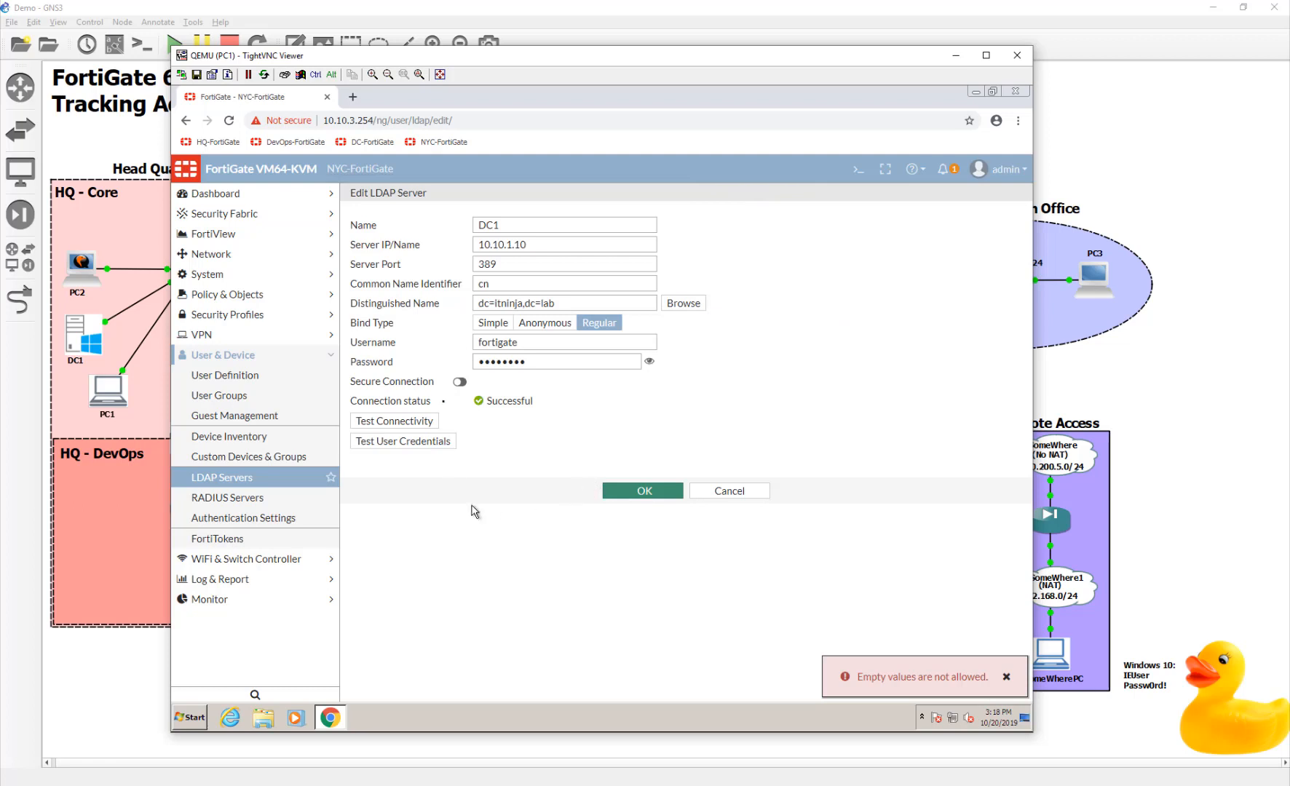
mouse_move(466, 467)
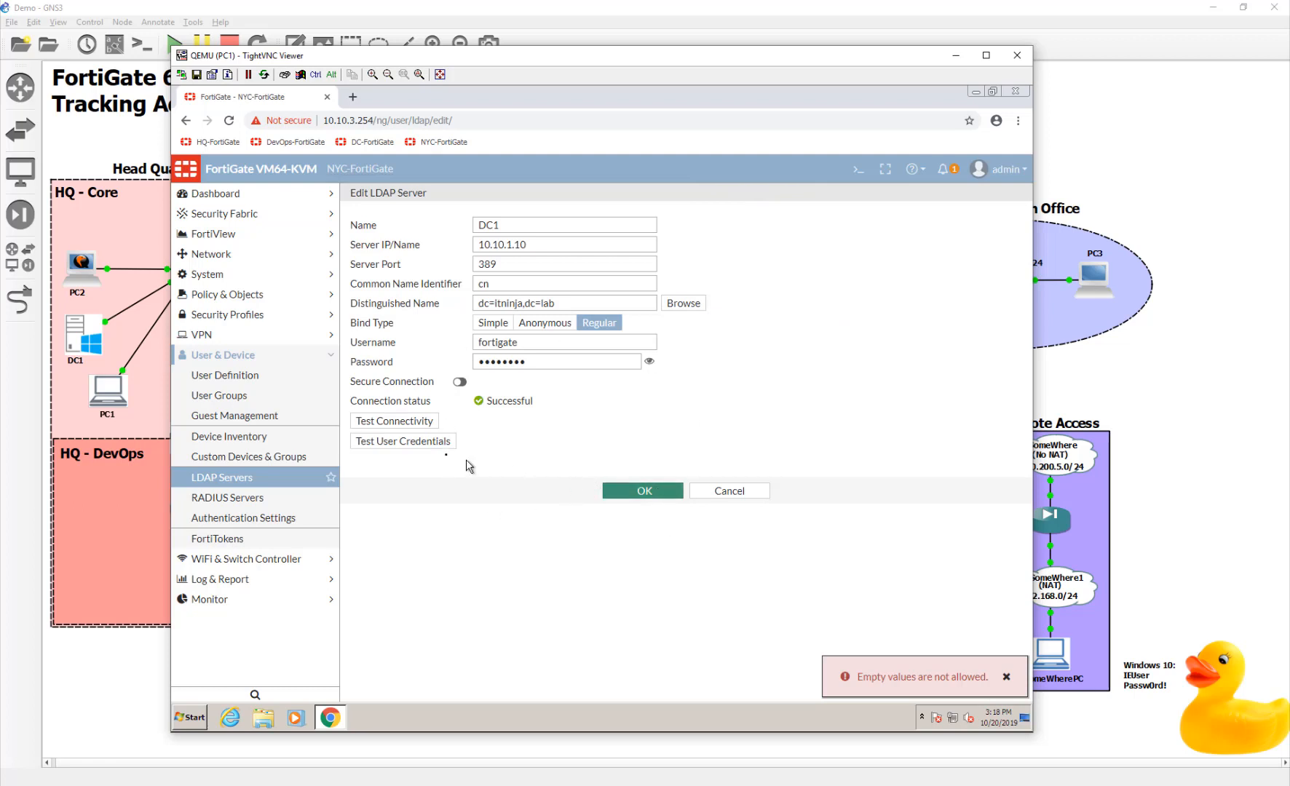
- Test a domain user's credentials against DC1, then re-enter the password and retest
left_click(403, 442)
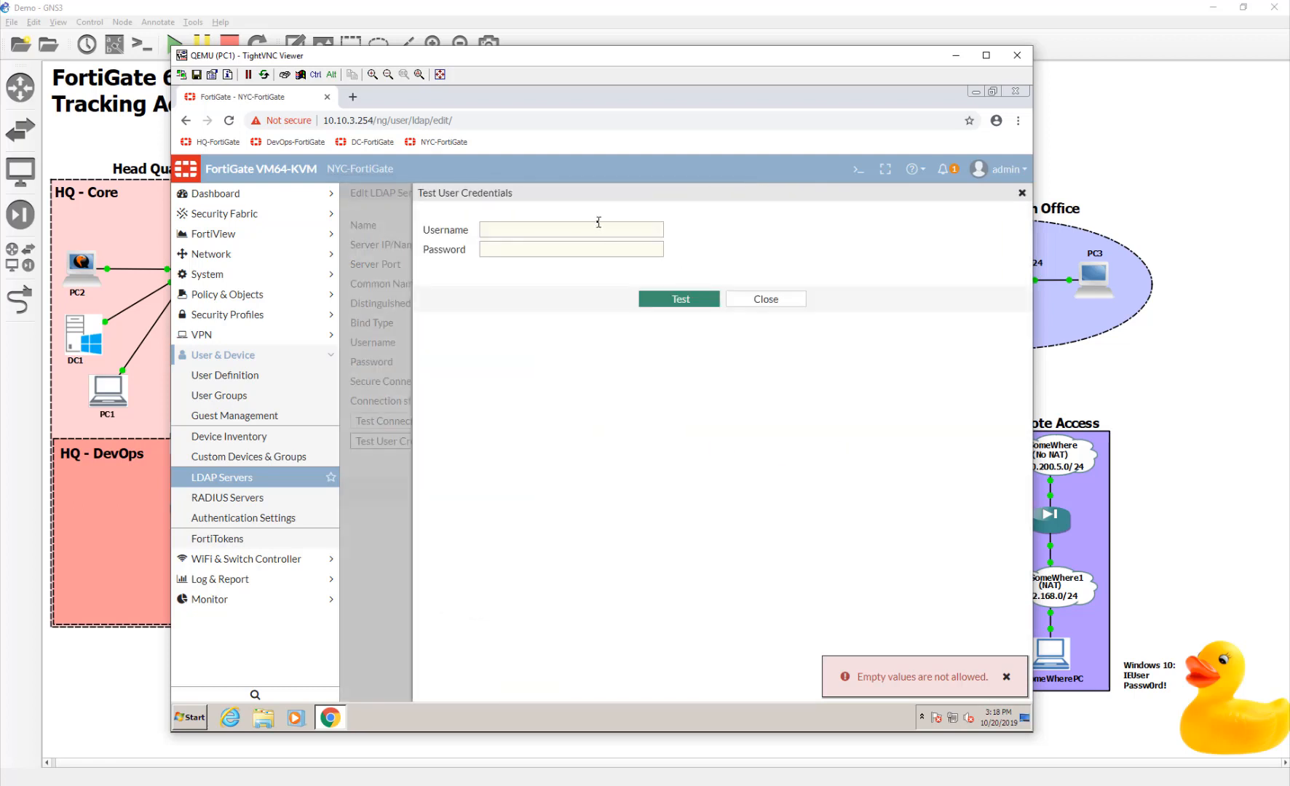
left_click(570, 230)
type("devin")
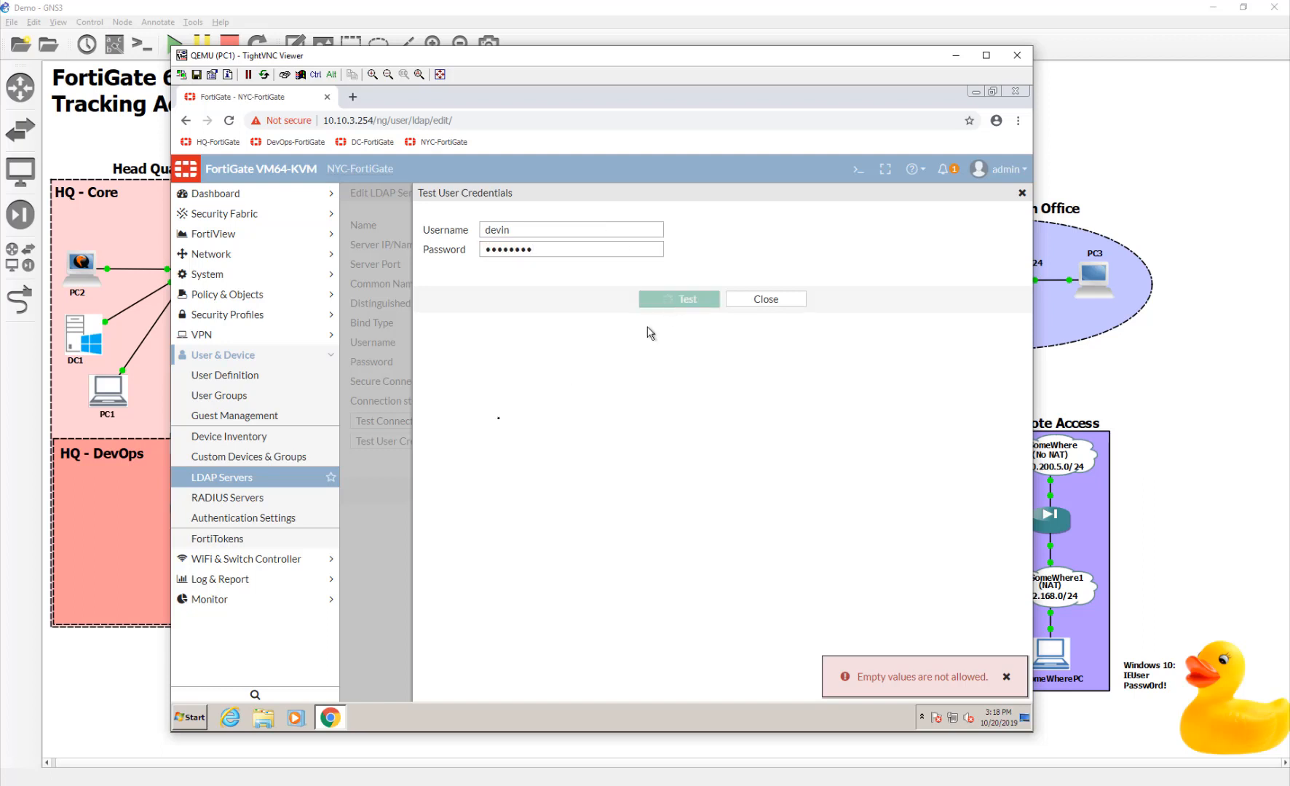
left_click(677, 299)
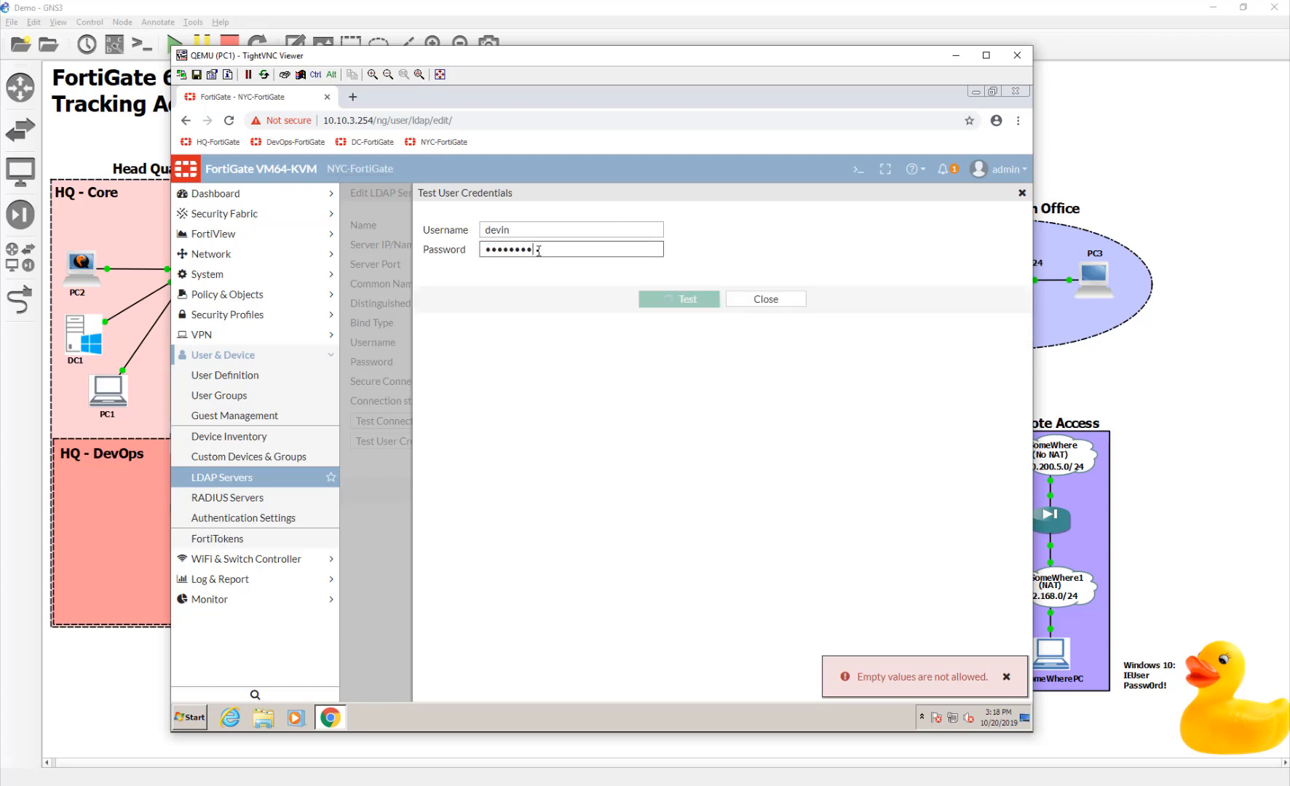
left_click(678, 298)
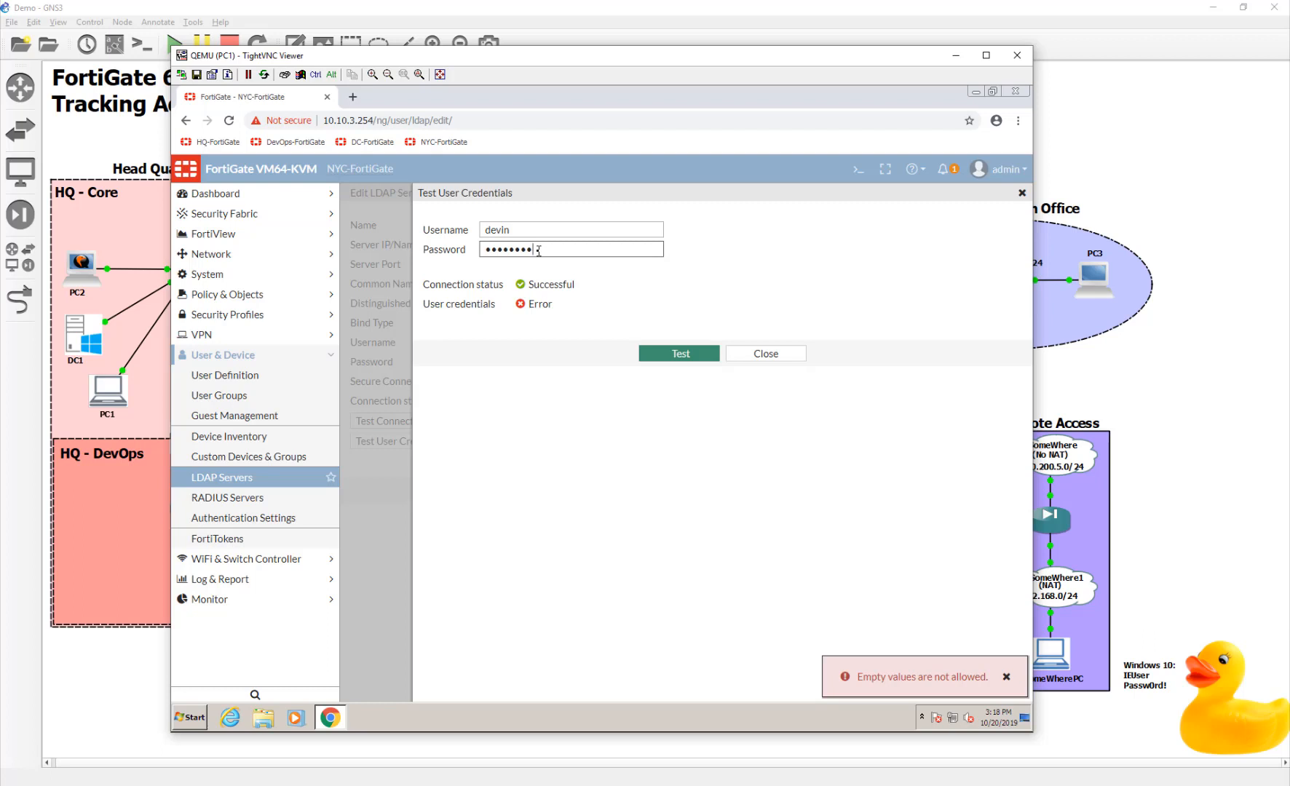
key("backspace")
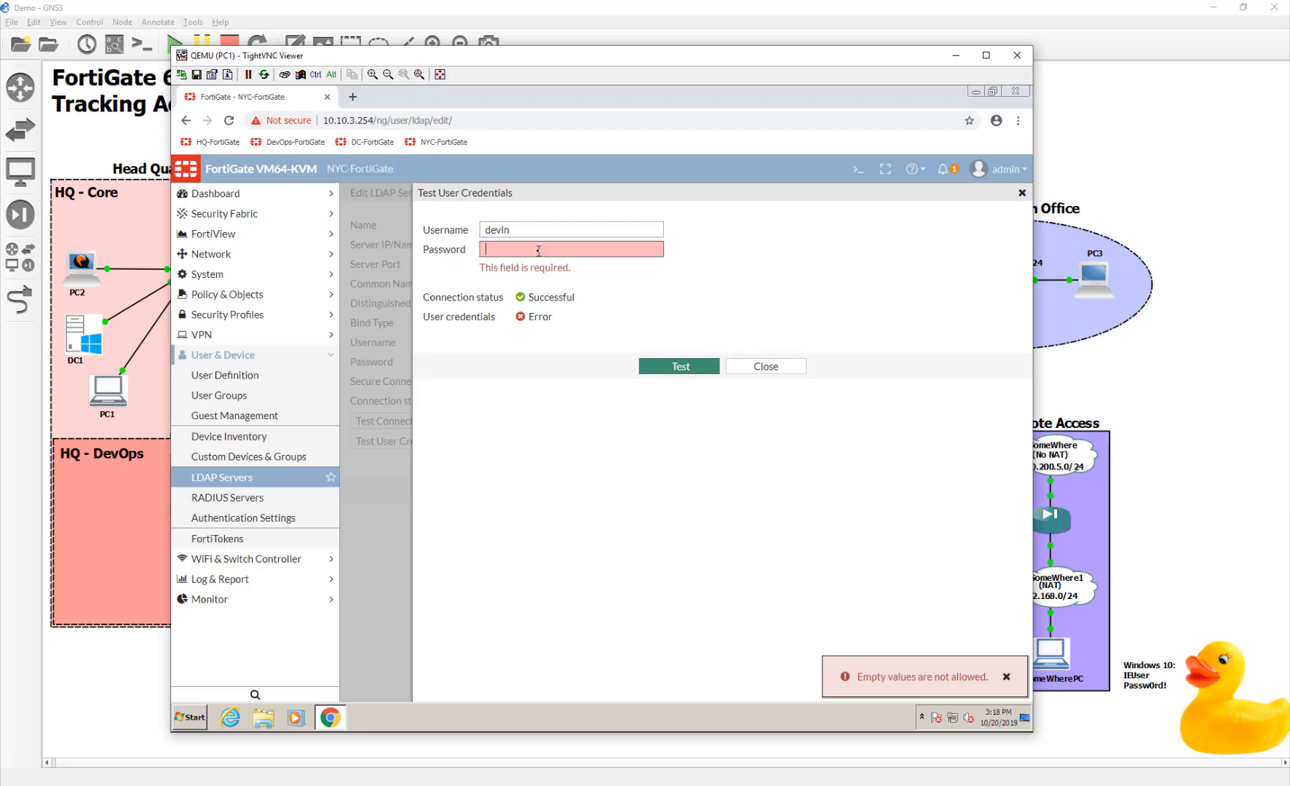
type("••")
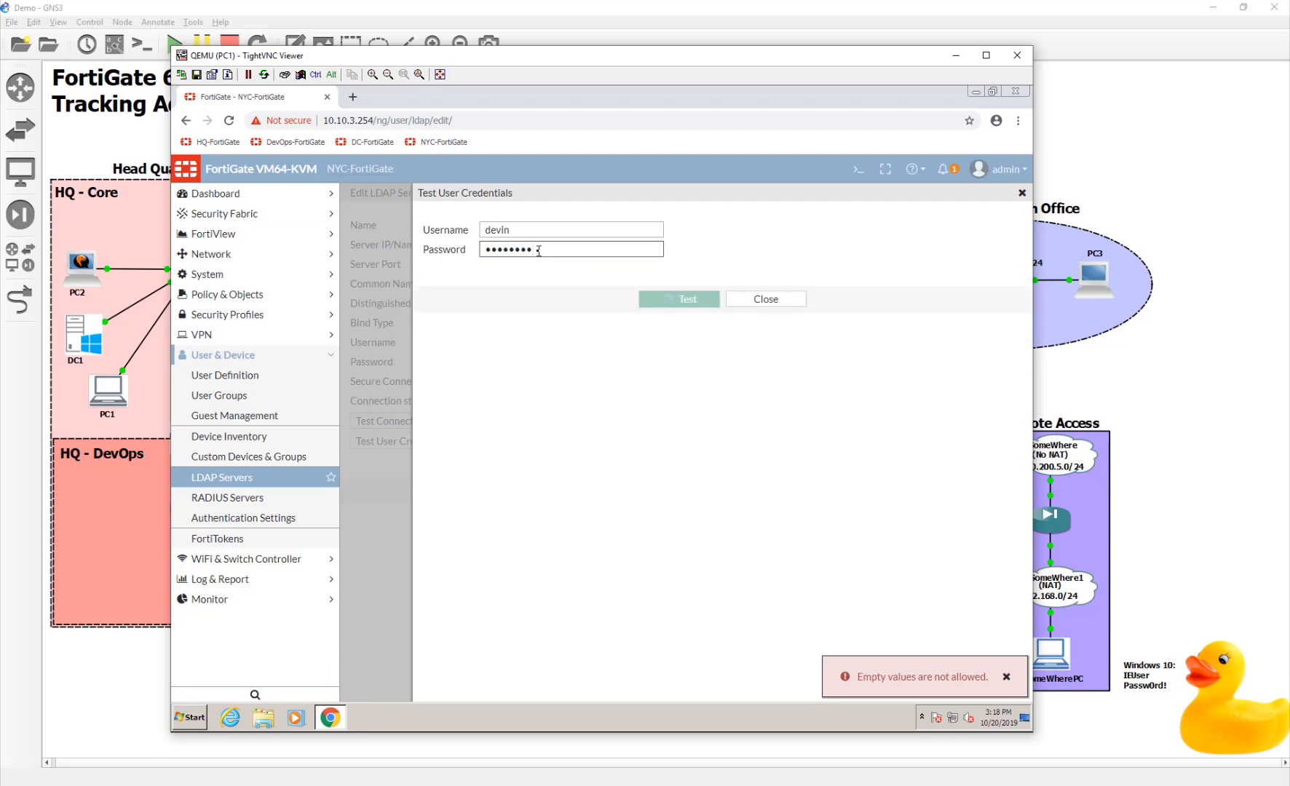
left_click(678, 304)
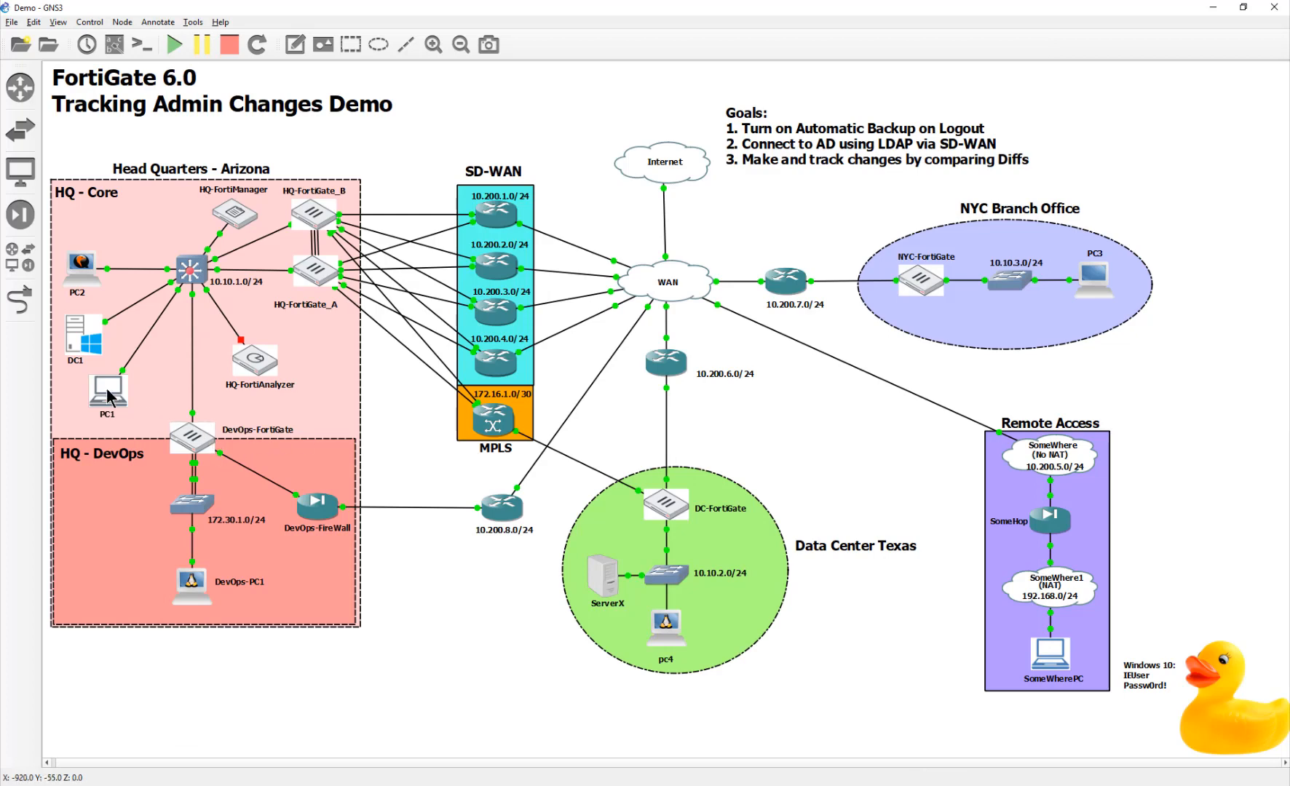
mouse_move(72, 335)
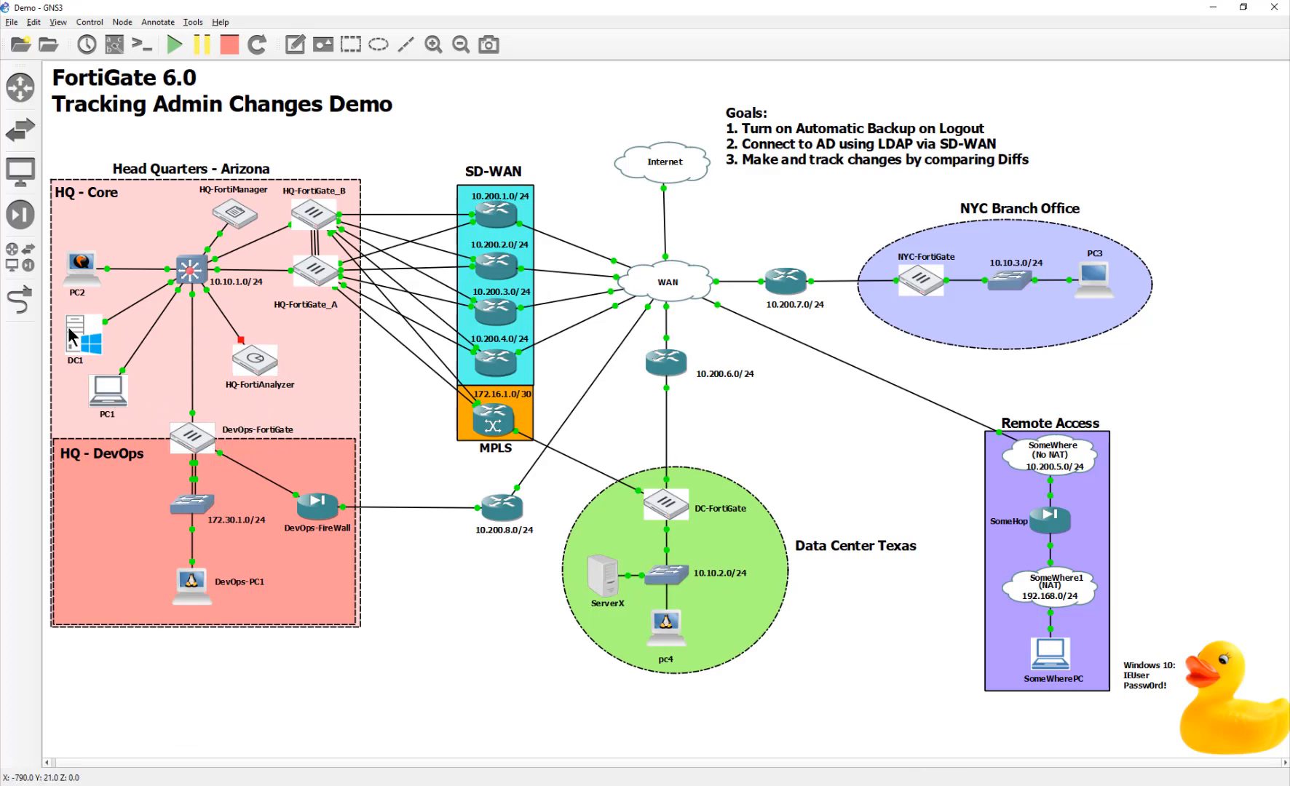
- On DC1, reset user devin's password in Active Directory Users and Computers
double_click(75, 329)
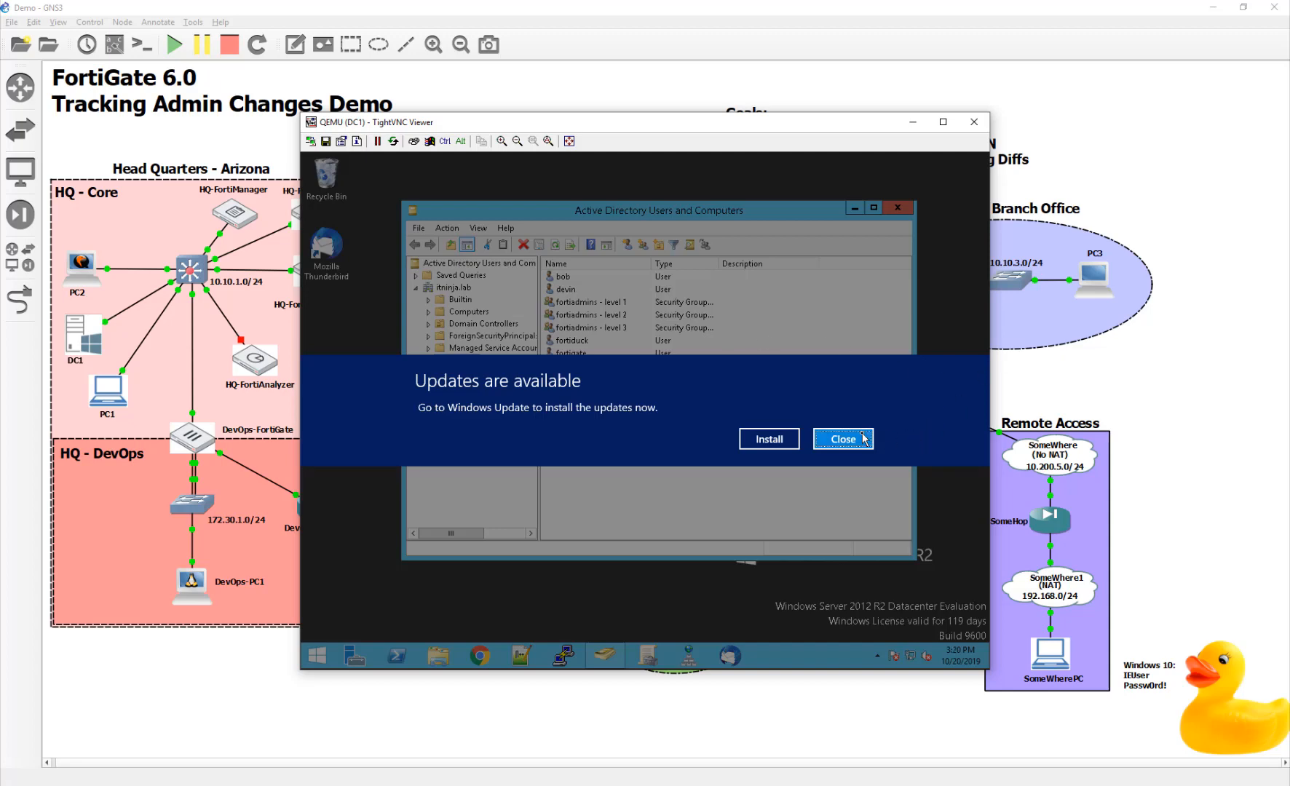
left_click(841, 439)
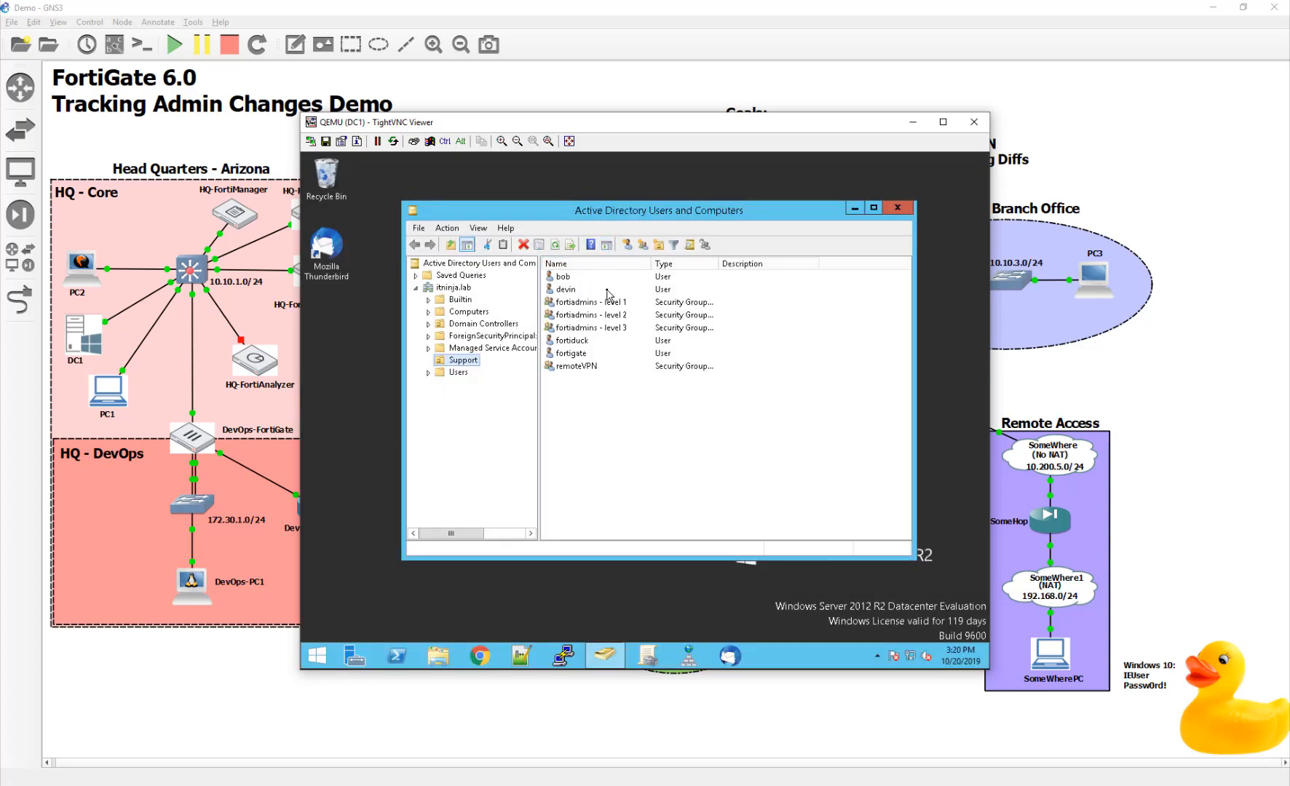
right_click(566, 290)
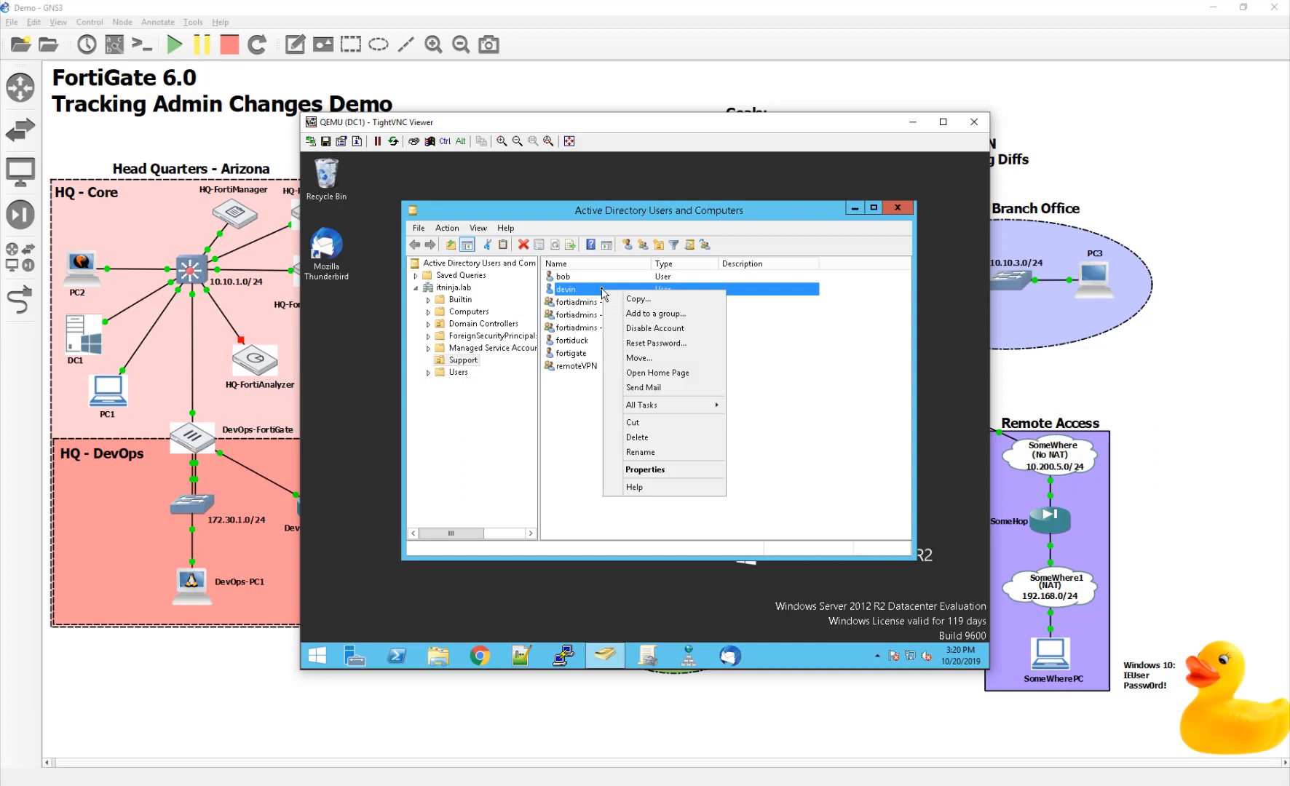
left_click(656, 343)
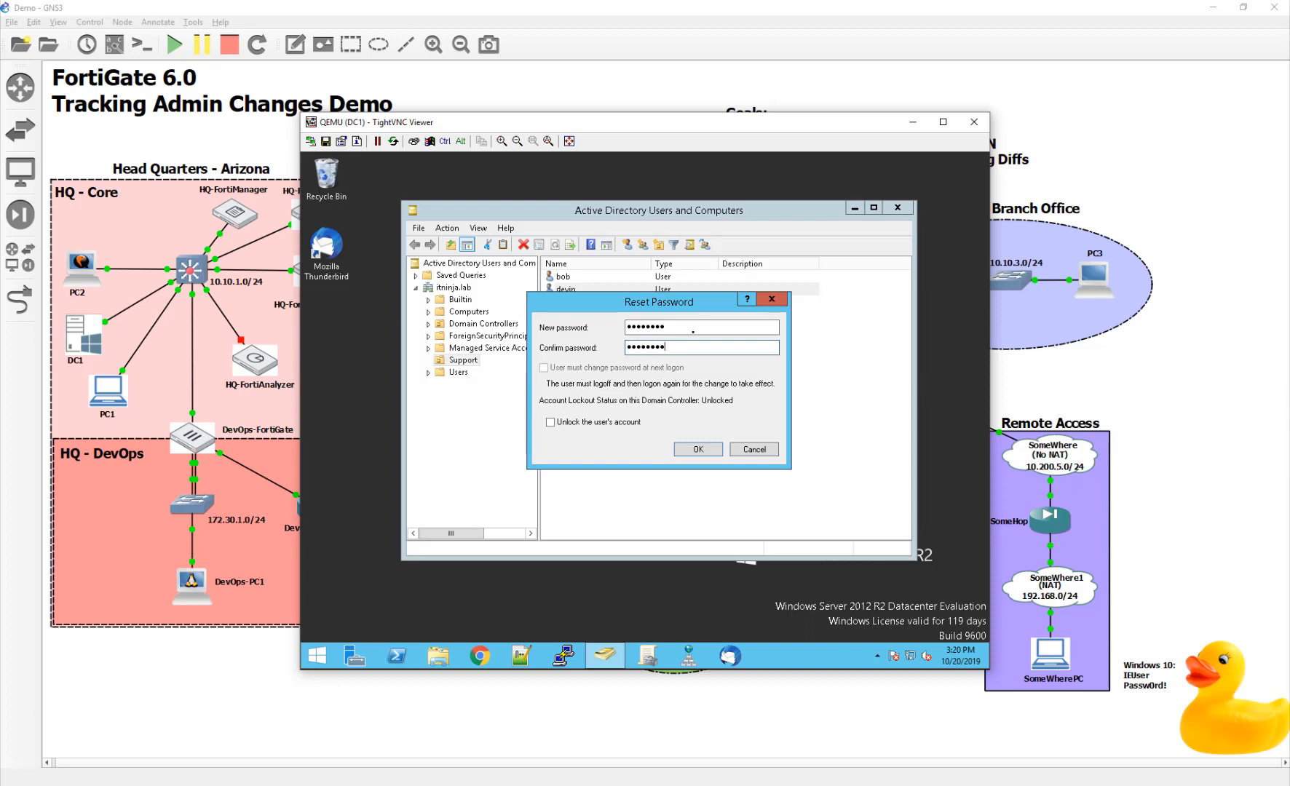
left_click(696, 449)
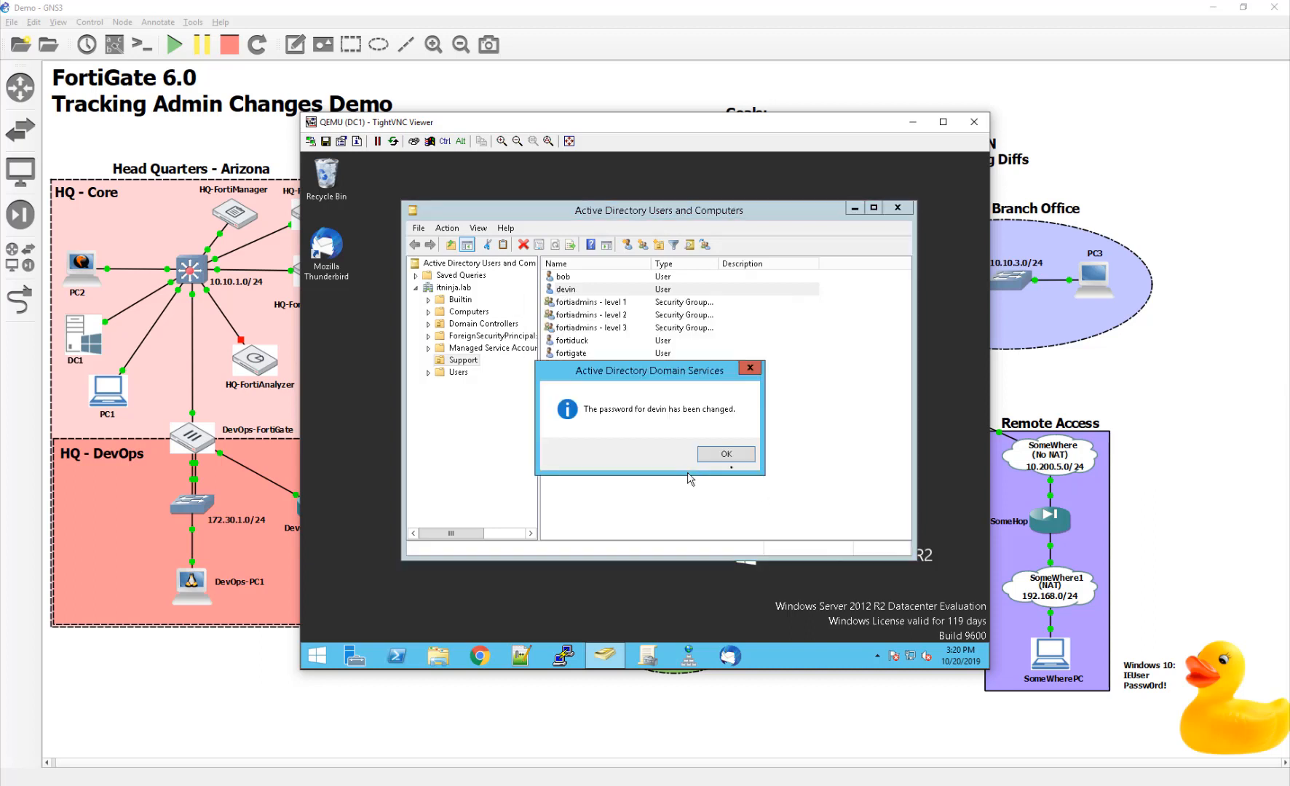
left_click(724, 455)
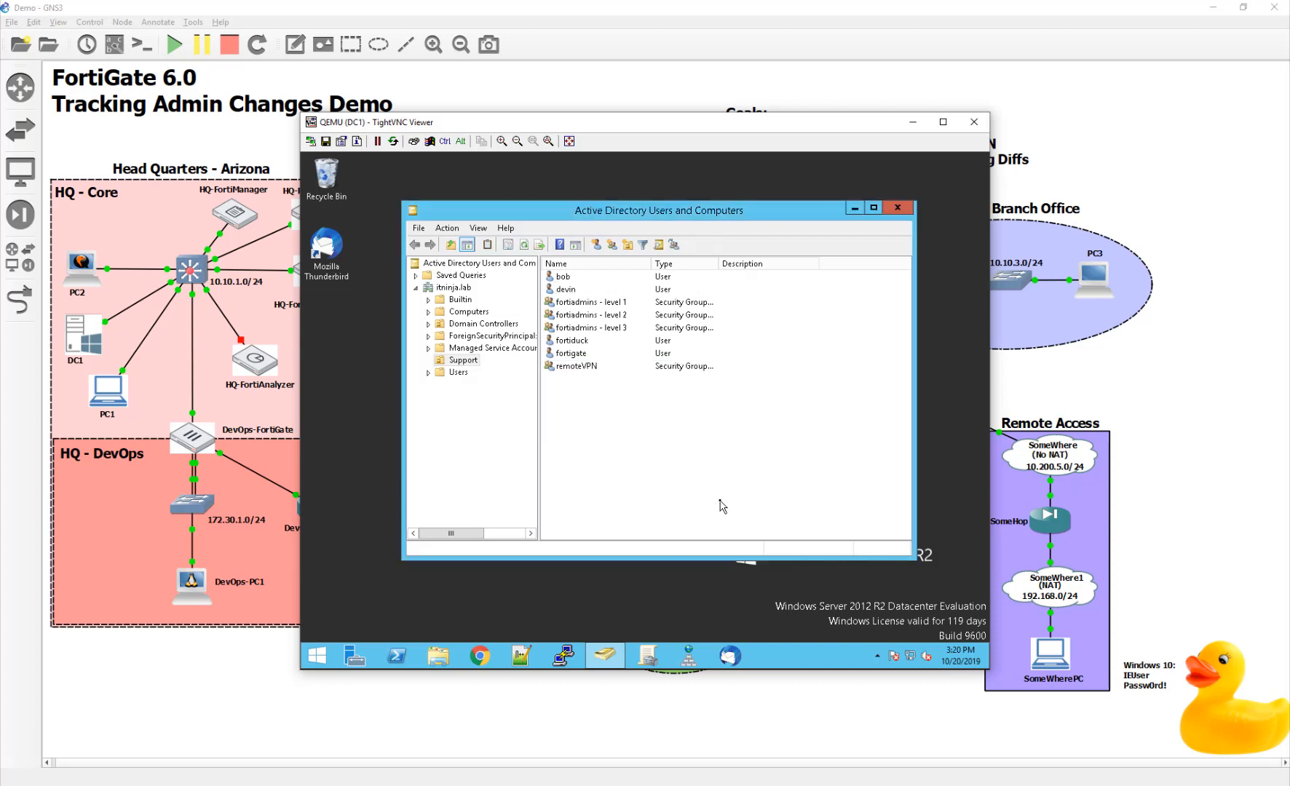
mouse_move(941, 776)
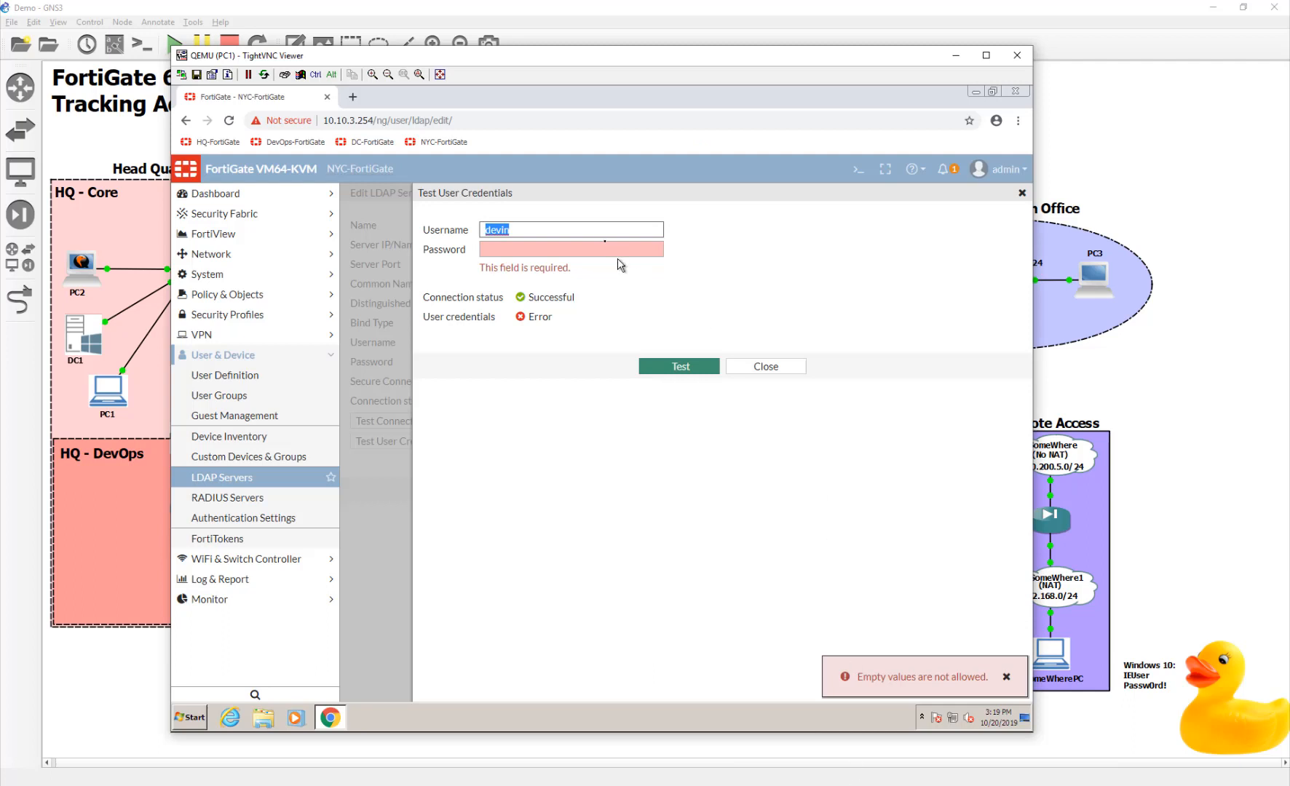
- Retest devin's credentials with the new password, then close the failed test dialog
type("de")
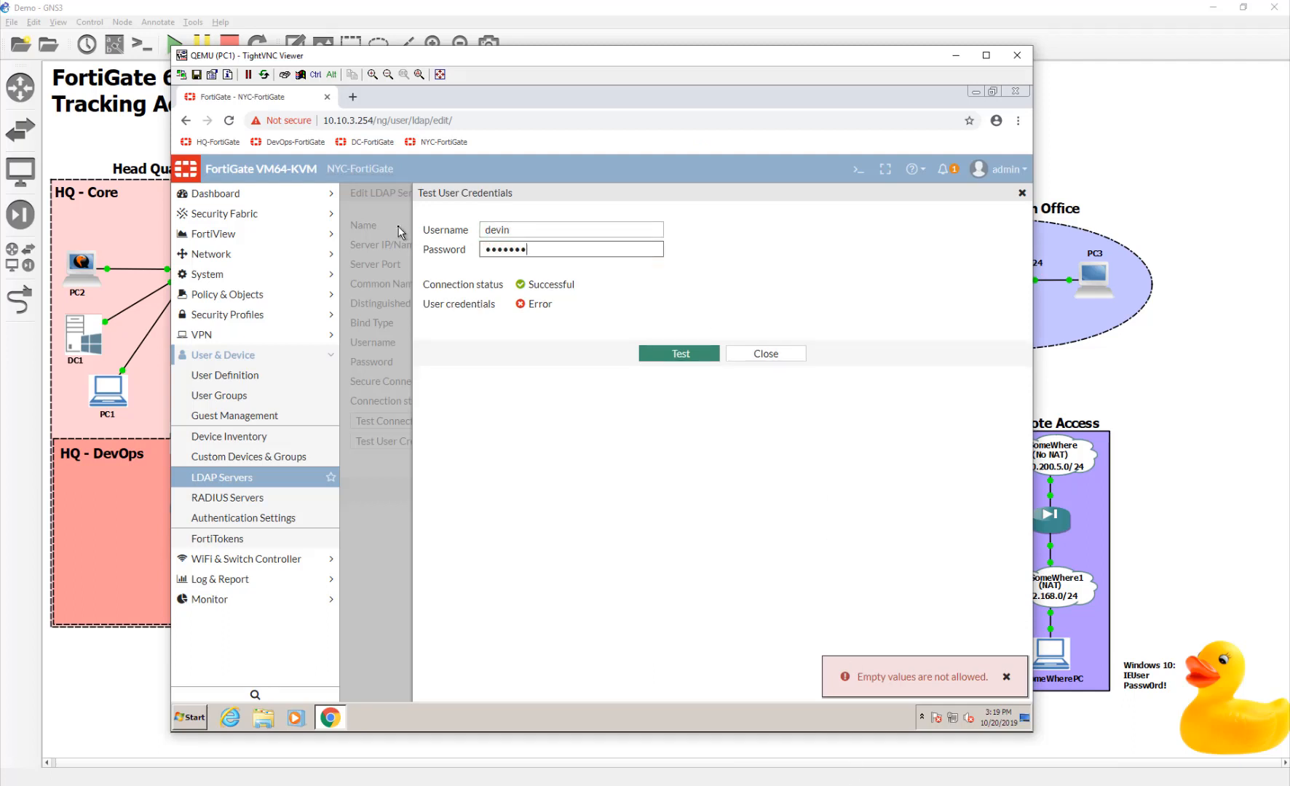
left_click(678, 353)
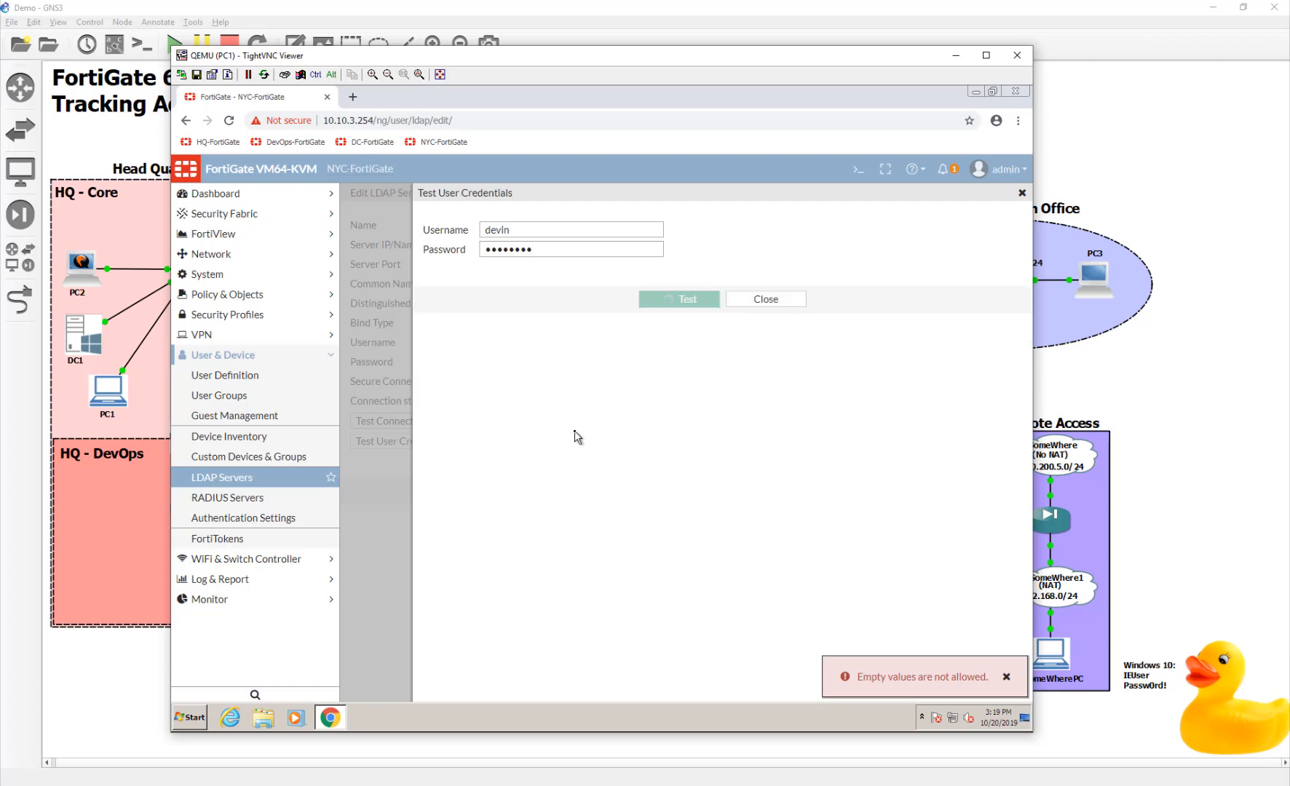
left_click(677, 298)
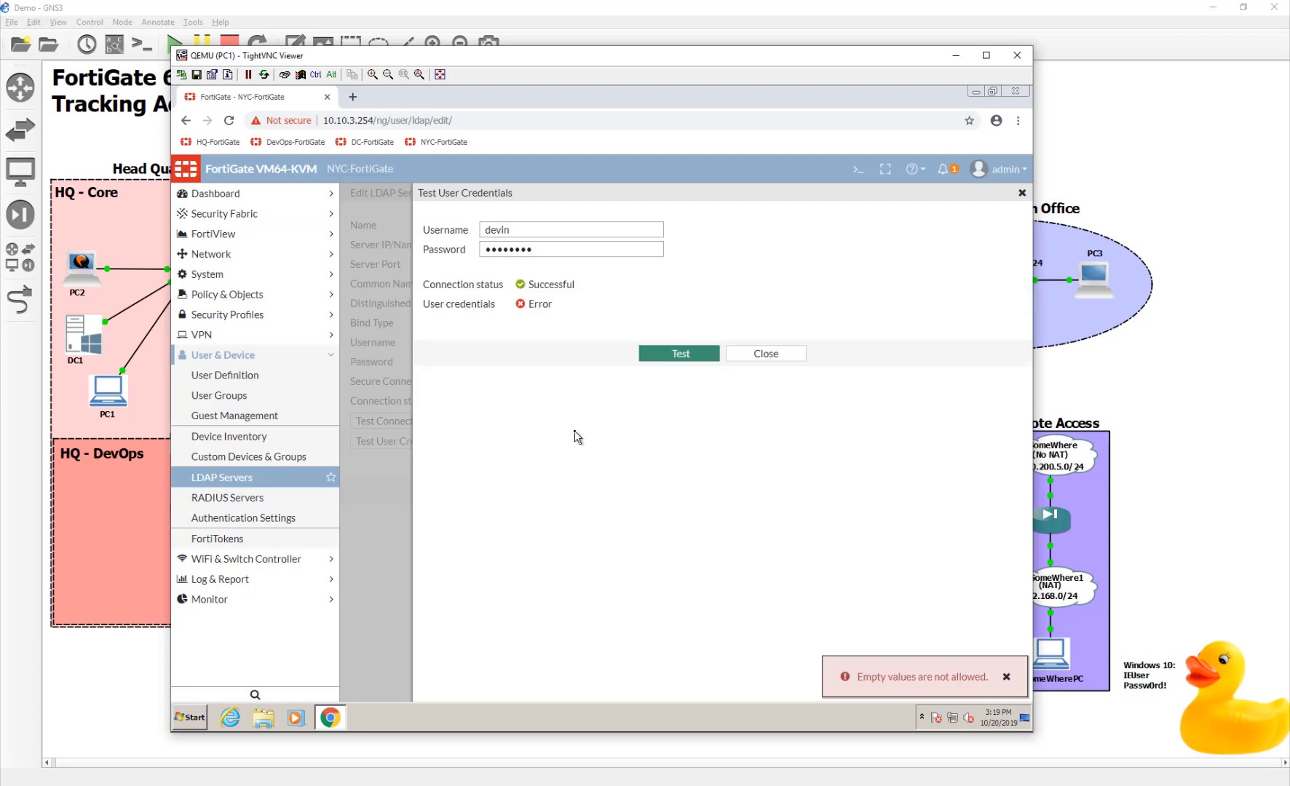
mouse_move(505, 314)
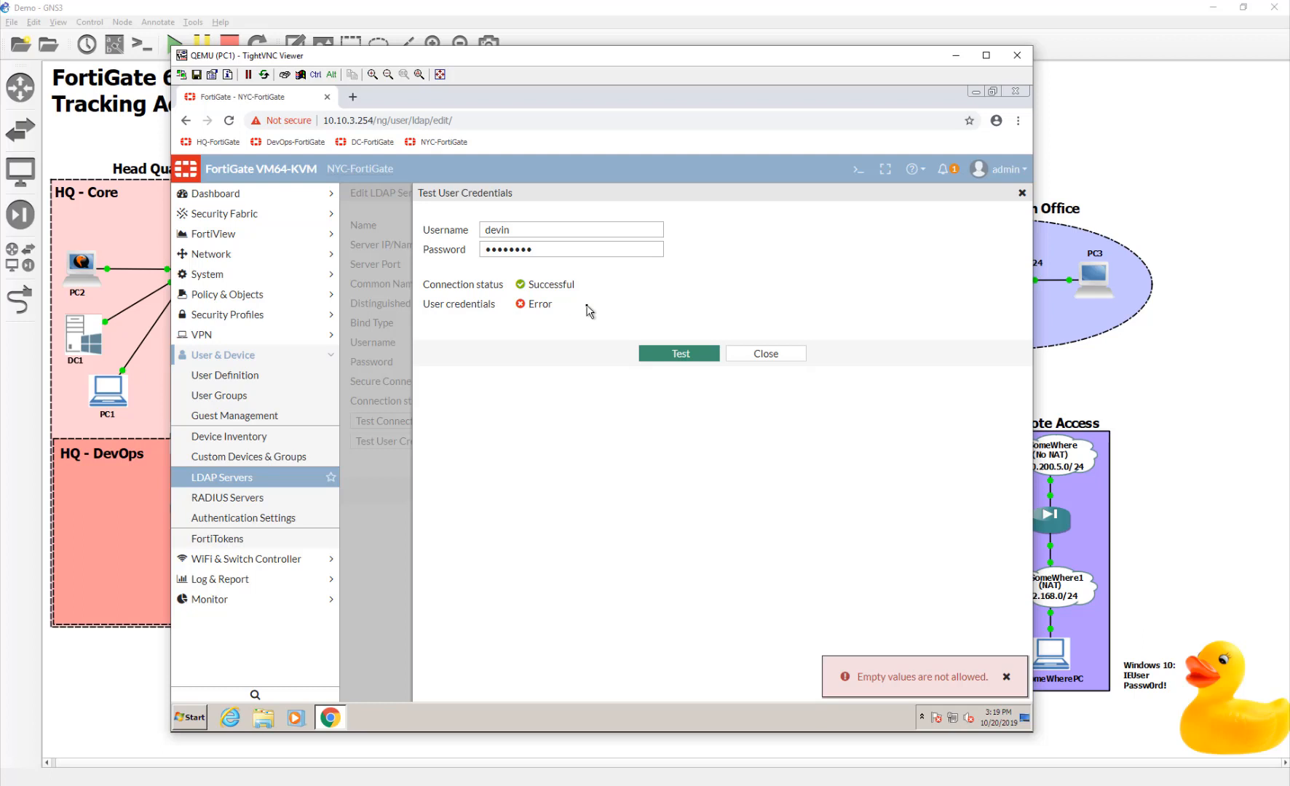
mouse_move(584, 309)
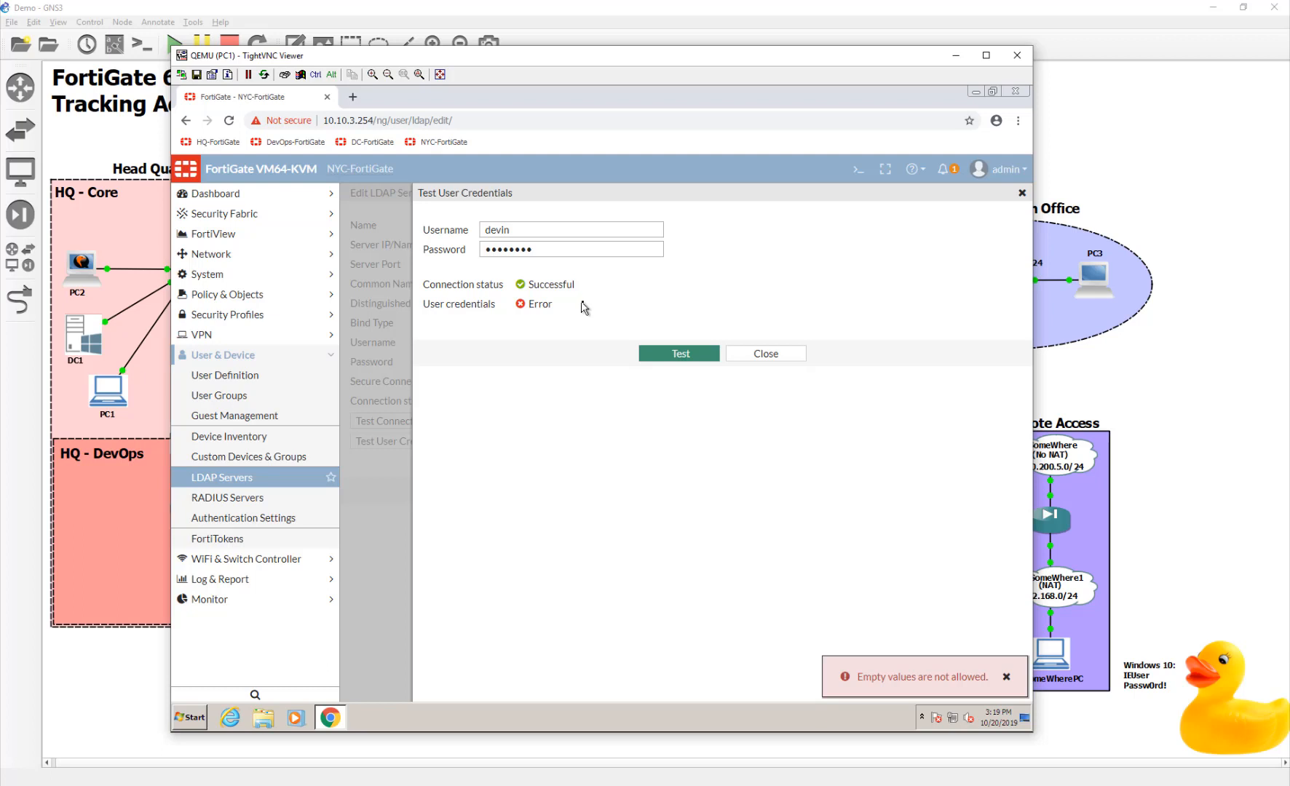
mouse_move(685, 318)
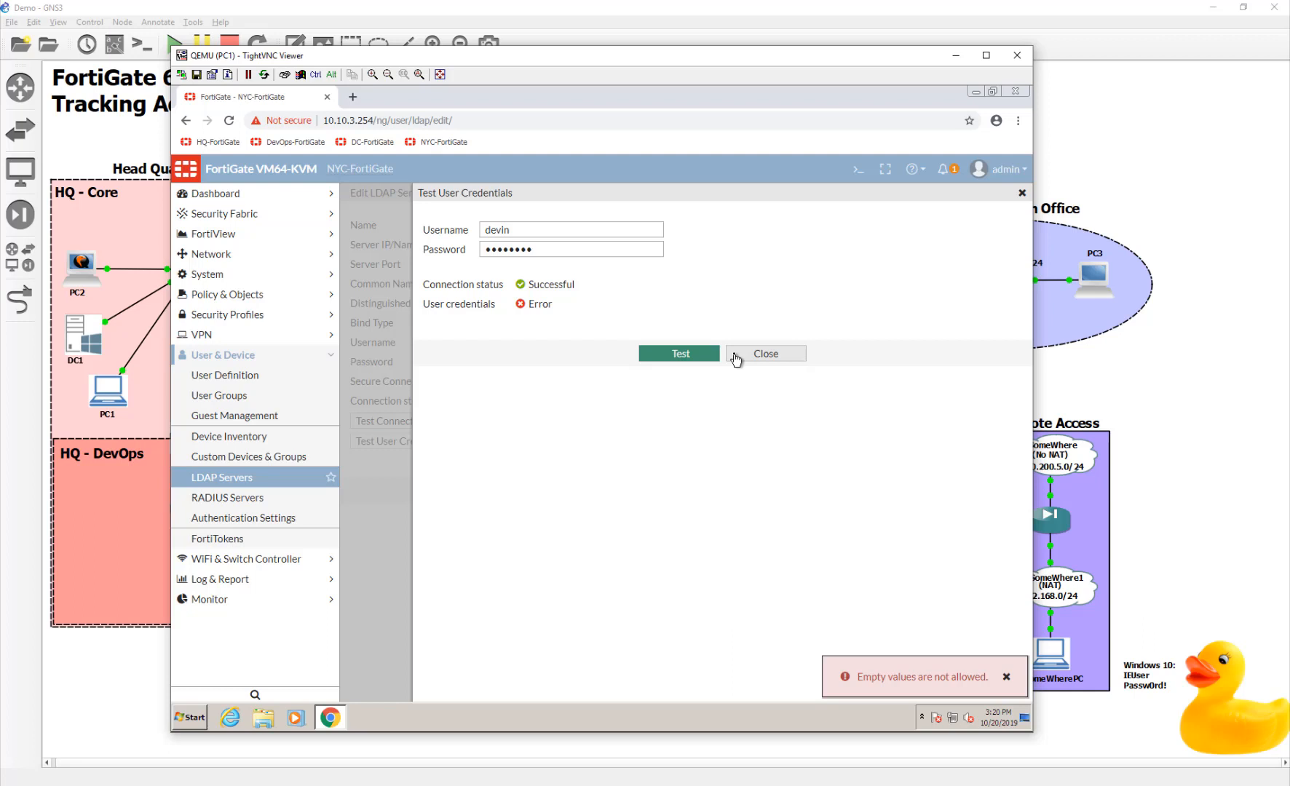
left_click(764, 354)
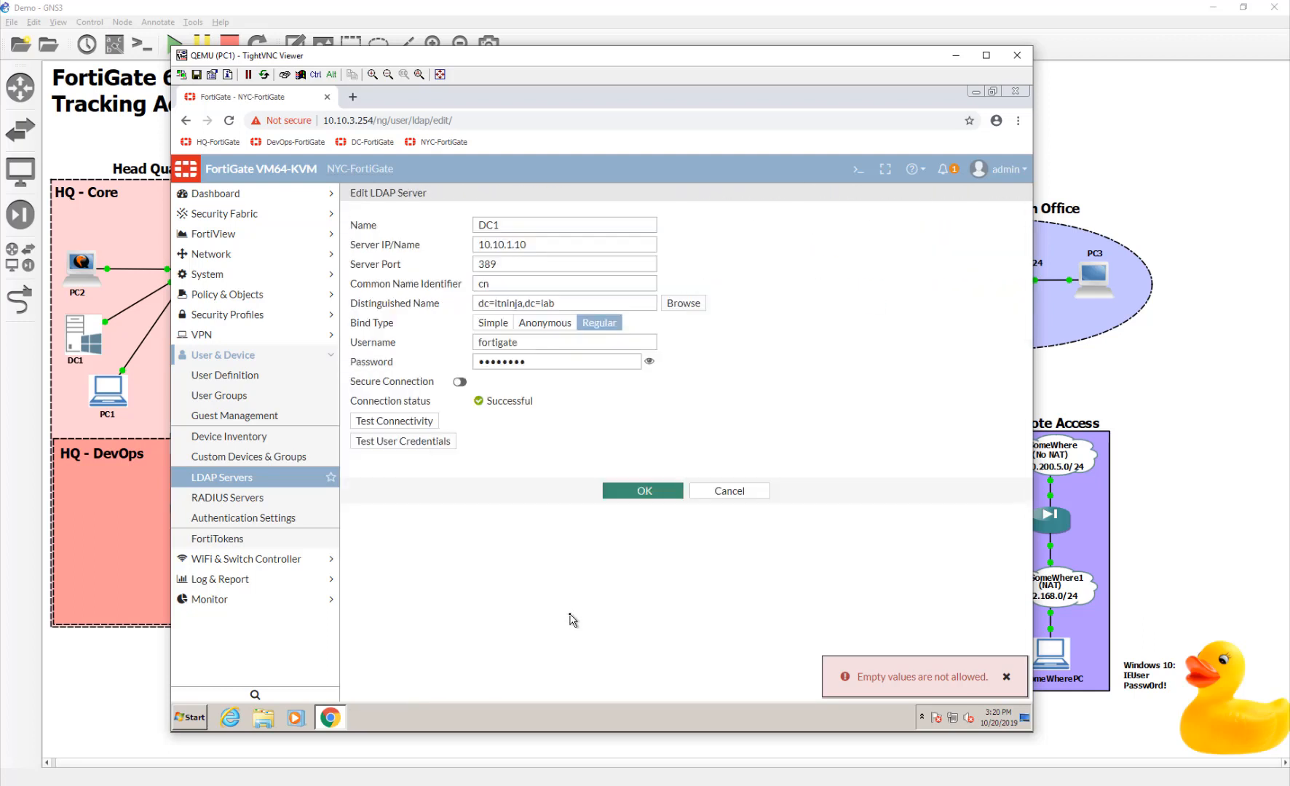
mouse_move(548, 63)
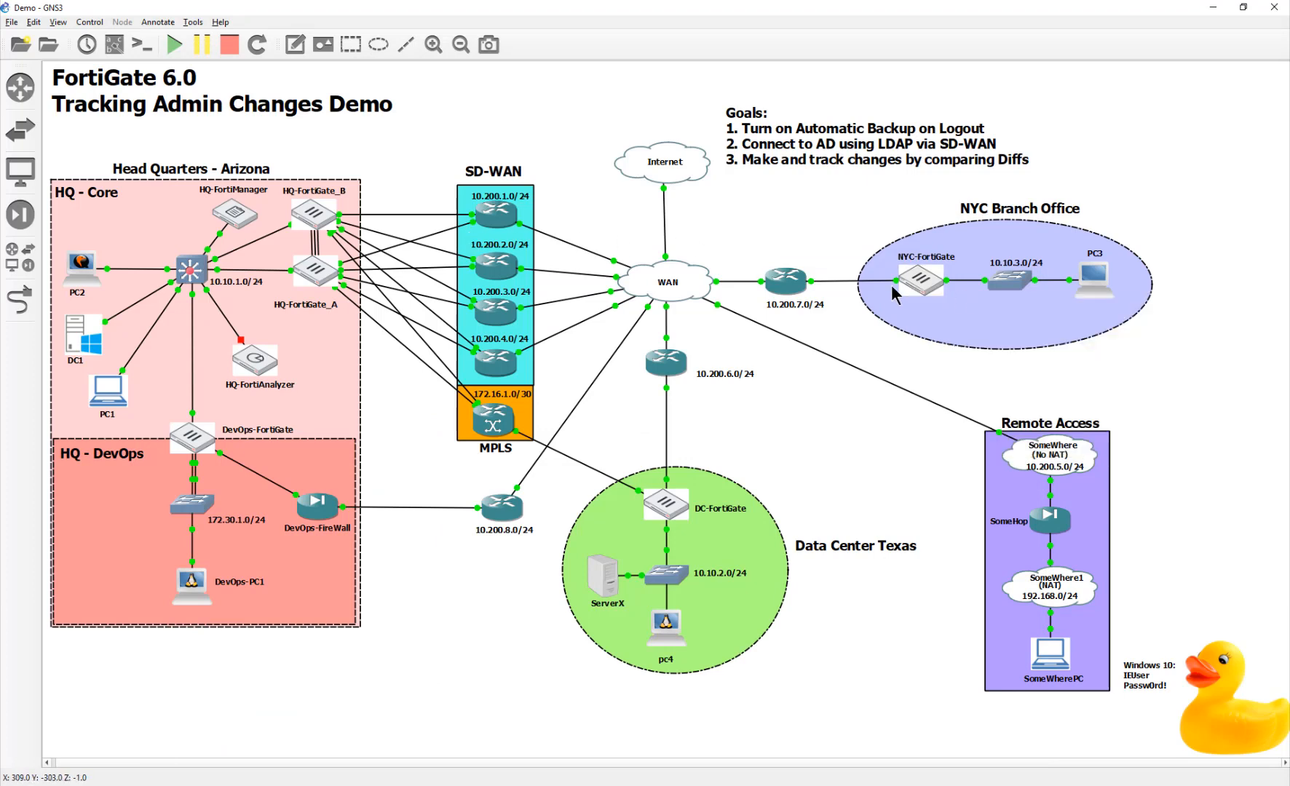
mouse_move(922, 294)
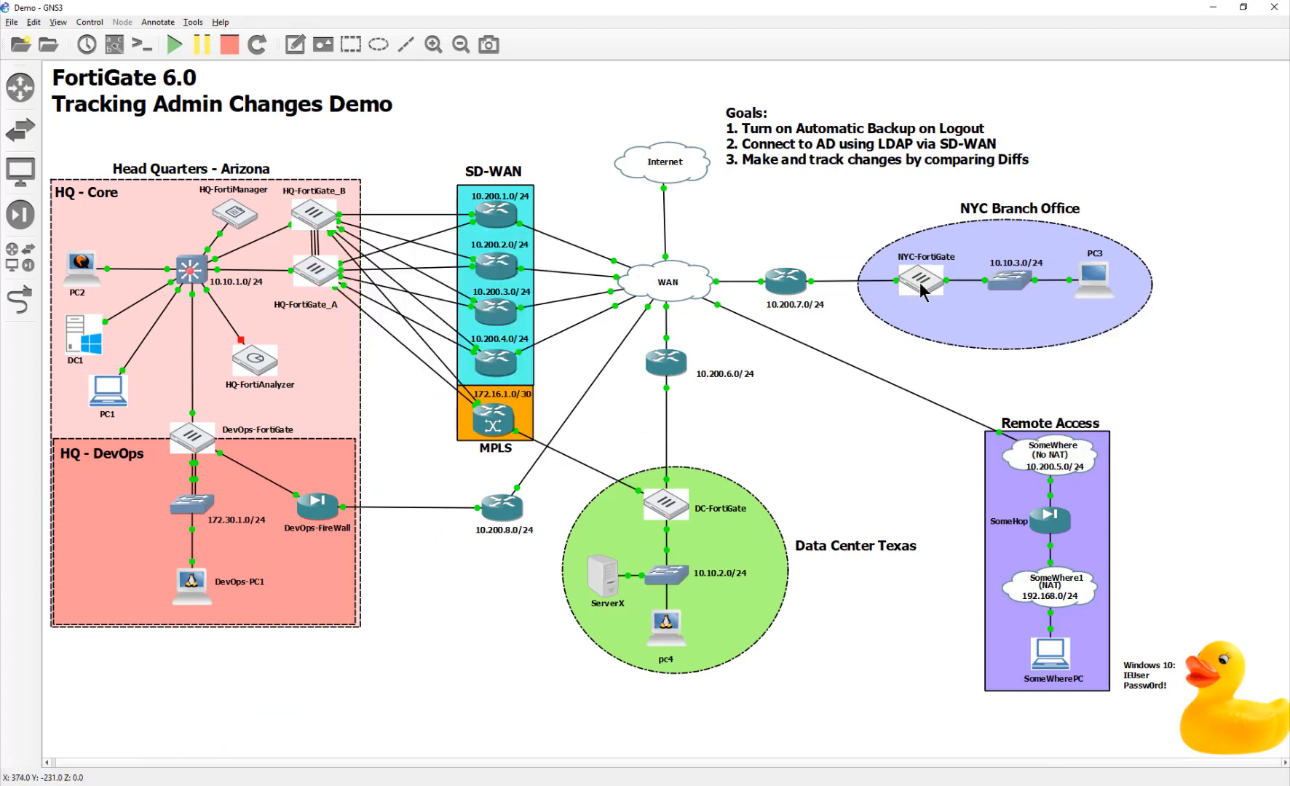
mouse_move(664, 573)
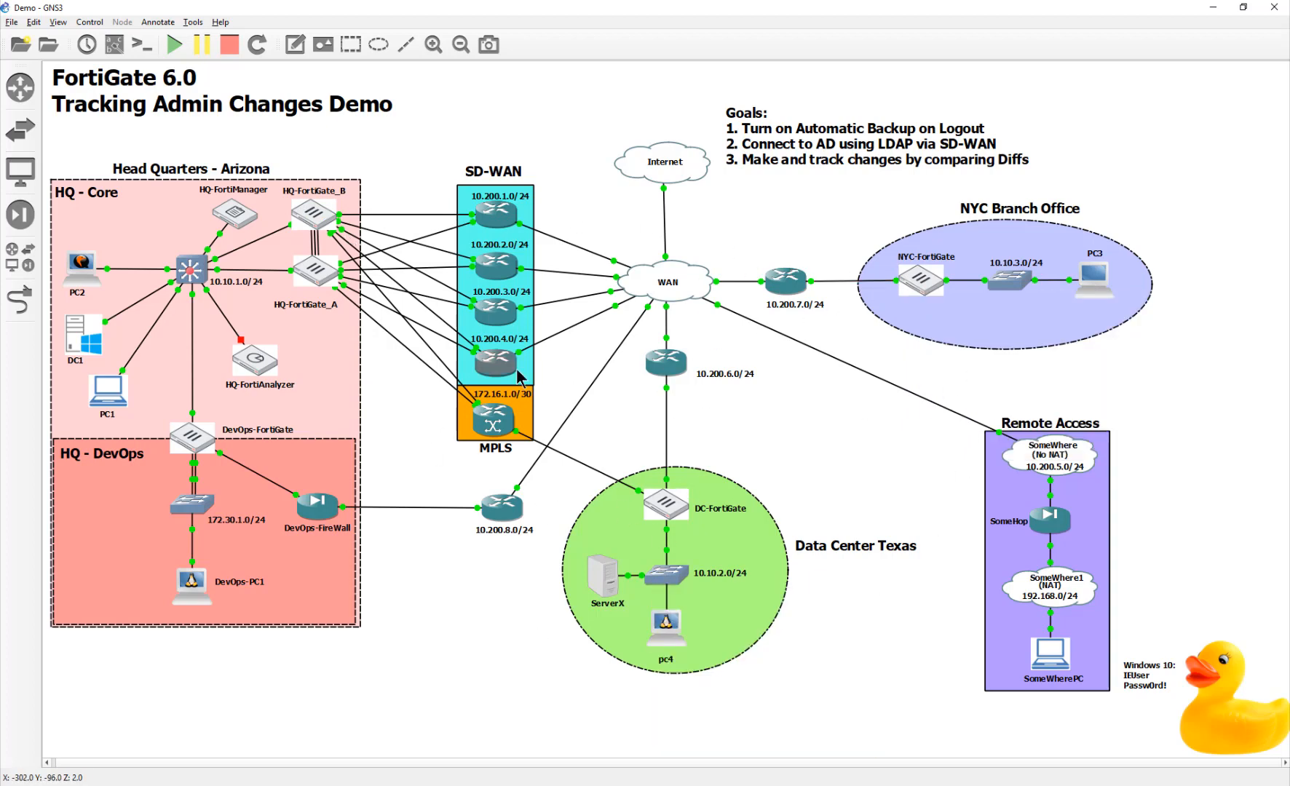
mouse_move(196, 254)
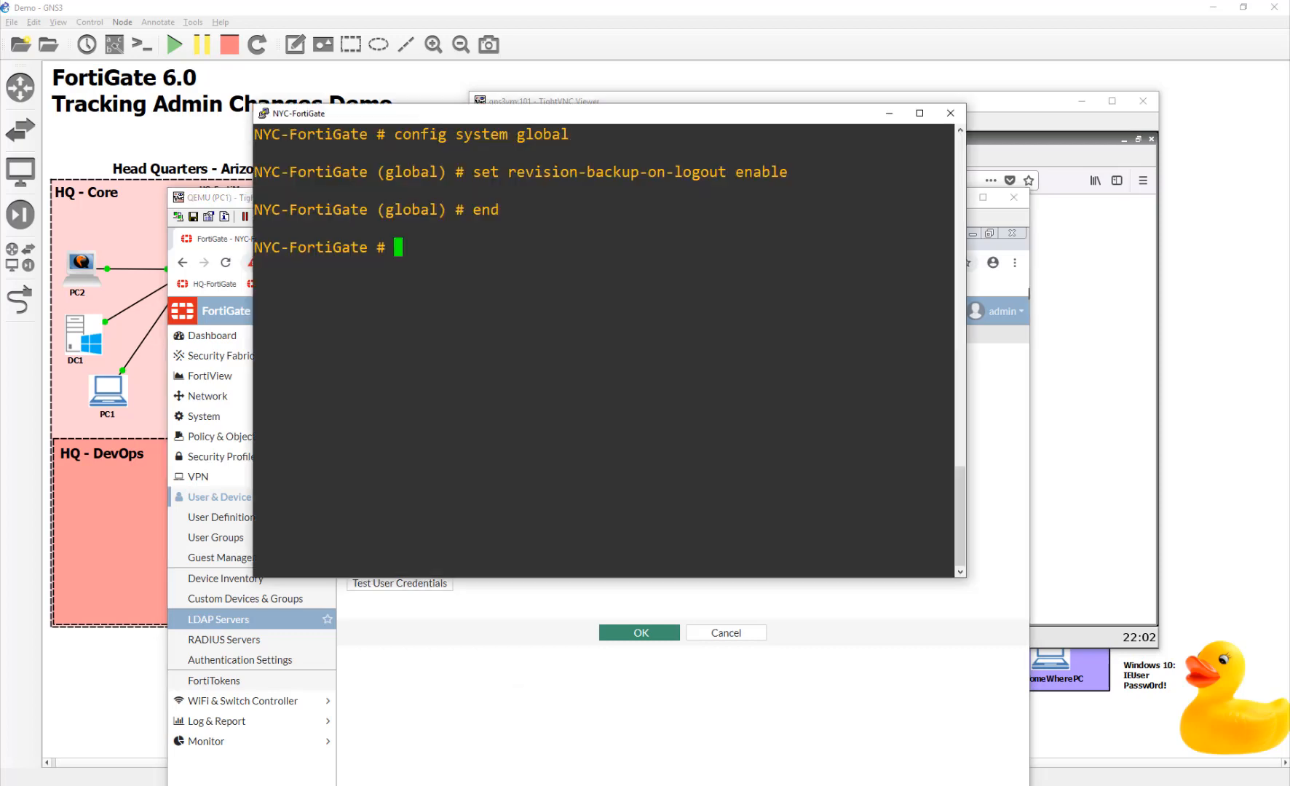
mouse_move(632, 609)
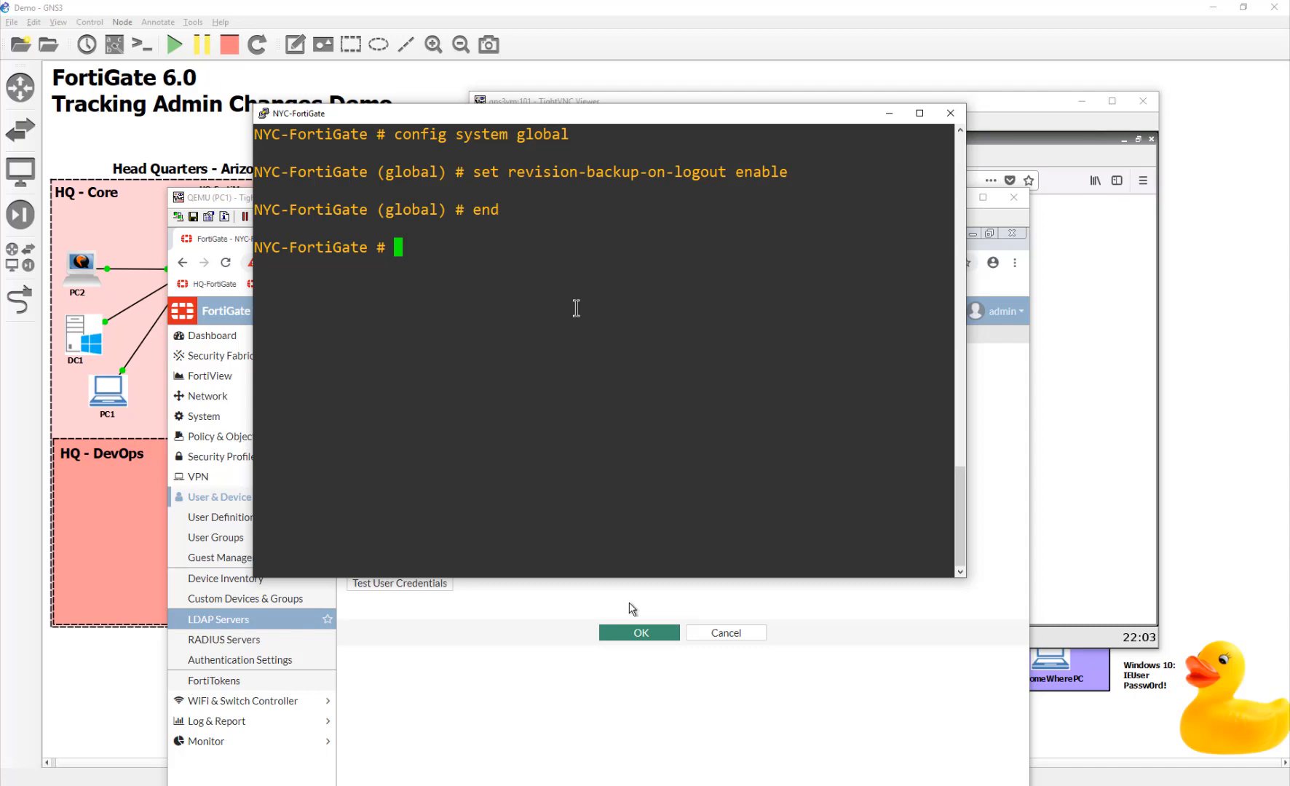
- Show the user configuration on the FortiGate console, and save the DC1 LDAP server in the GUI
type("config")
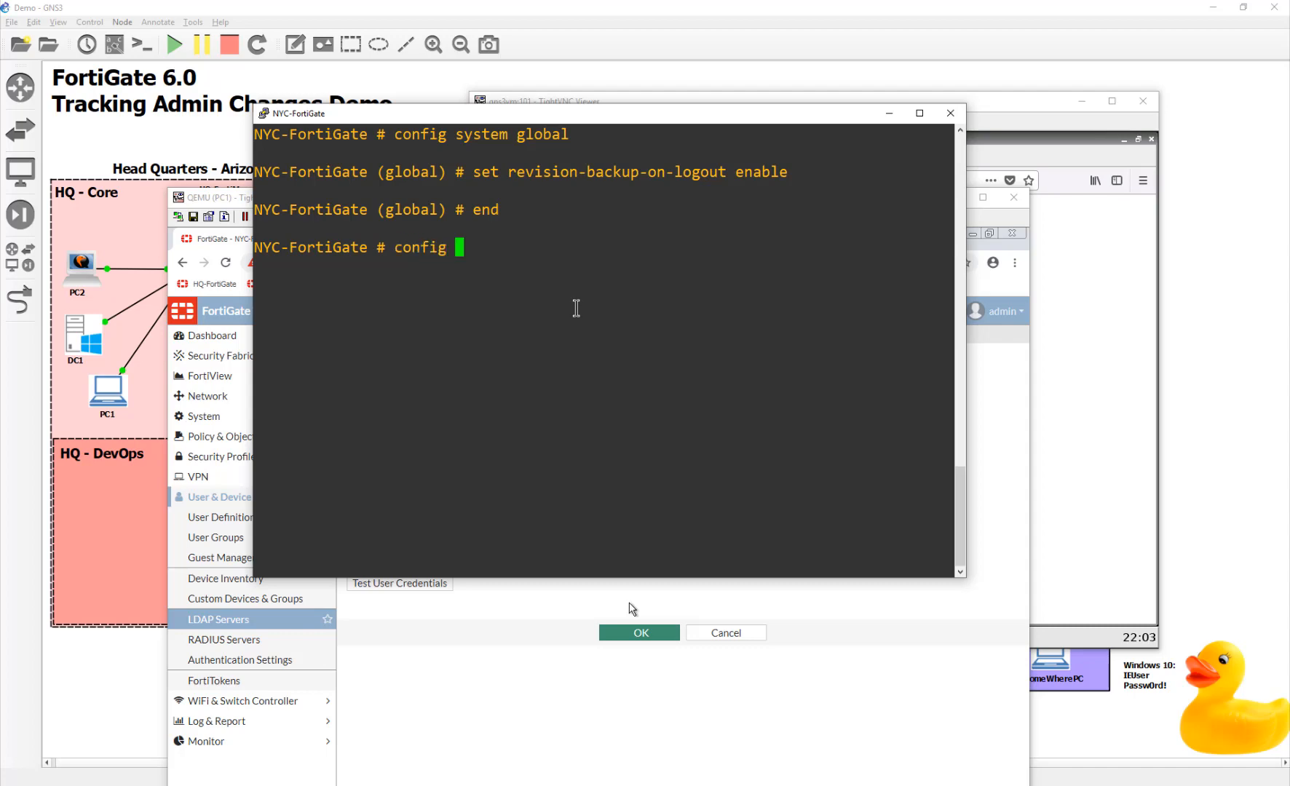
type("us")
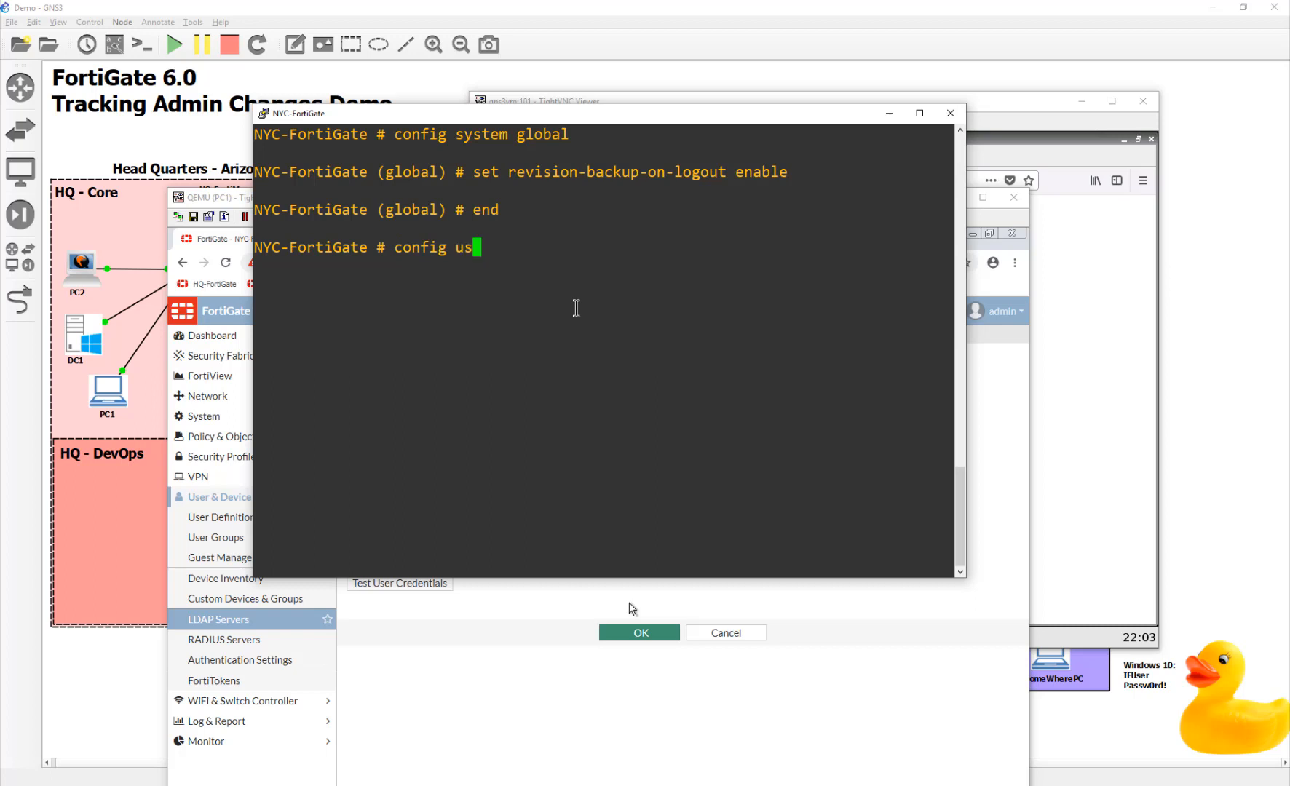
type("er device-access-list")
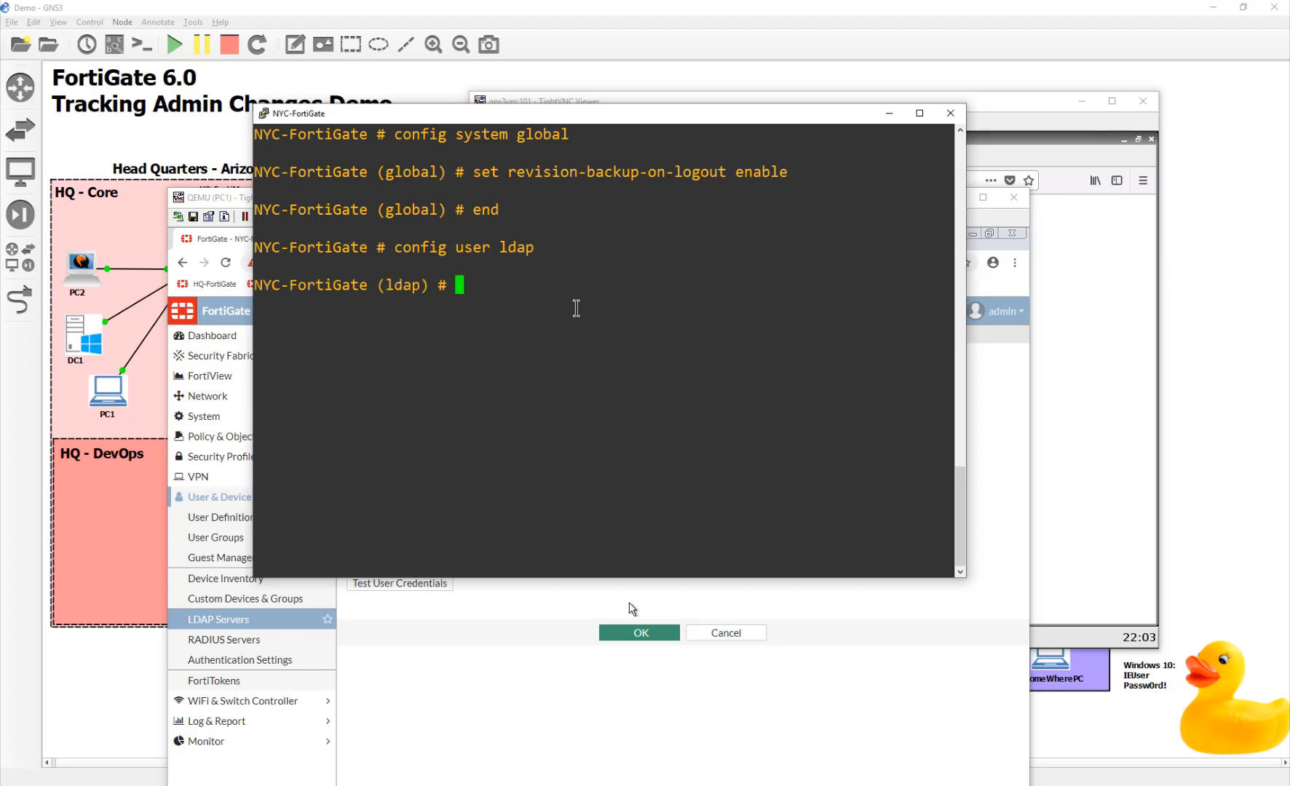
type("show")
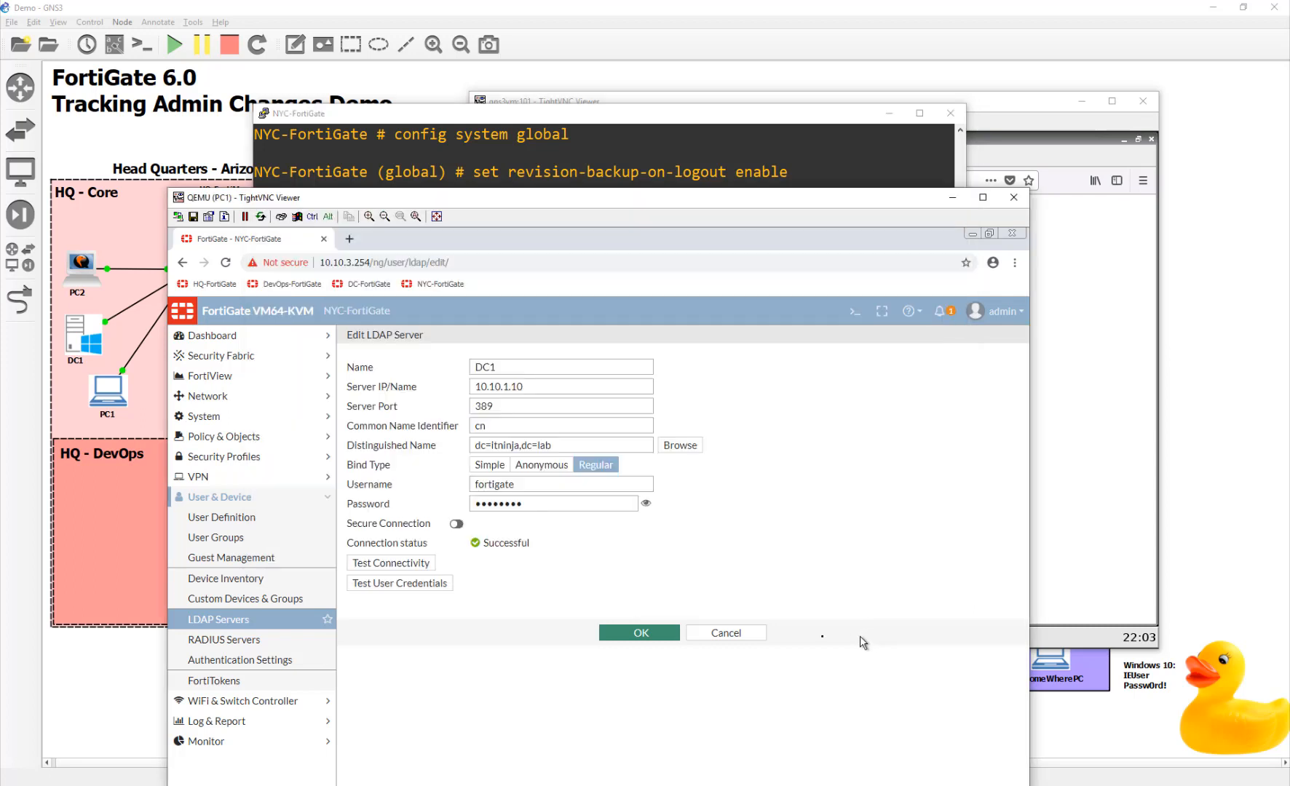
left_click(639, 634)
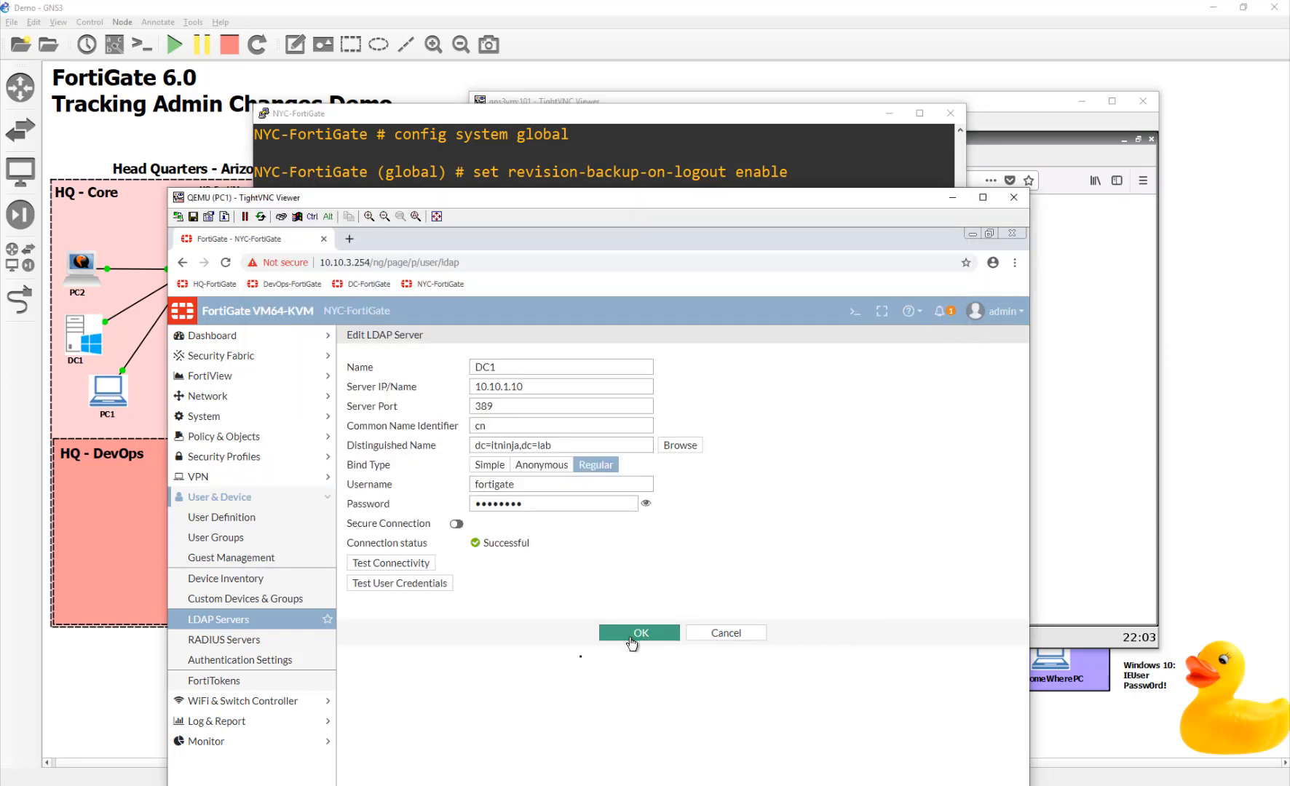
left_click(639, 633)
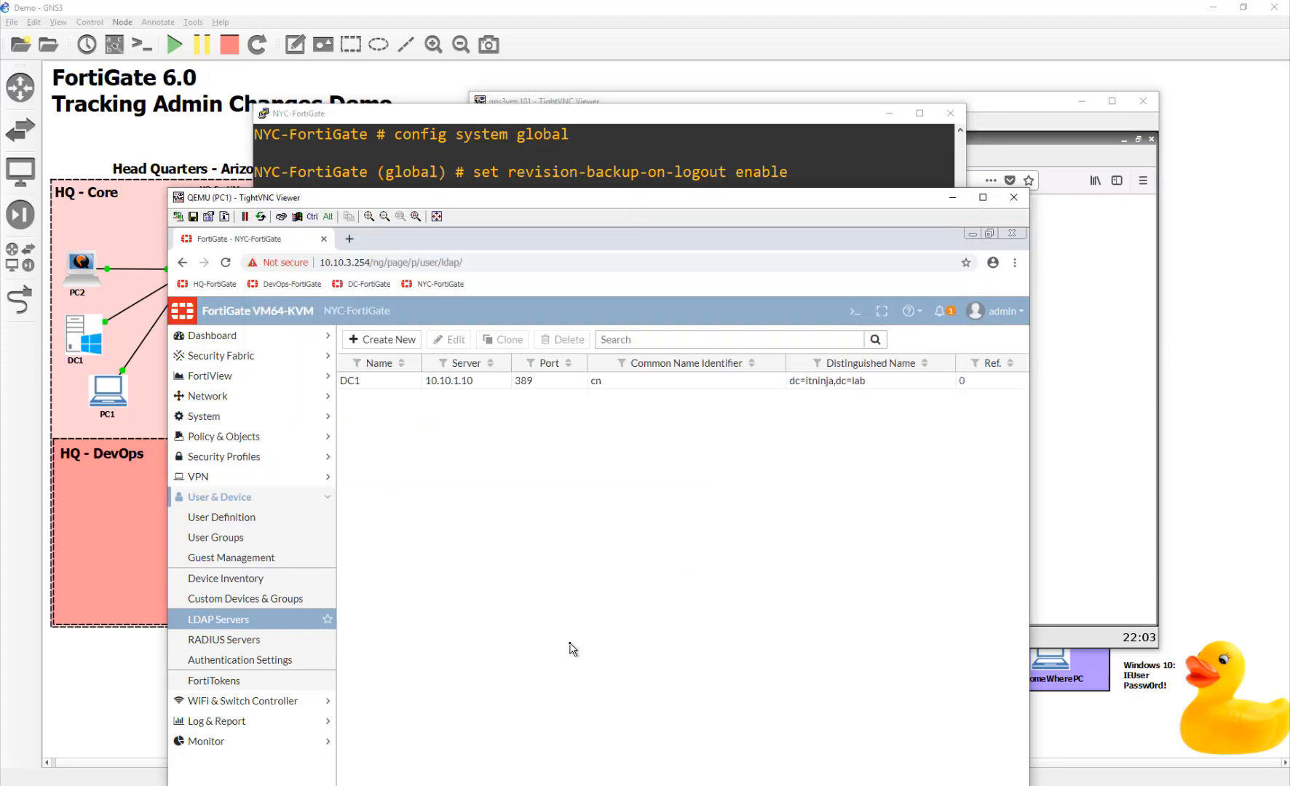
mouse_move(589, 446)
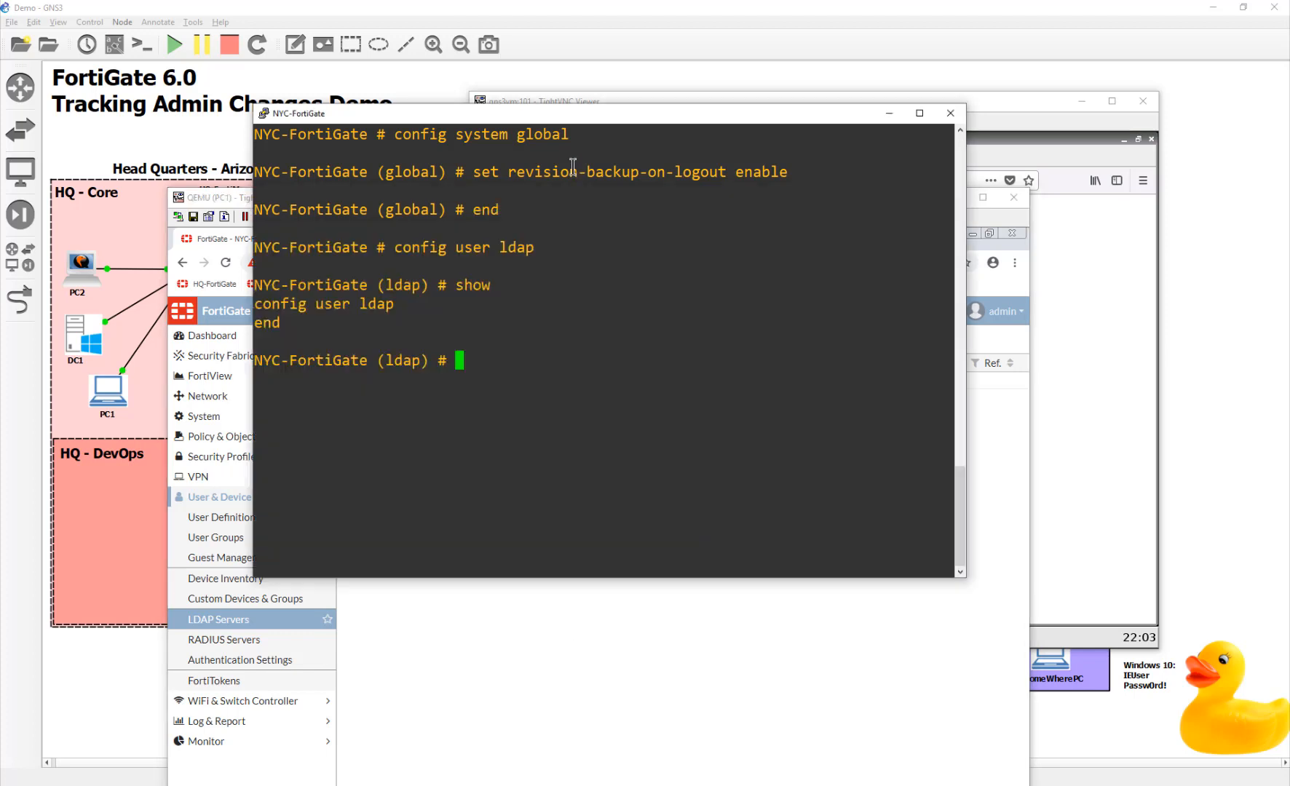
- In the console, set the DC1 LDAP server's source-ip to 10.10.3.254
type("s")
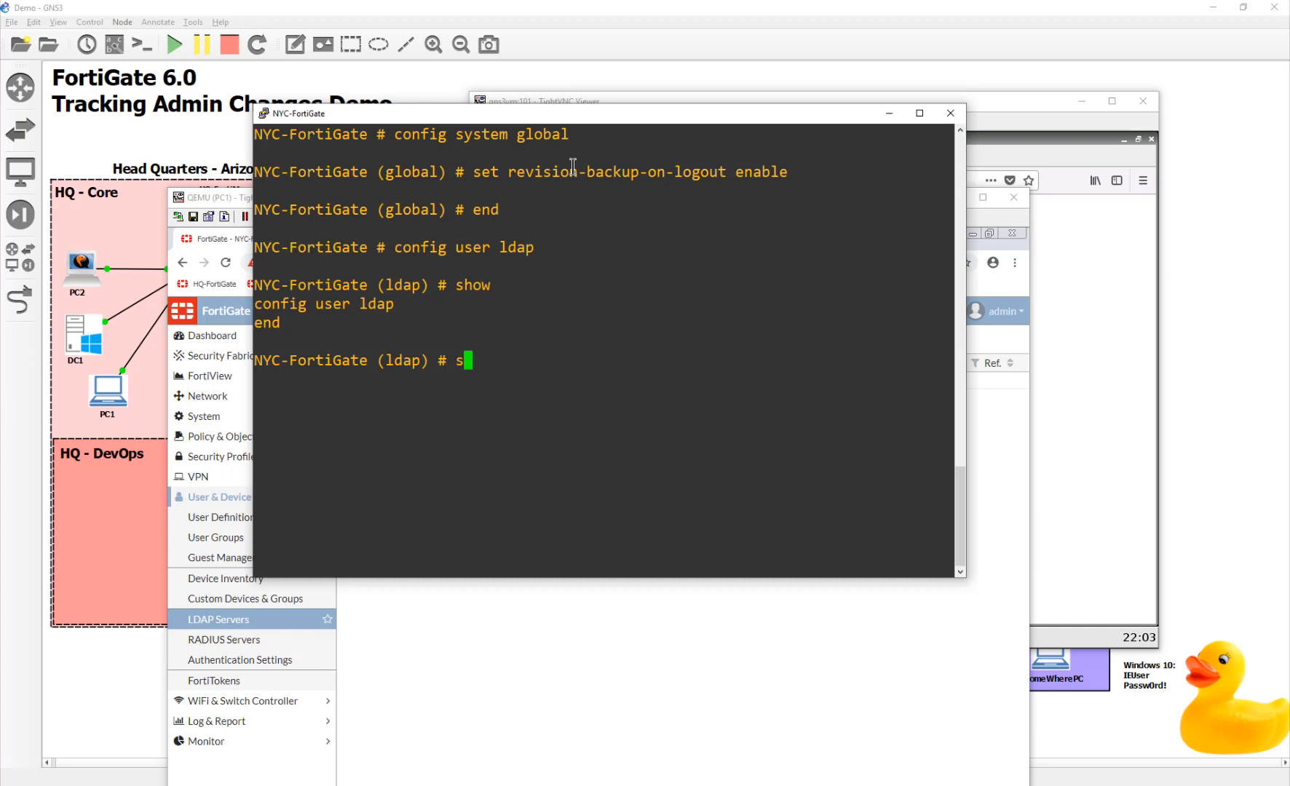
type("show")
type("edit DC1")
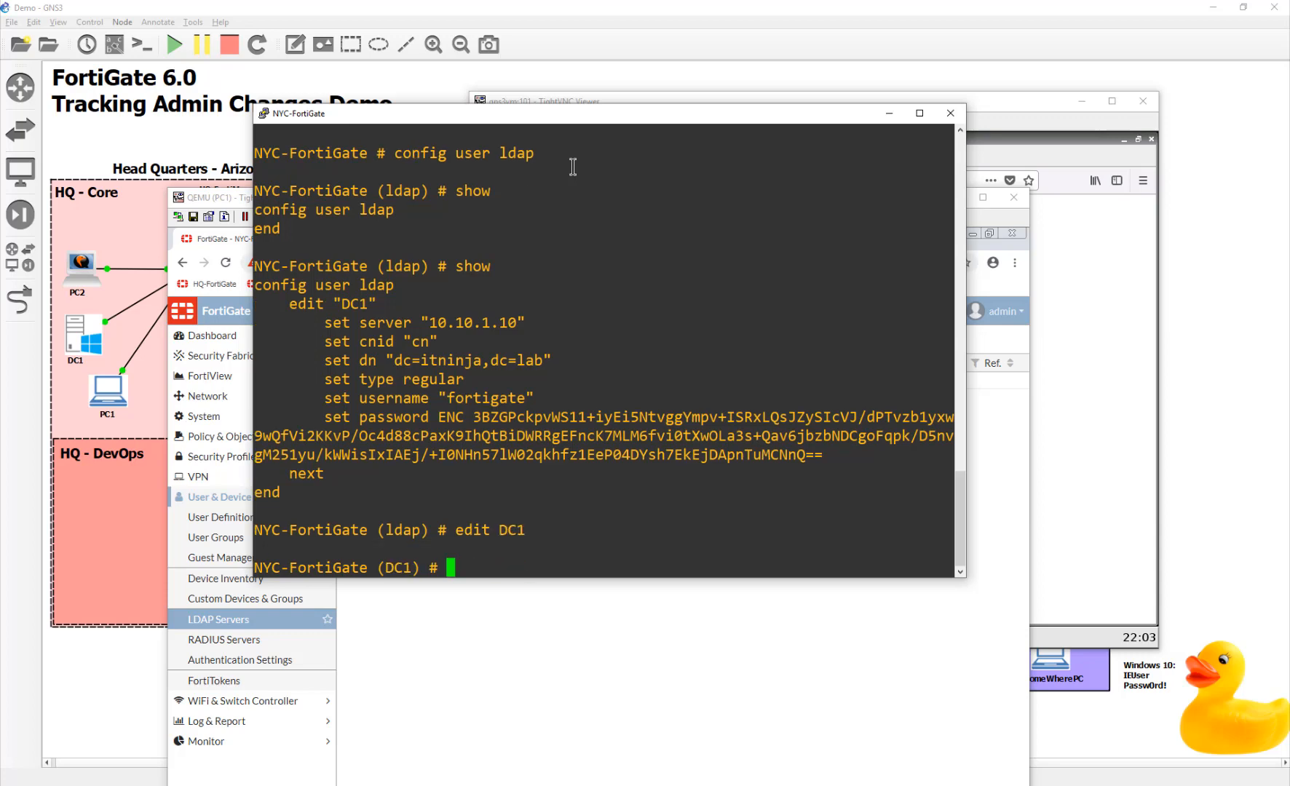
type("set source-ip")
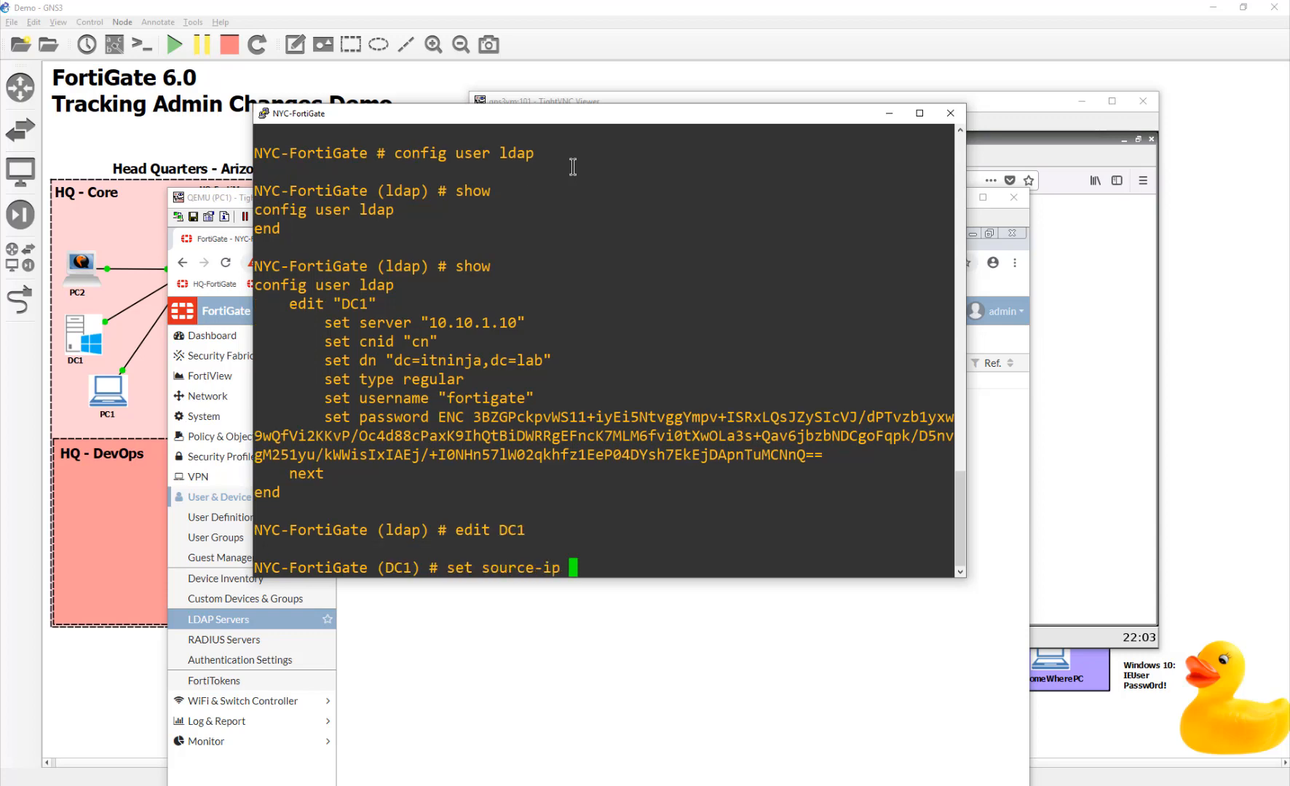
type("10.10.3.254")
type("end")
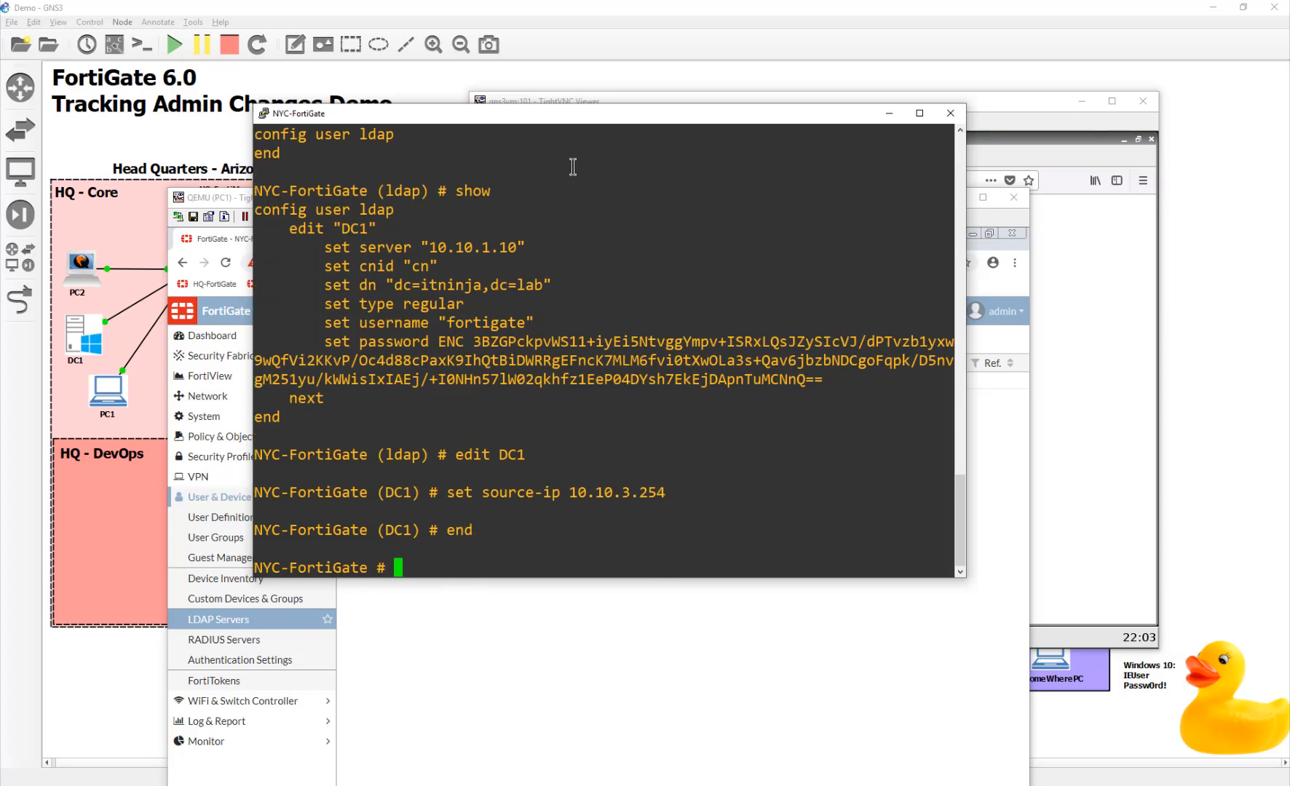
mouse_move(598, 126)
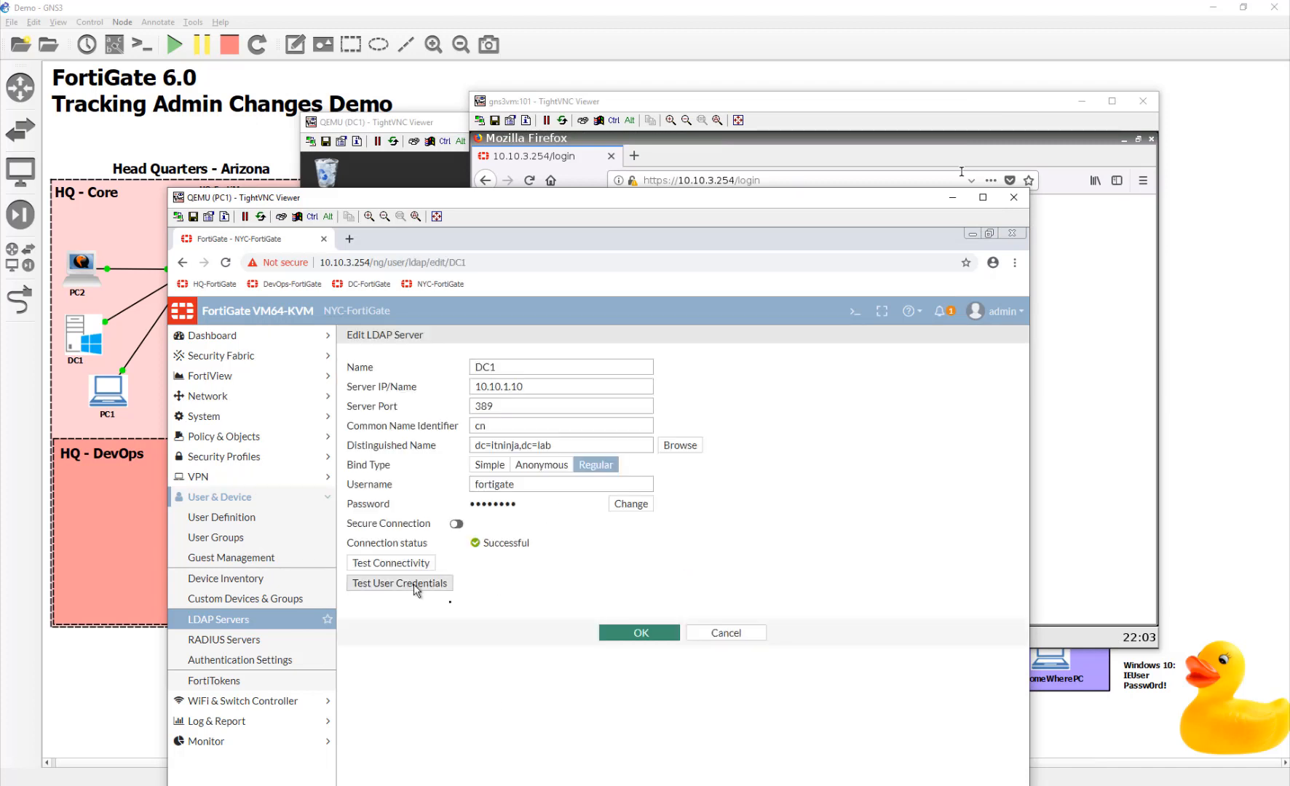
- Test devin's credentials against DC1 successfully, close the results, and save the DC1 server
left_click(398, 584)
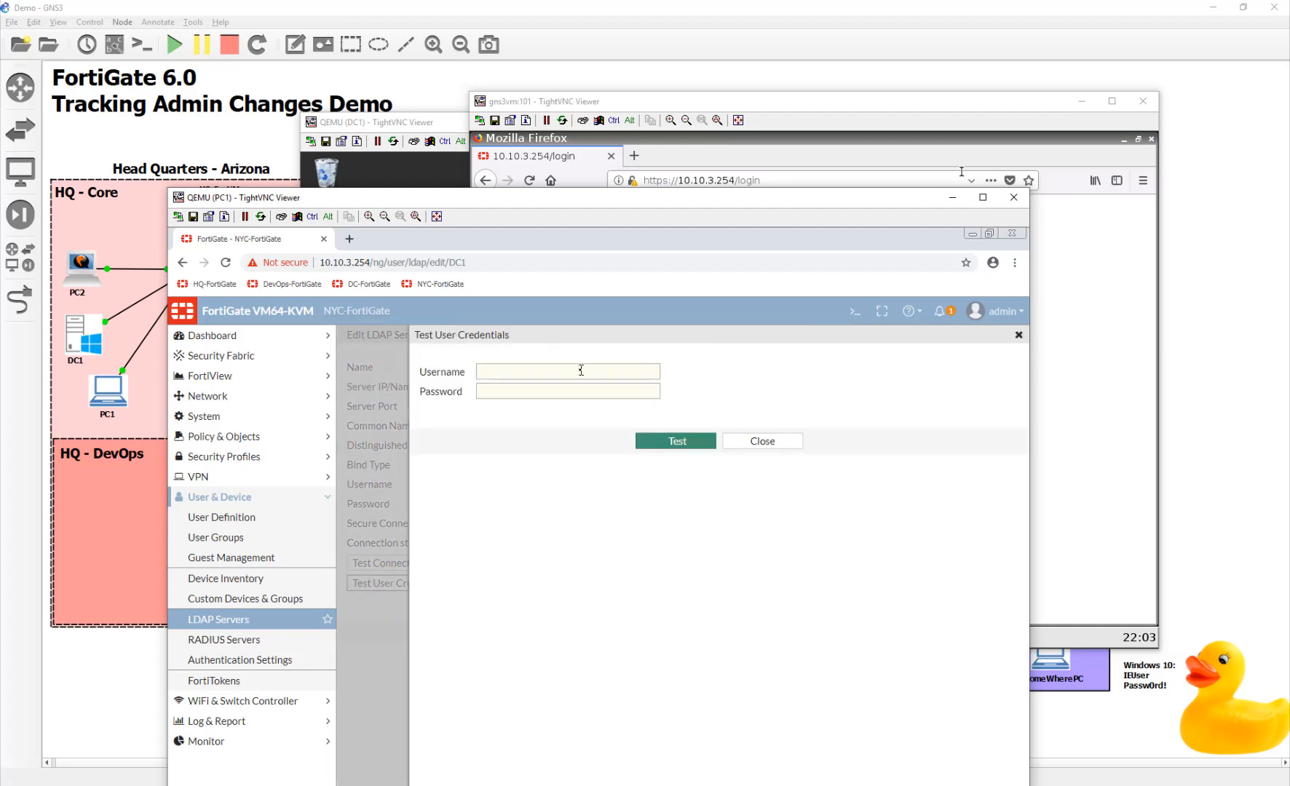
left_click(568, 371)
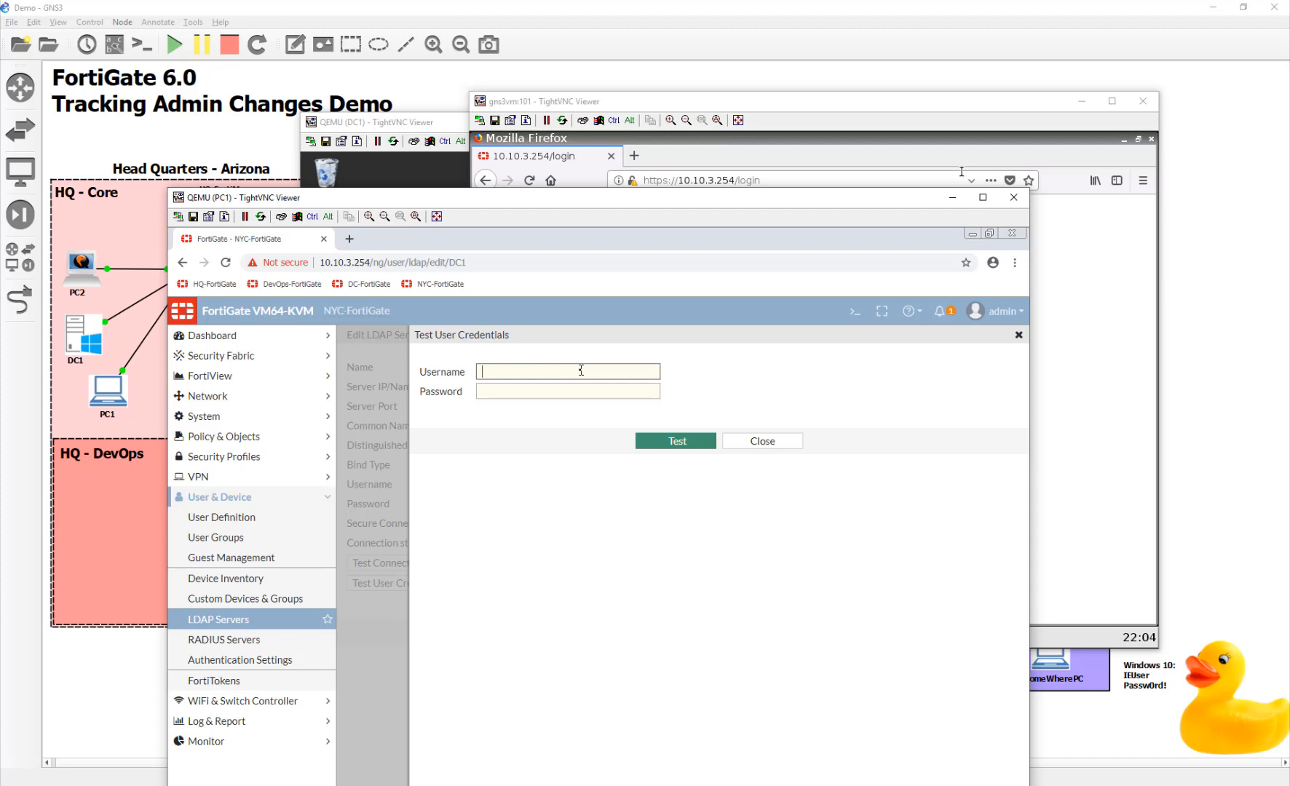
type("devin")
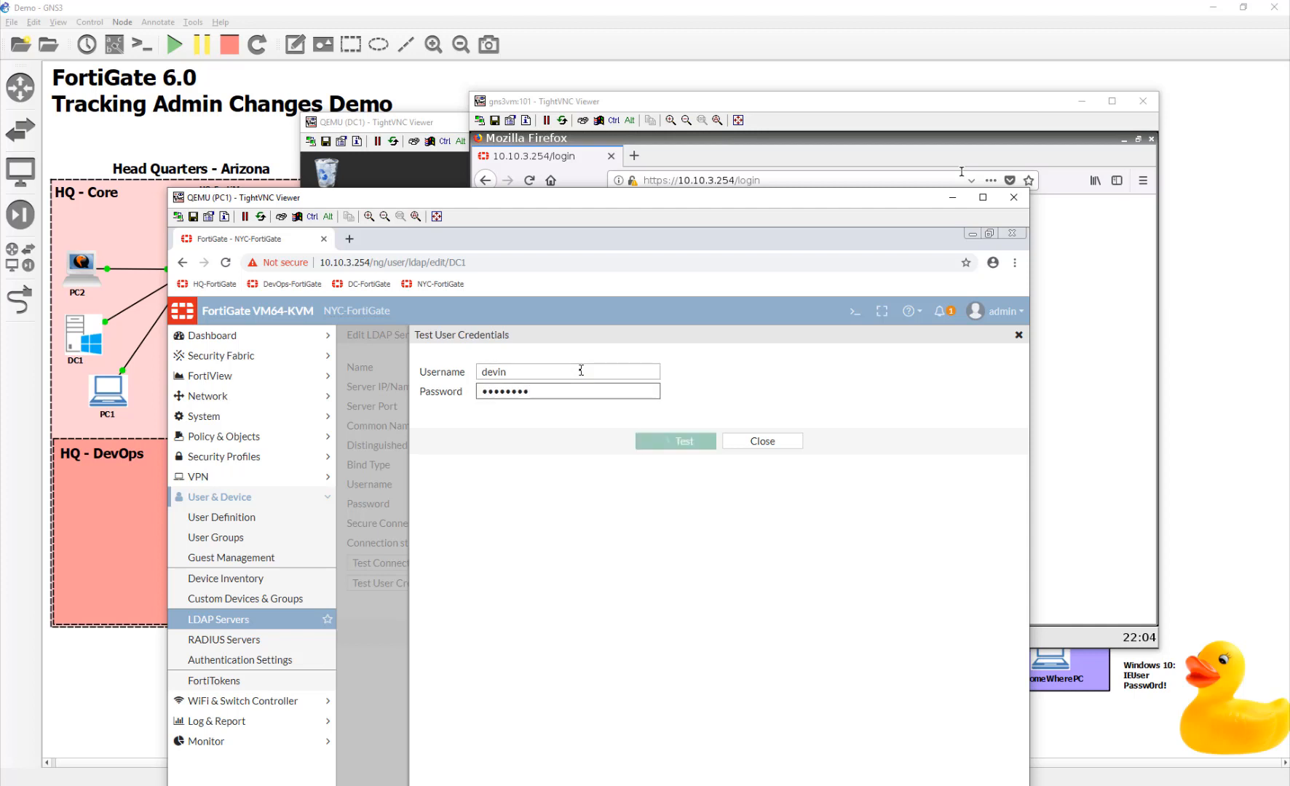
left_click(675, 442)
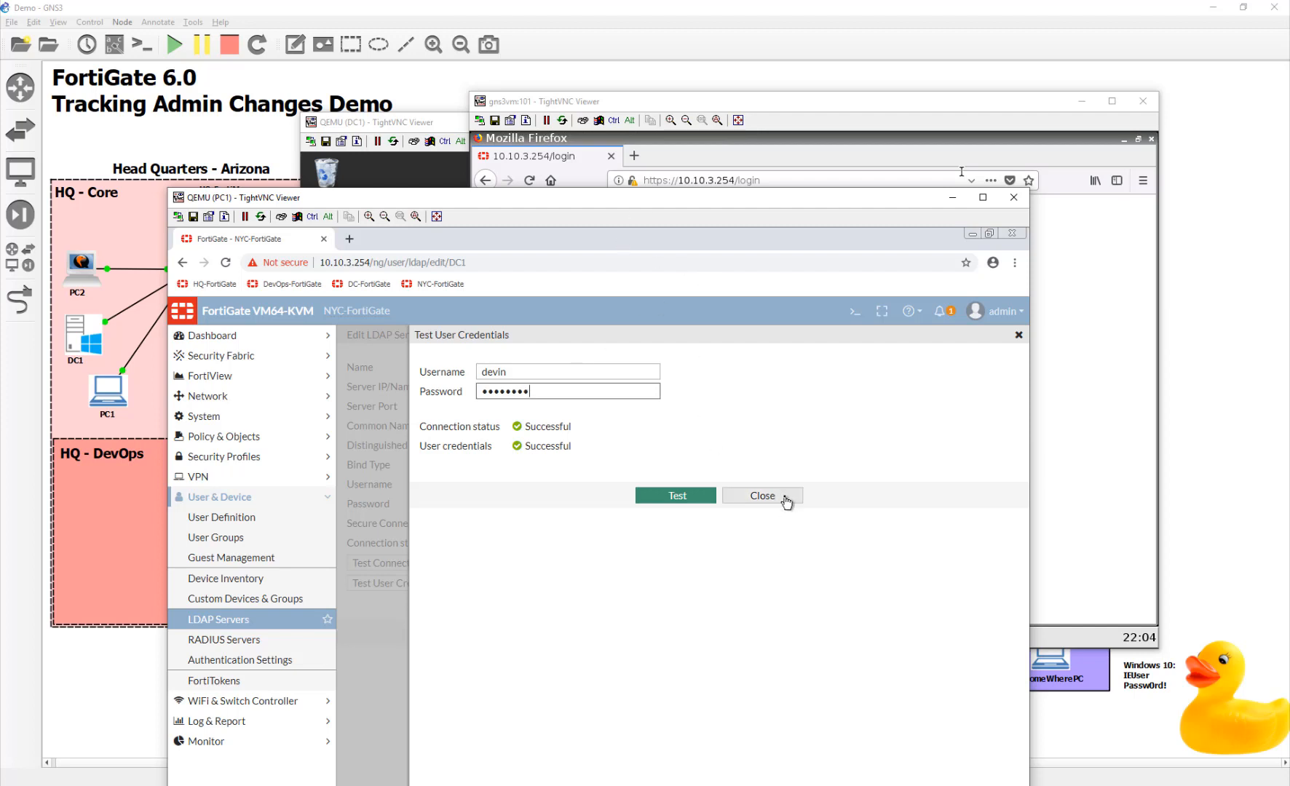
left_click(760, 496)
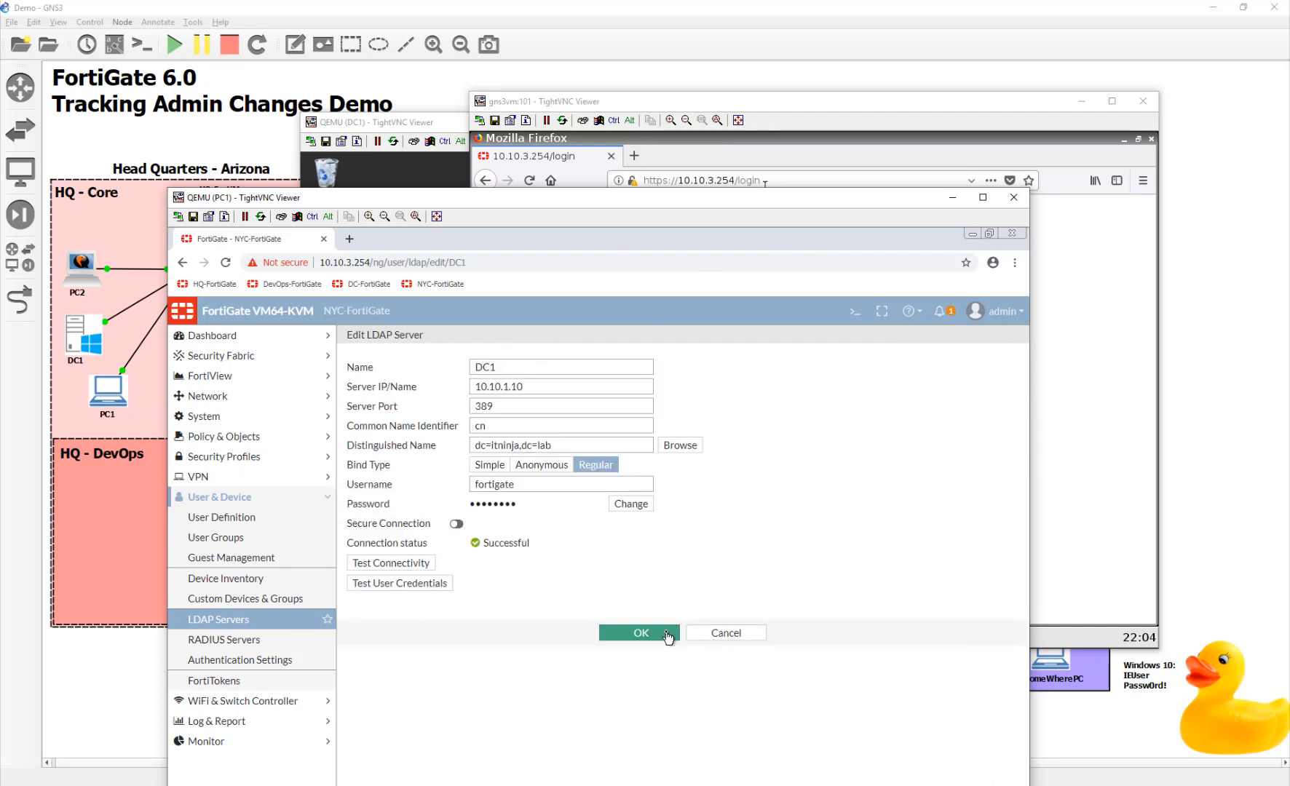
left_click(640, 632)
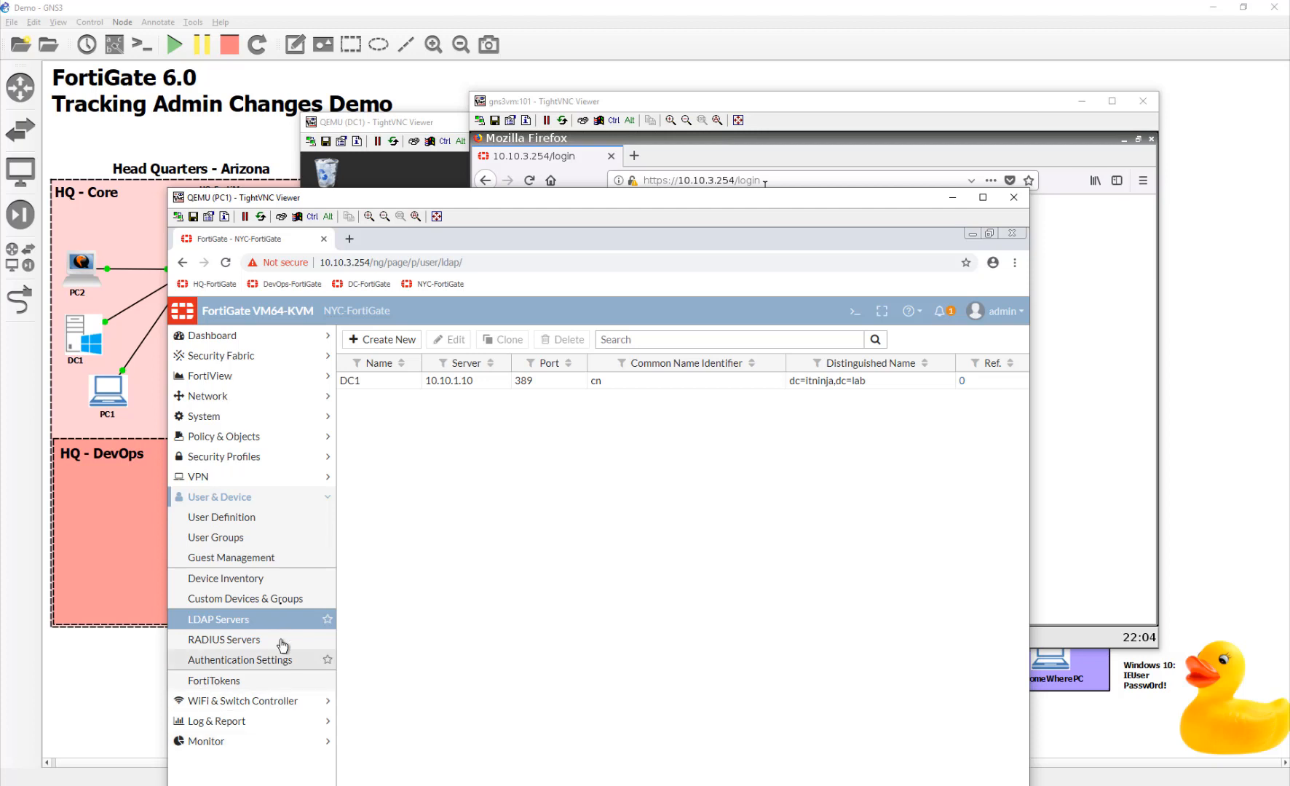
mouse_move(272, 547)
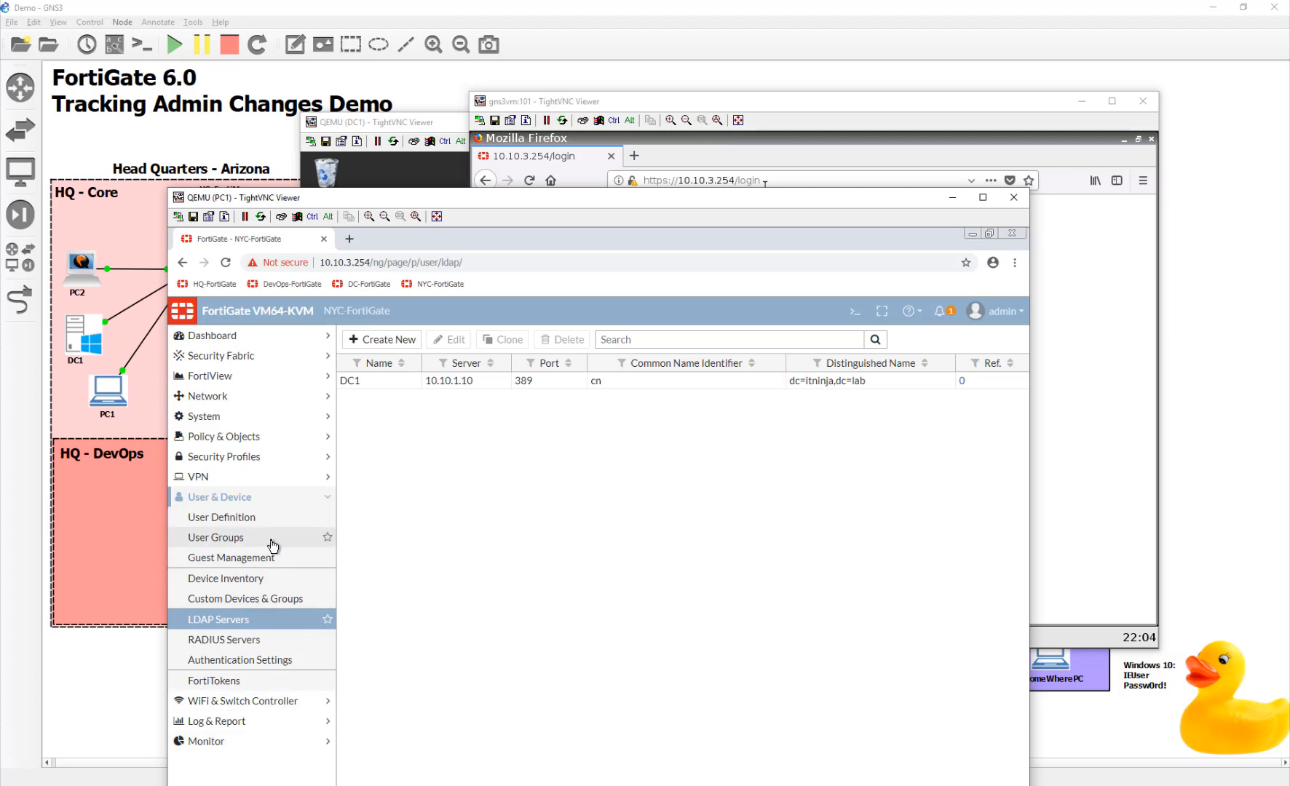
- Start a new user group named FortiAdmins
left_click(215, 537)
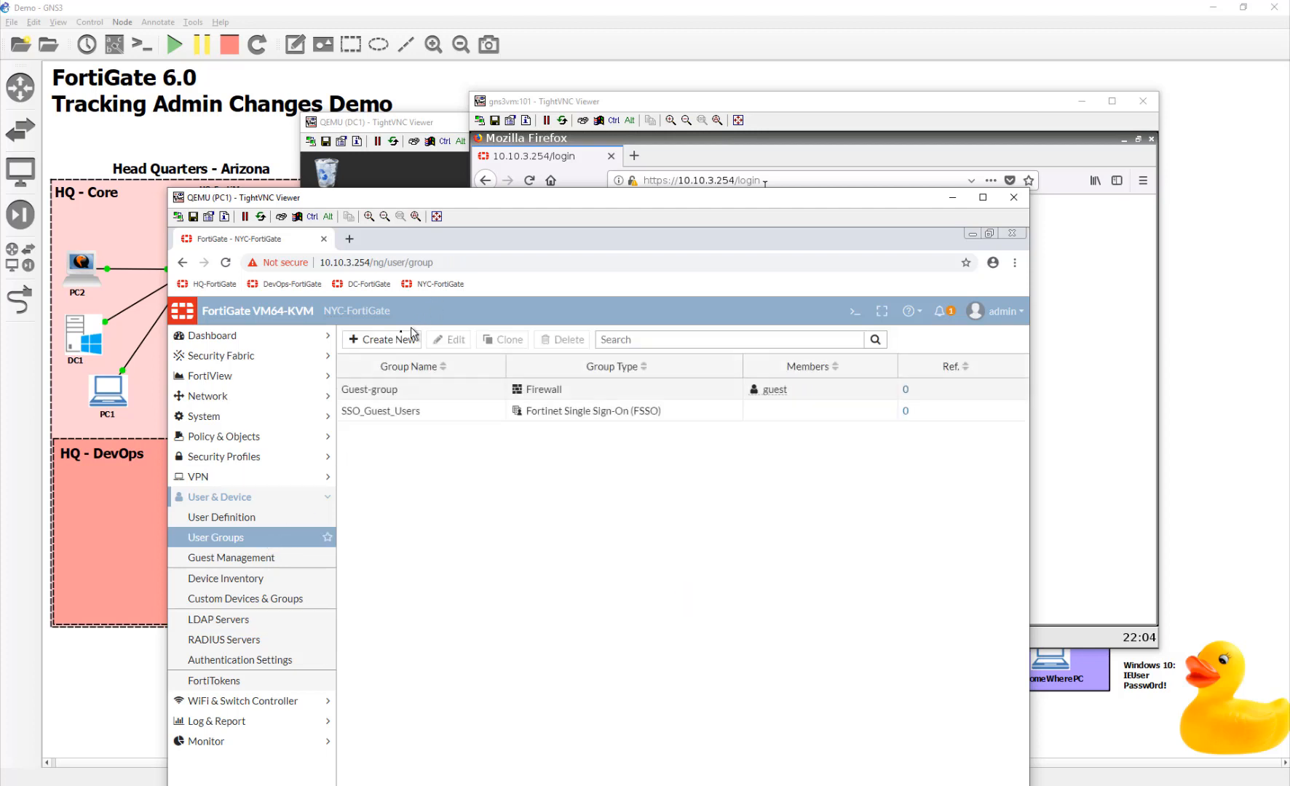
left_click(381, 339)
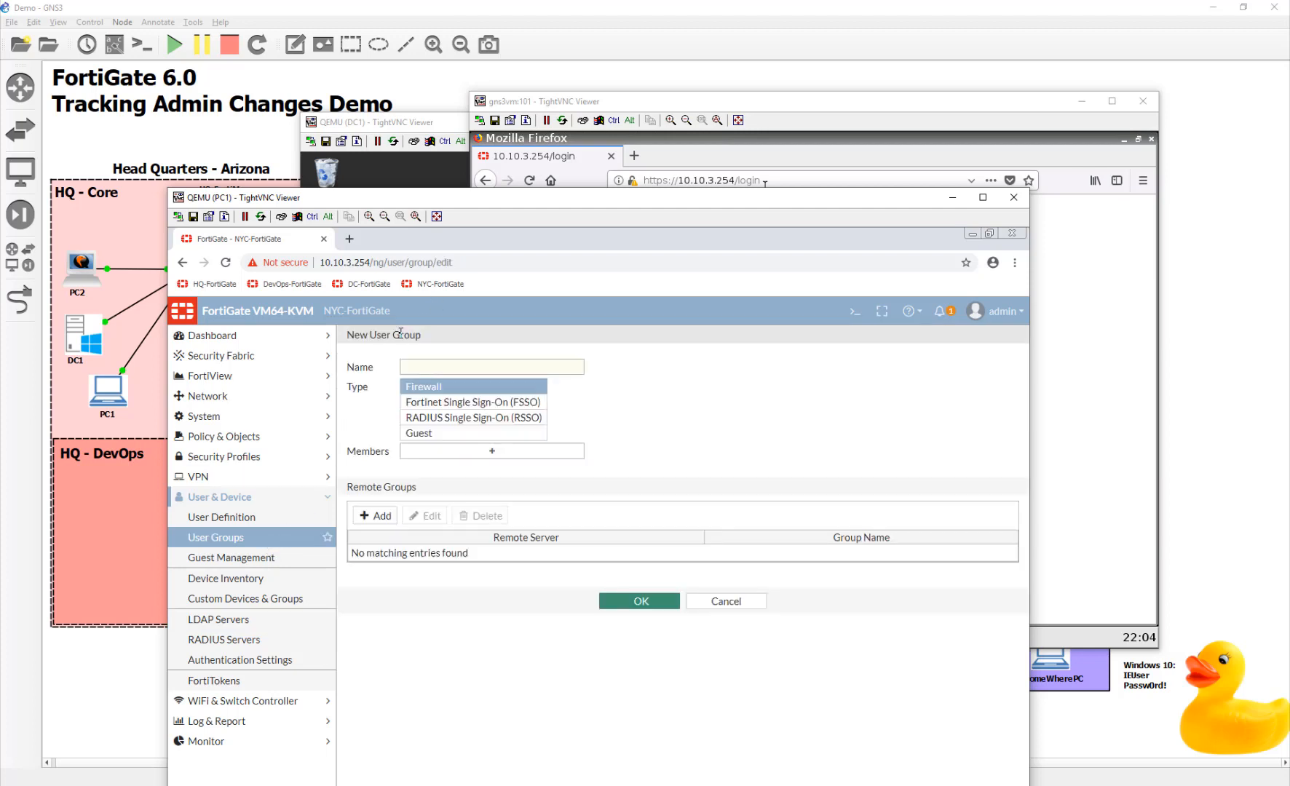
type("F")
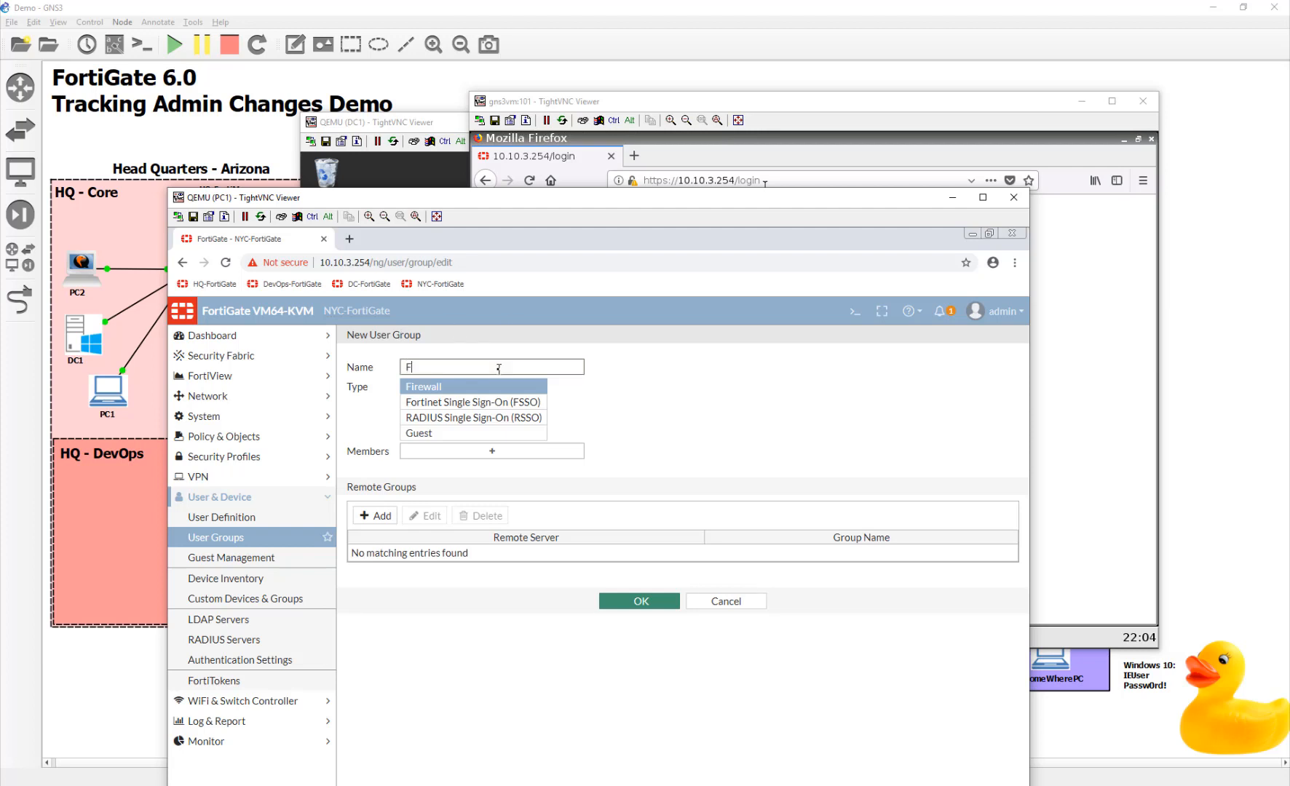
type("ortiAdmins")
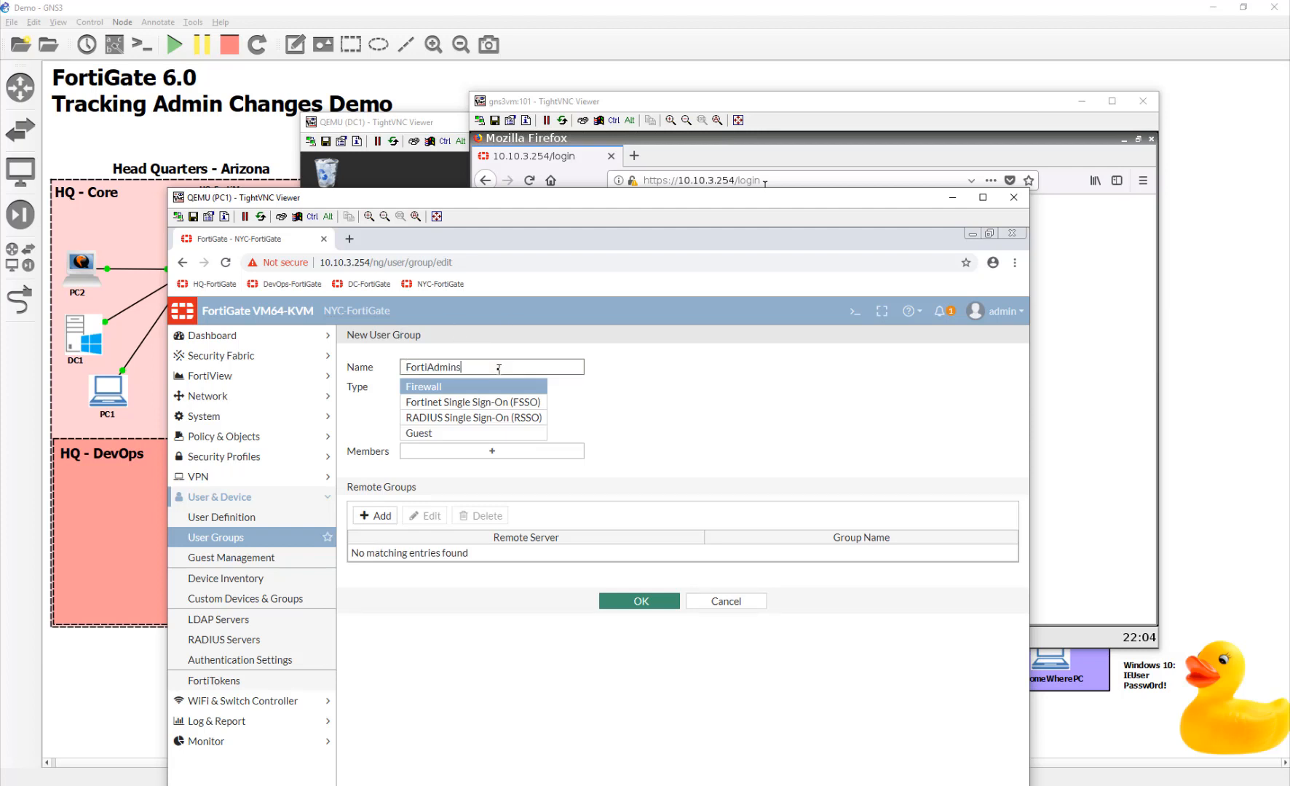
- Match DC1's fortiadmins level 1, 2 and 3 groups and save the group
left_click(376, 515)
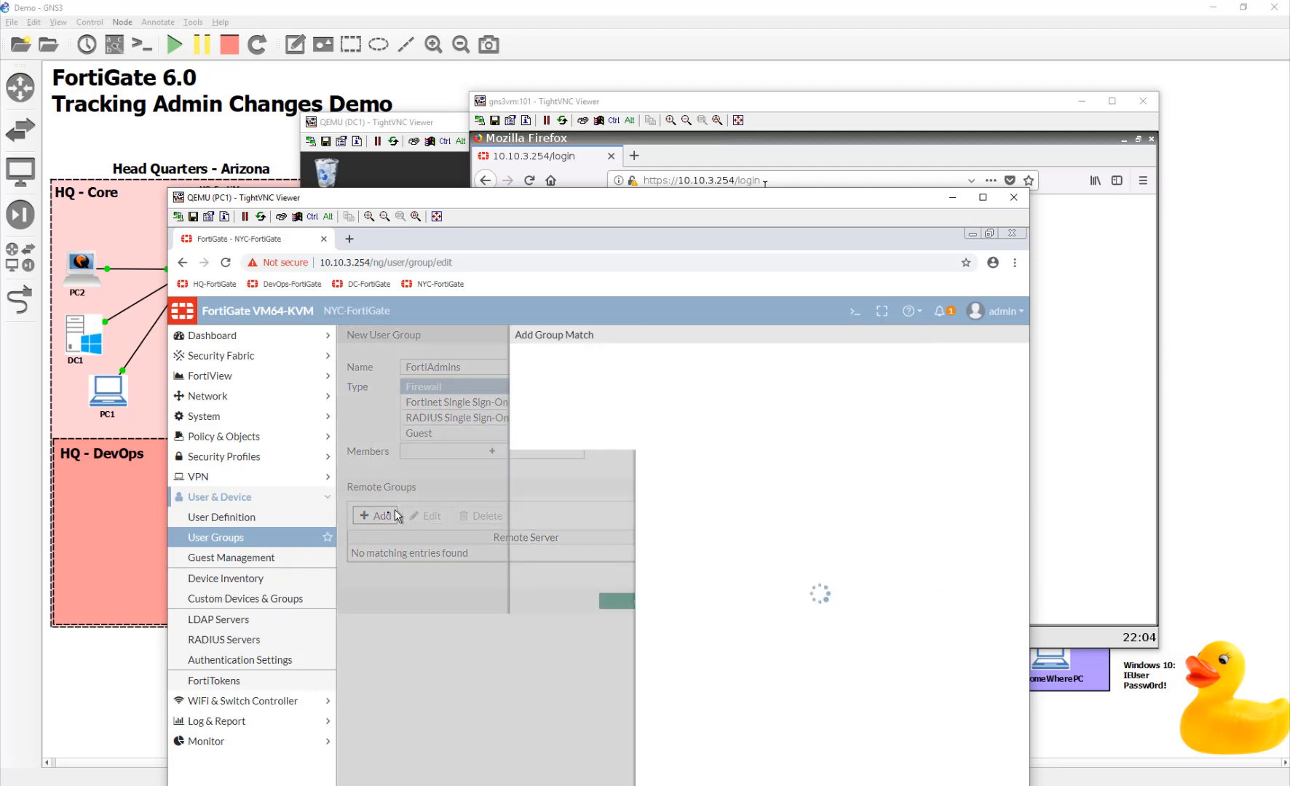
left_click(377, 515)
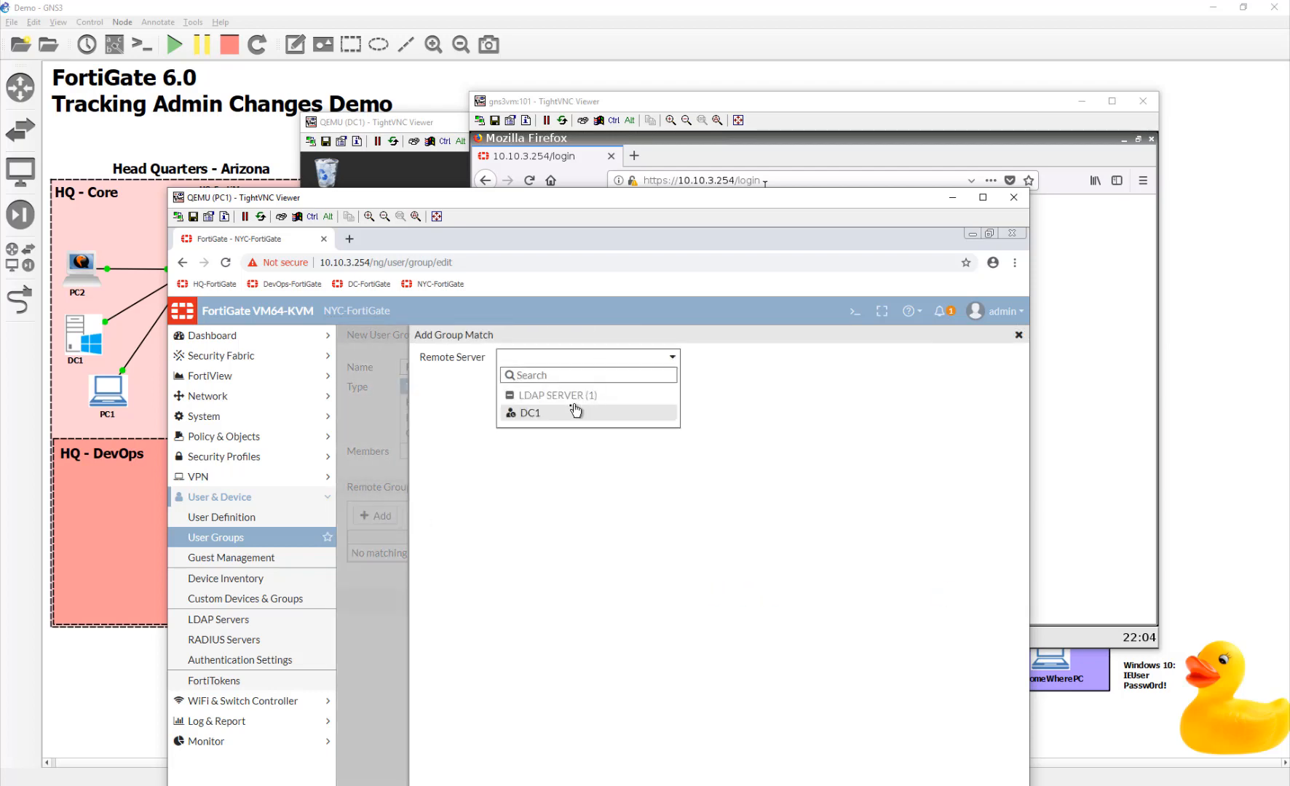
left_click(529, 412)
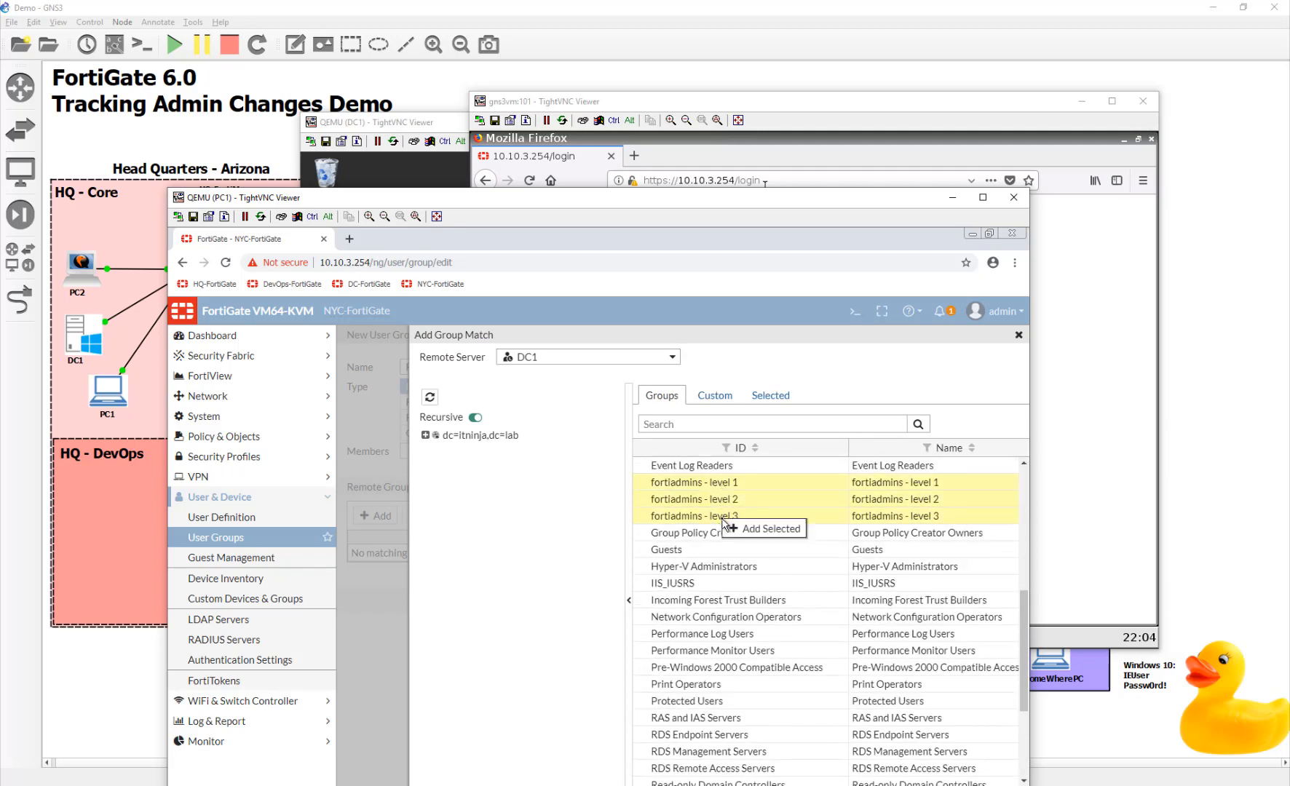
left_click(766, 530)
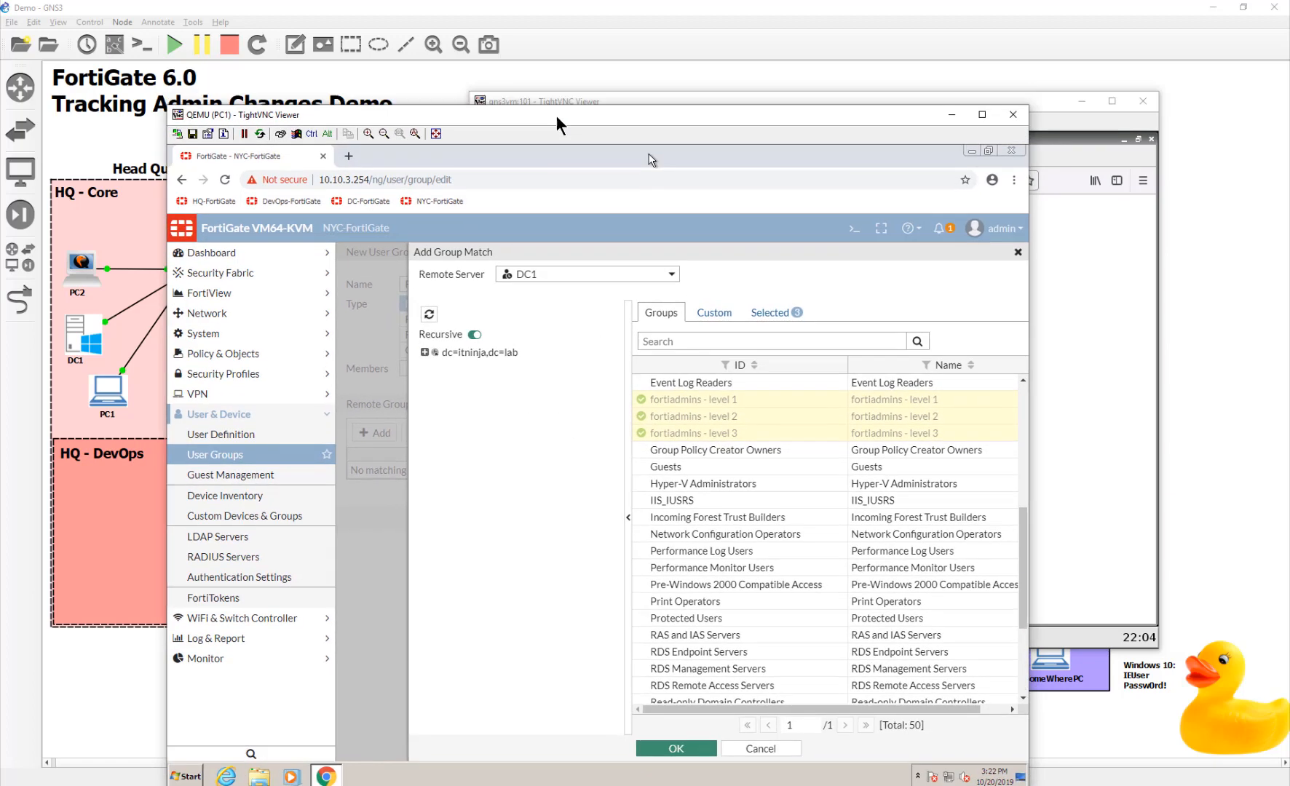
left_click(675, 749)
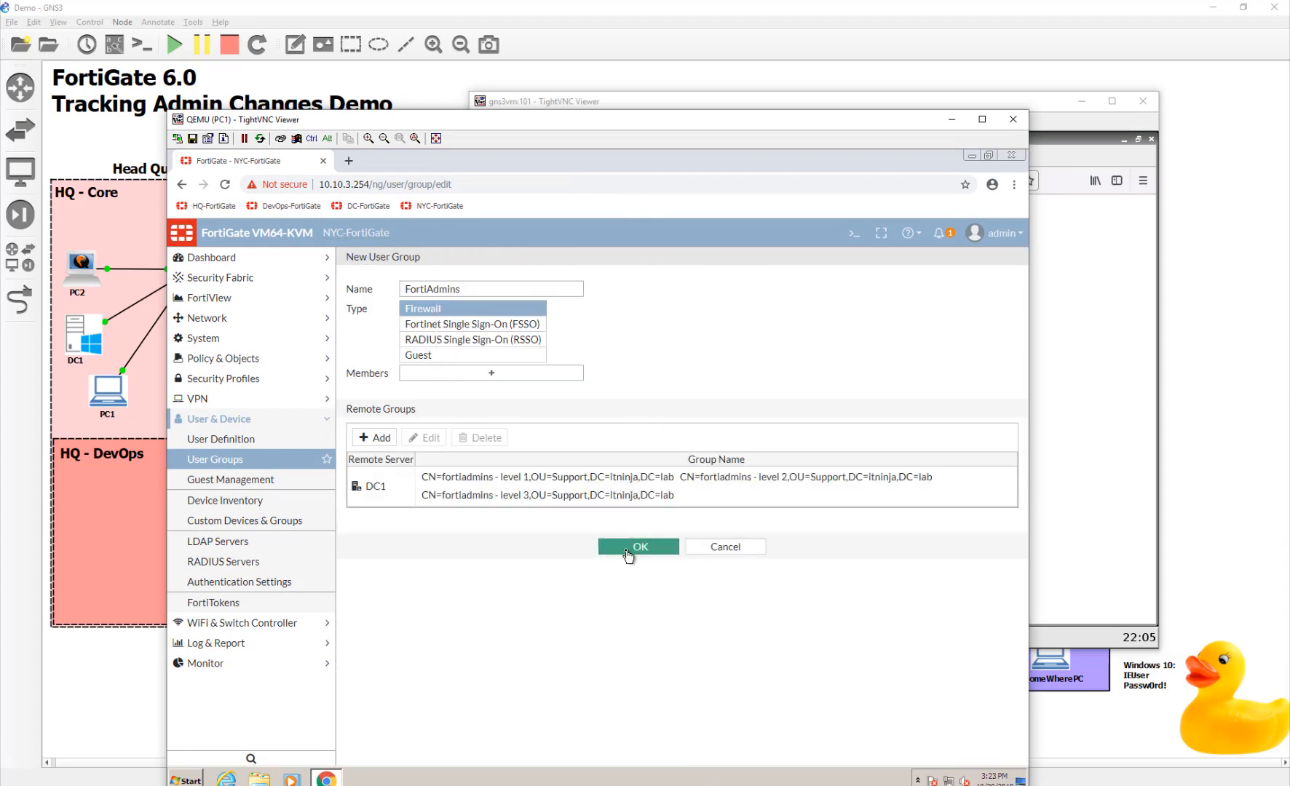
left_click(638, 547)
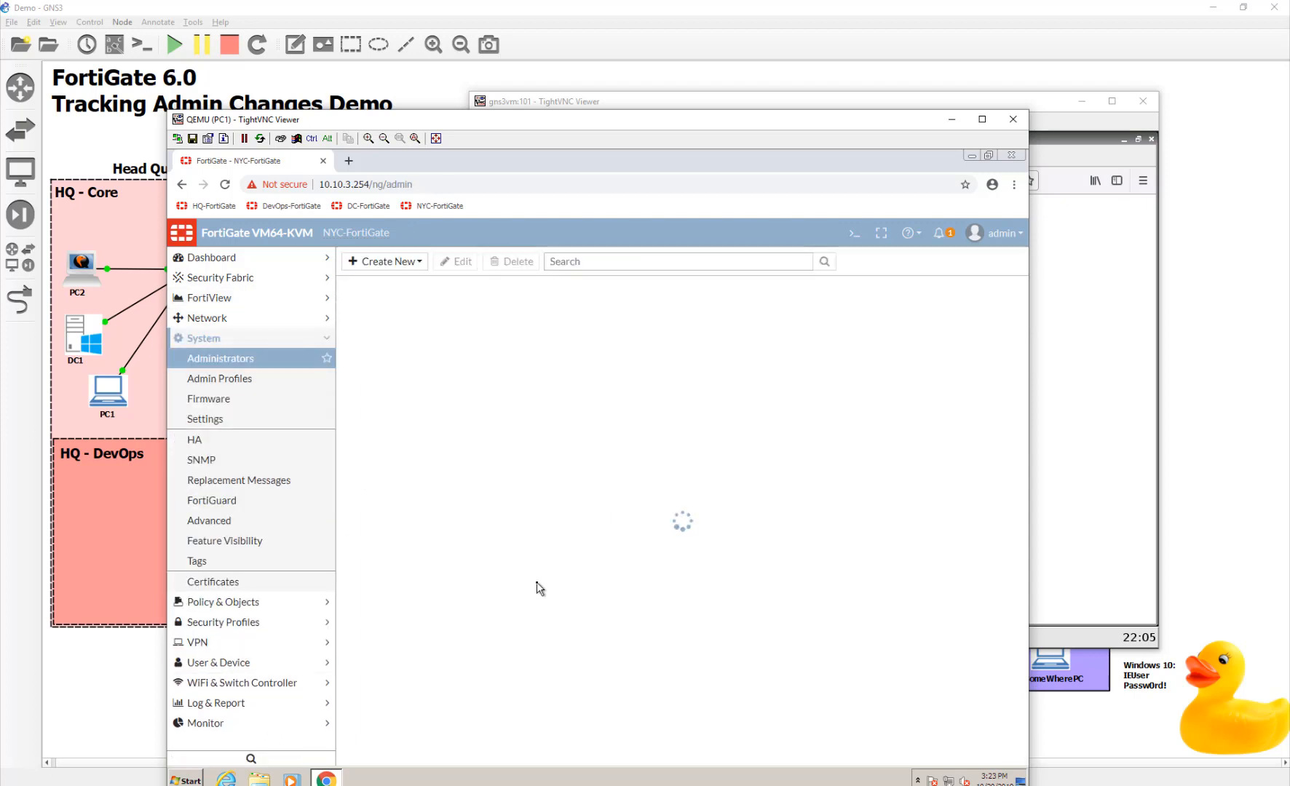
- Create a new administrator with the super_admin profile, mapped to the FortiAdmins remote group
left_click(382, 262)
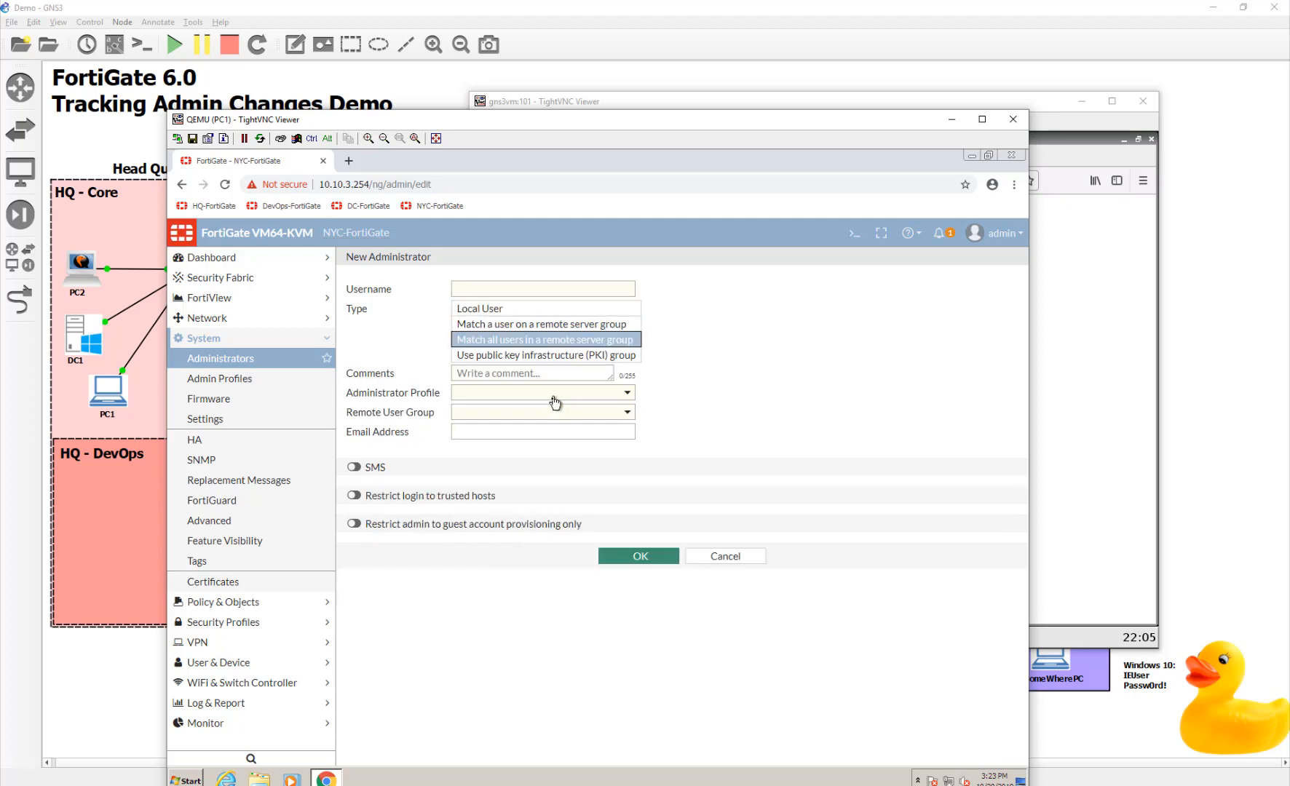
left_click(543, 392)
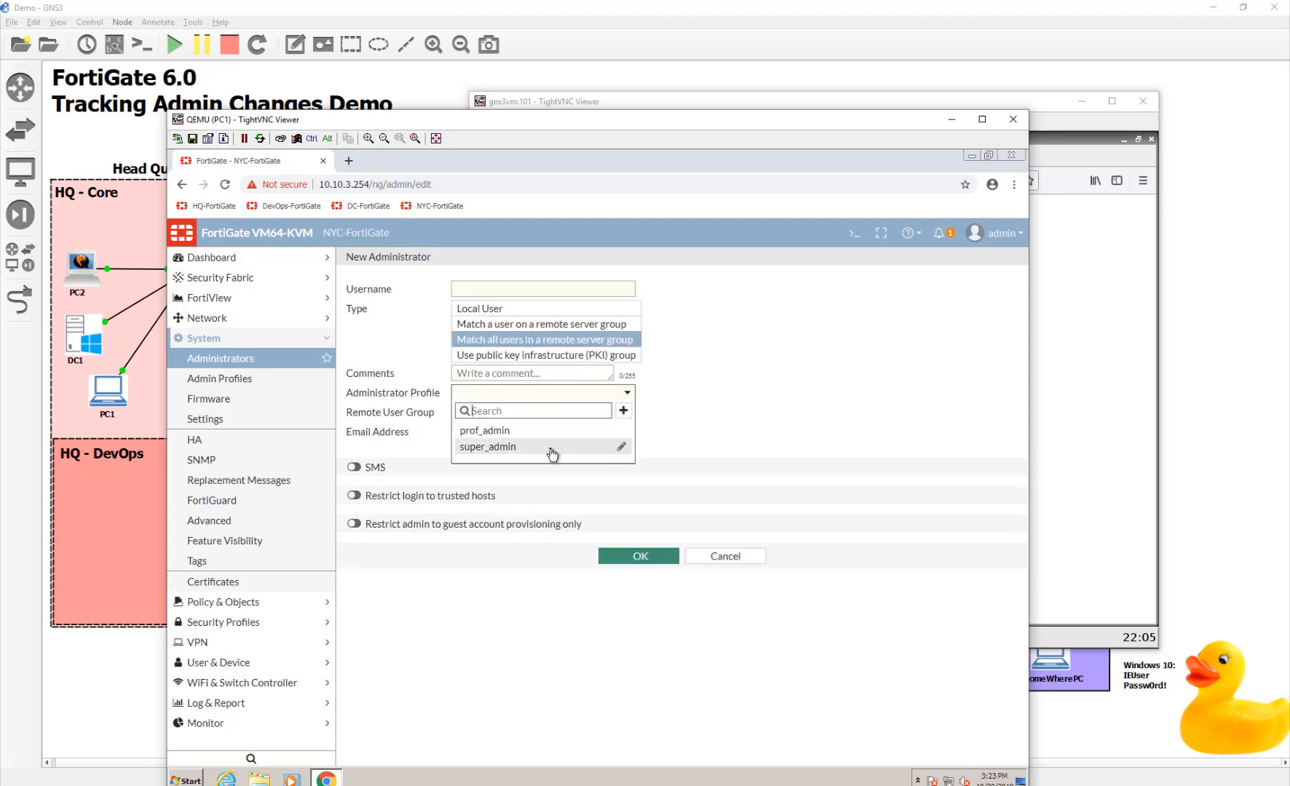
left_click(487, 446)
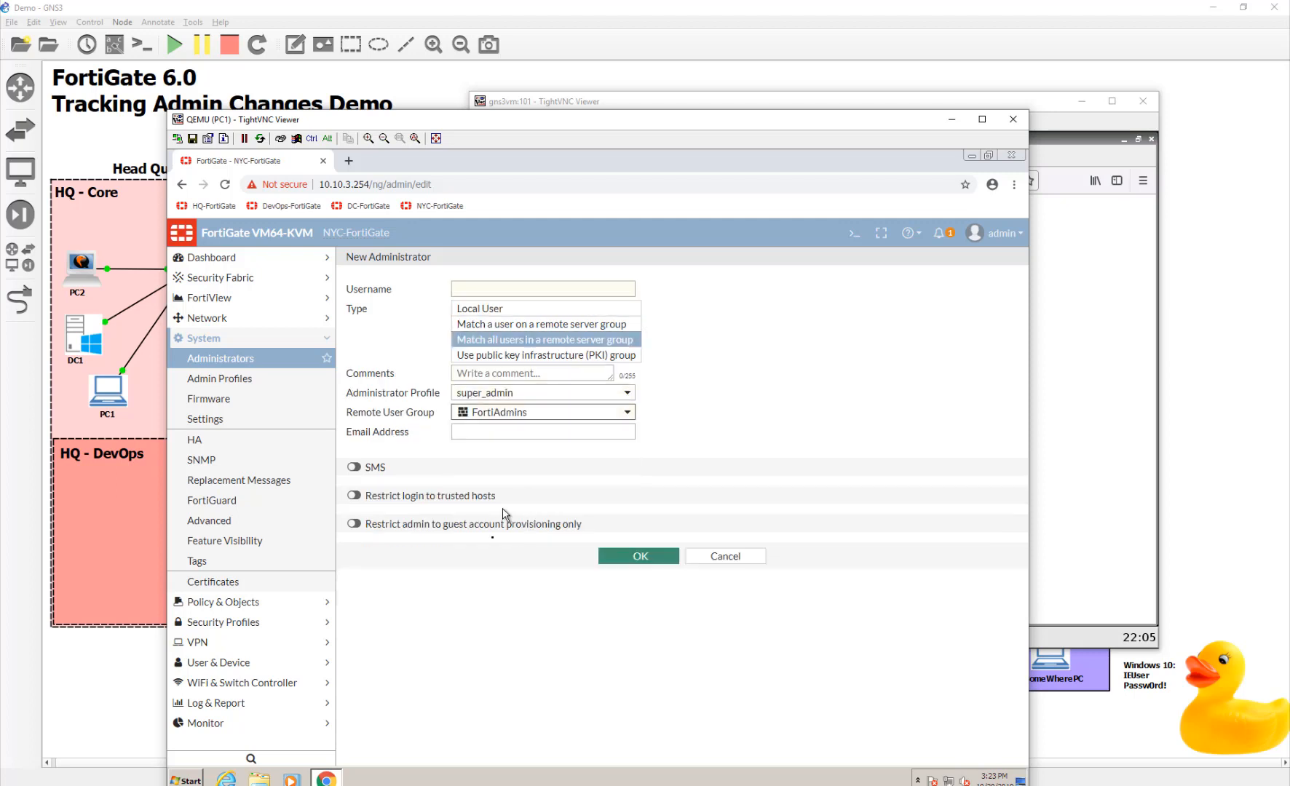
type("F")
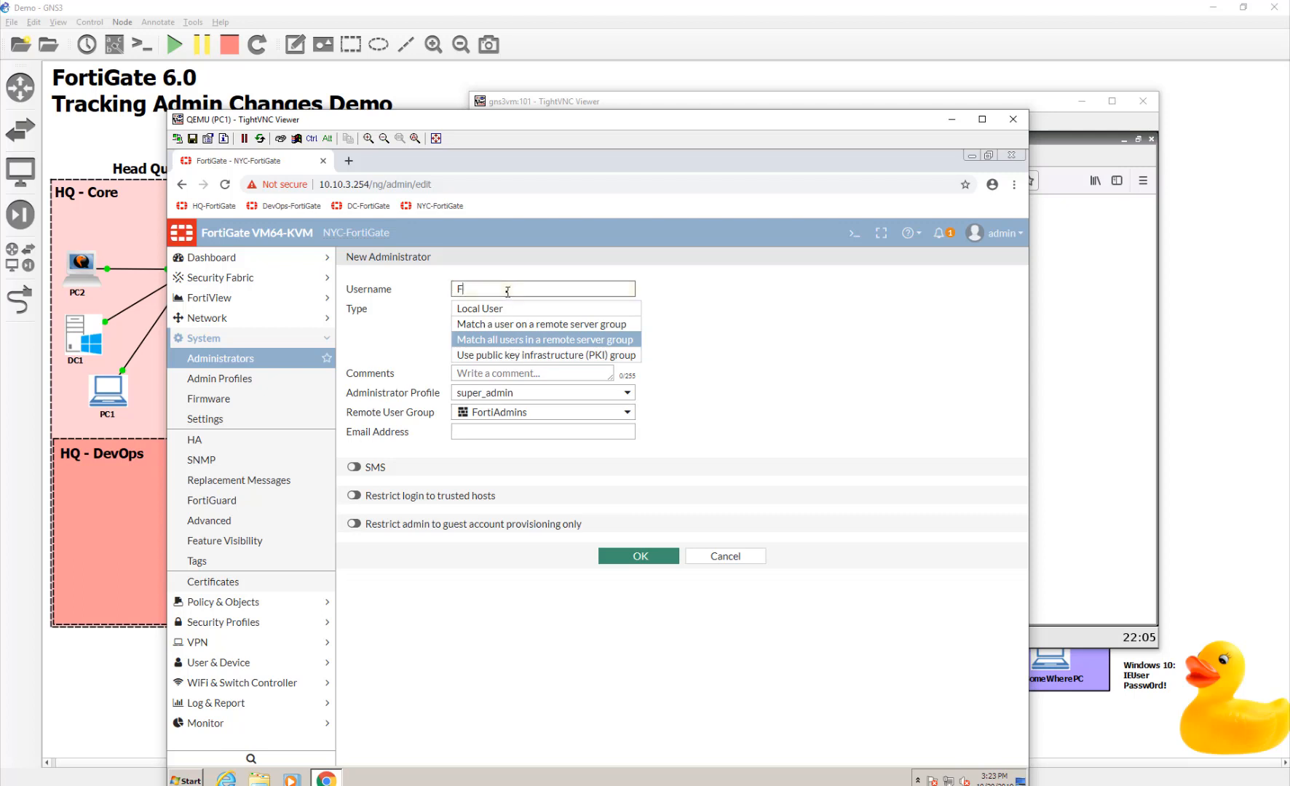
type("ortiAd")
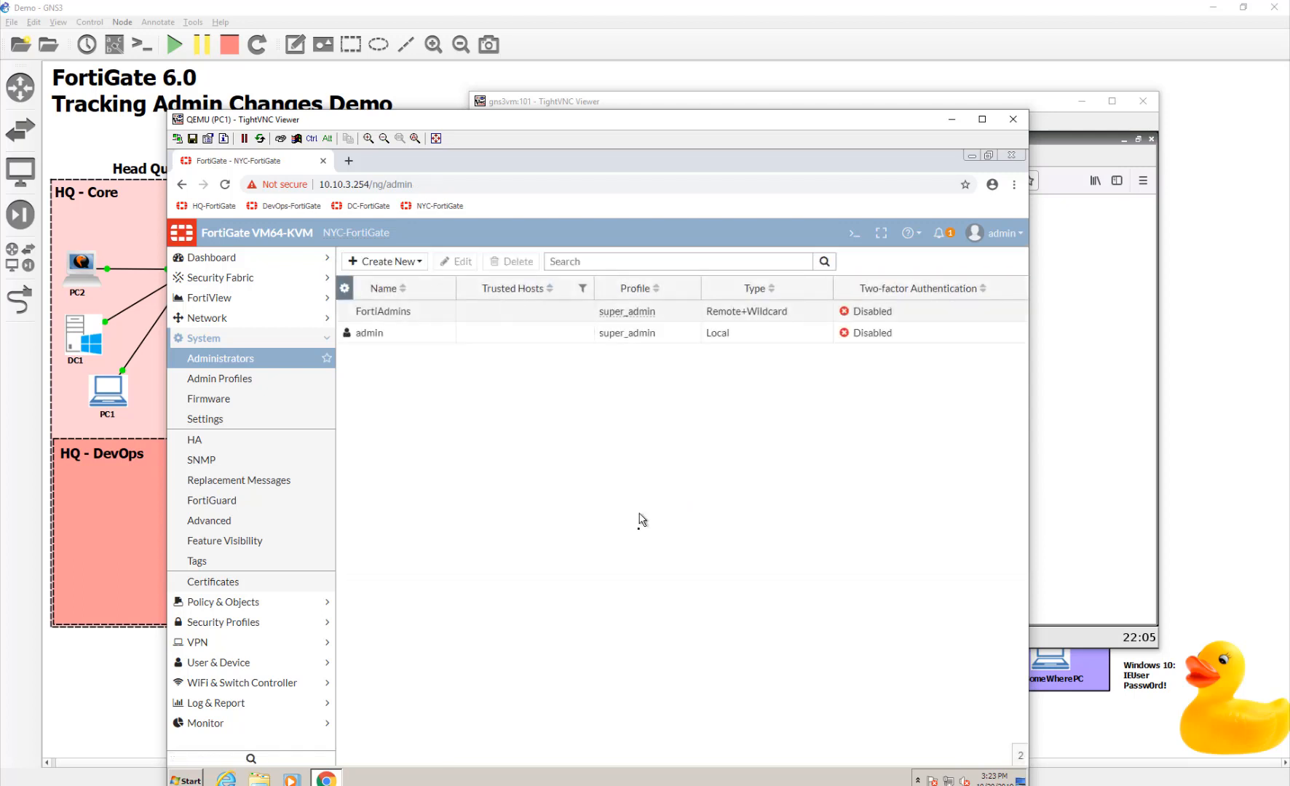
- Log out of the admin session and sign in as LDAP user devin
left_click(998, 233)
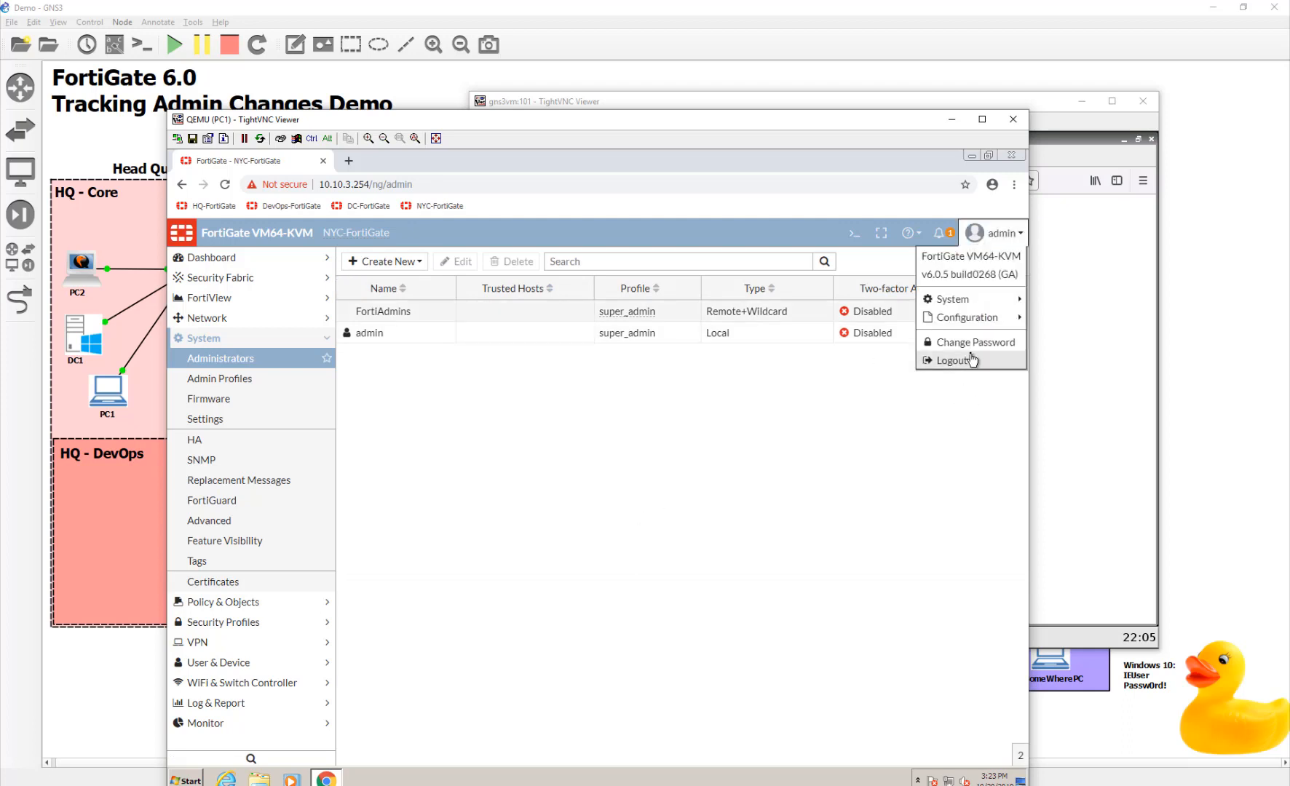
left_click(952, 360)
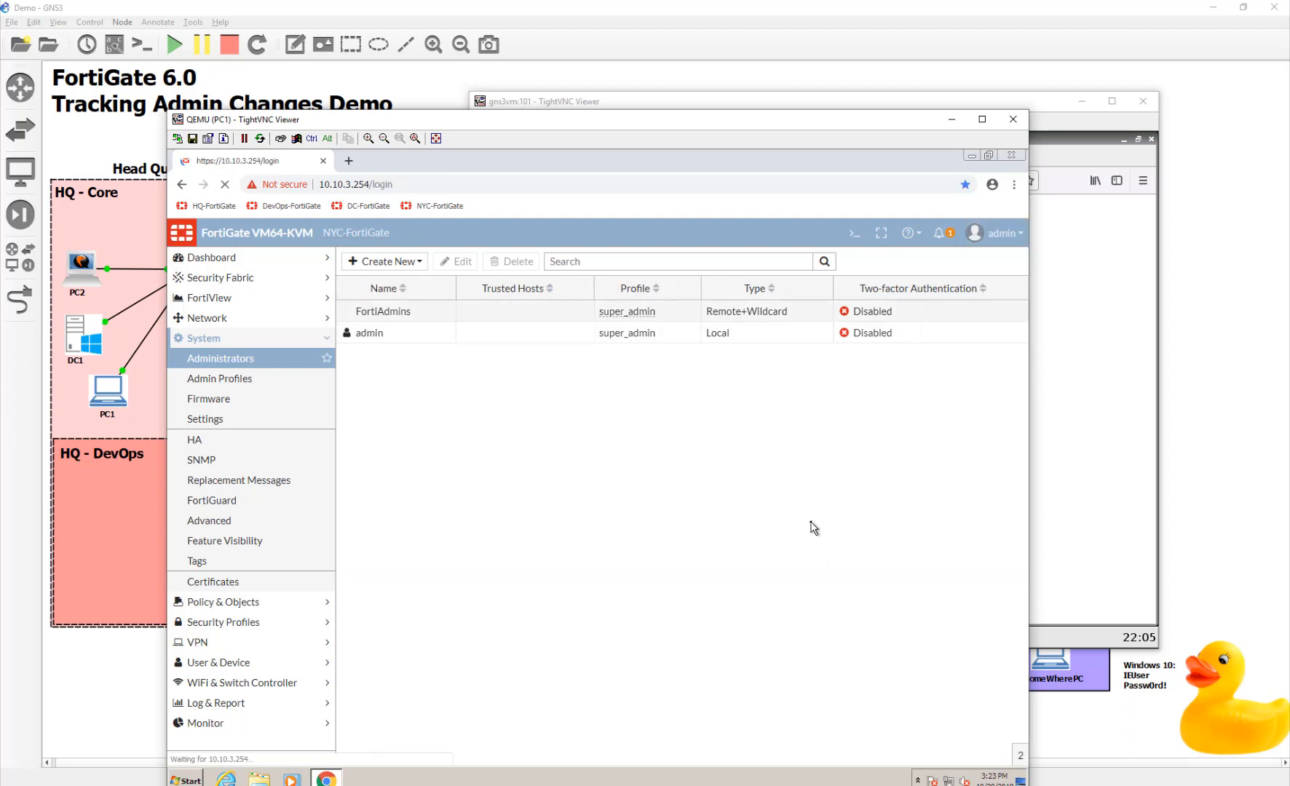
type("devin")
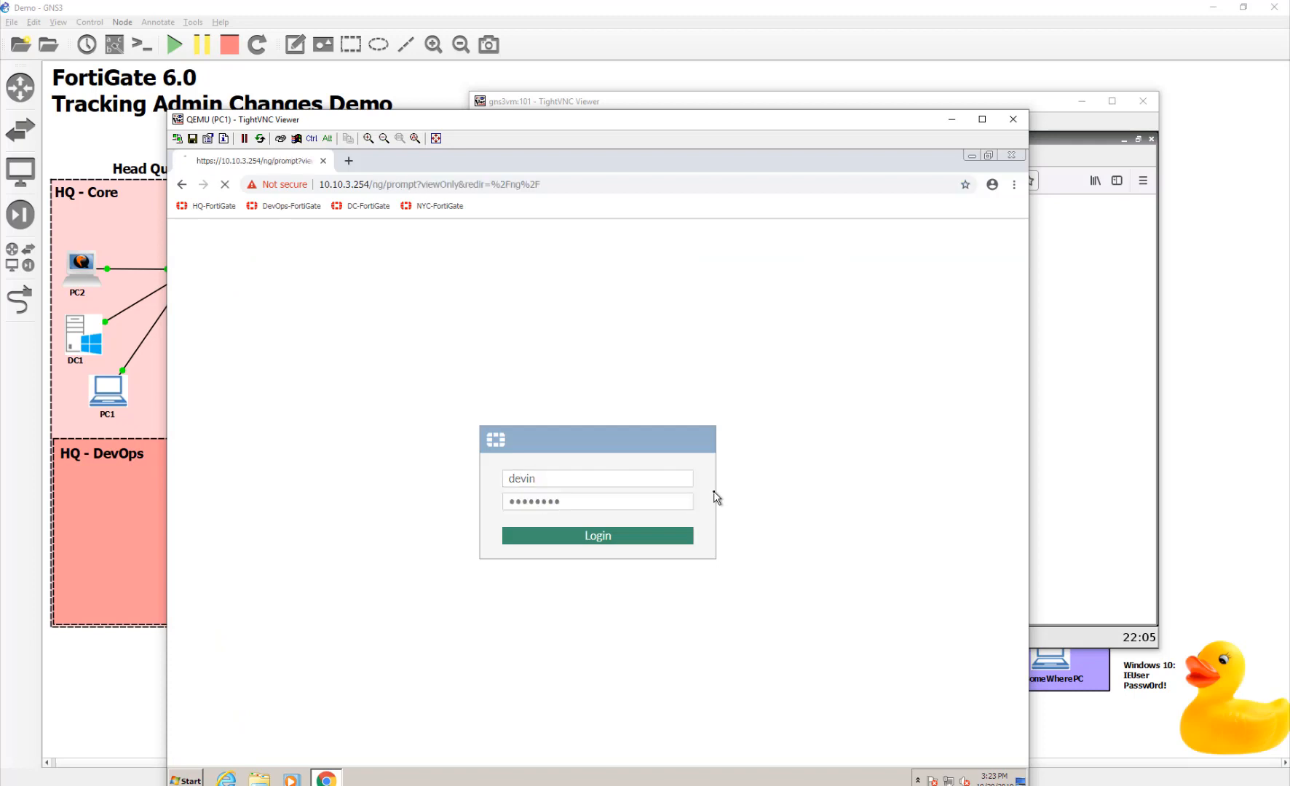
left_click(597, 535)
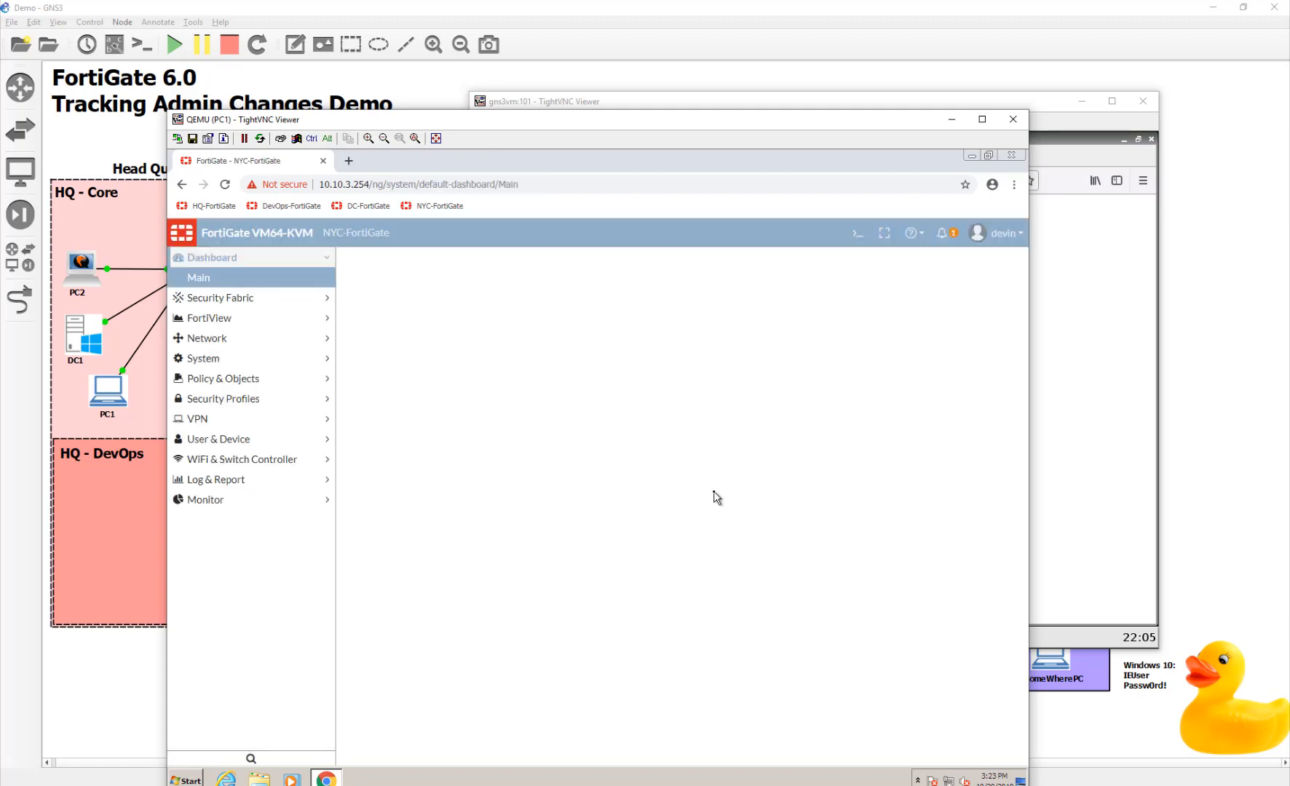
left_click(198, 277)
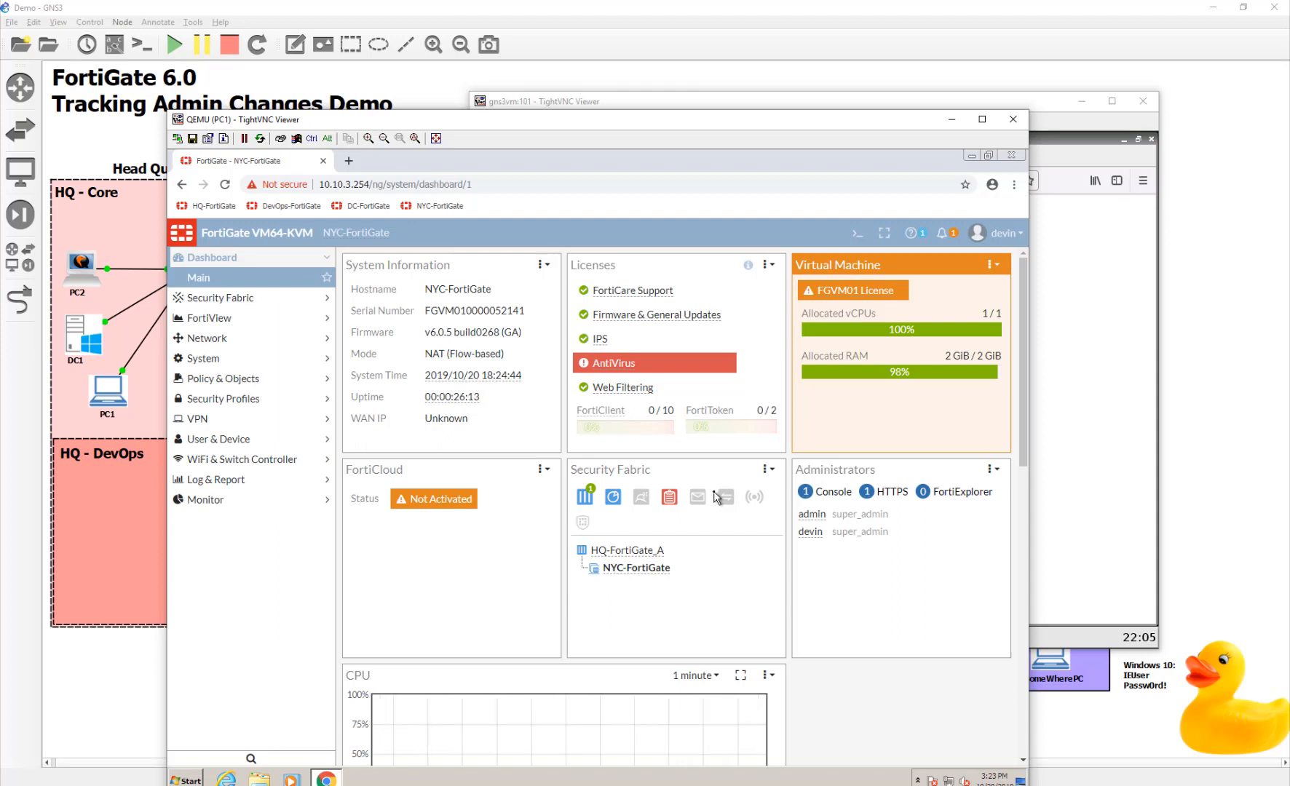
mouse_move(261, 338)
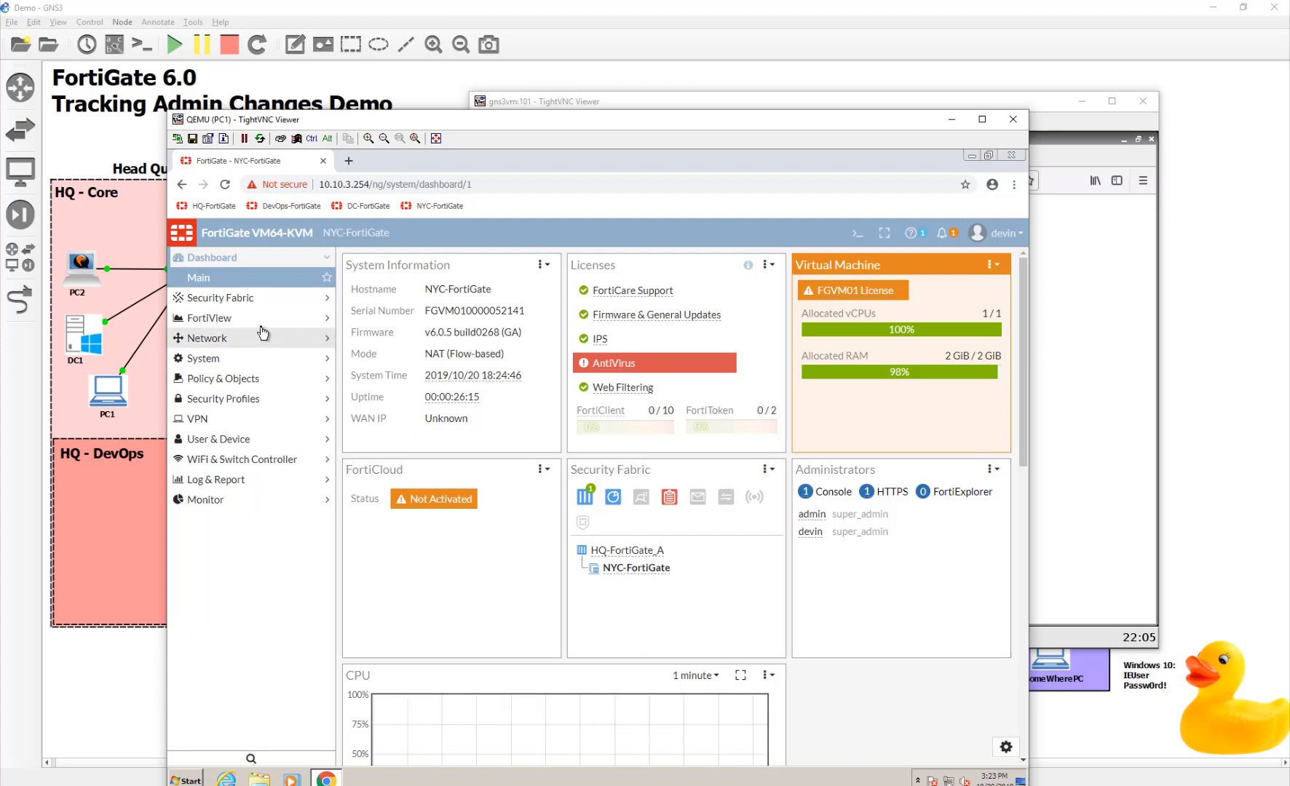
mouse_move(258, 357)
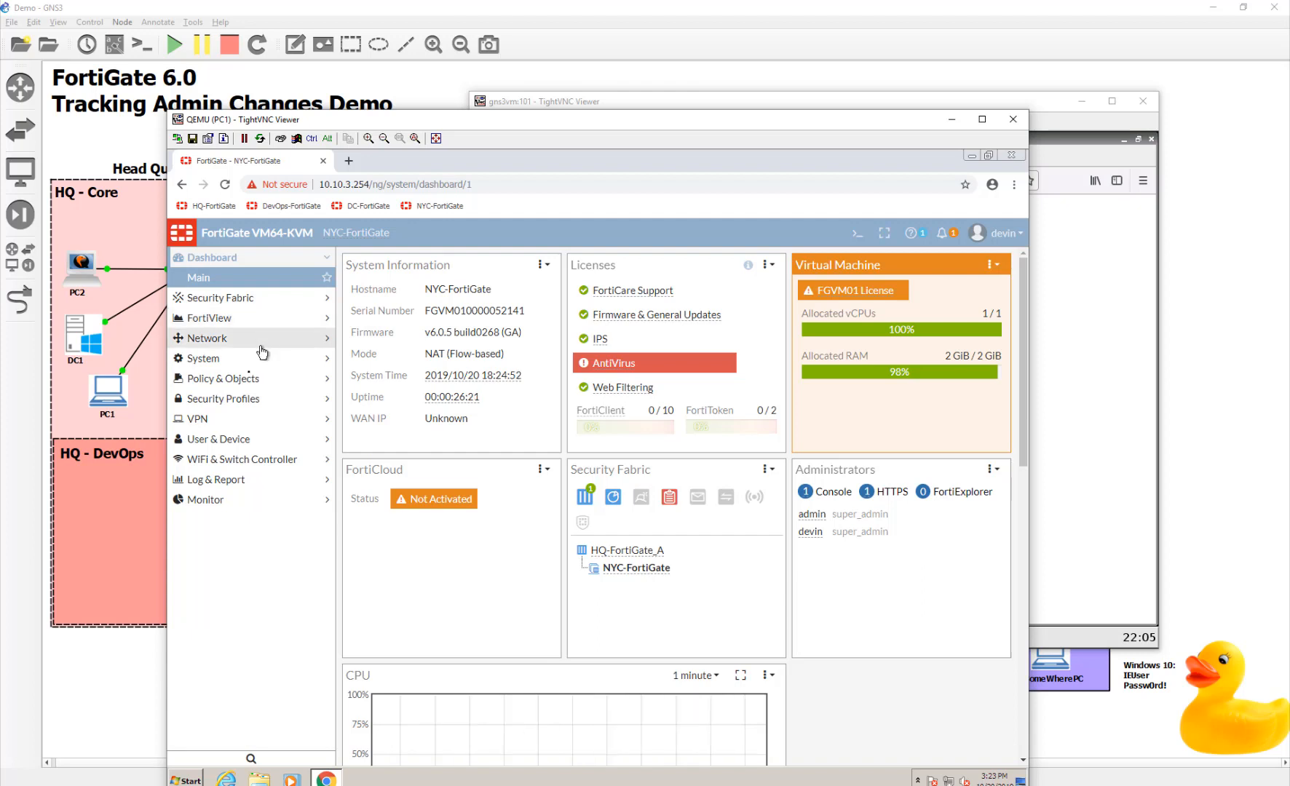
- Set port2's alias to DevinWasHere under Network > Interfaces and save
left_click(207, 338)
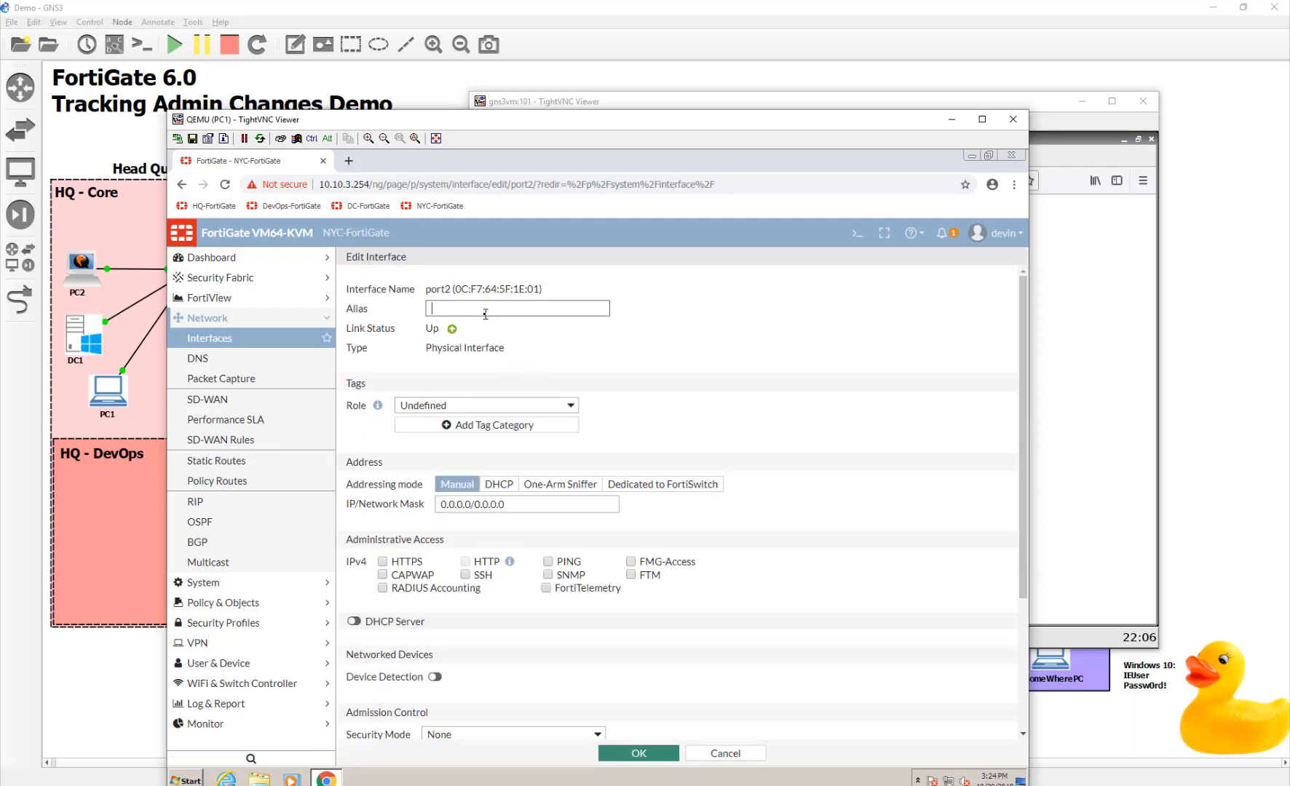
type("DevinWas")
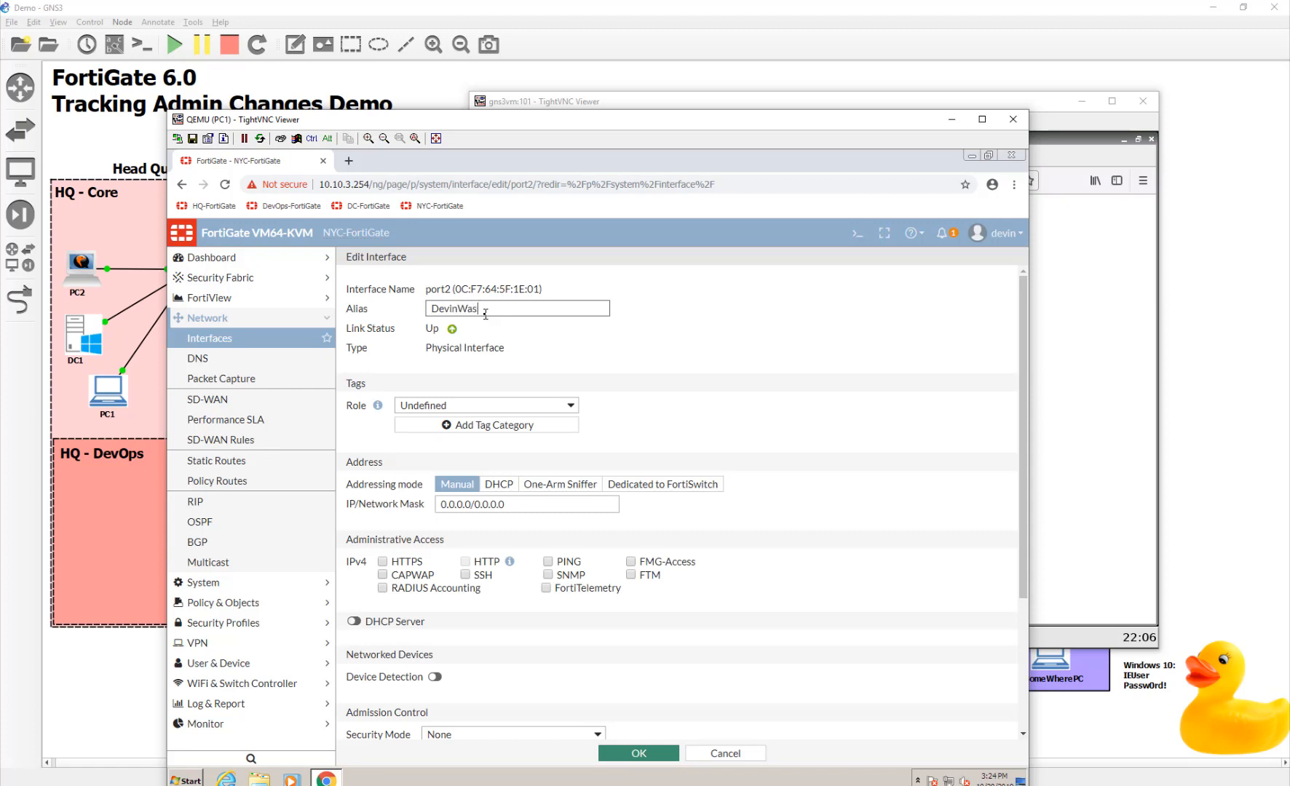
type("Here")
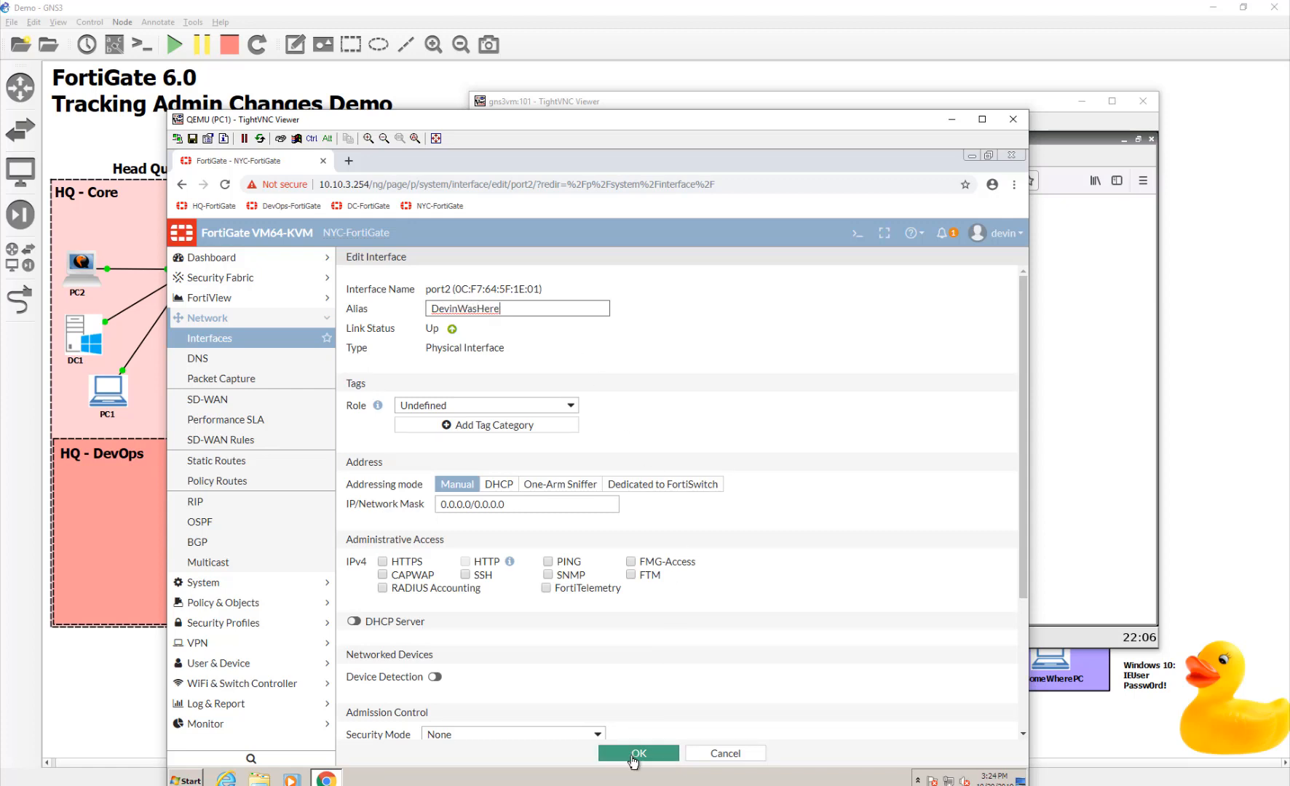
left_click(638, 754)
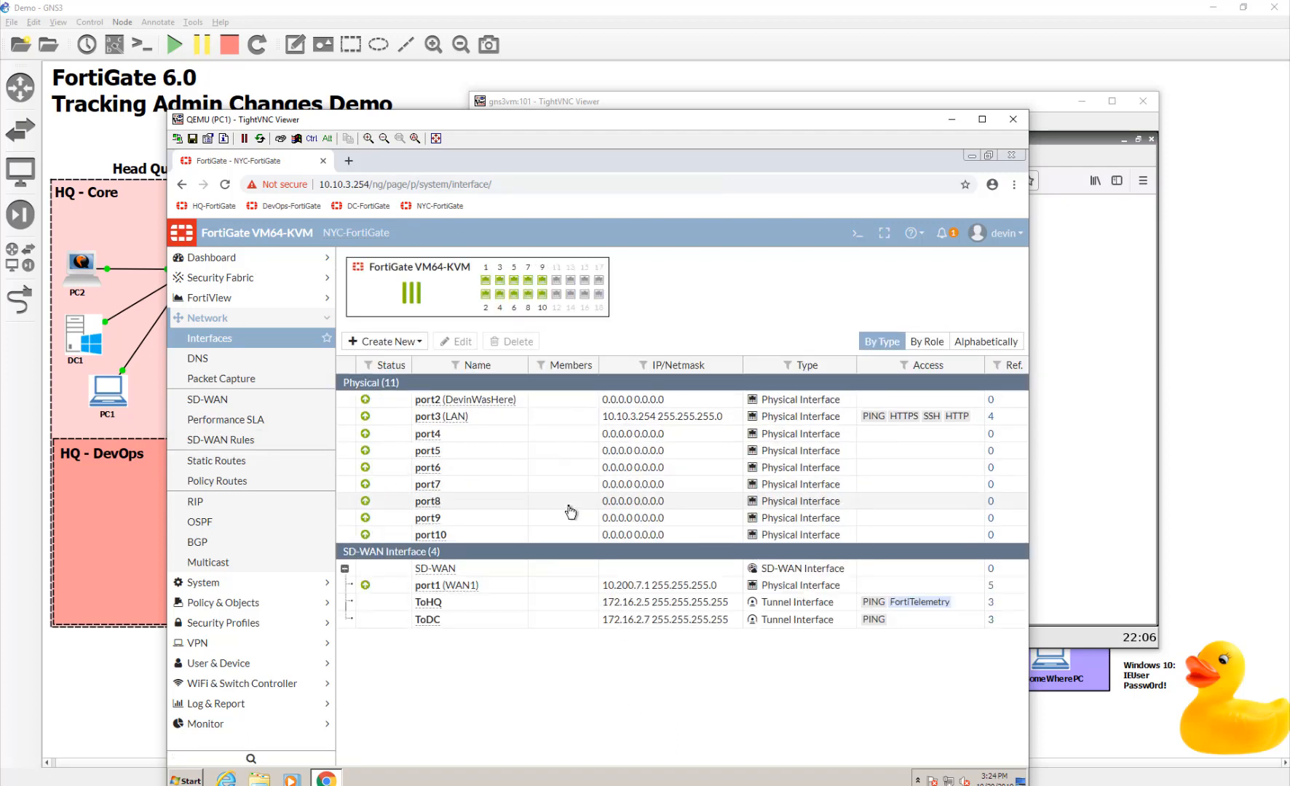
mouse_move(988, 234)
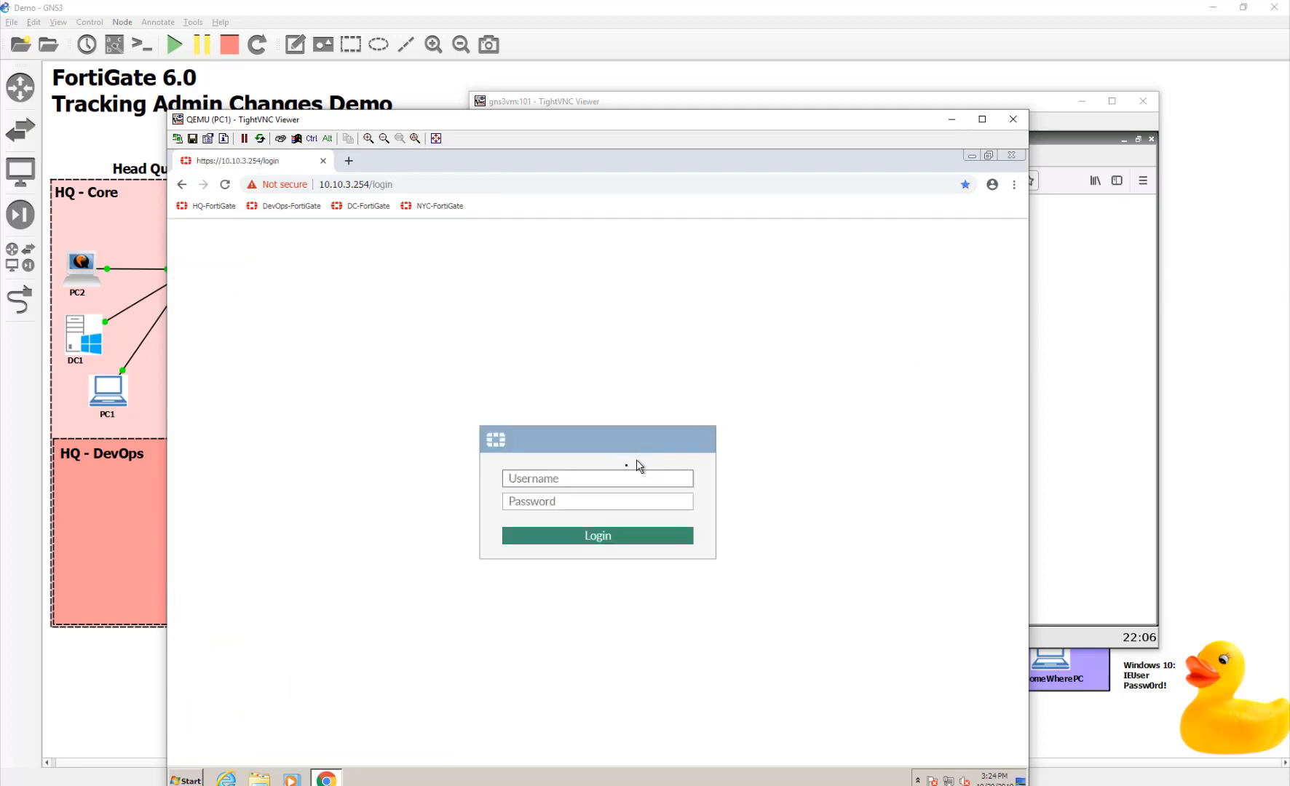
- Log in again as devin and dismiss the post-login prompt
left_click(596, 477)
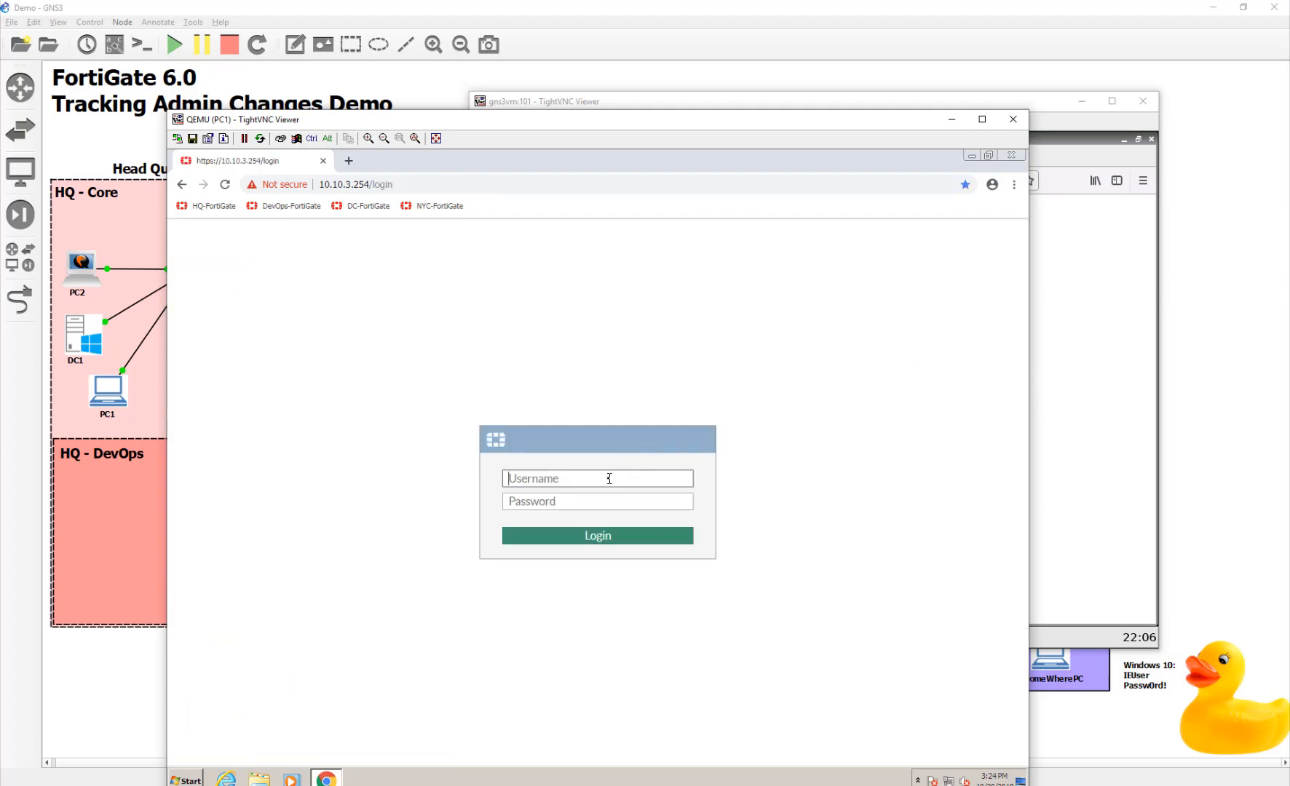
type("devin")
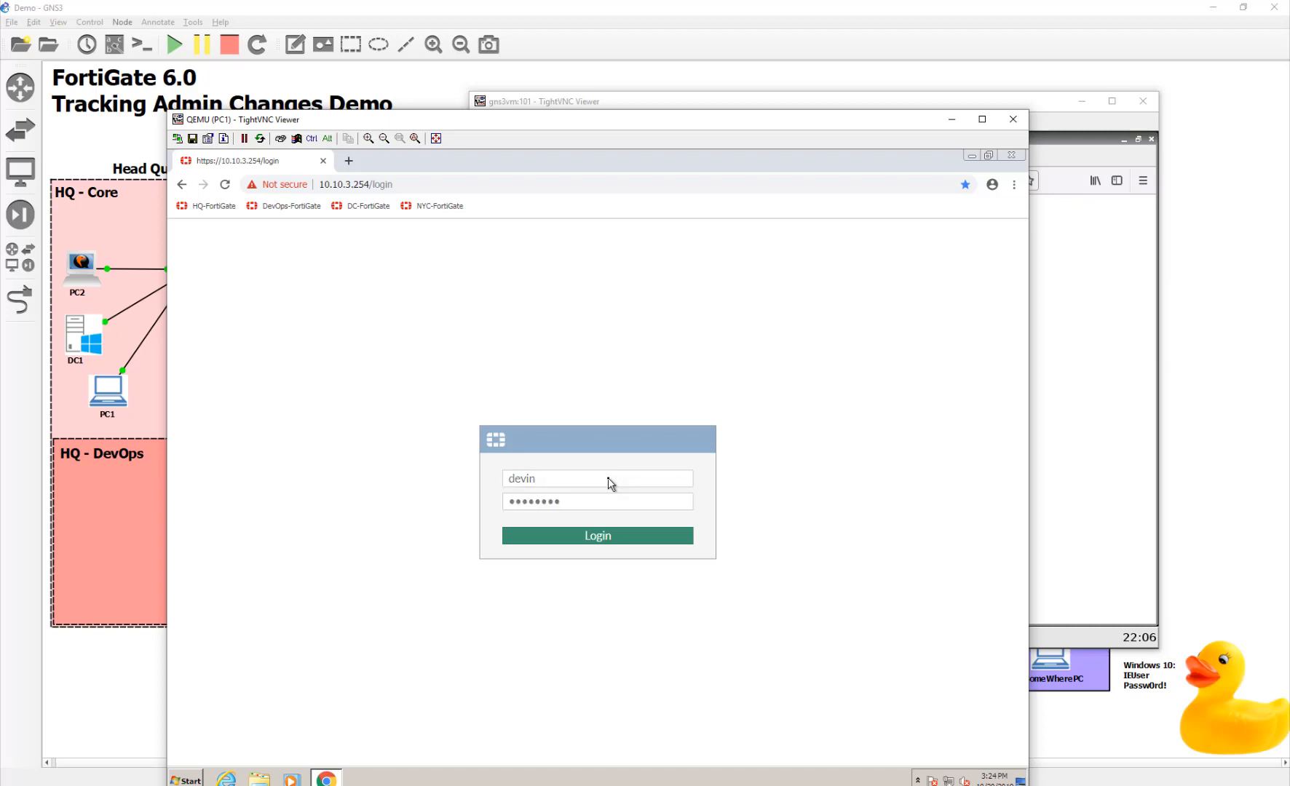
left_click(596, 535)
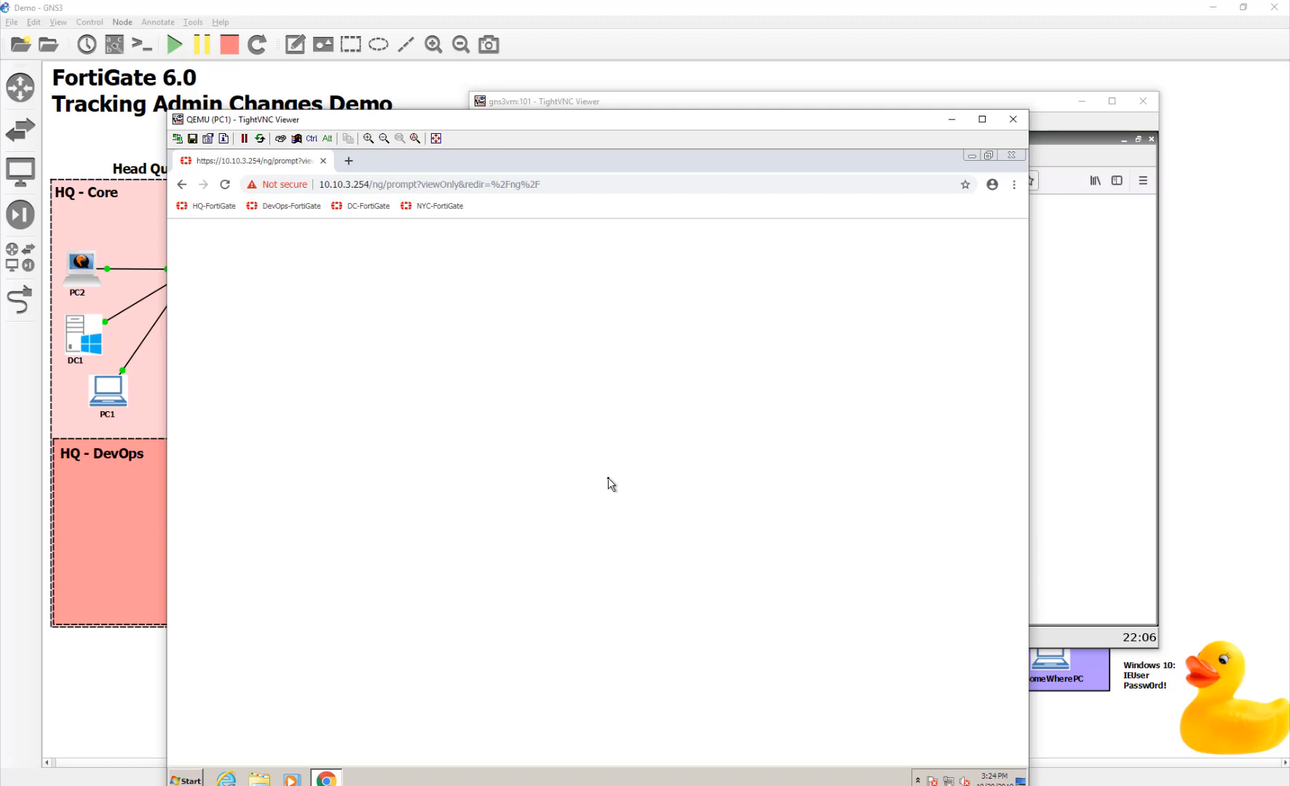
left_click(431, 205)
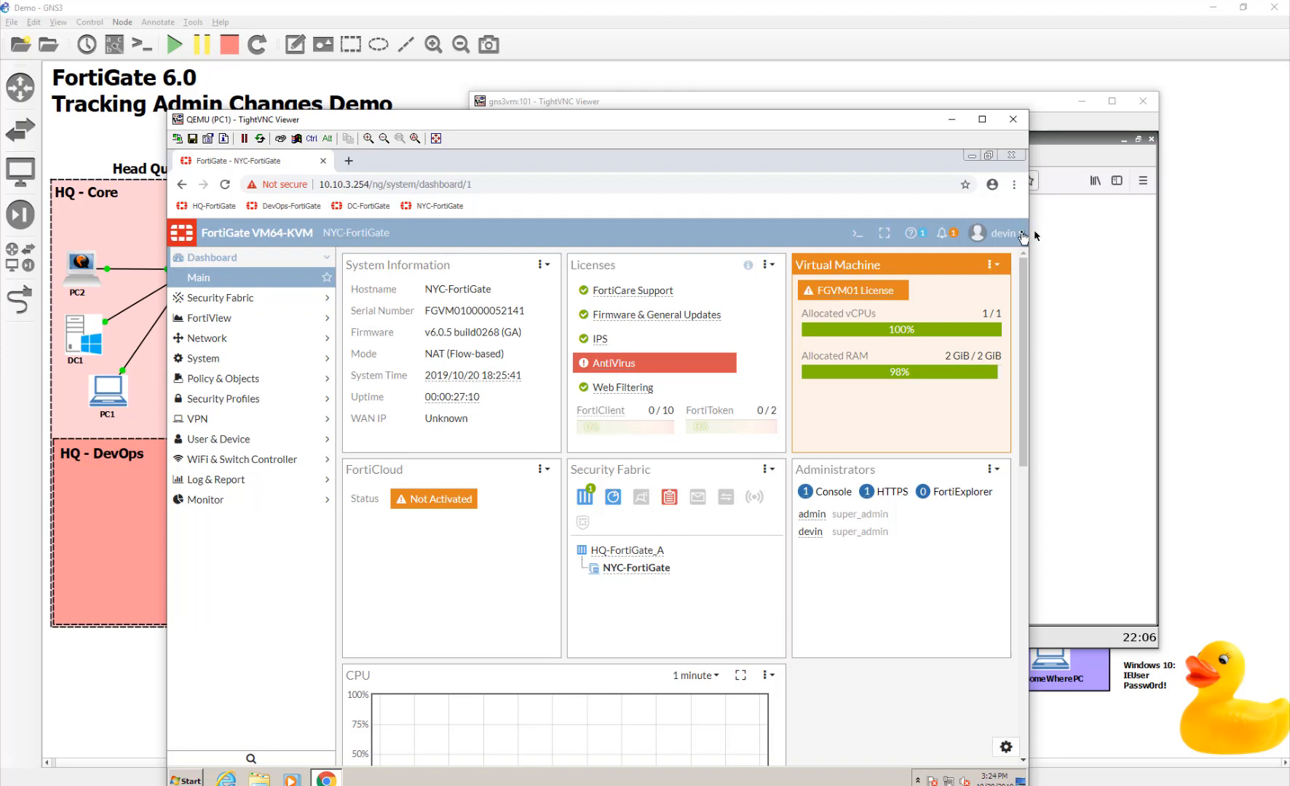
- Go to Configuration > Revisions from the user menu to view the logout backups
left_click(1001, 234)
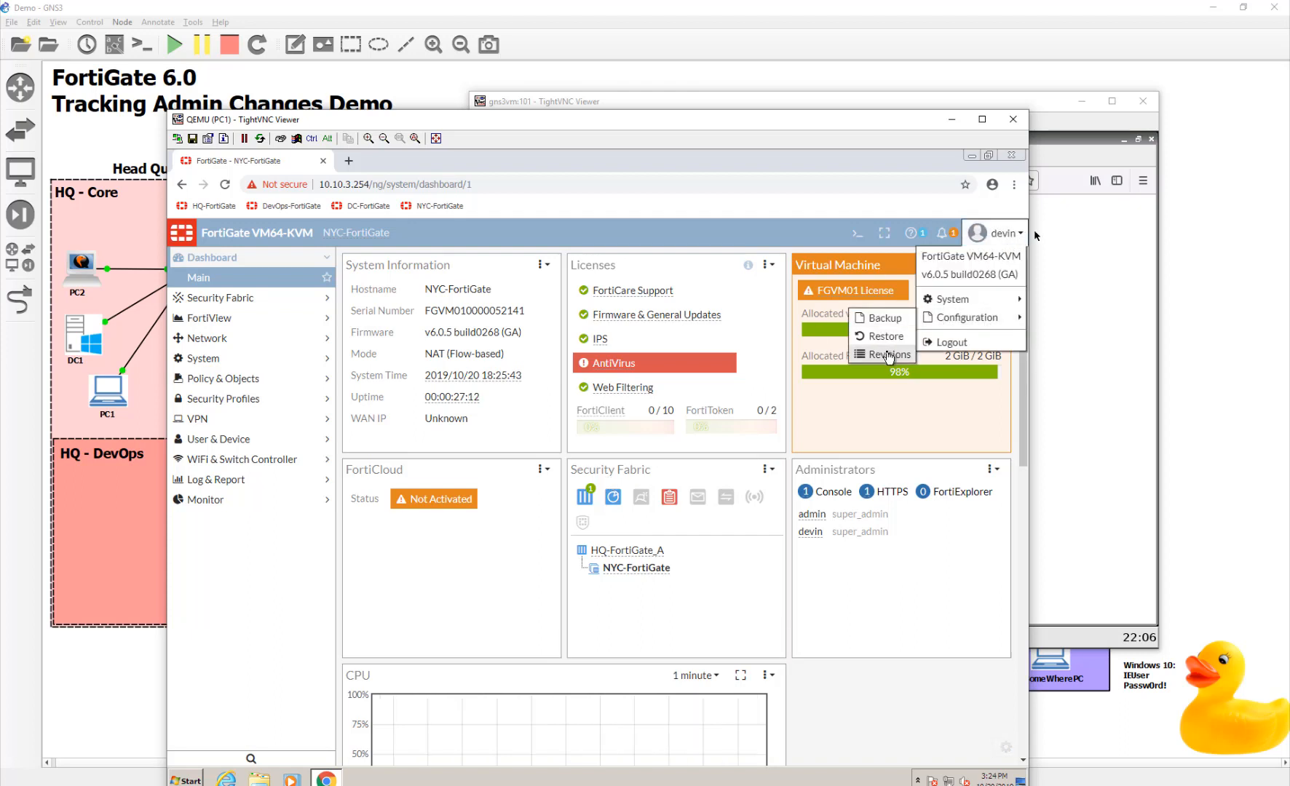
left_click(890, 354)
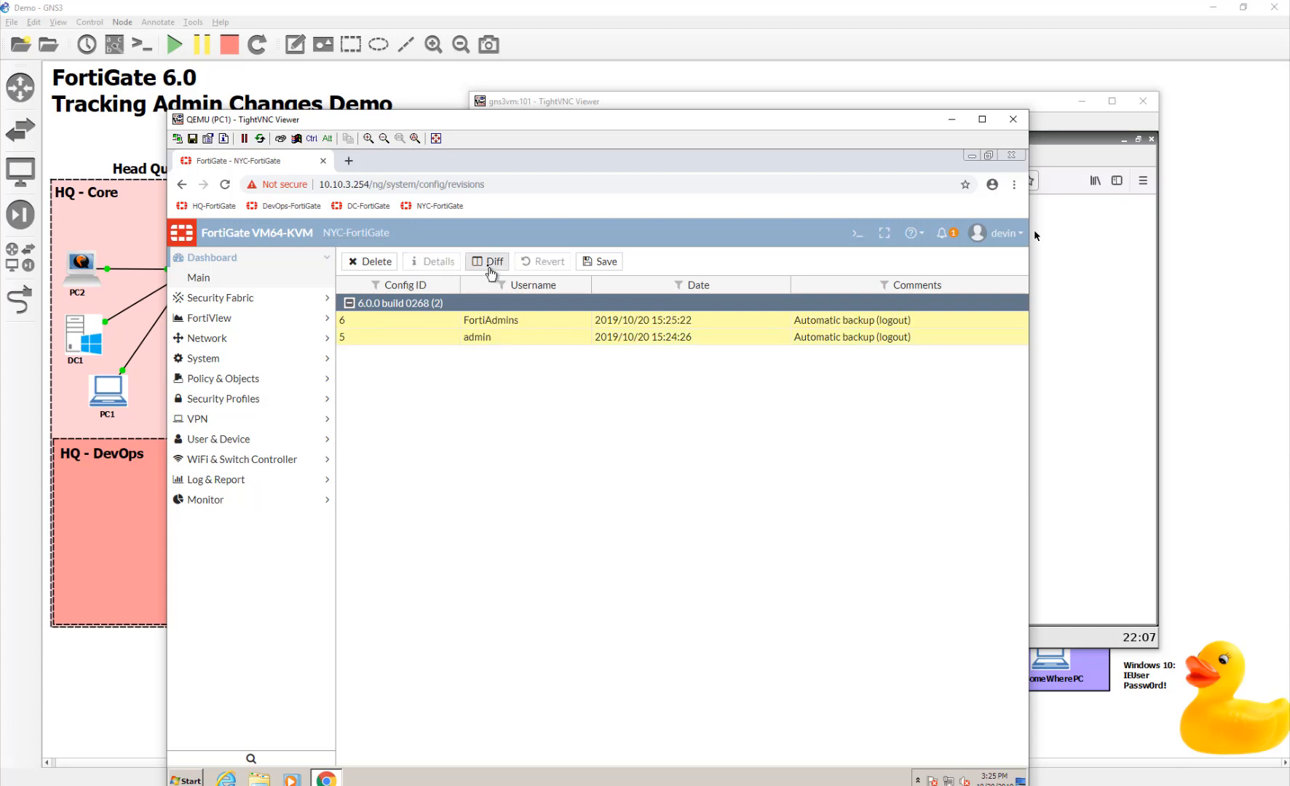
left_click(492, 264)
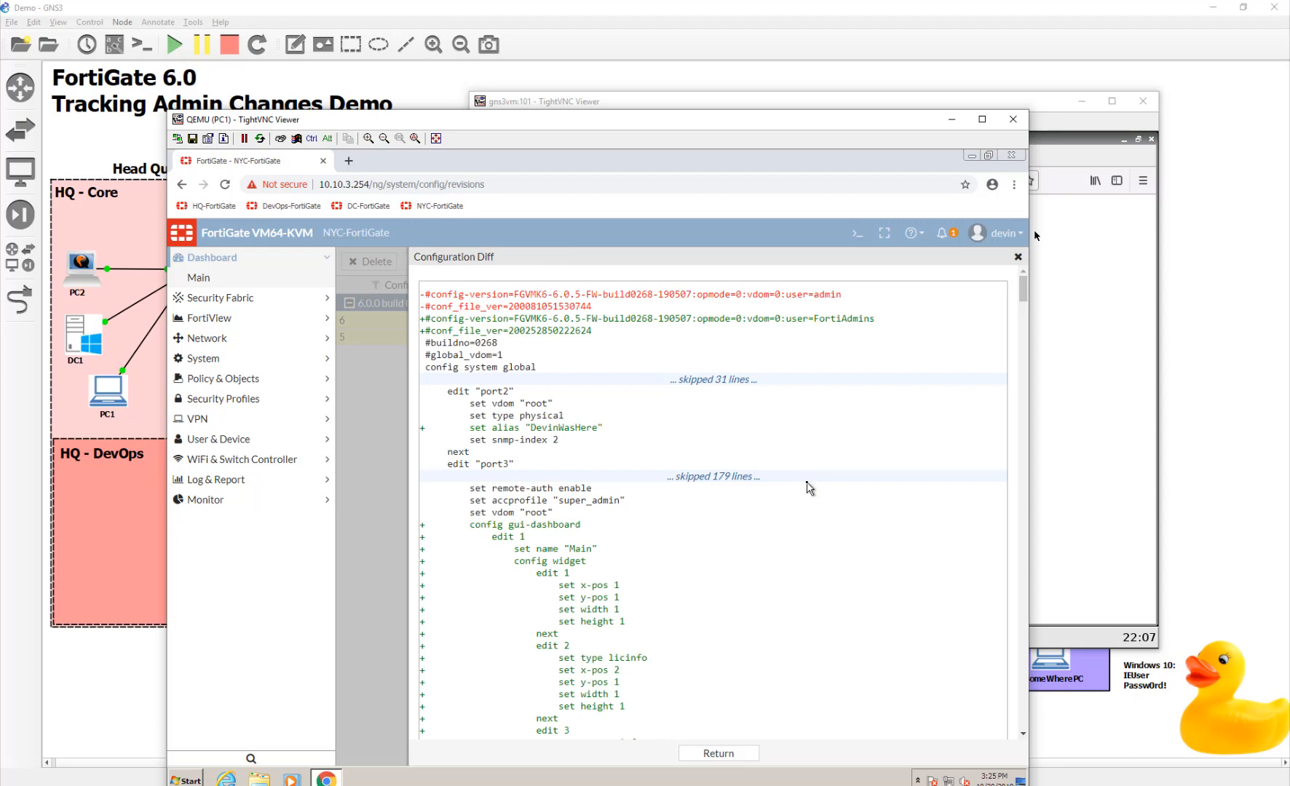
left_click_drag(448, 391, 562, 452)
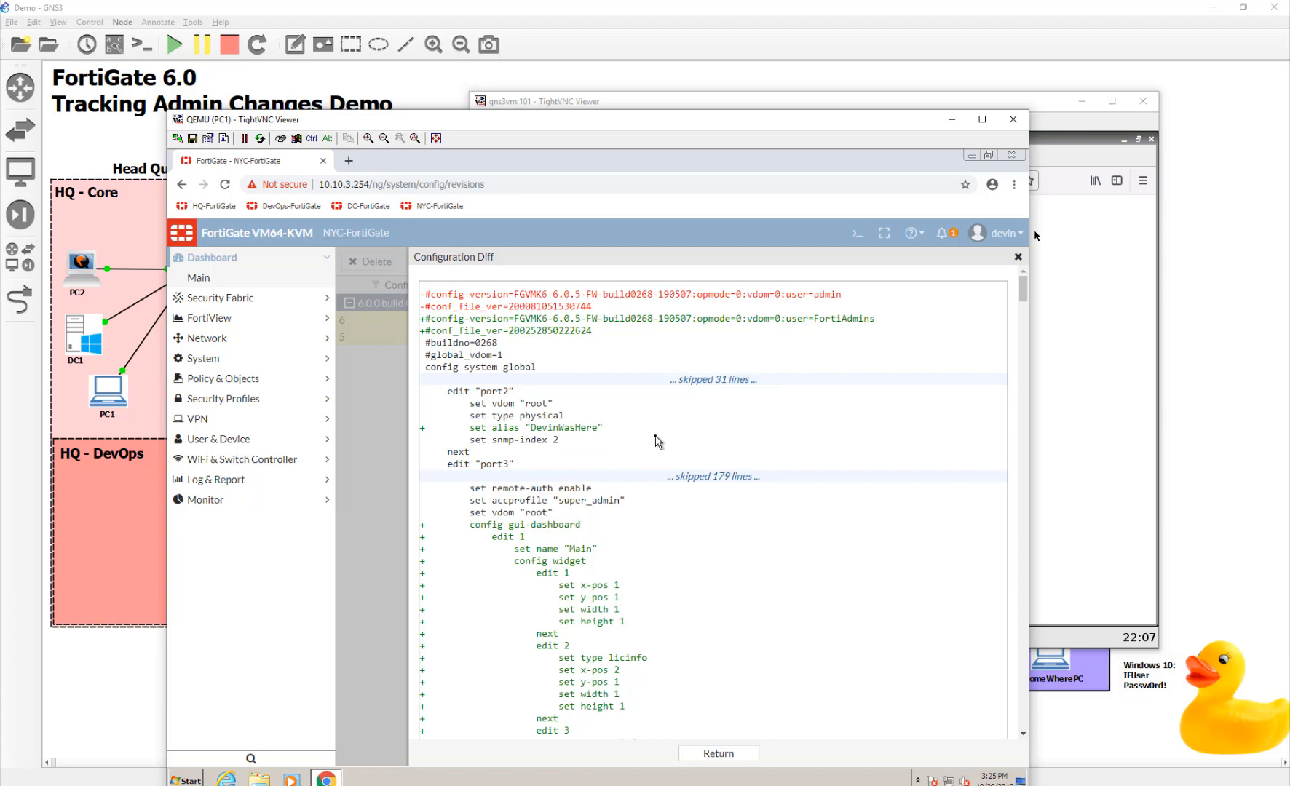
scroll("down", 3)
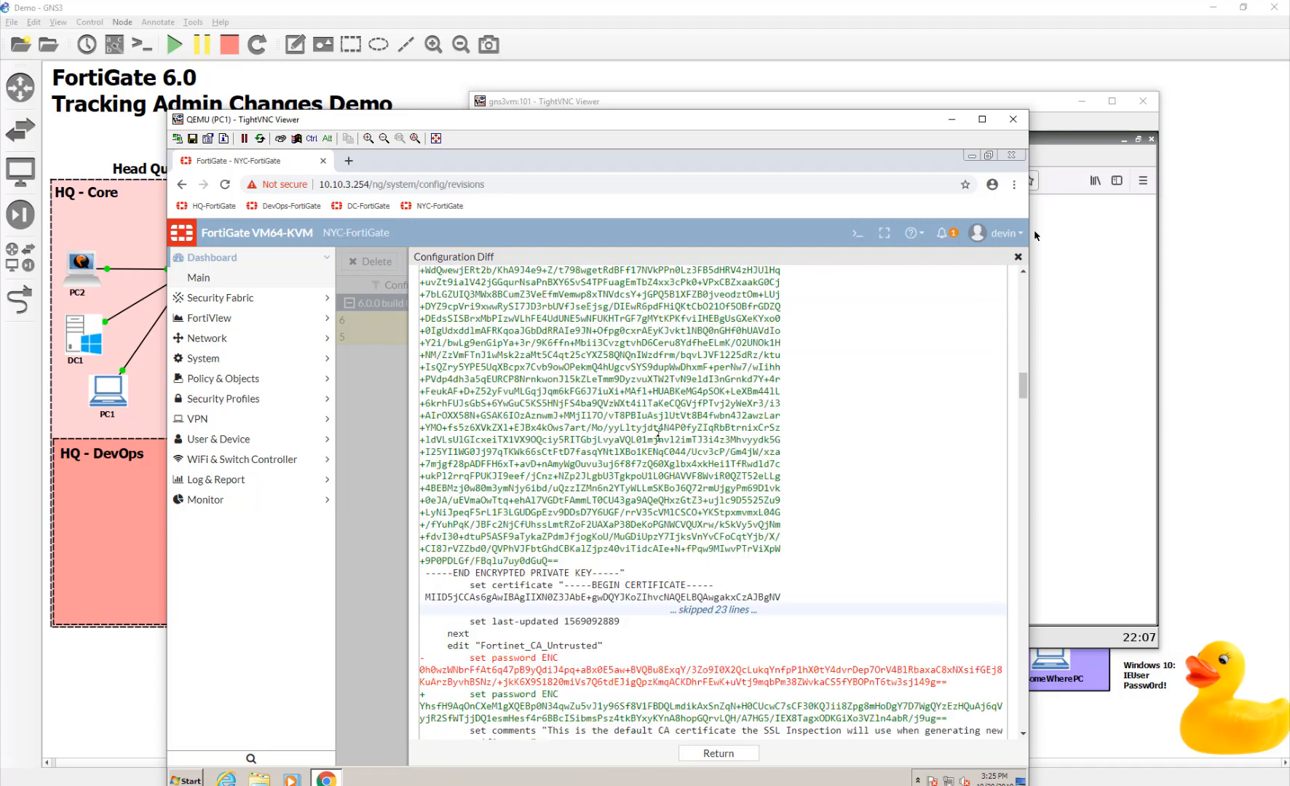
scroll("down", 3)
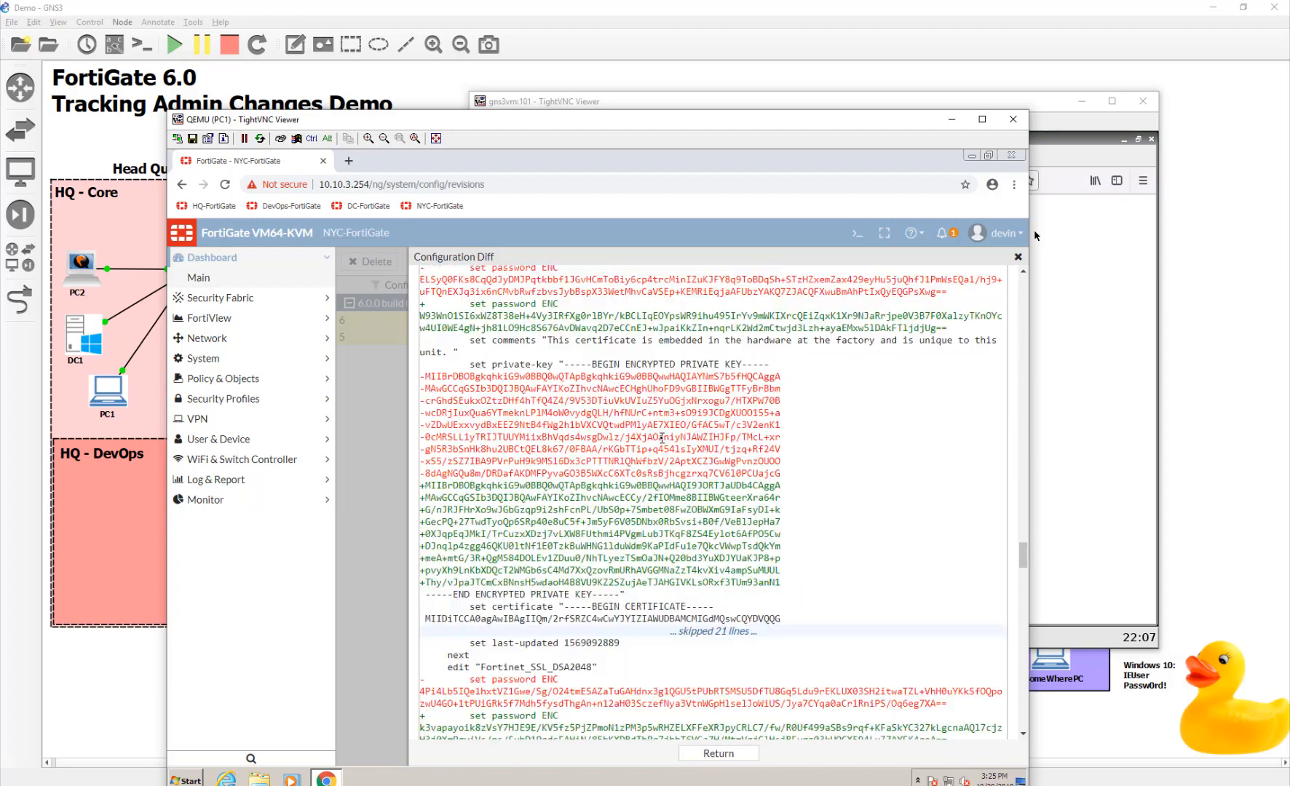
scroll("down", 3)
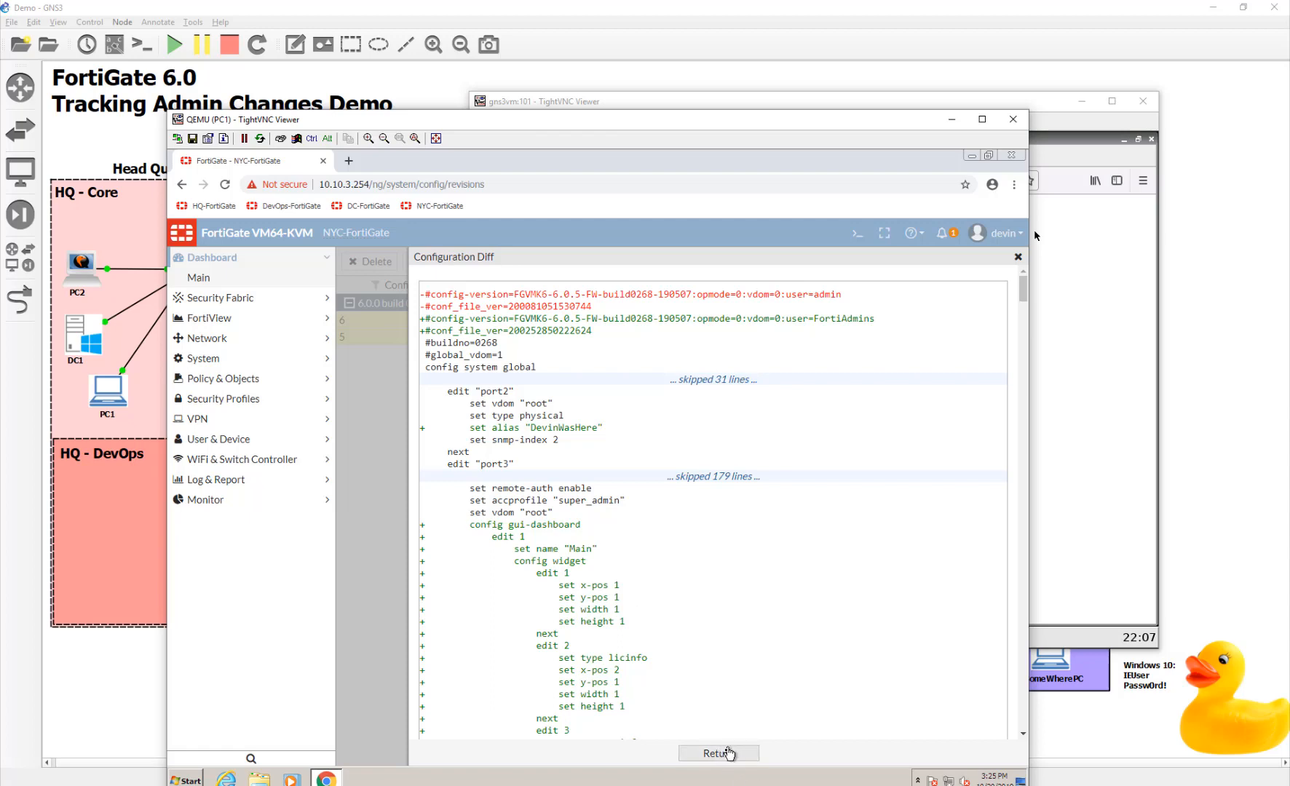
left_click(717, 753)
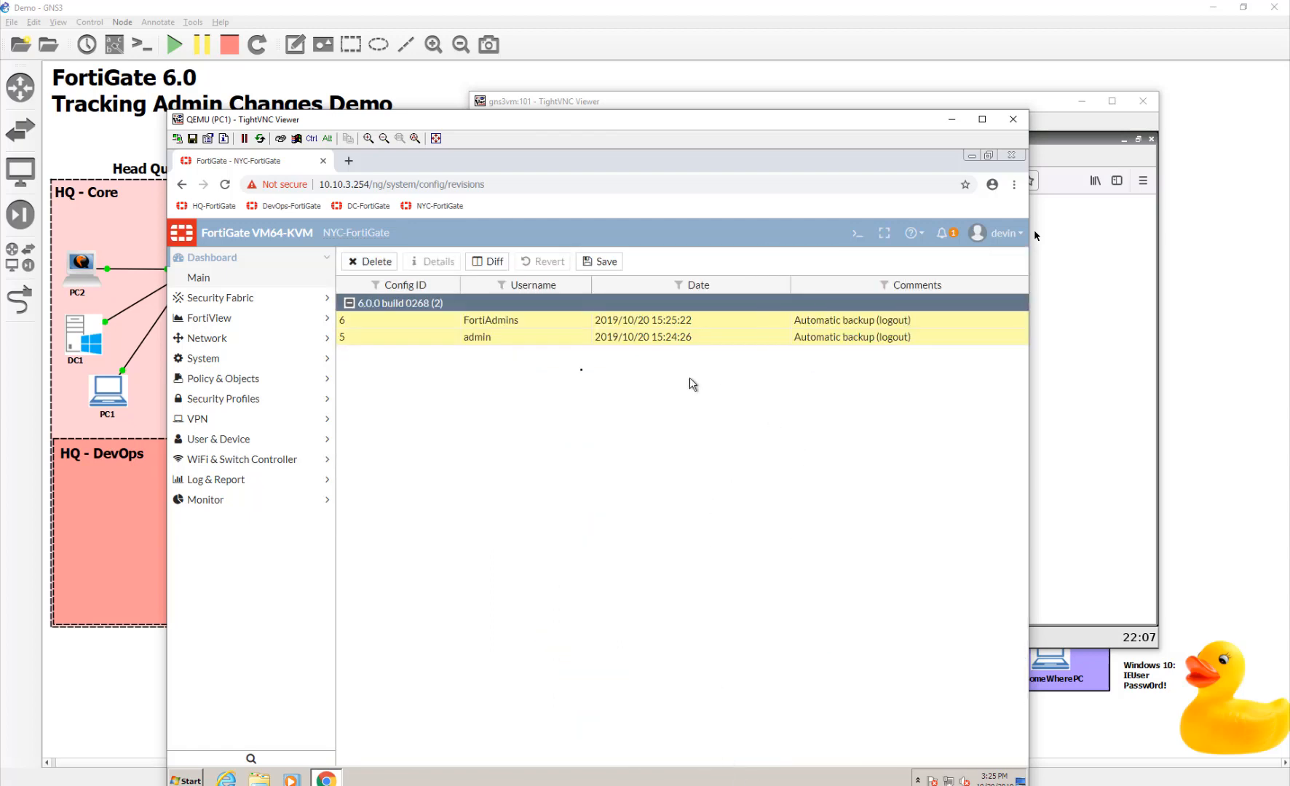
mouse_move(254, 359)
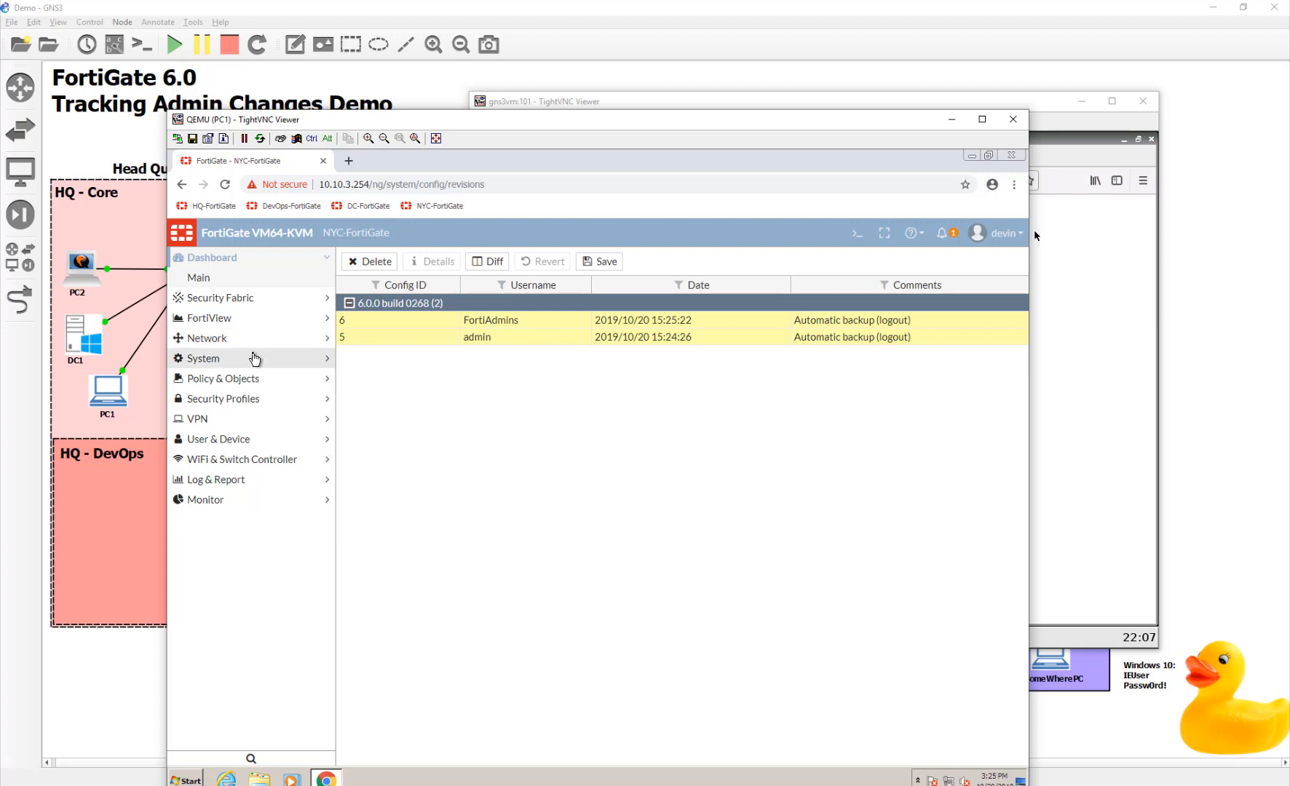
mouse_move(284, 372)
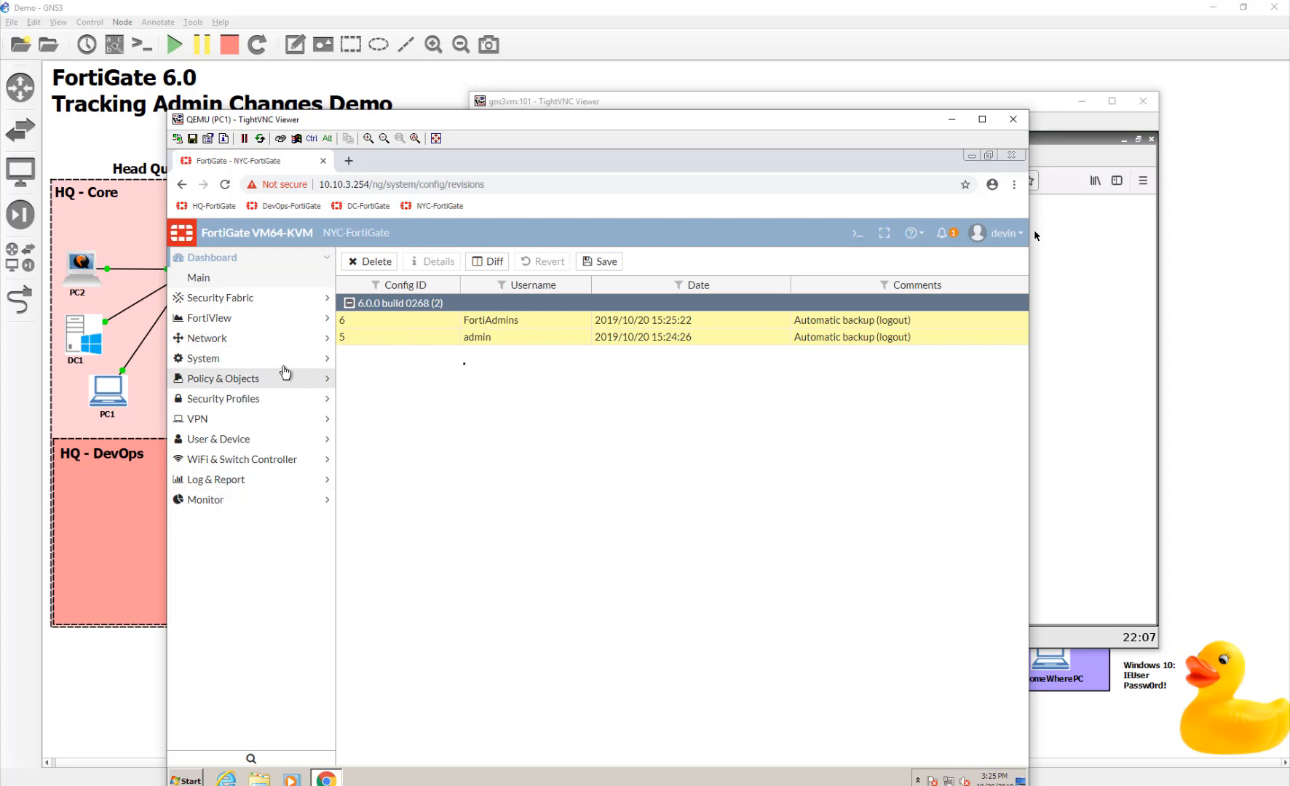
- Open port2 under Network > Interfaces, then return to the interfaces list
left_click(208, 338)
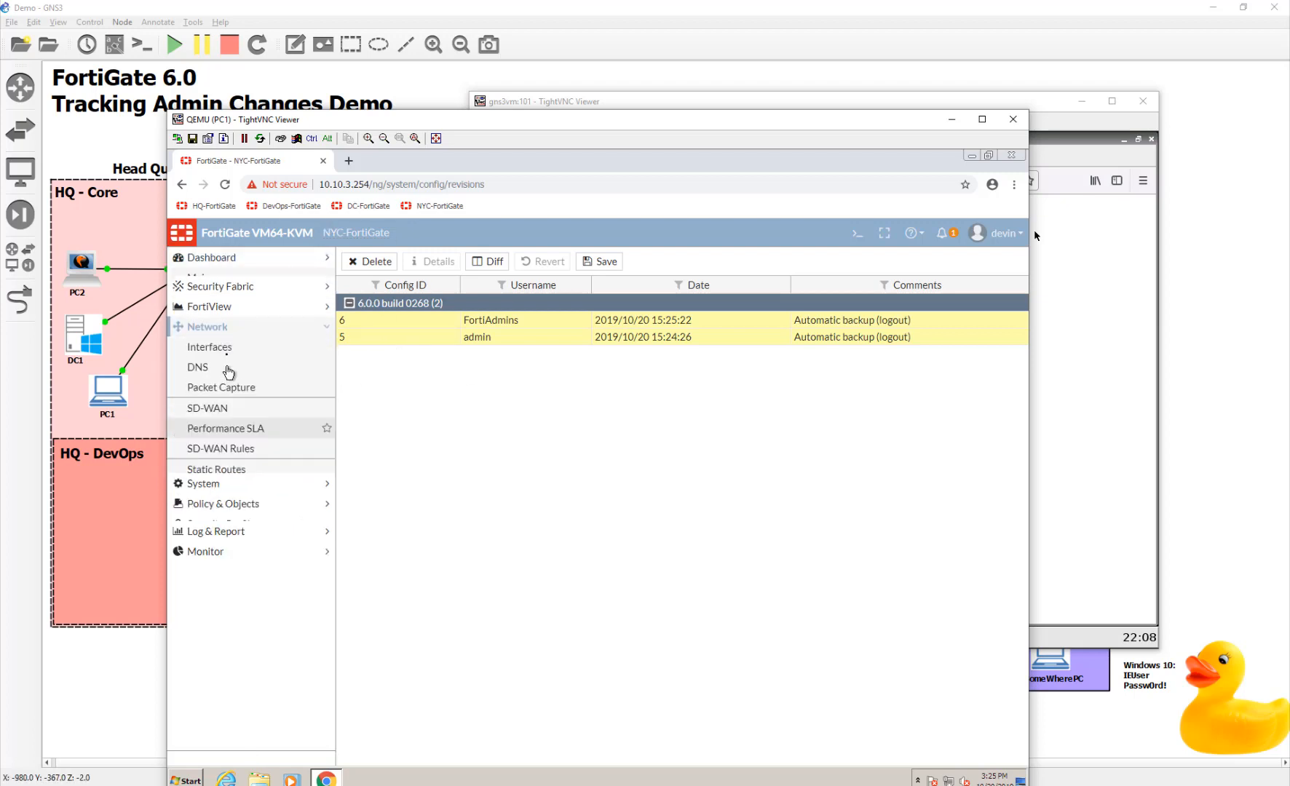
left_click(209, 346)
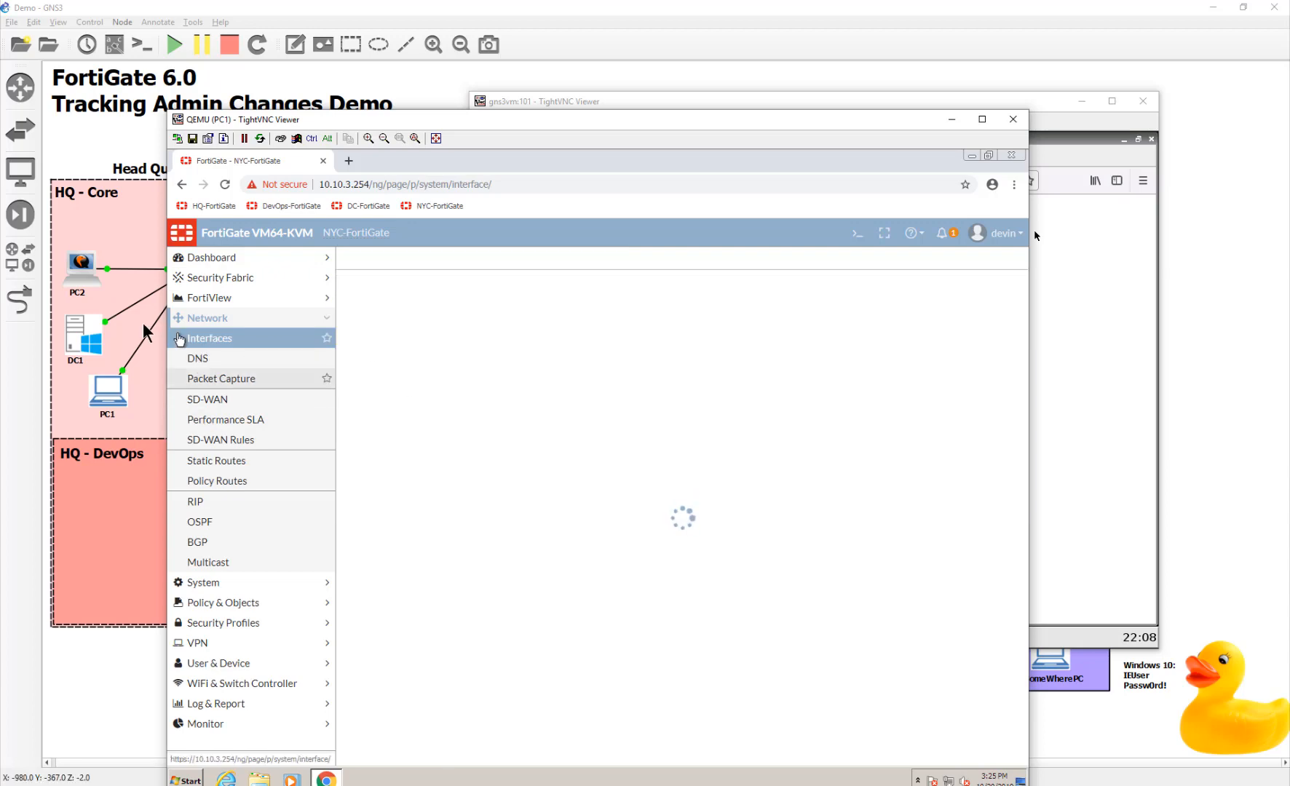
left_click(208, 338)
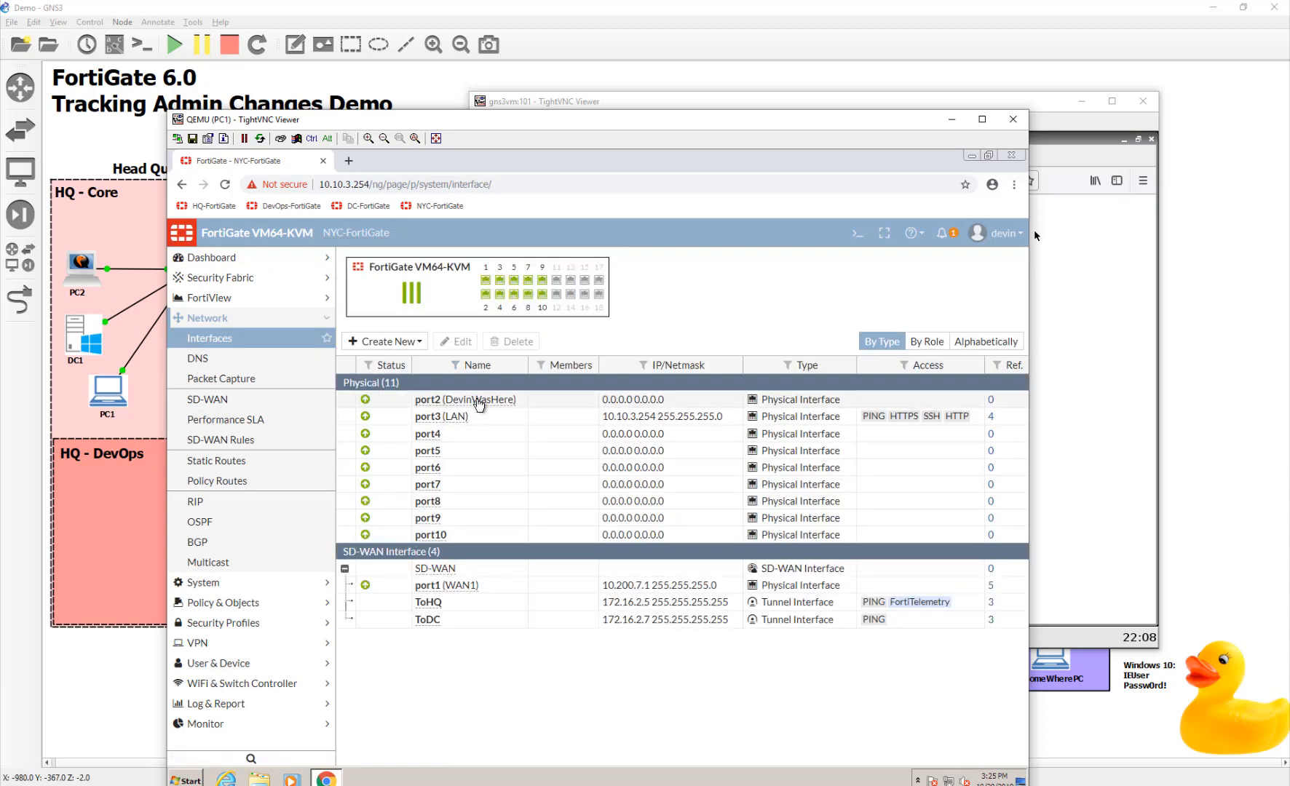
left_click(464, 400)
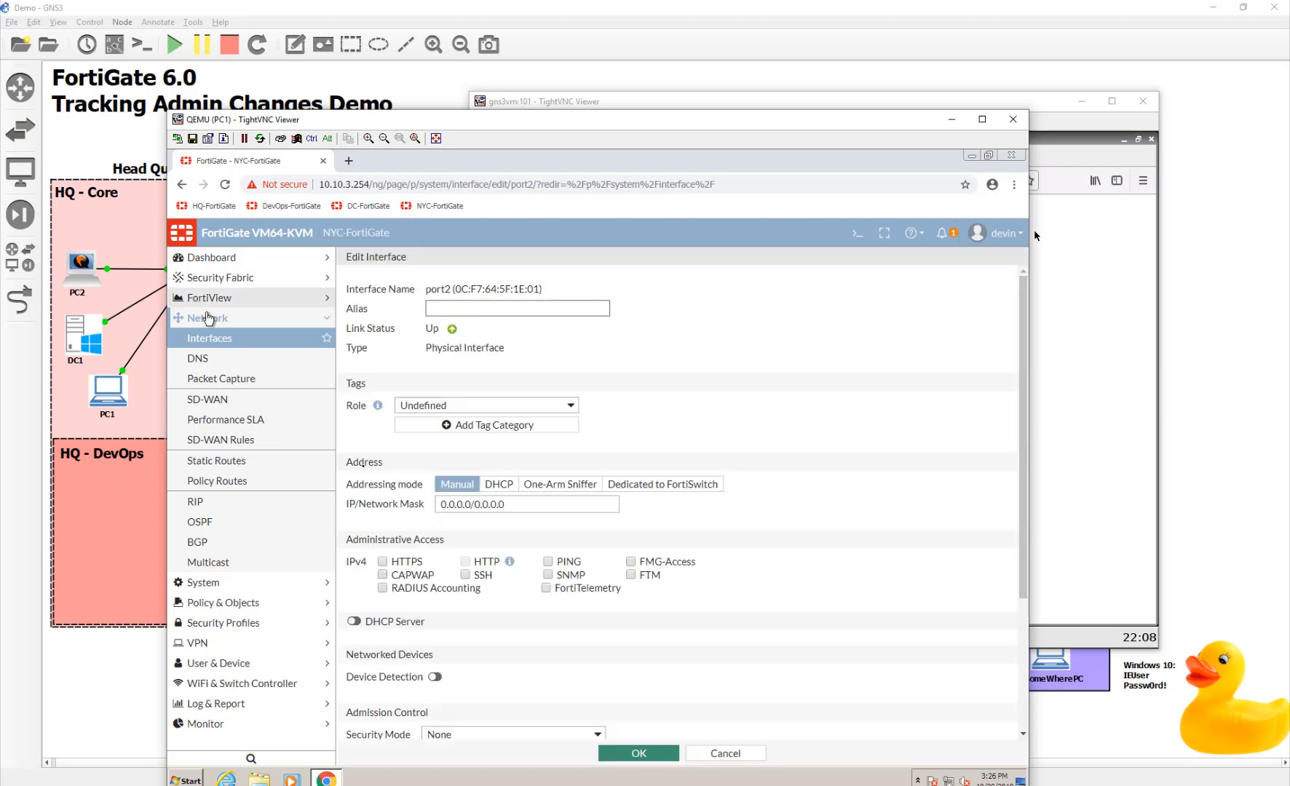
left_click(638, 753)
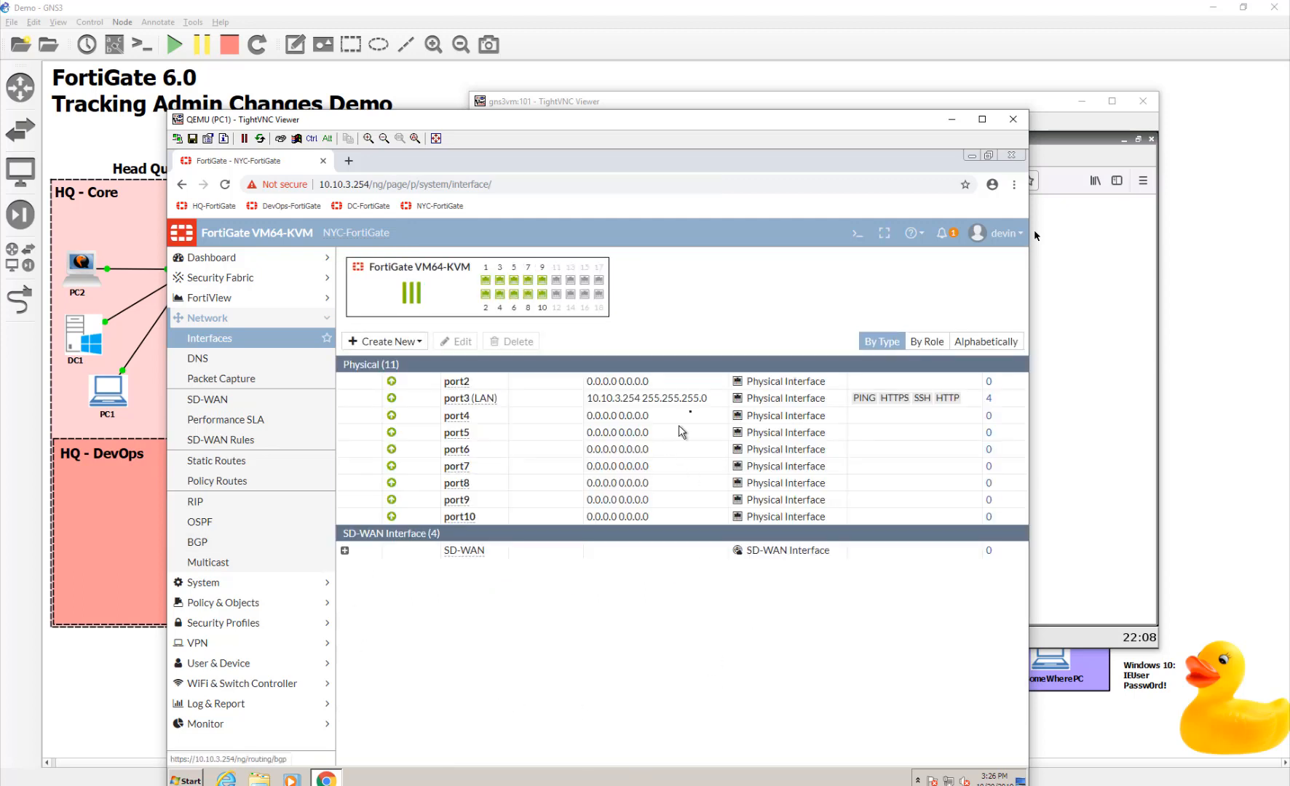
- Collapse the Network menu and expand Log & Report
left_click(344, 550)
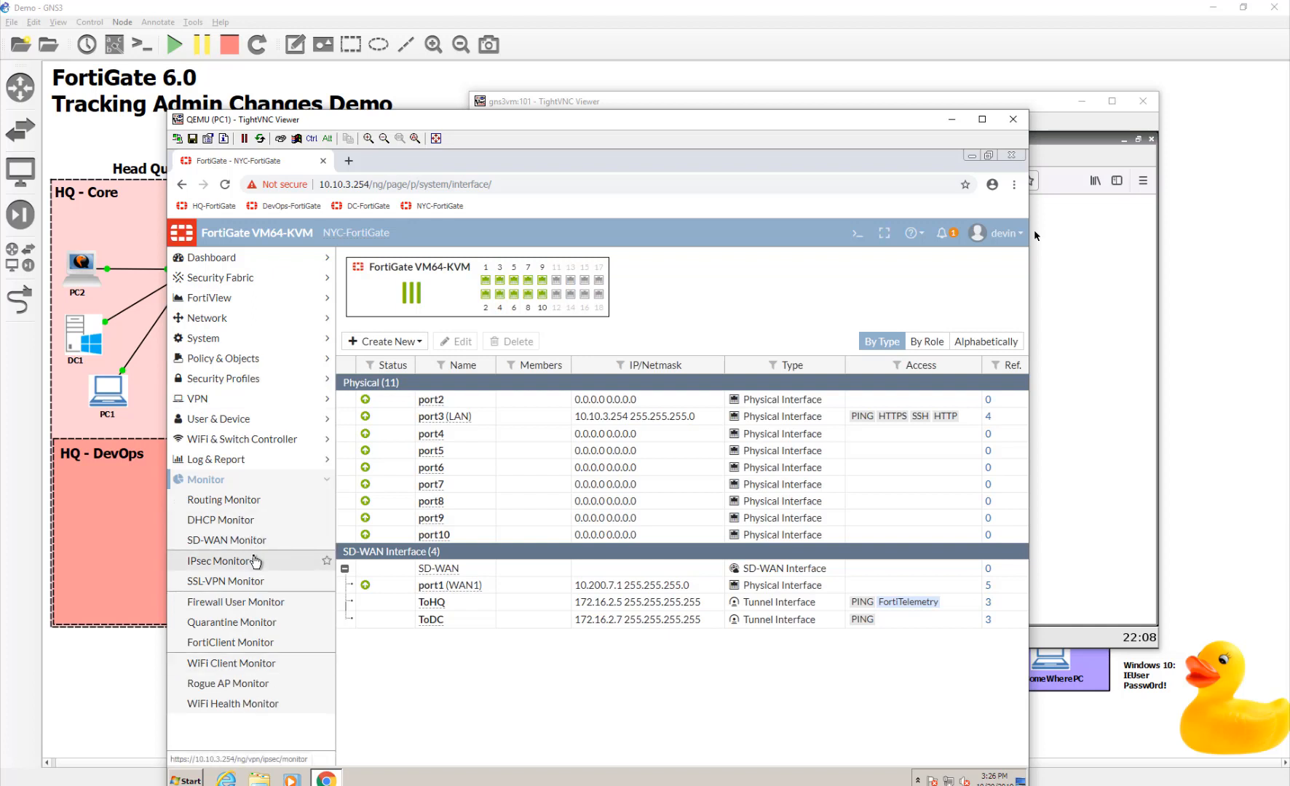
mouse_move(241, 438)
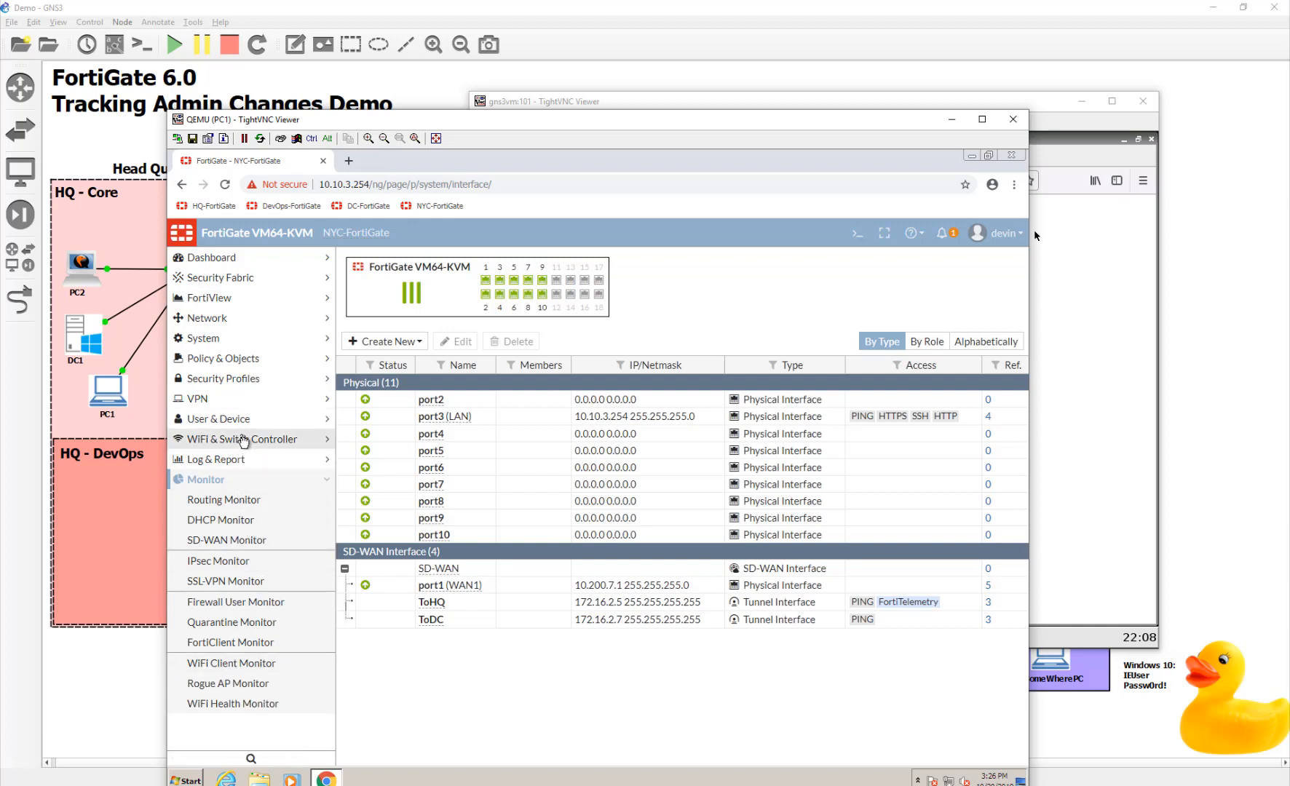
left_click(218, 458)
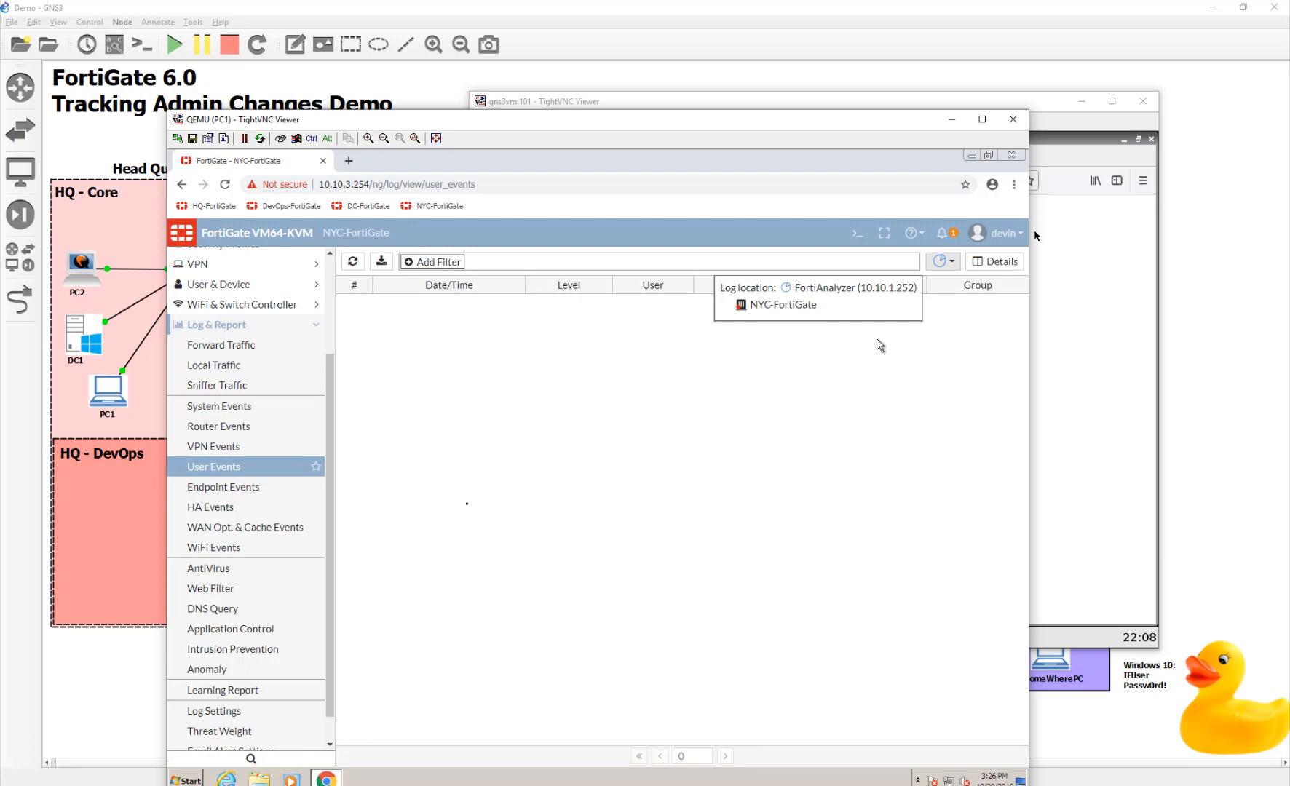
- Show System Events, listing devin's logins and the port2 interface edit
left_click(219, 405)
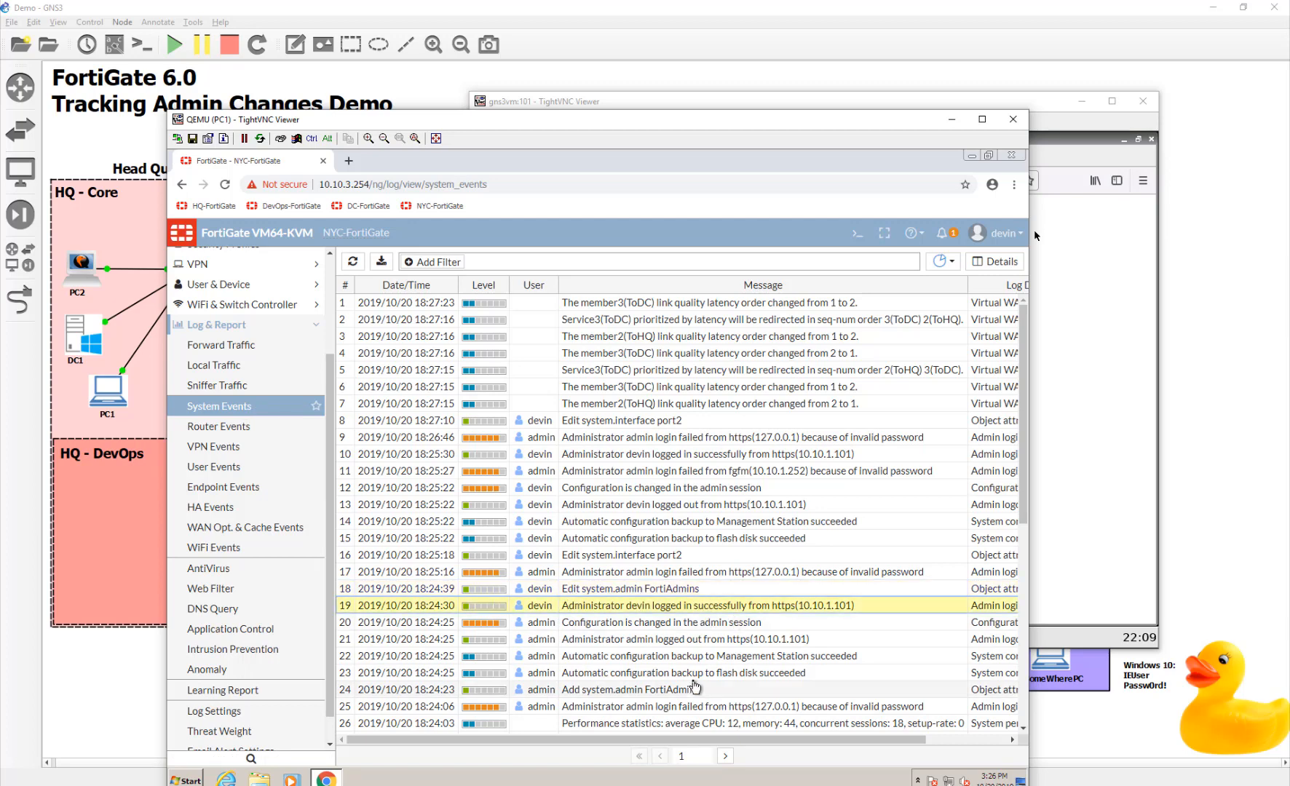
mouse_move(770, 639)
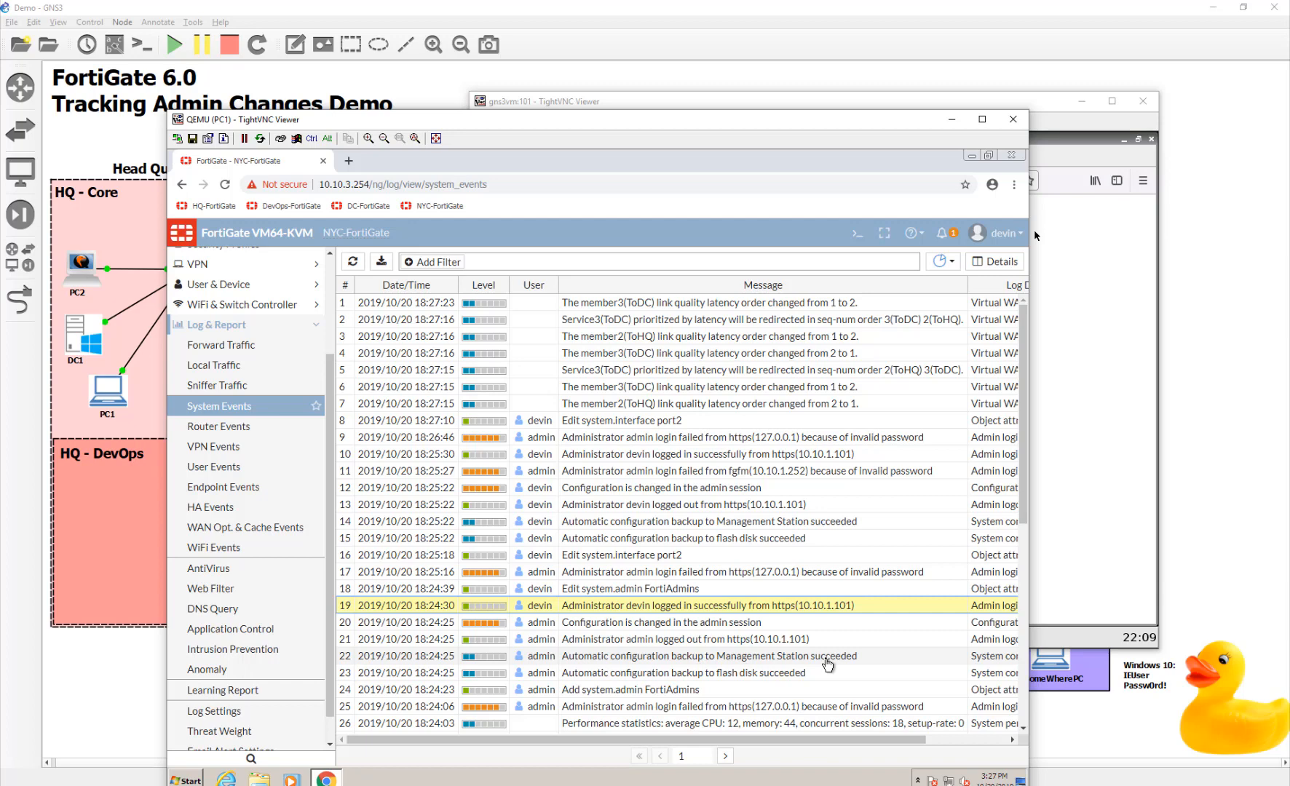
mouse_move(807, 508)
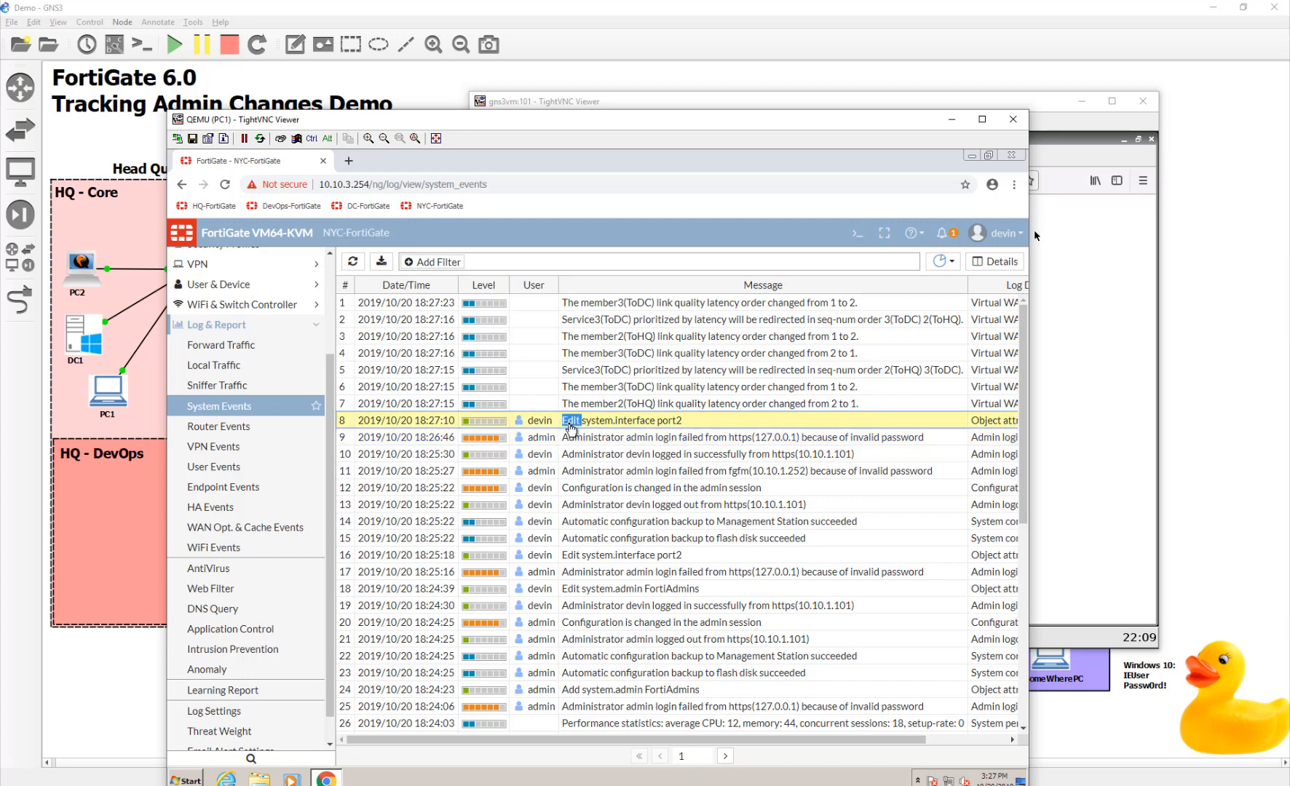
left_click(1000, 262)
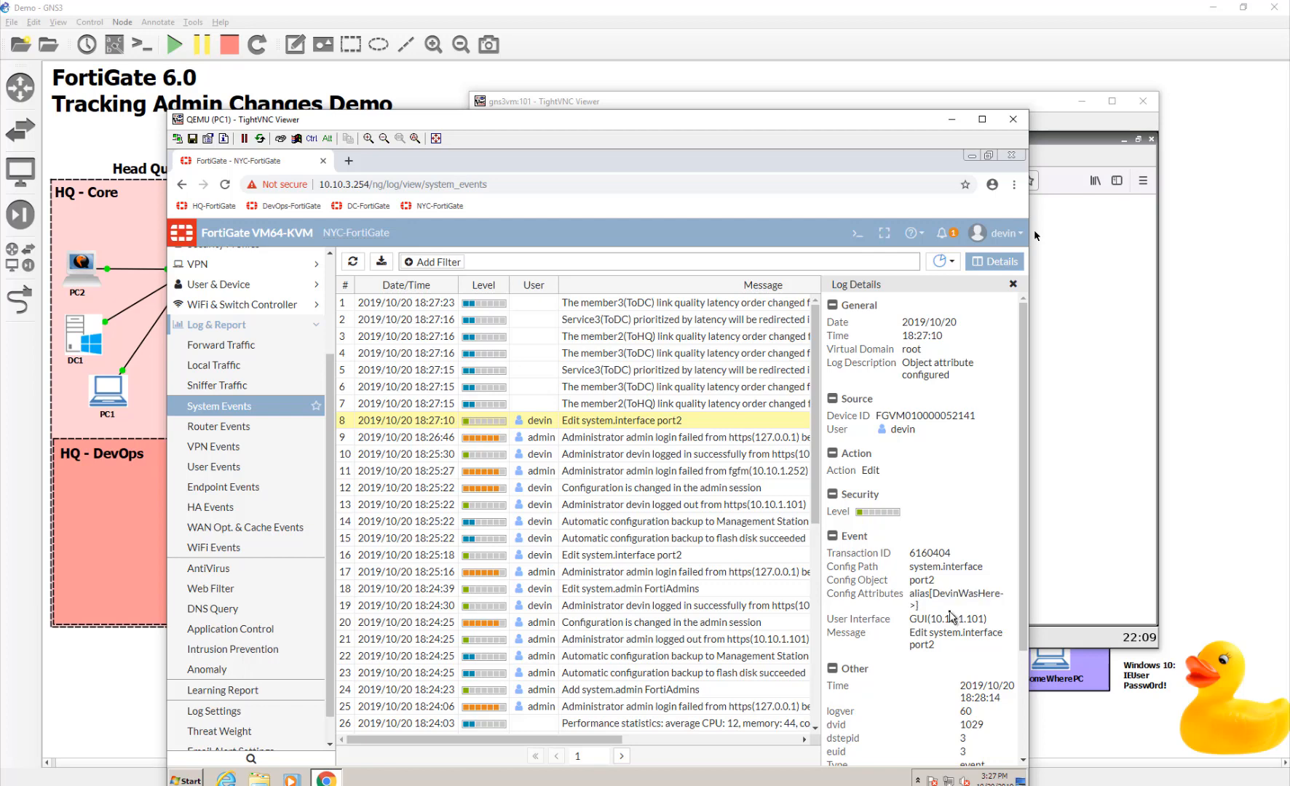
scroll("down", 3)
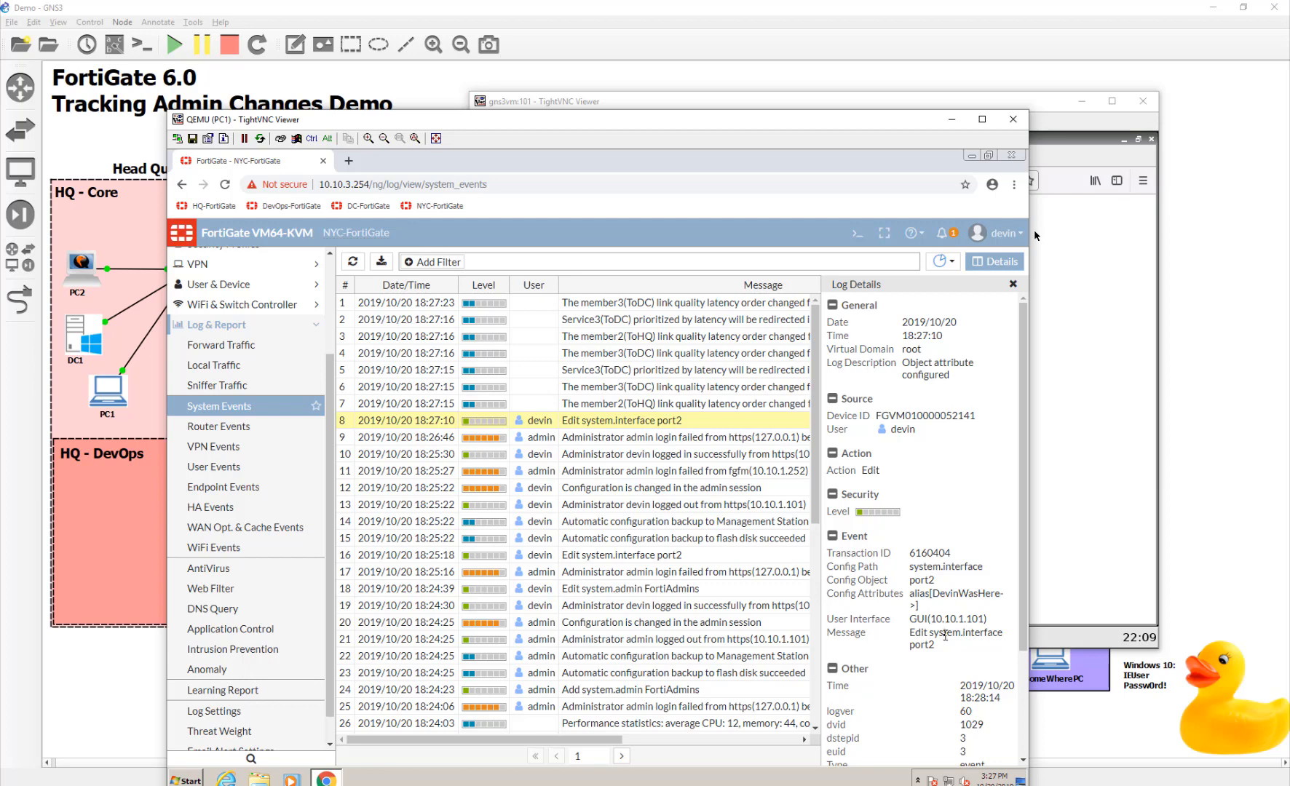
mouse_move(932, 700)
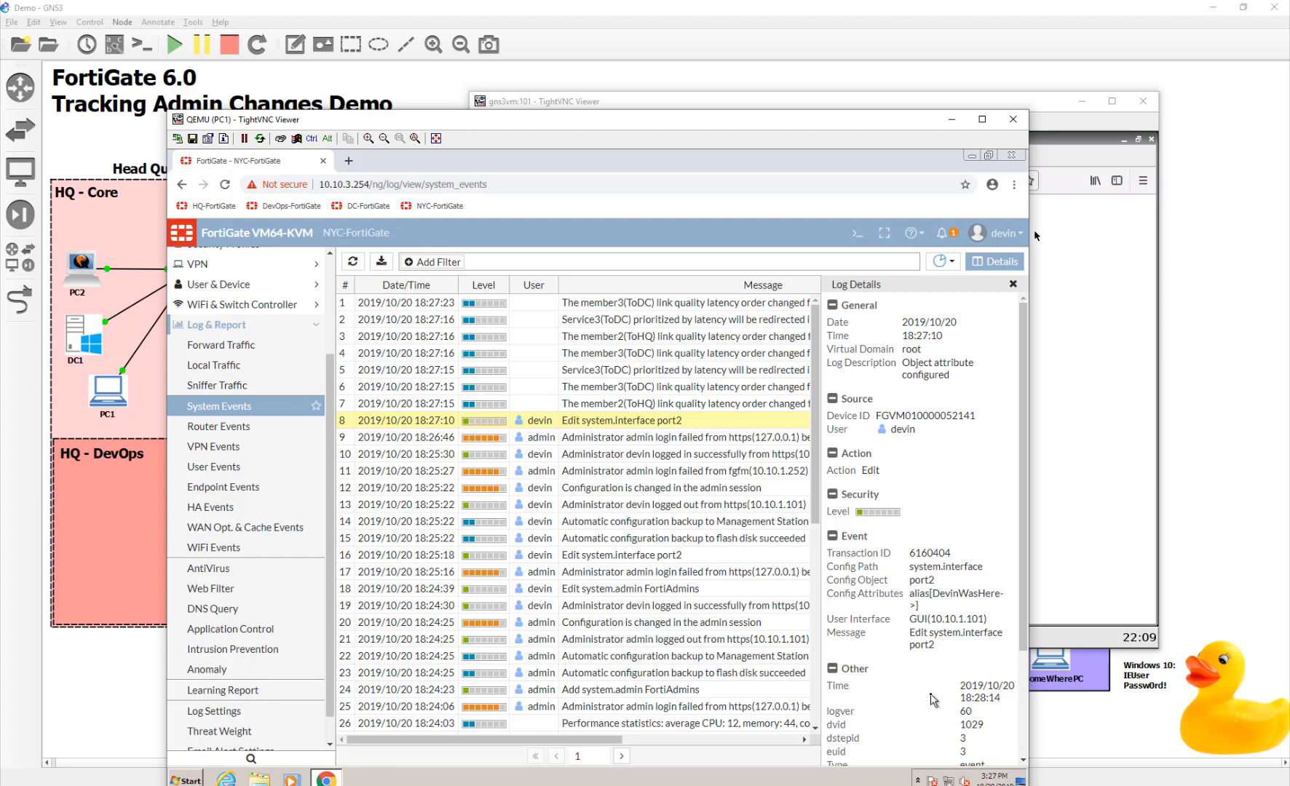
scroll("down", 3)
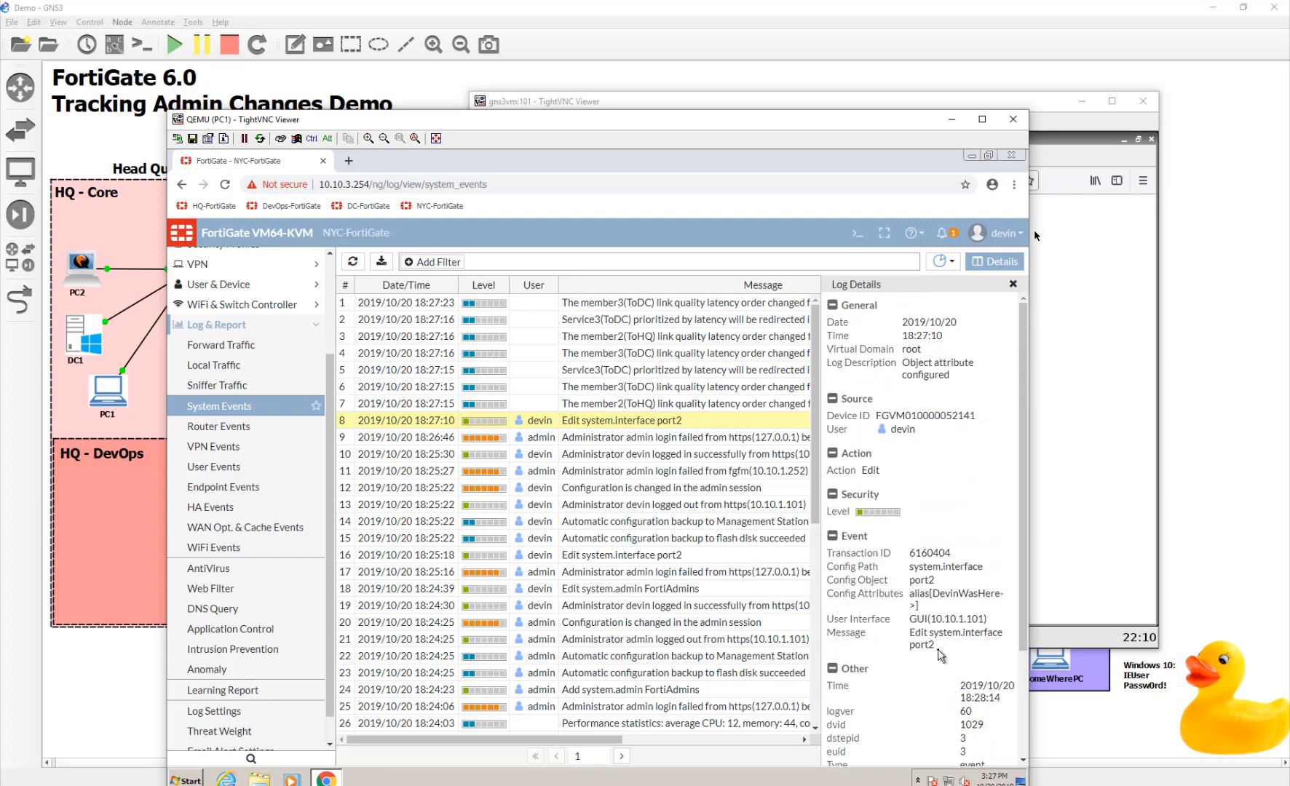
mouse_move(937, 654)
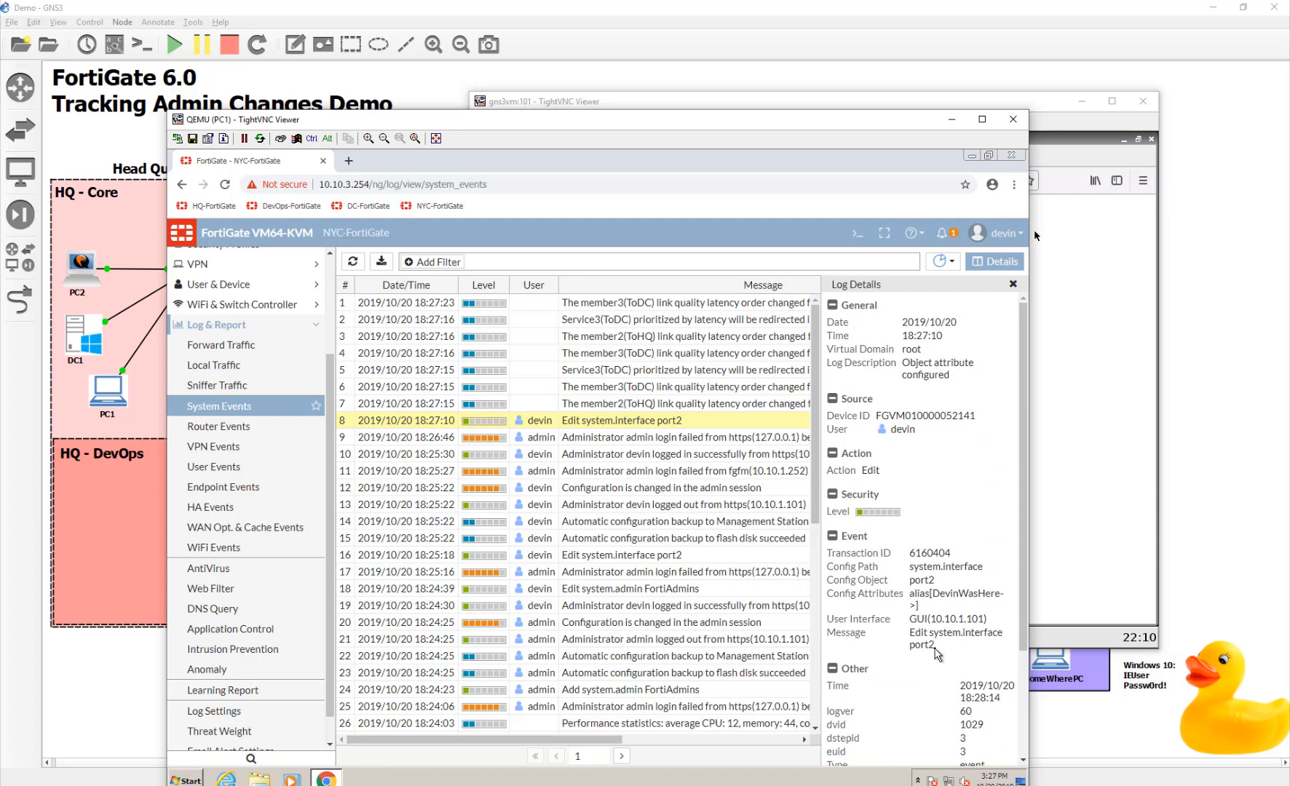
left_click(995, 262)
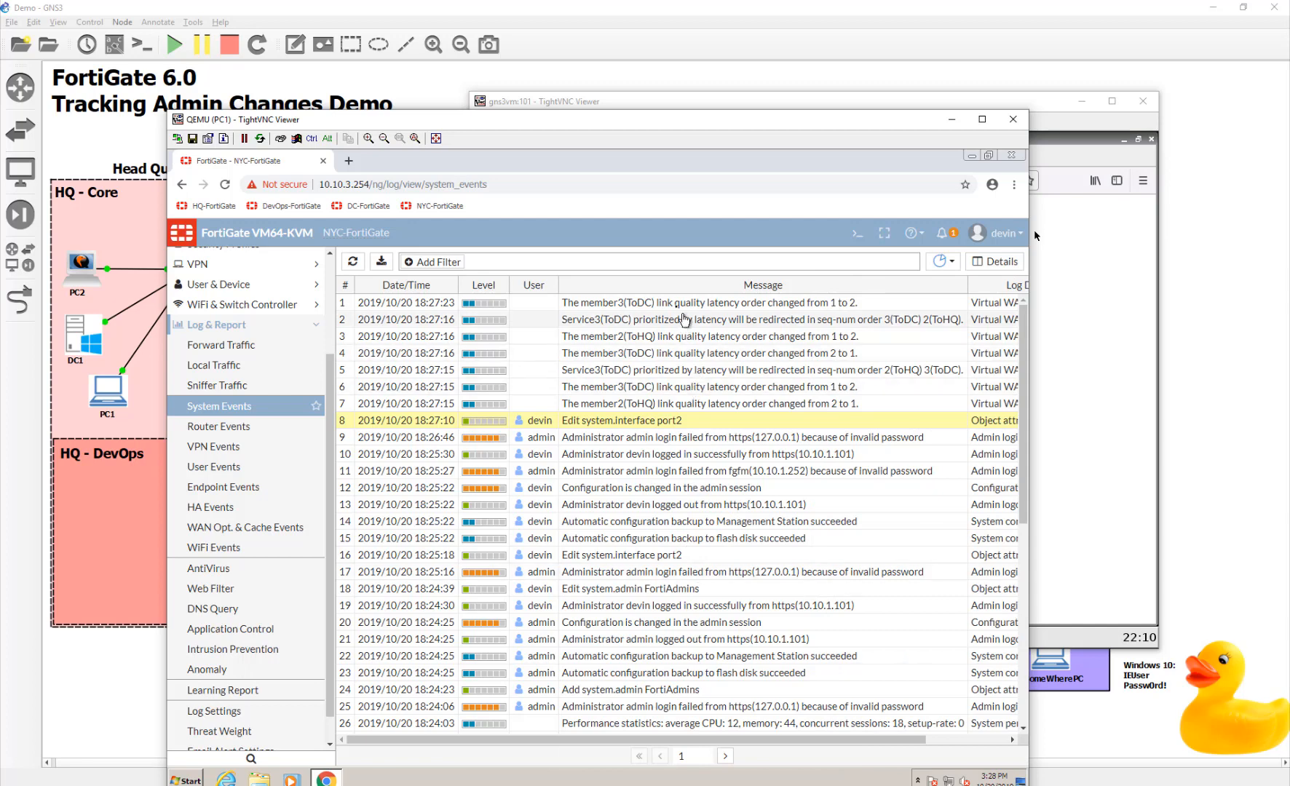
mouse_move(533, 351)
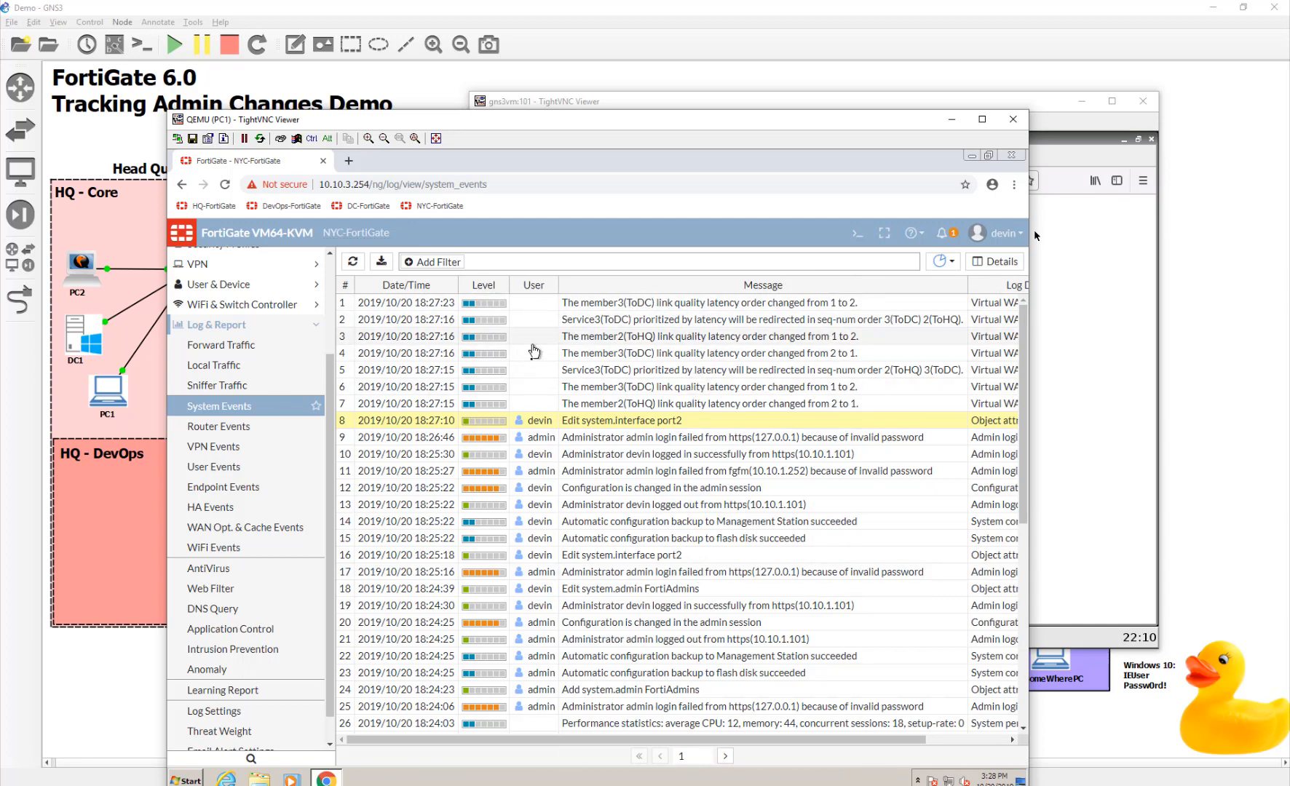